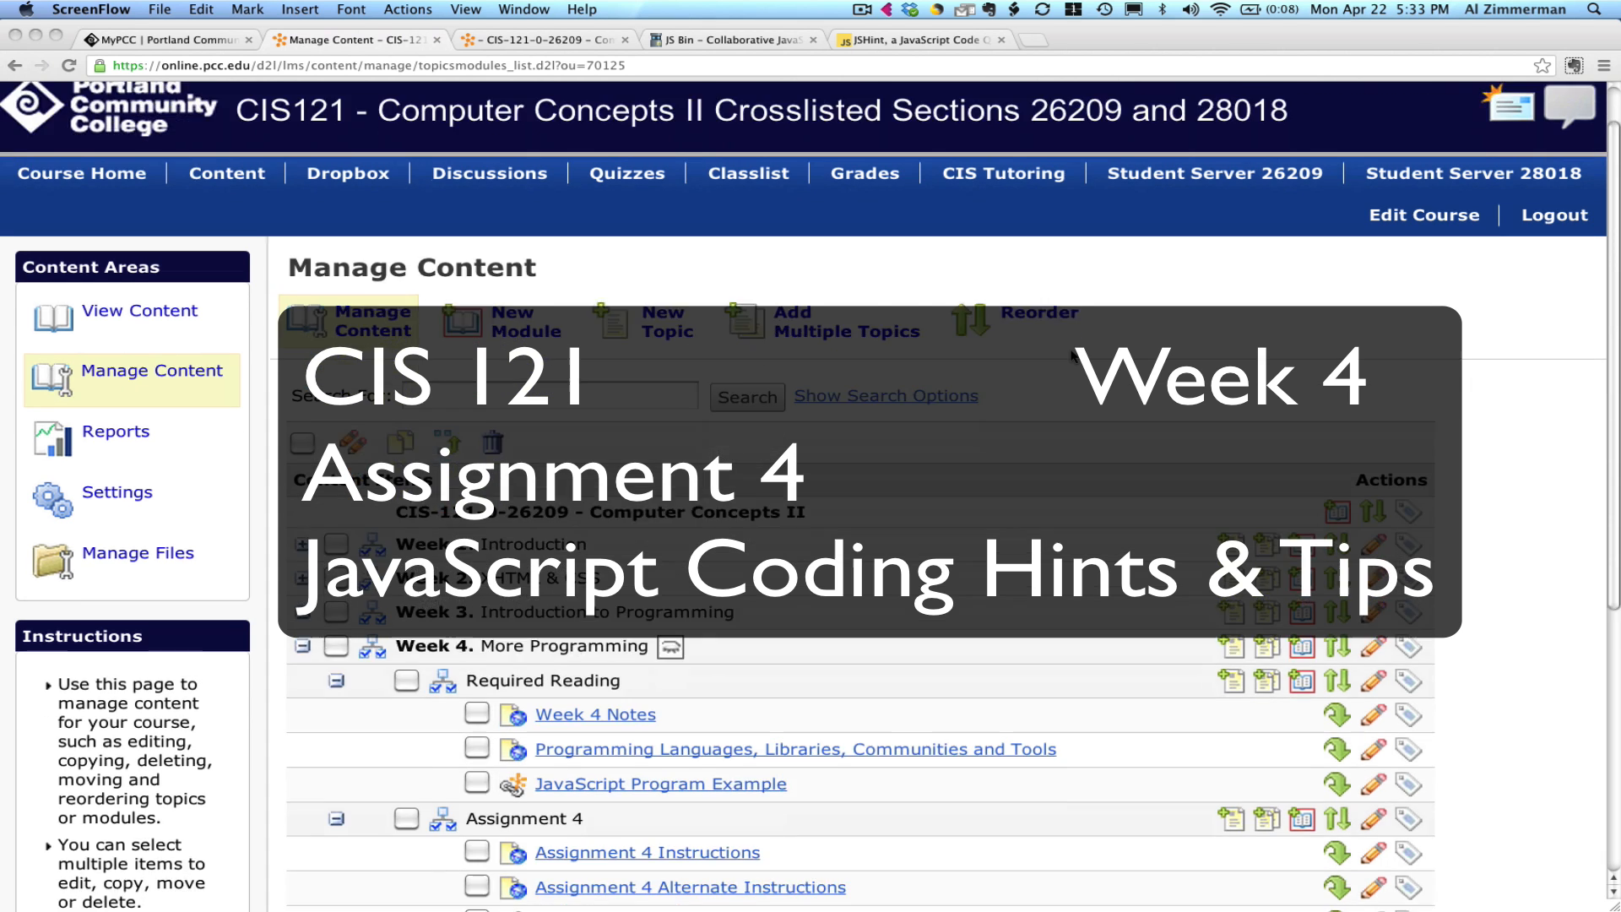
Open the Assignment 4: JavaScript Loop page and scroll past the flowchart to the requirements and sample output.
scroll(down, 3)
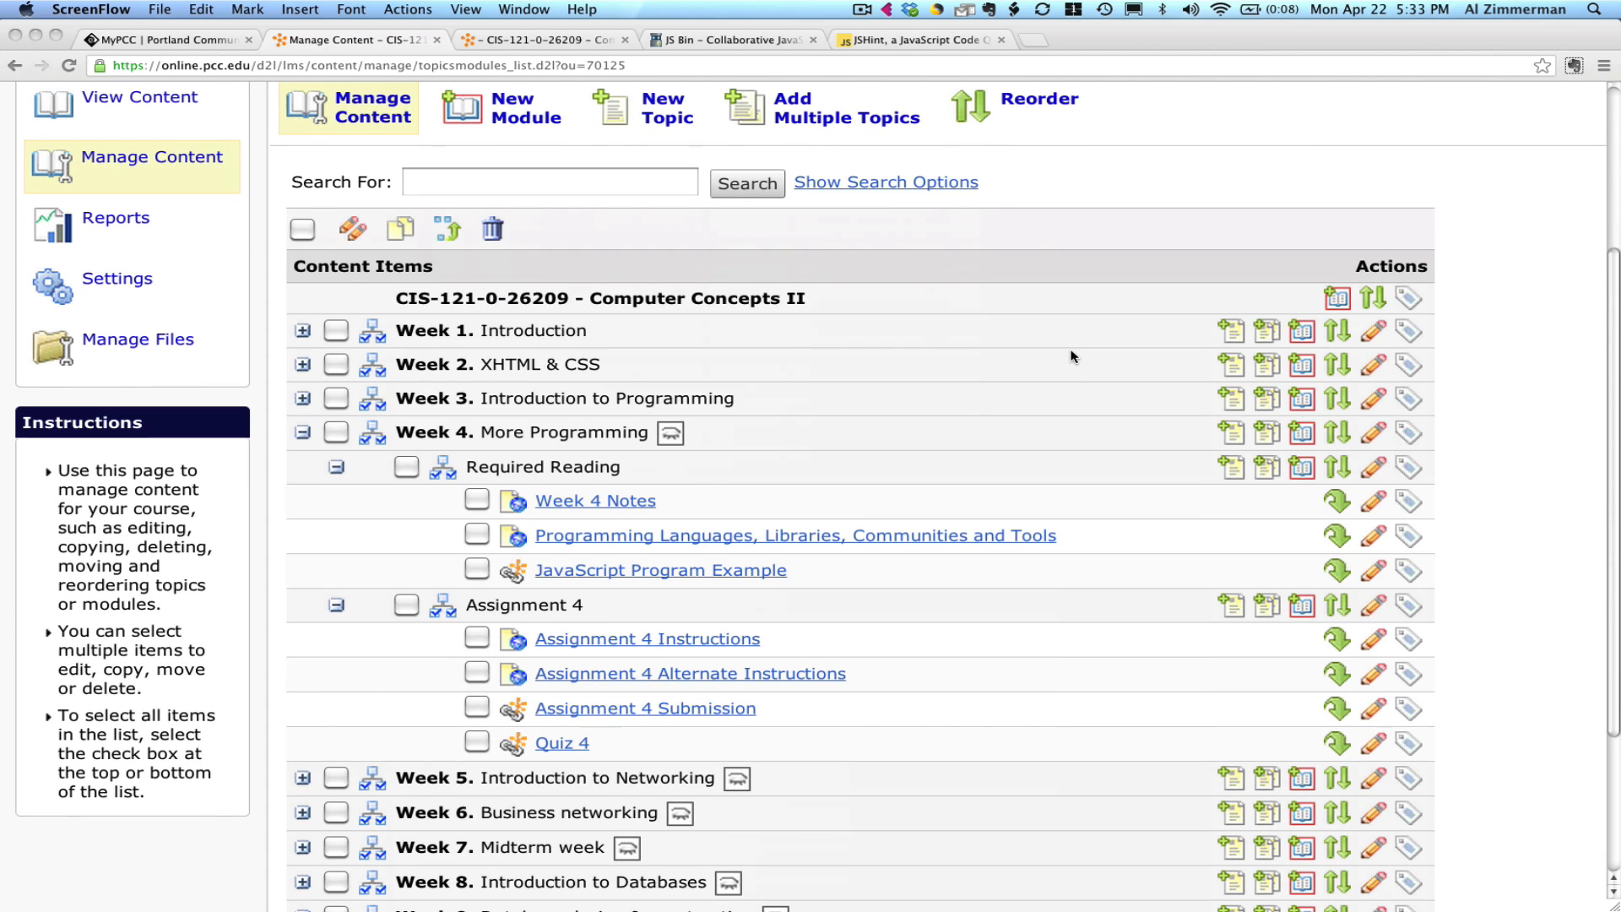
mouse_move(762, 639)
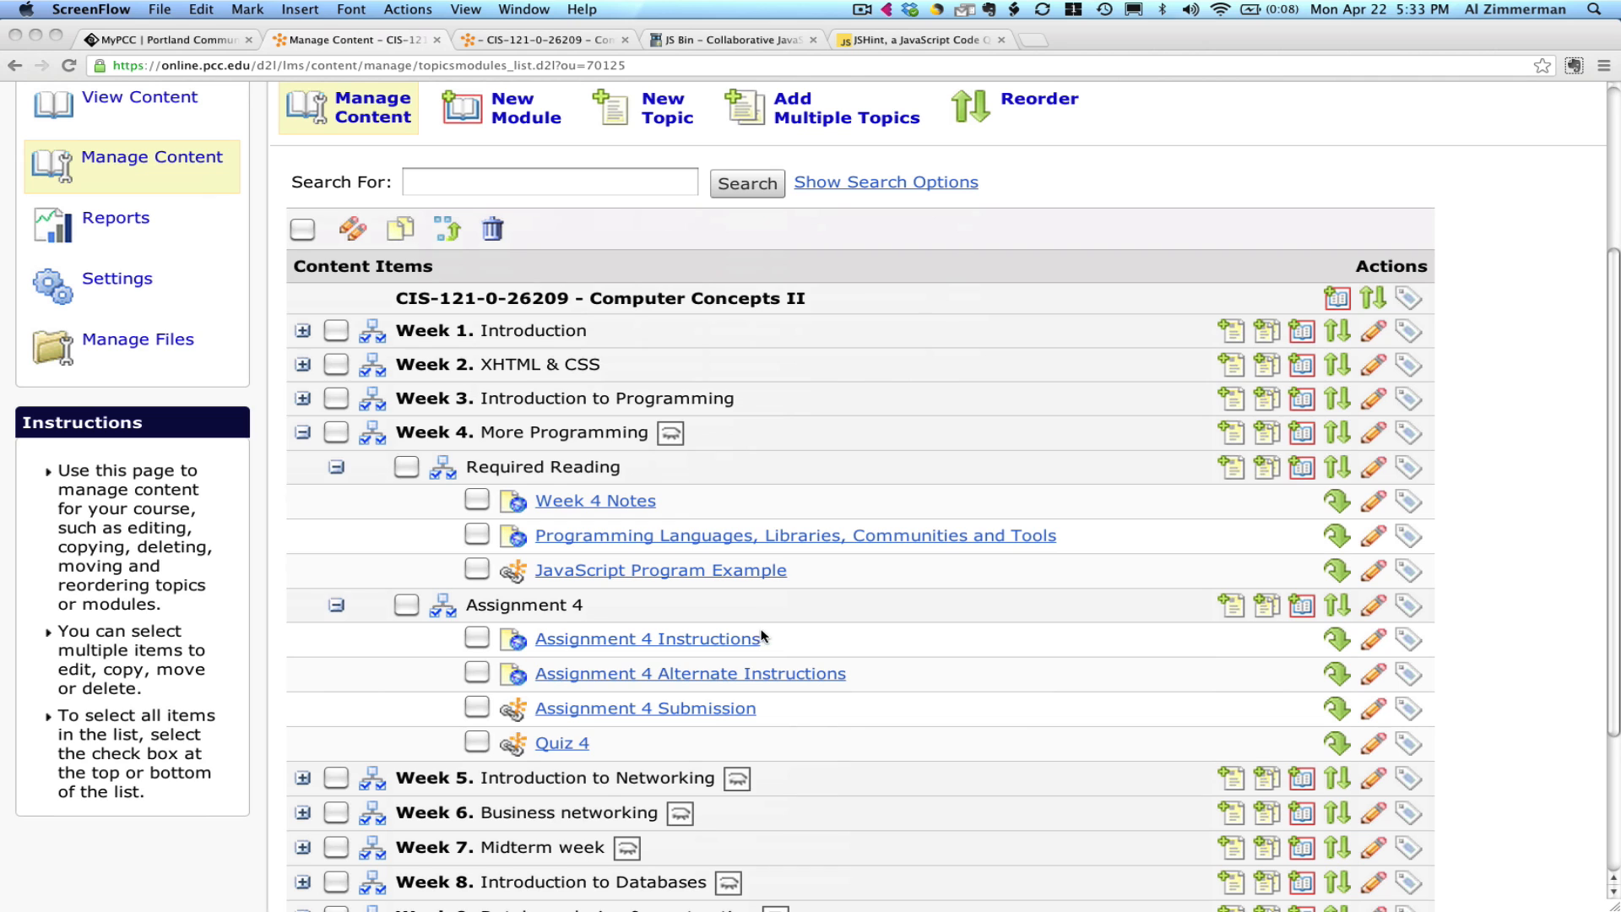
mouse_move(644, 646)
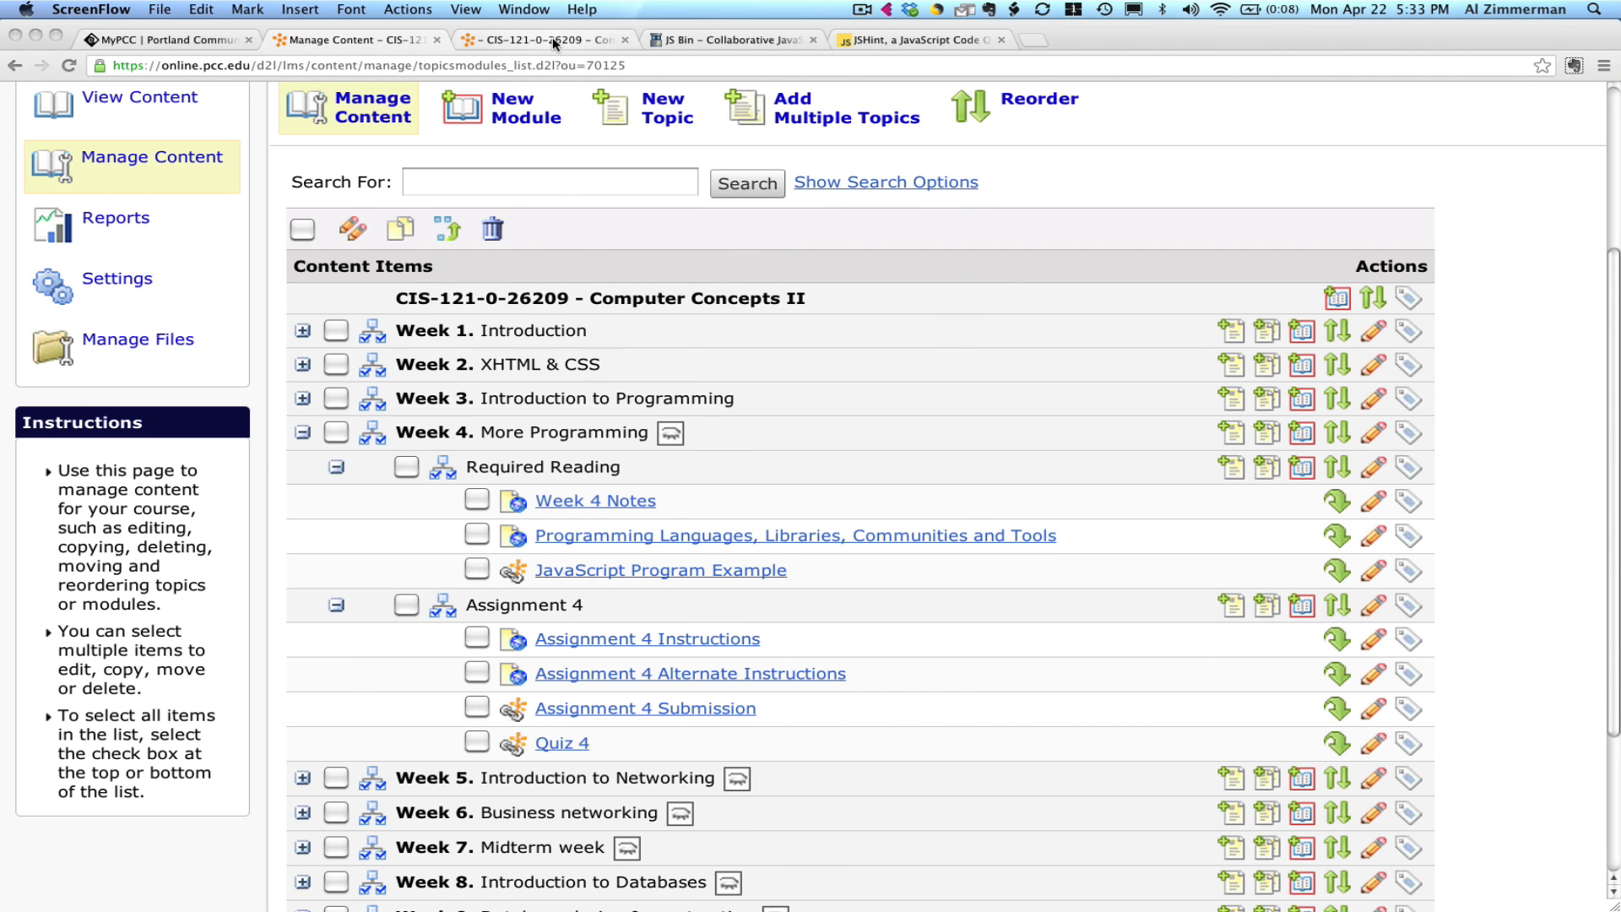
click(645, 638)
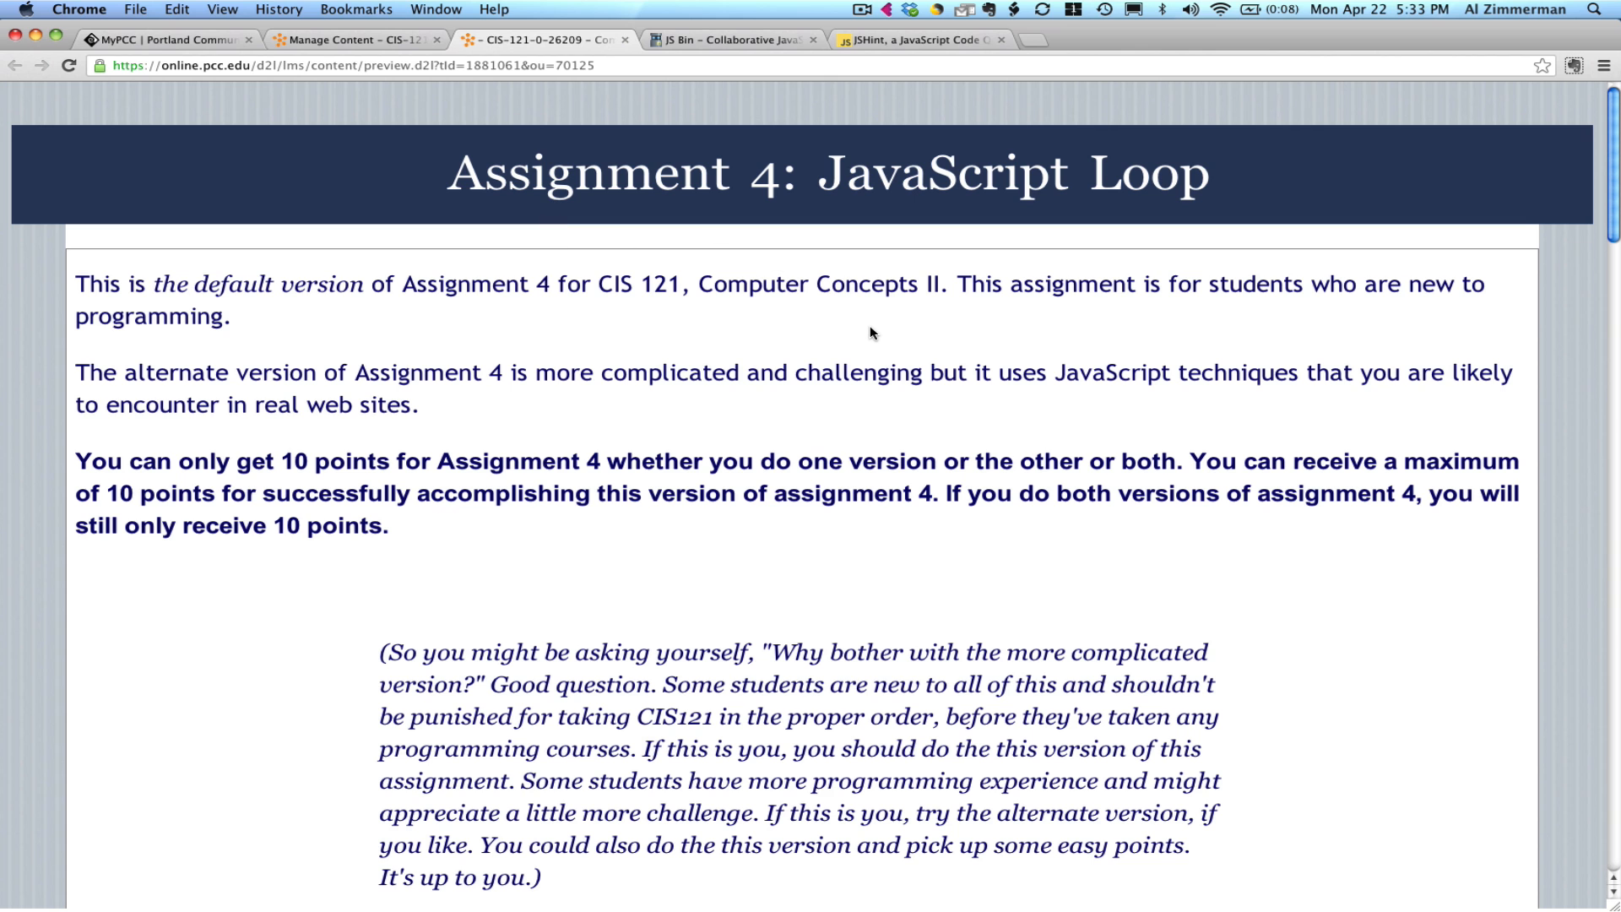
mouse_move(871, 337)
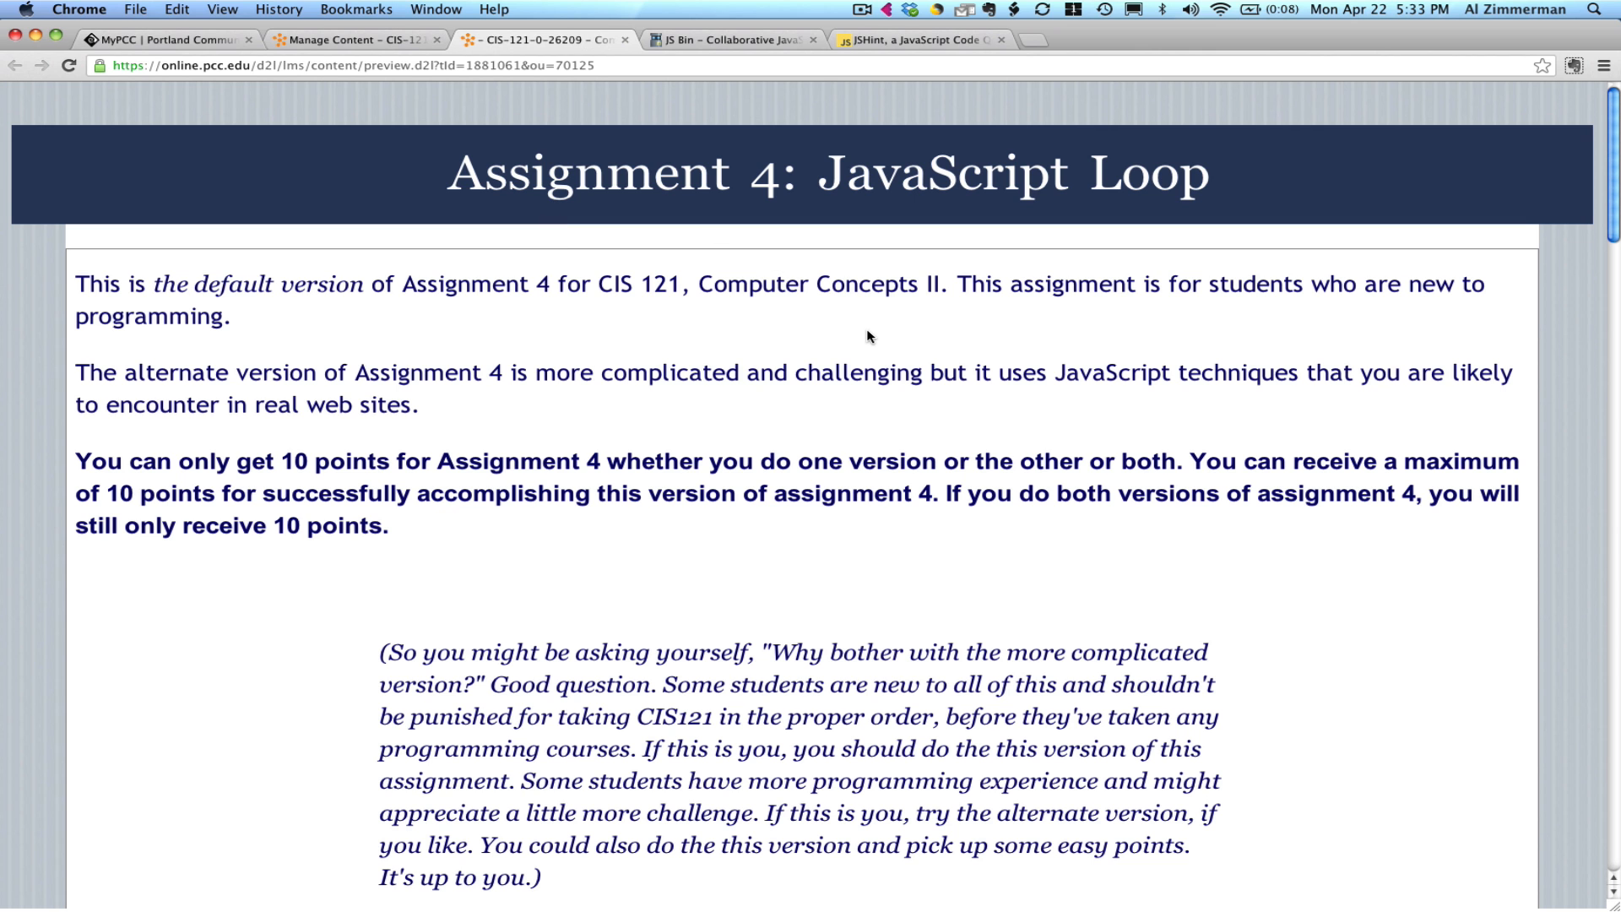
scroll(down, 3)
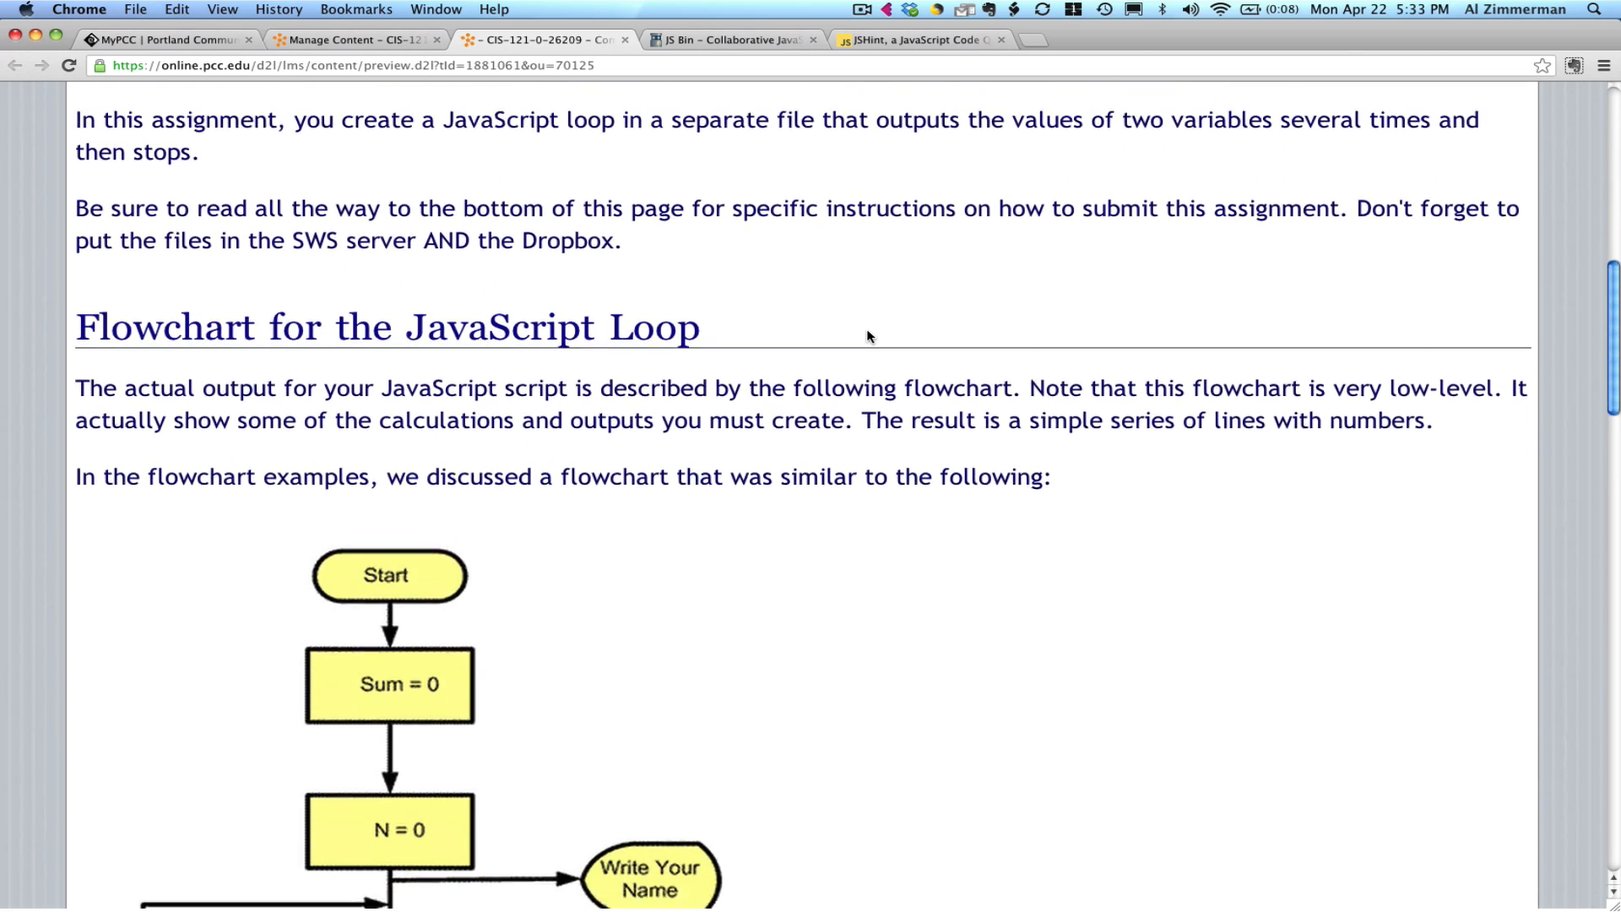
scroll(down, 3)
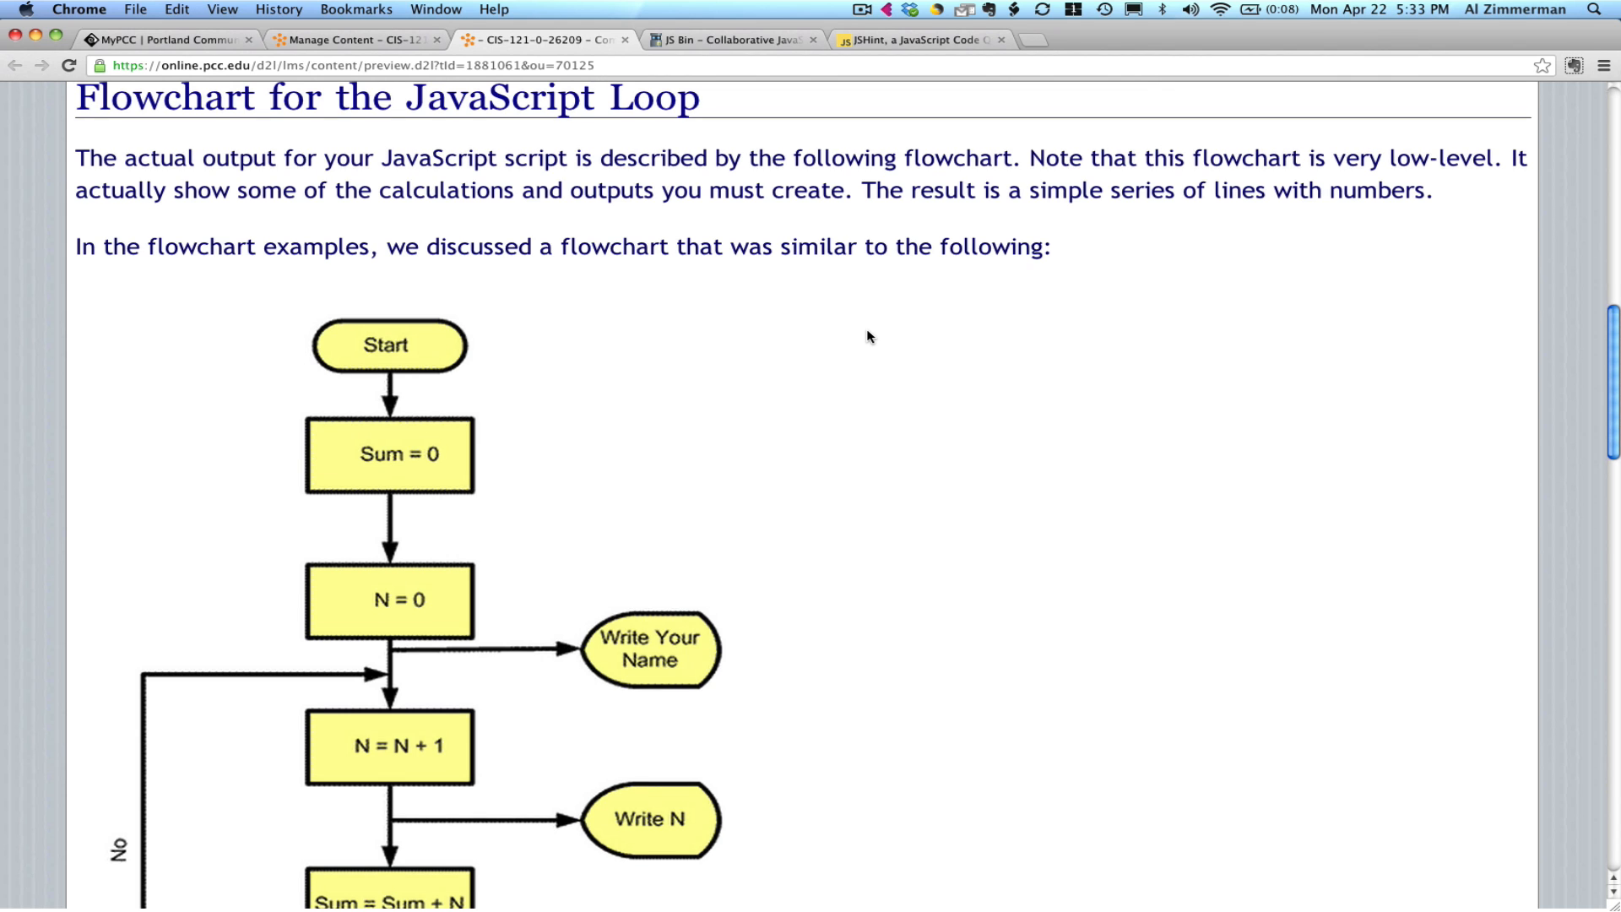
scroll(down, 3)
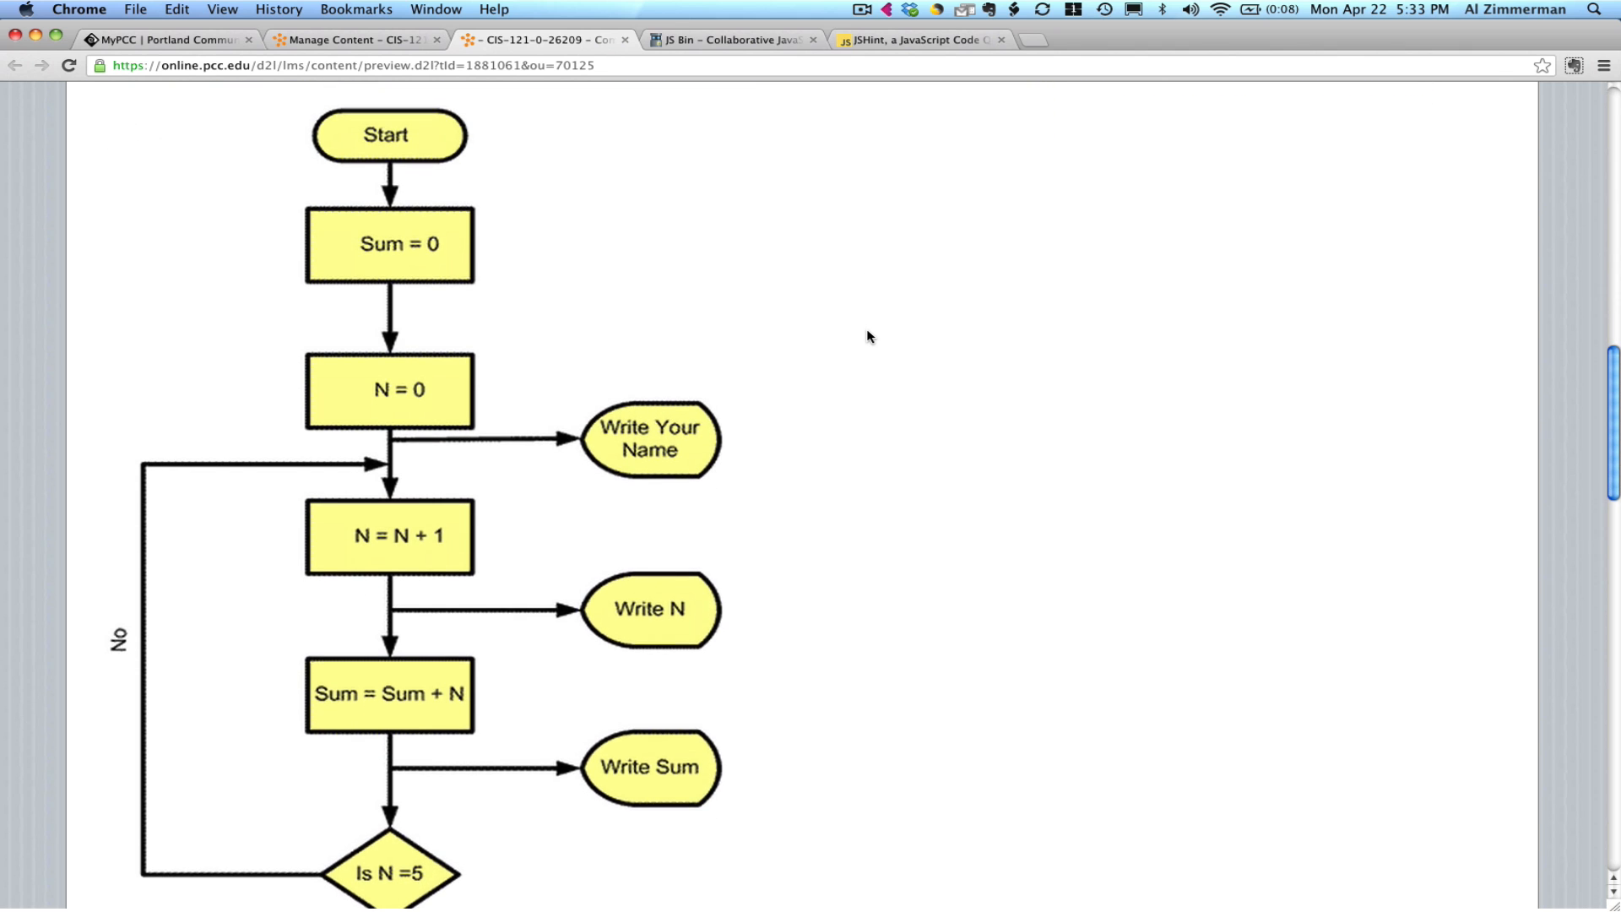
scroll(down, 3)
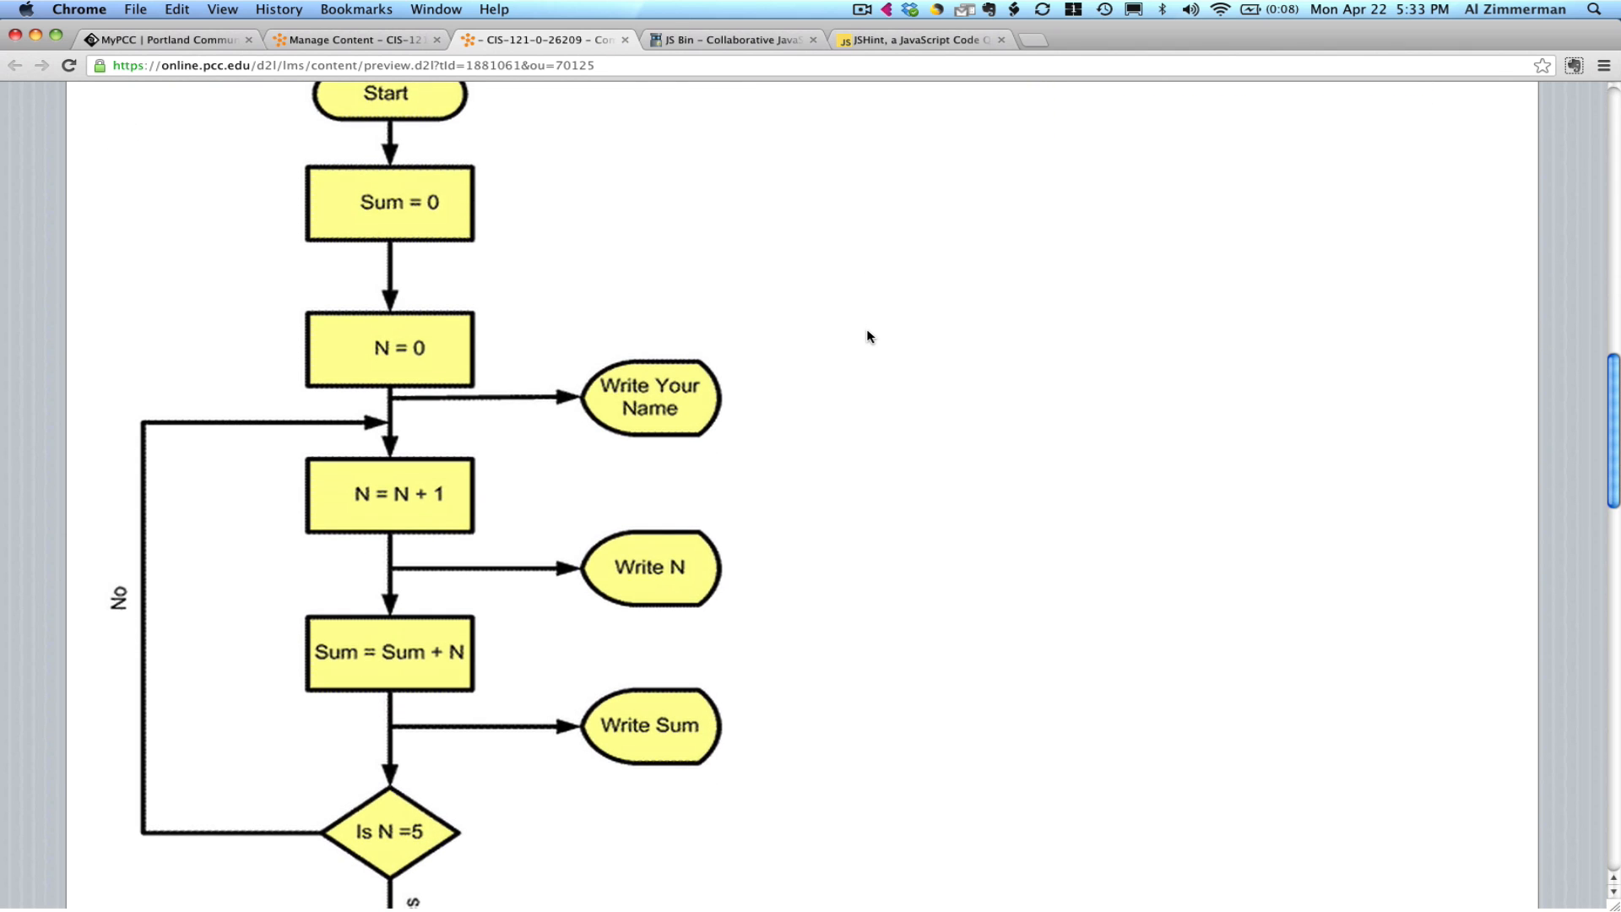
scroll(down, 3)
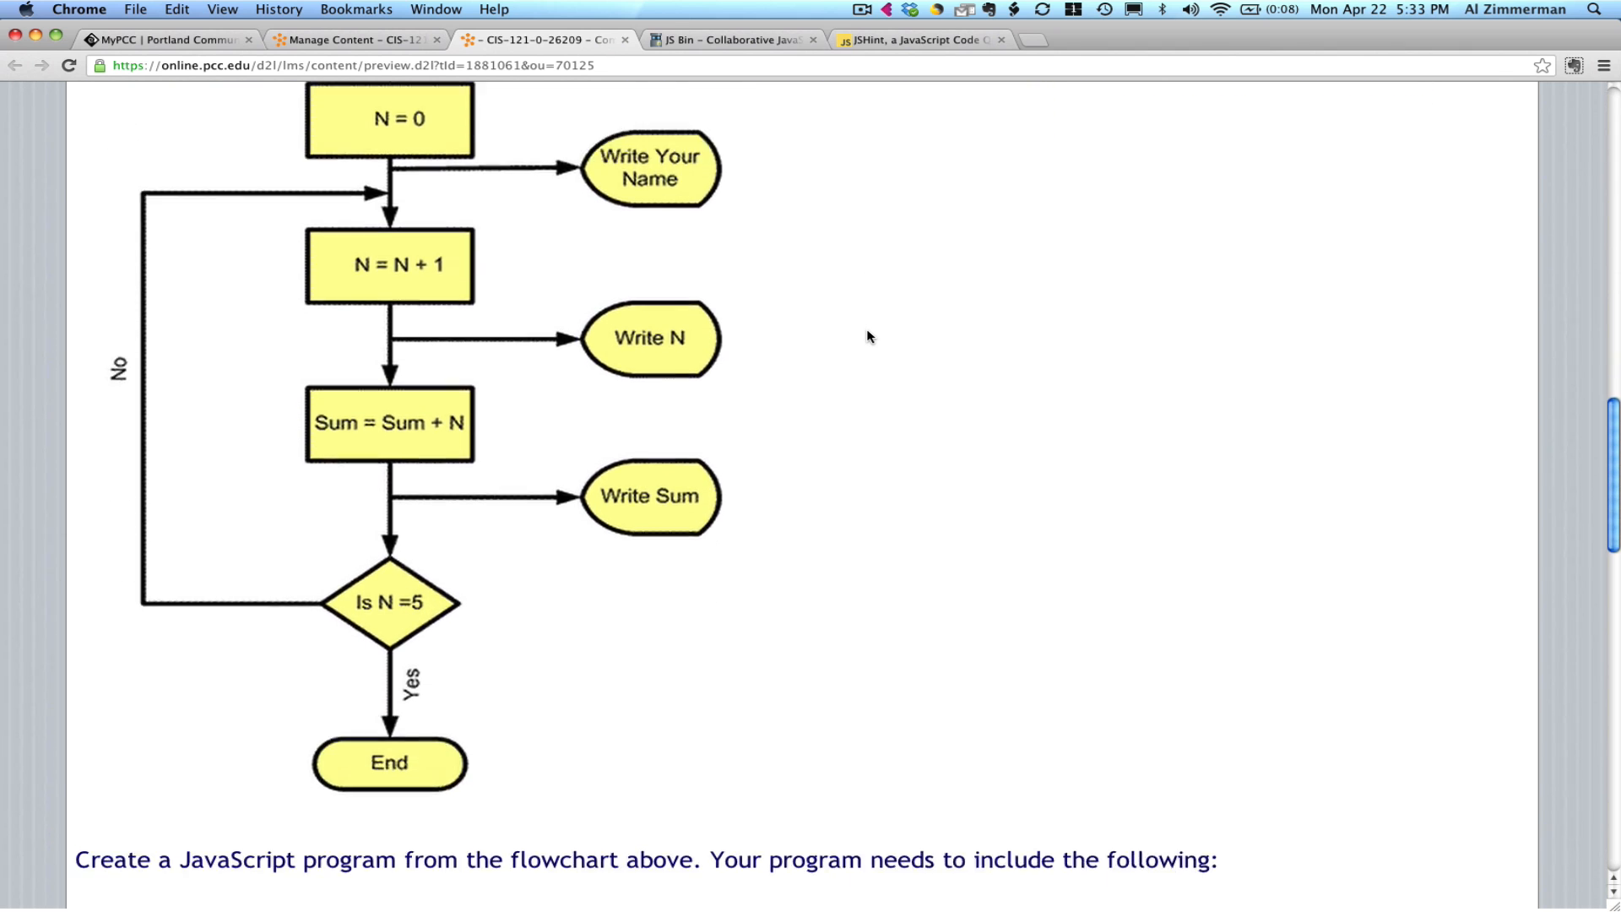
scroll(down, 3)
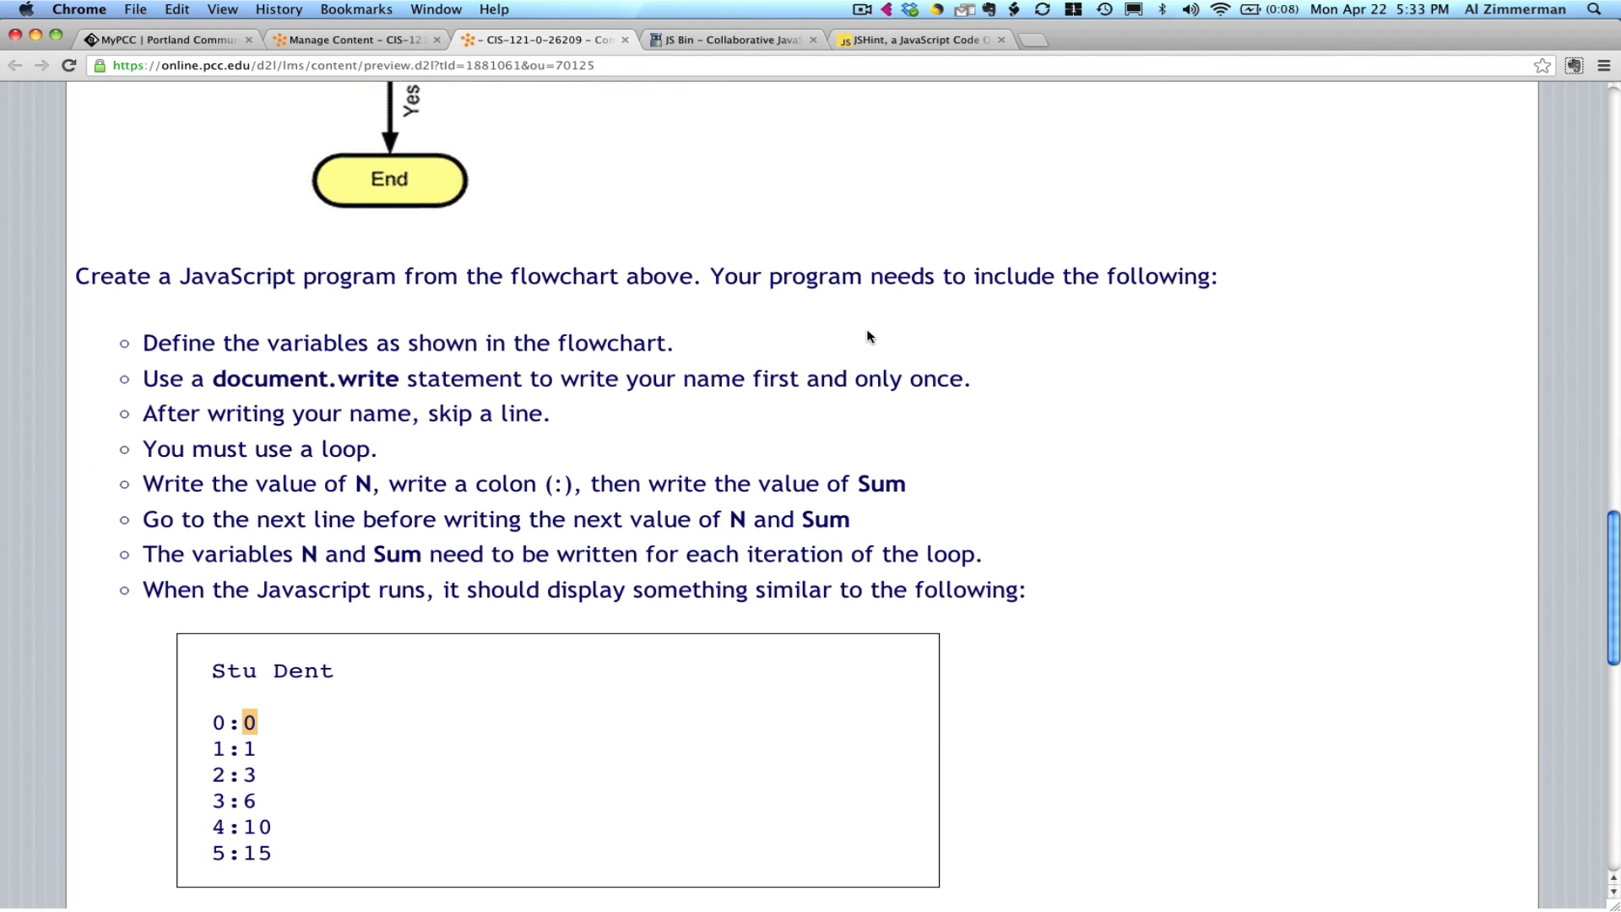
scroll(down, 3)
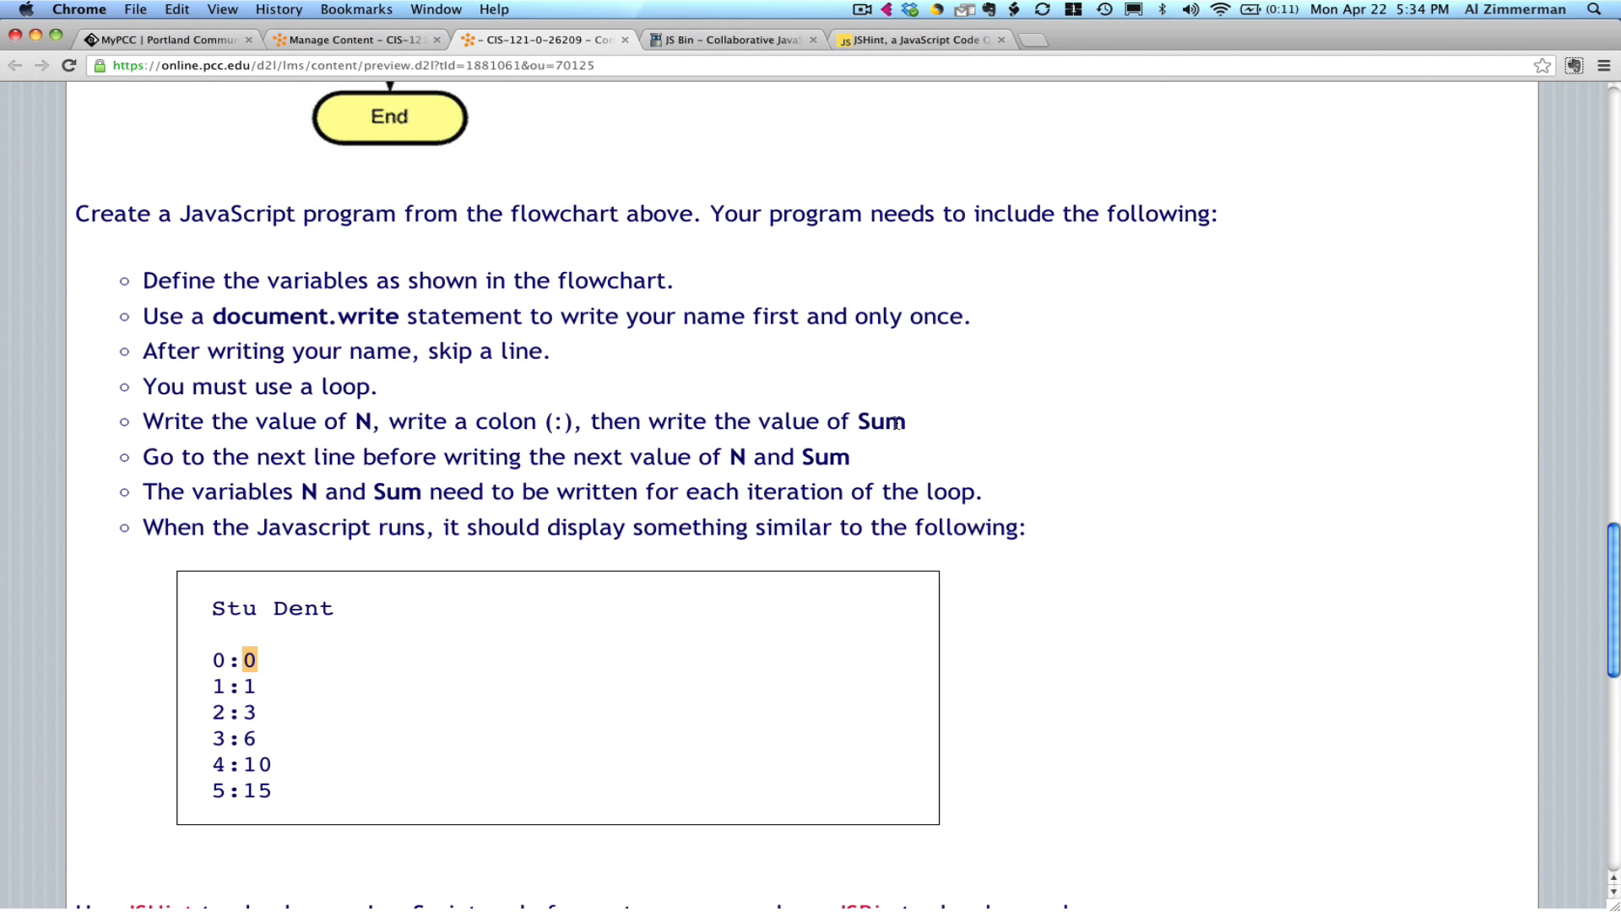
mouse_move(356, 610)
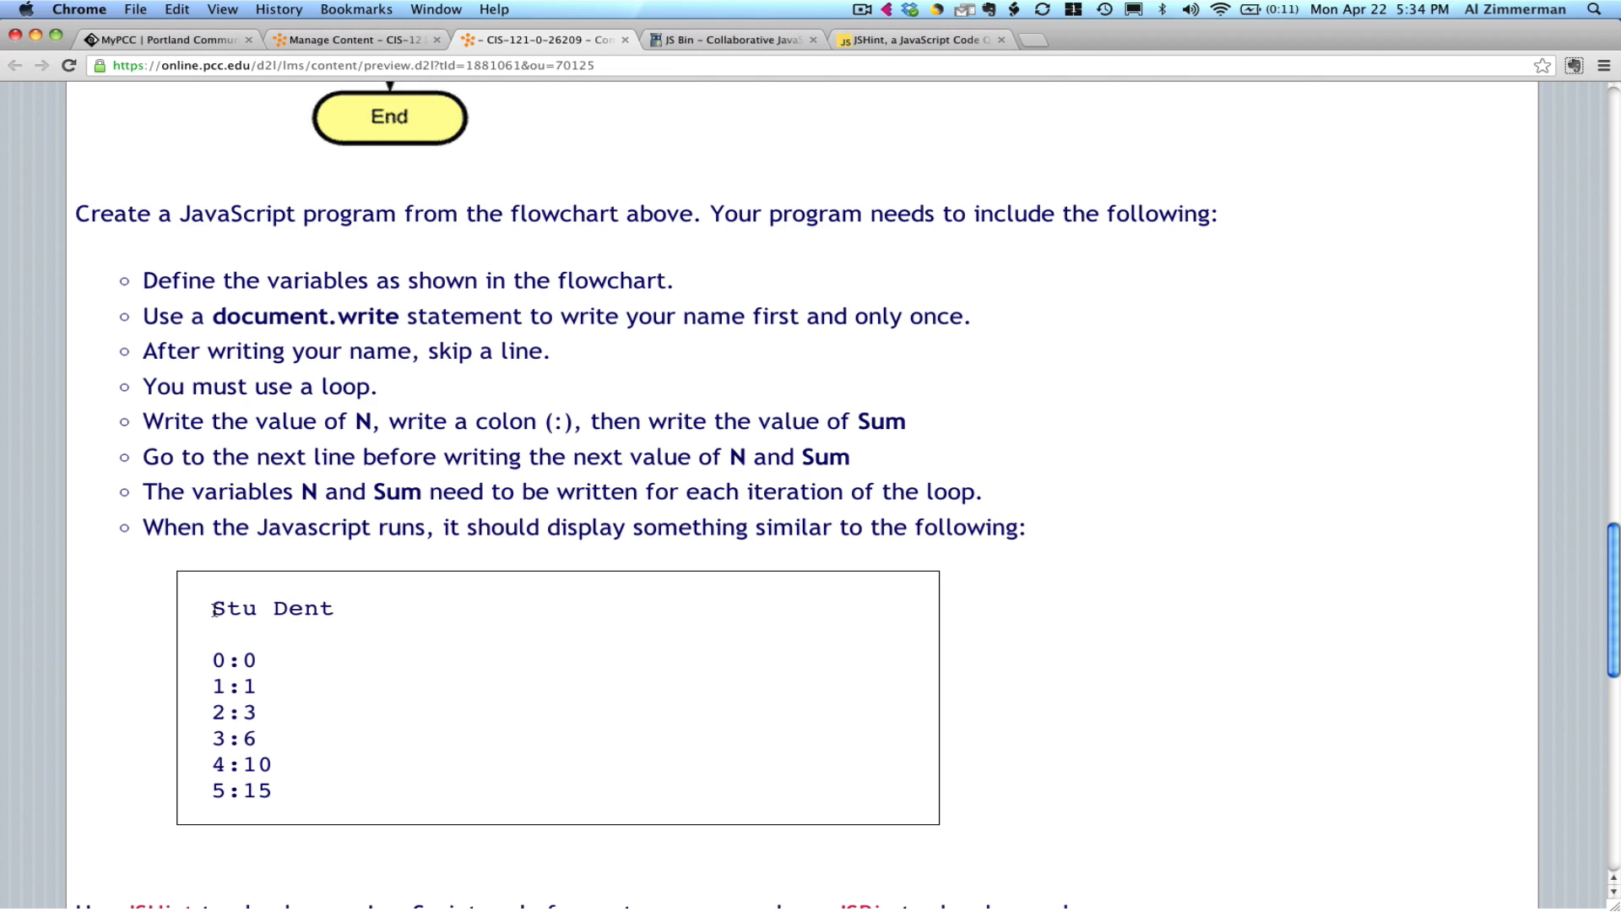
drag(212, 608, 275, 791)
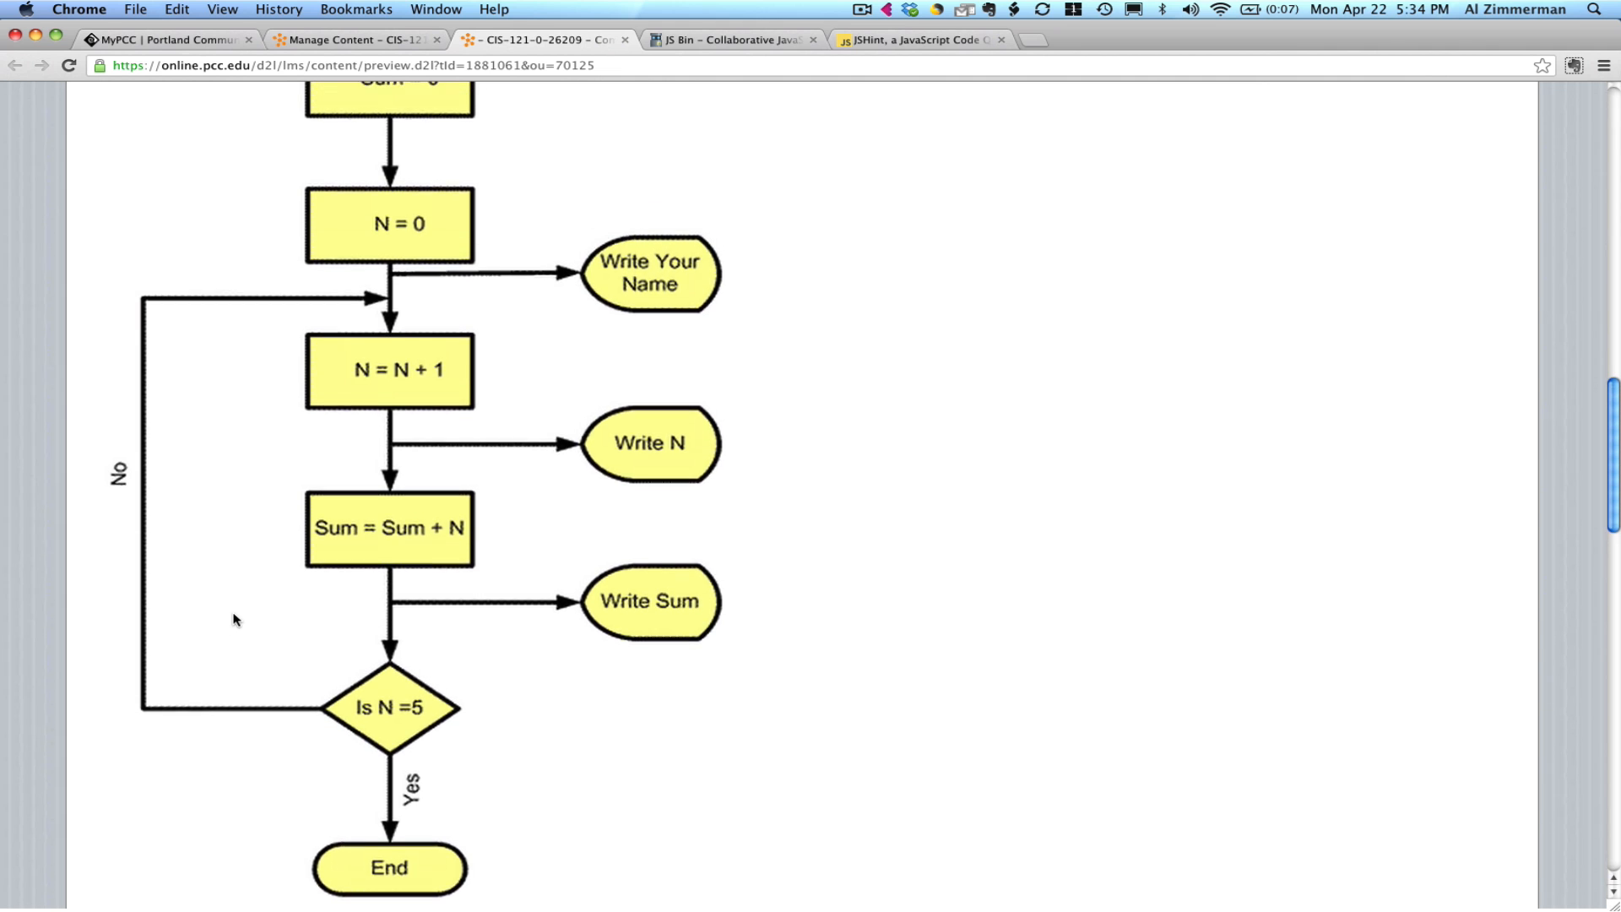
scroll(up, 3)
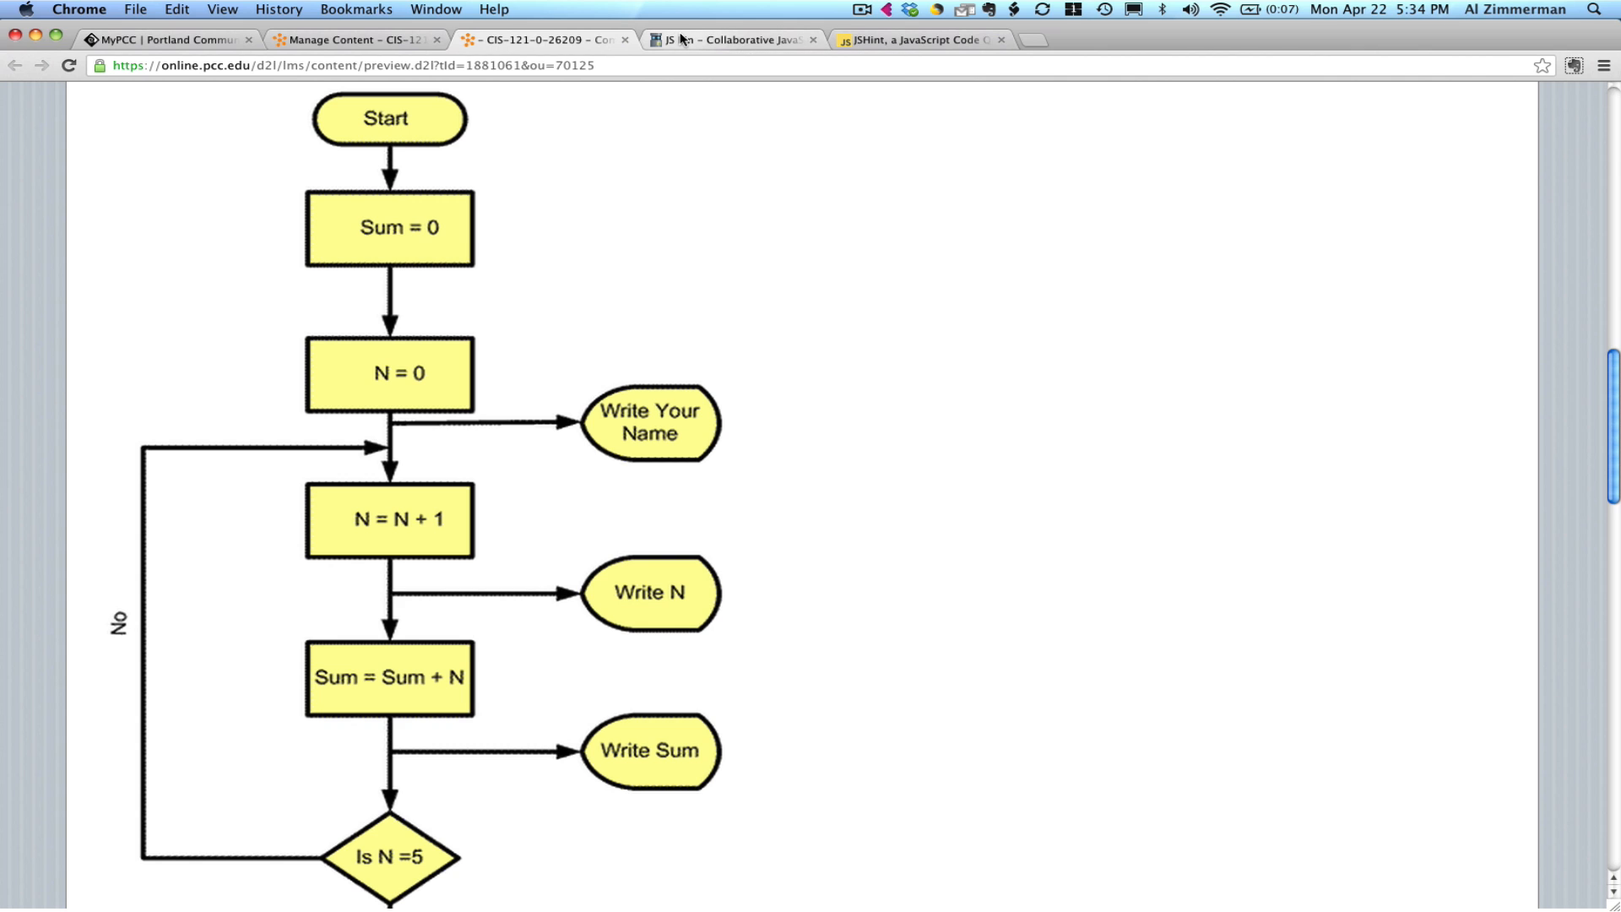
Switch to JS Bin and create a new bin from the logo menu.
click(731, 40)
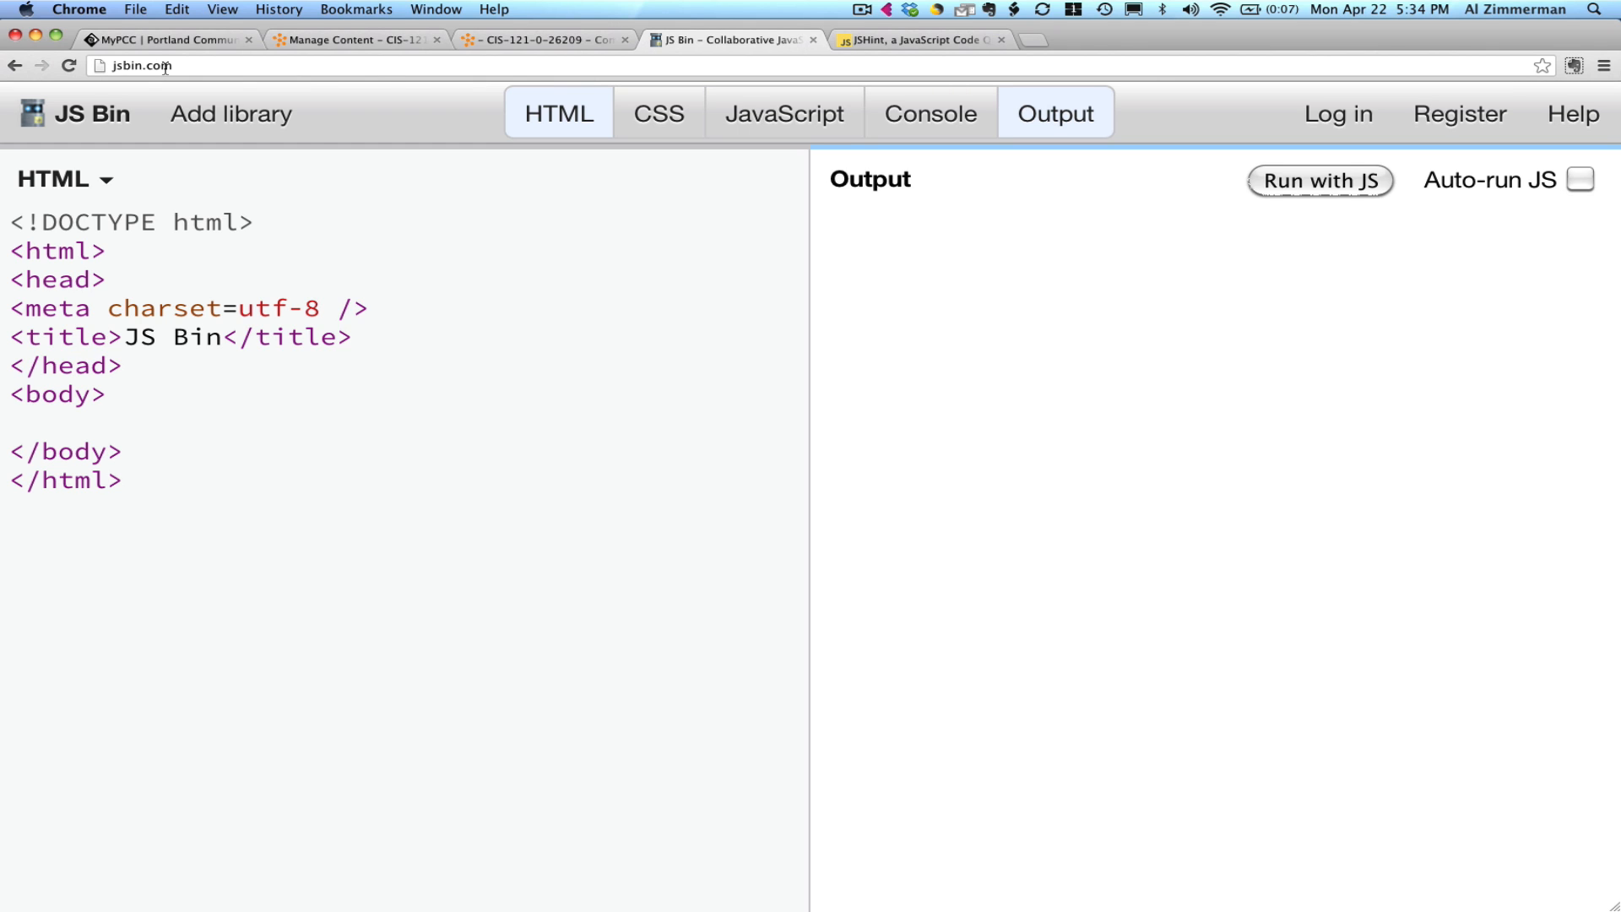
mouse_move(369, 196)
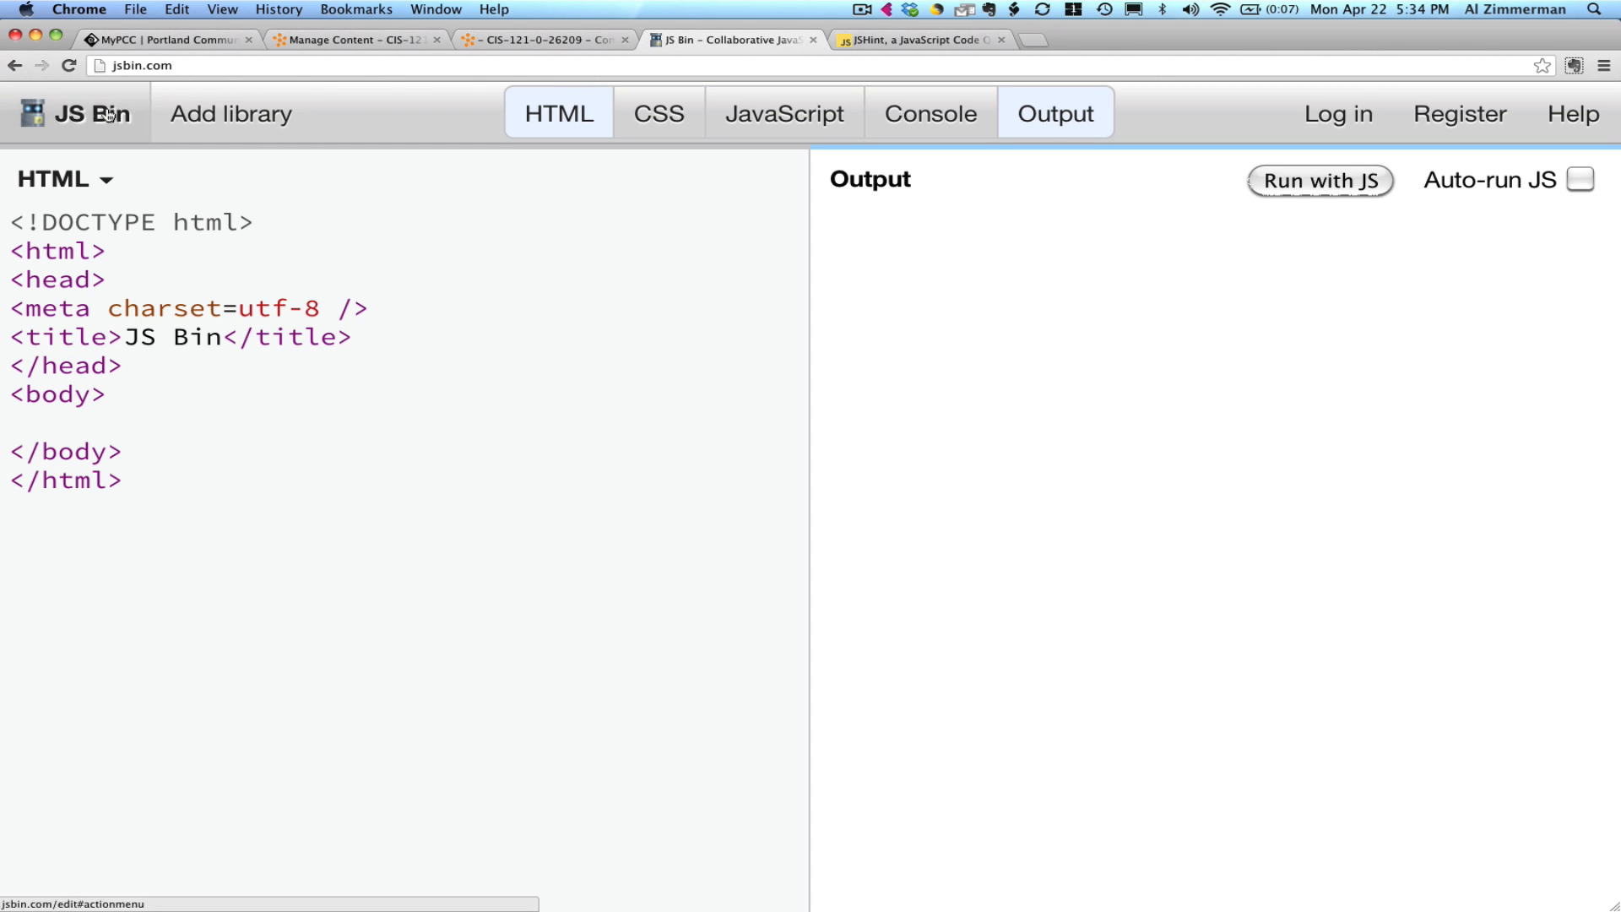
click(75, 113)
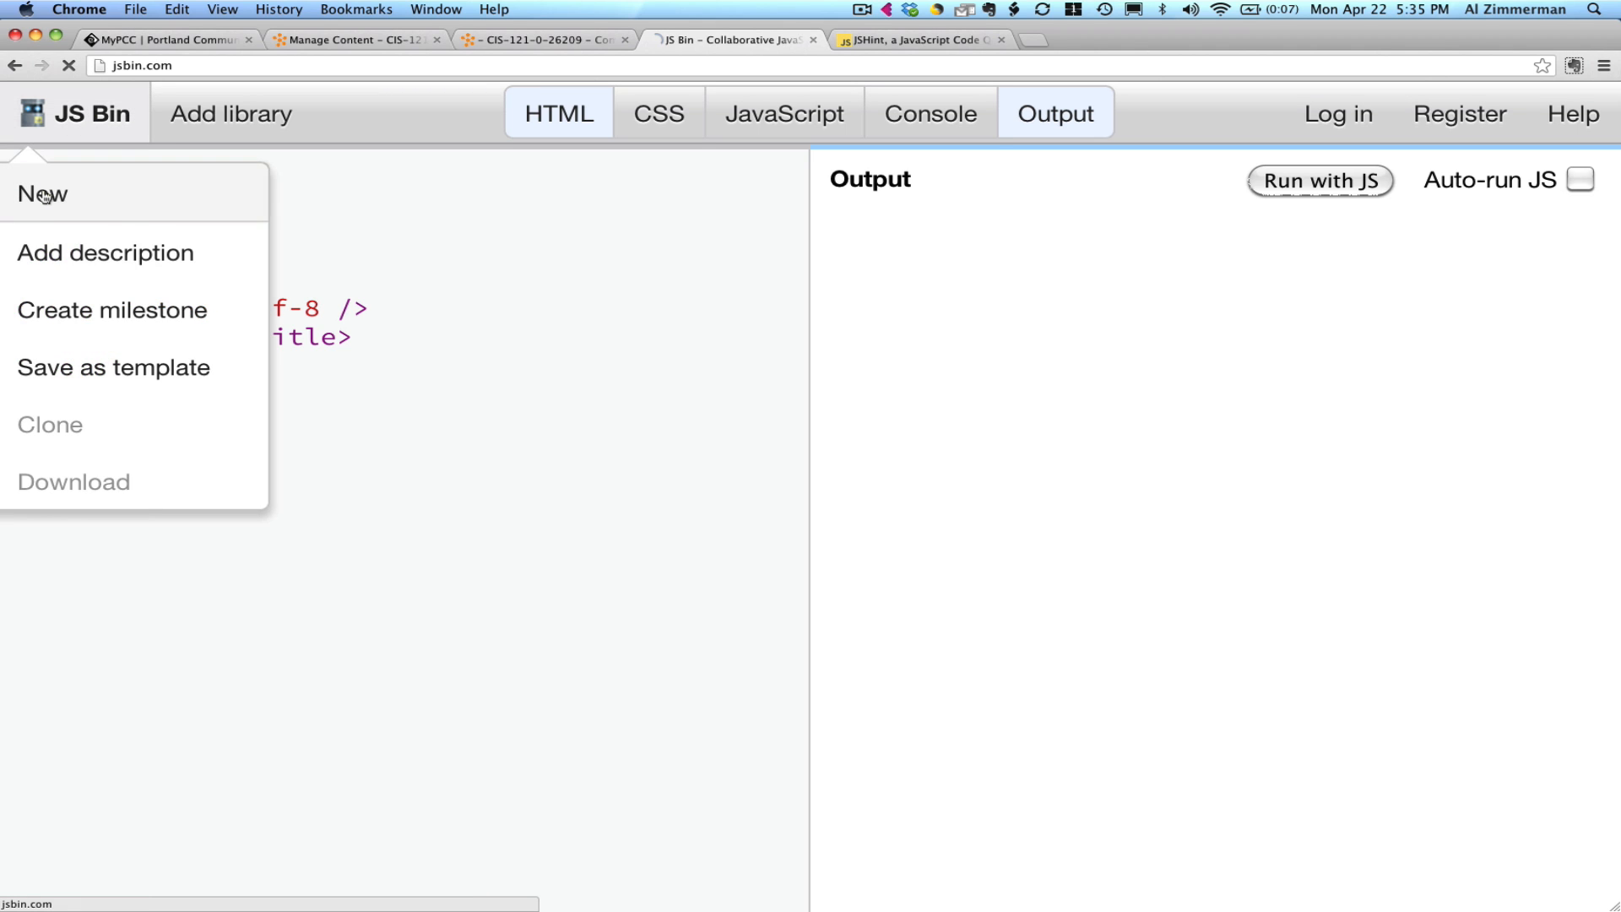
click(41, 194)
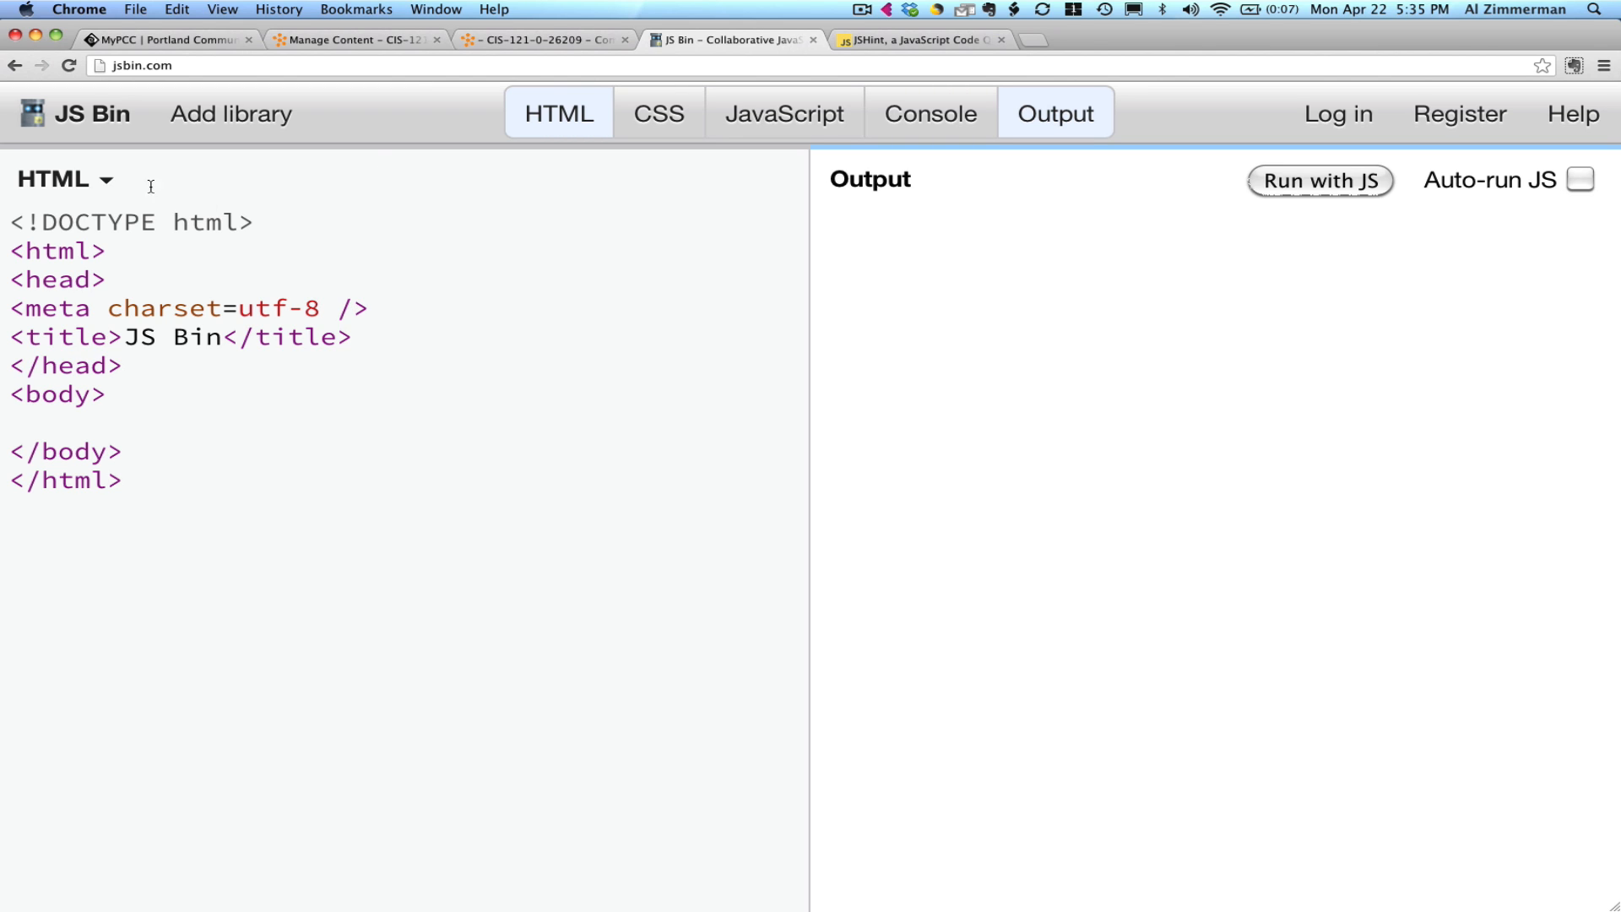
mouse_move(464, 311)
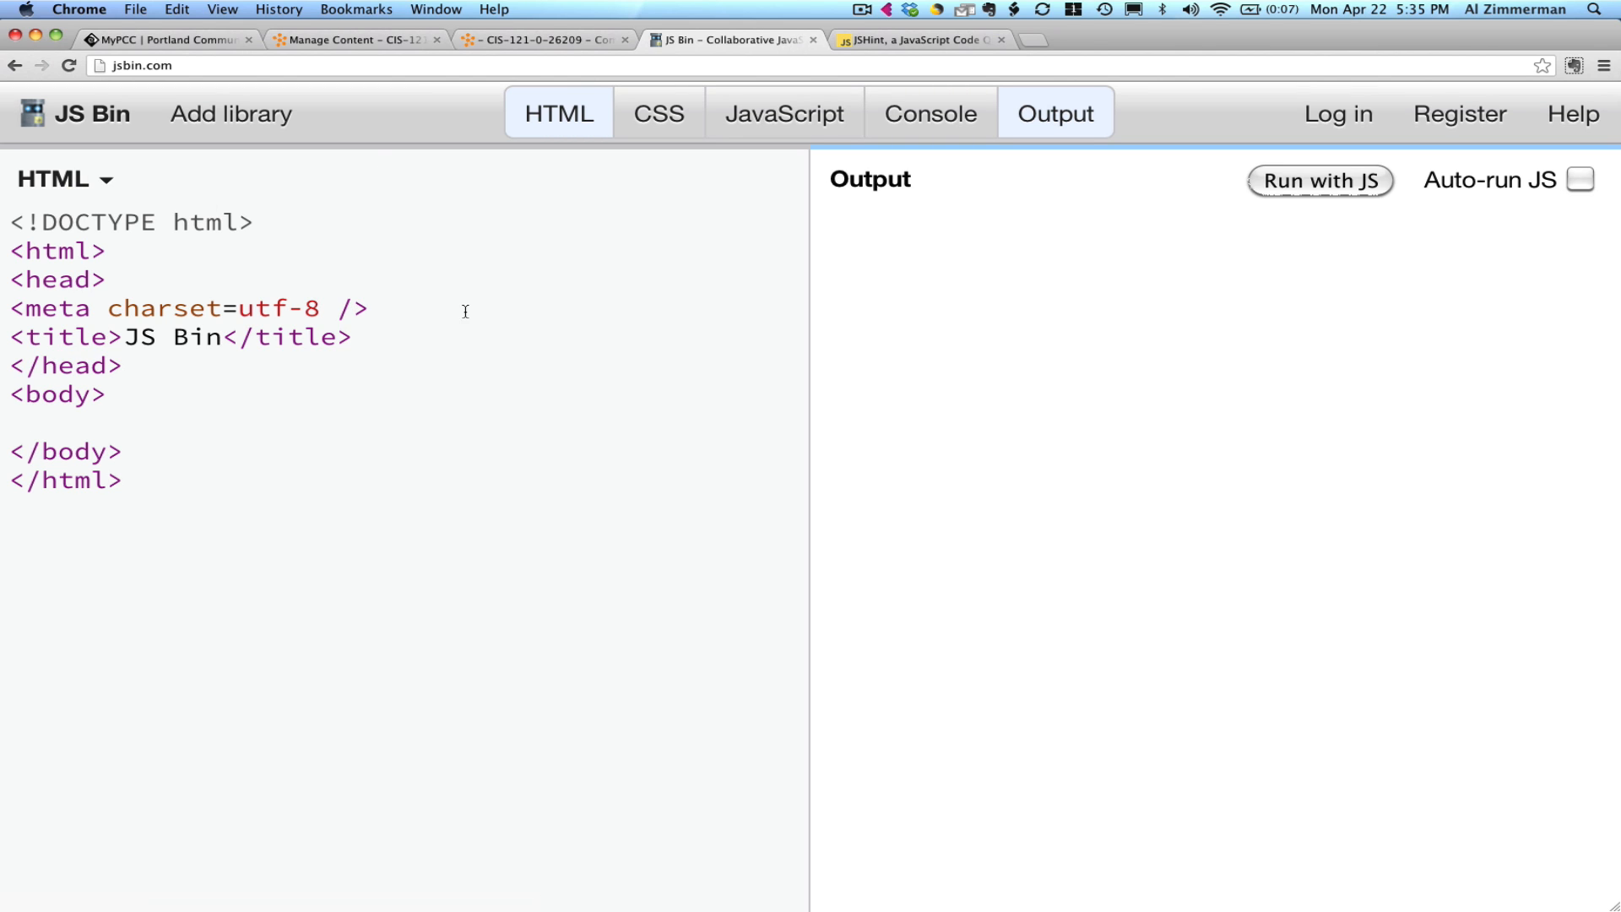
mouse_move(972, 372)
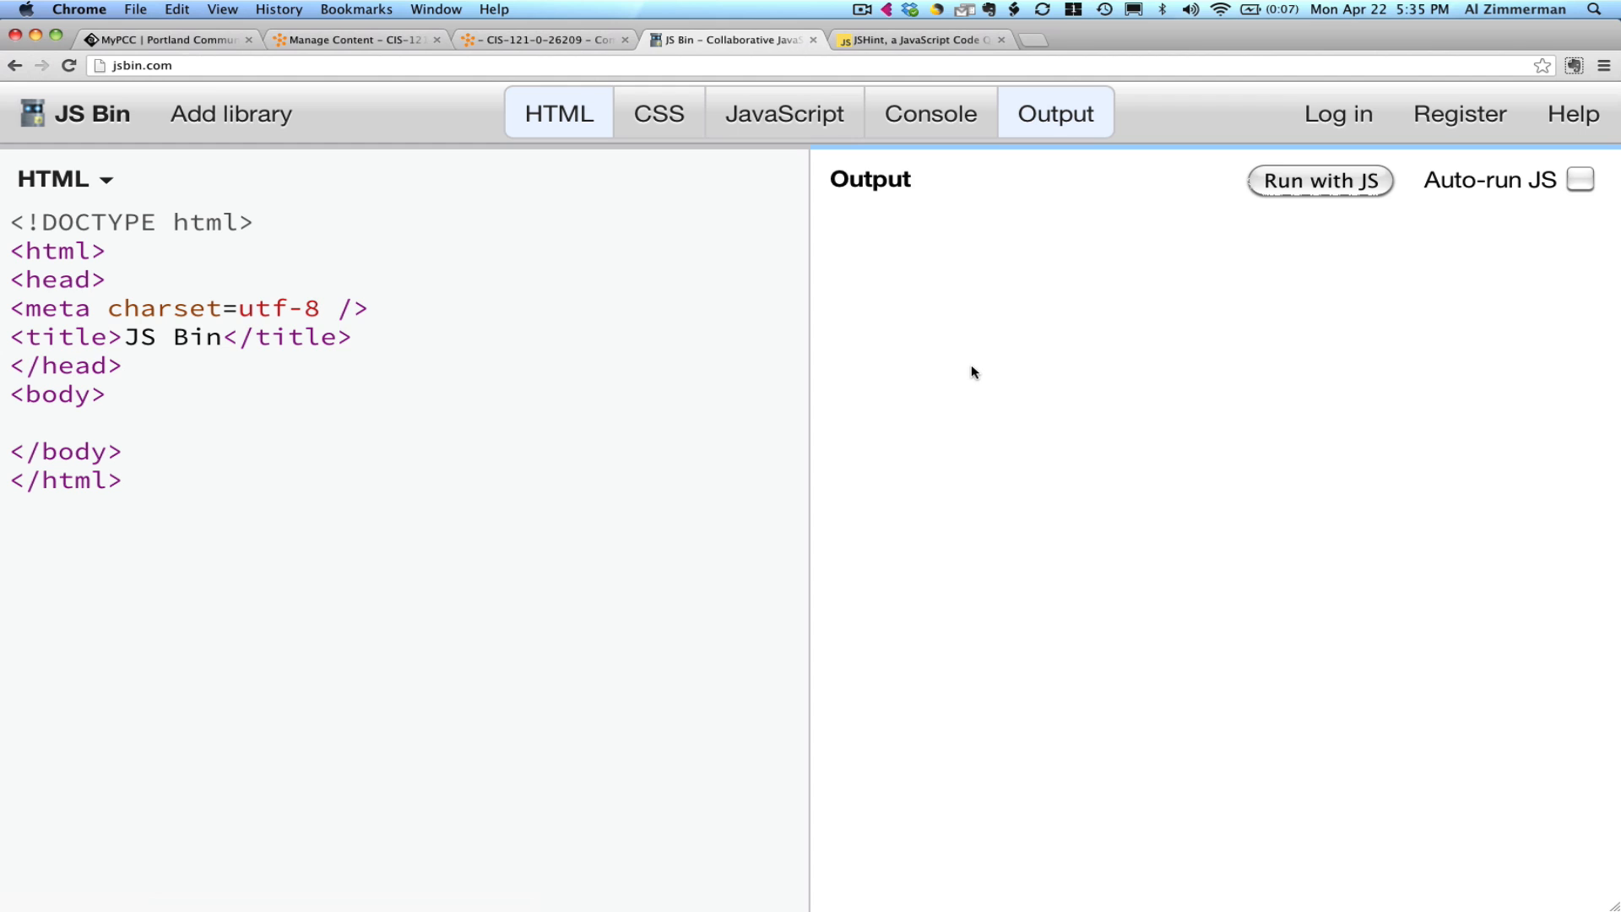
mouse_move(1558, 197)
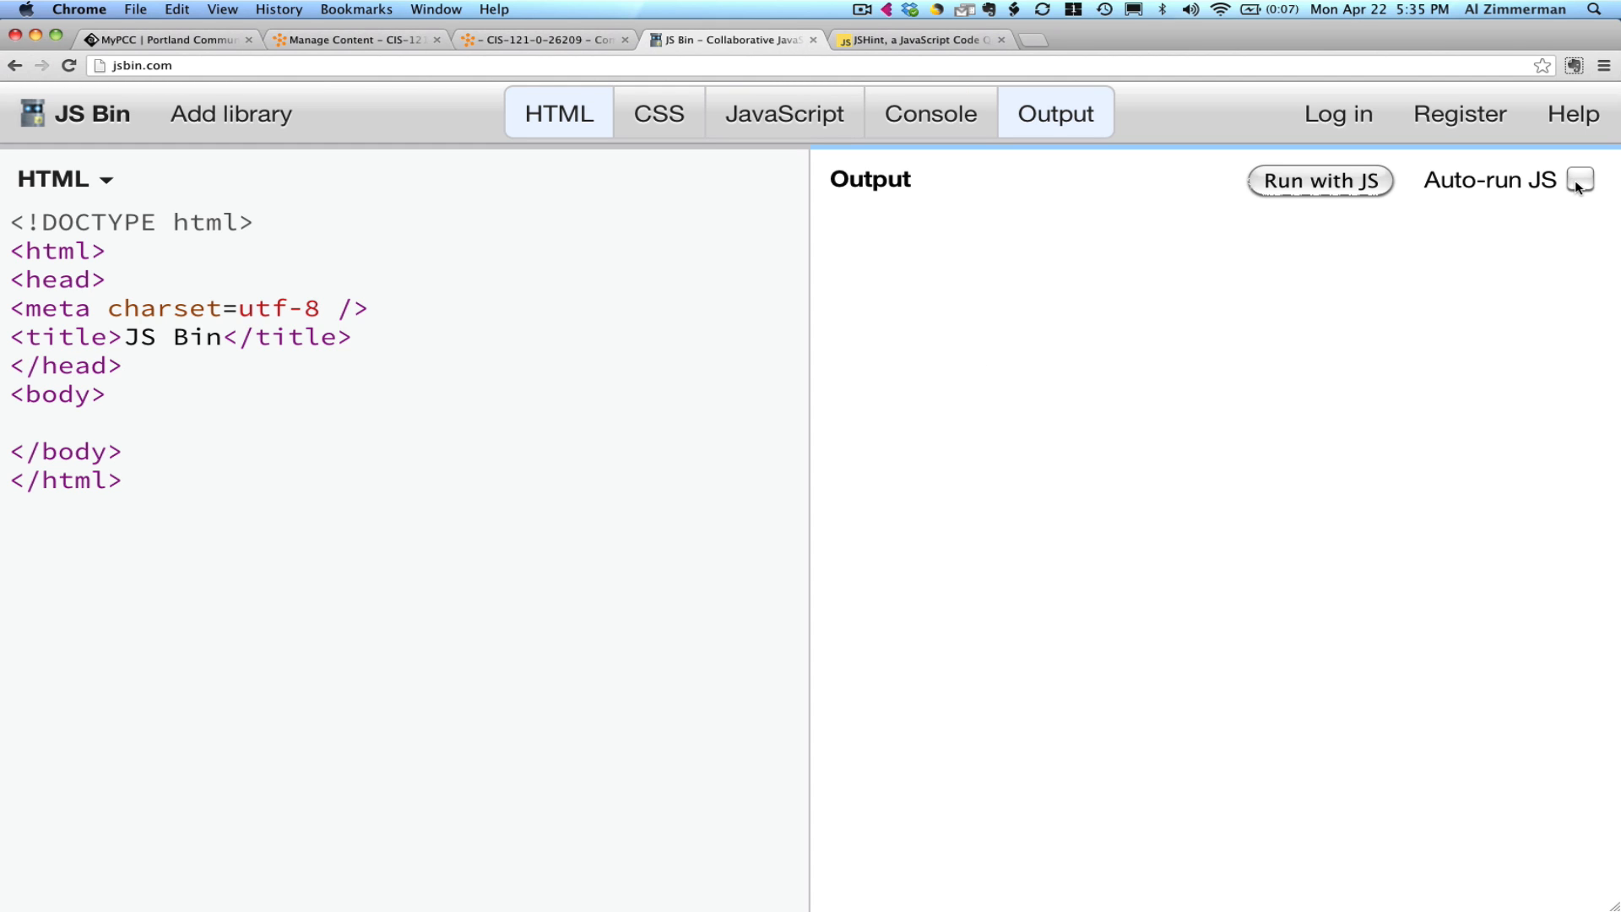
mouse_move(1347, 180)
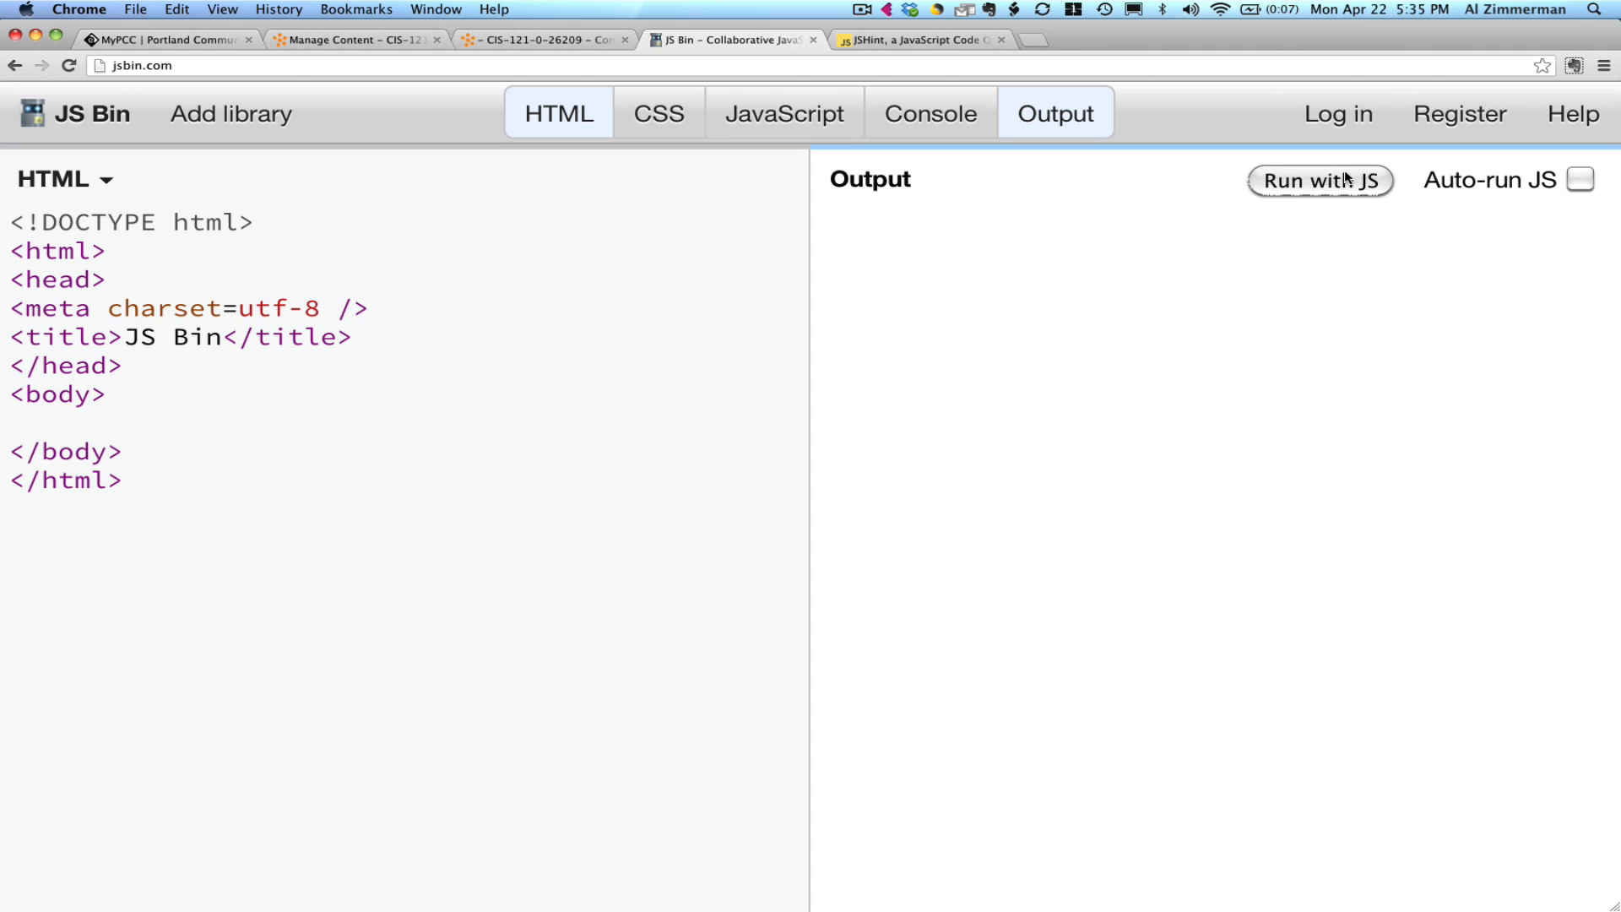
mouse_move(1320, 180)
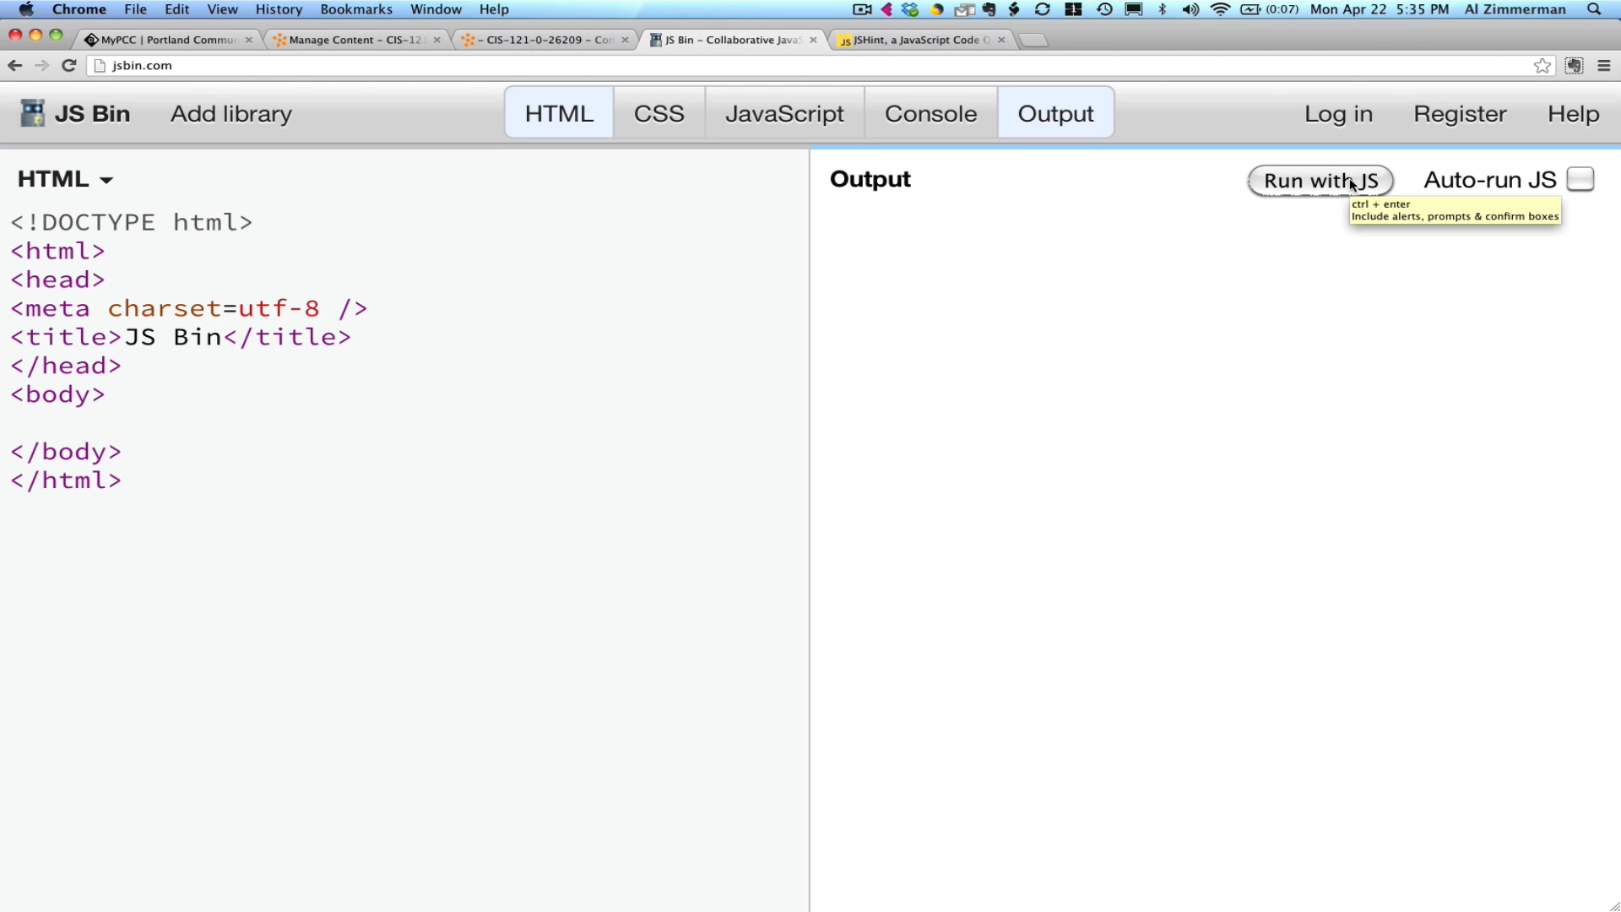
mouse_move(838, 214)
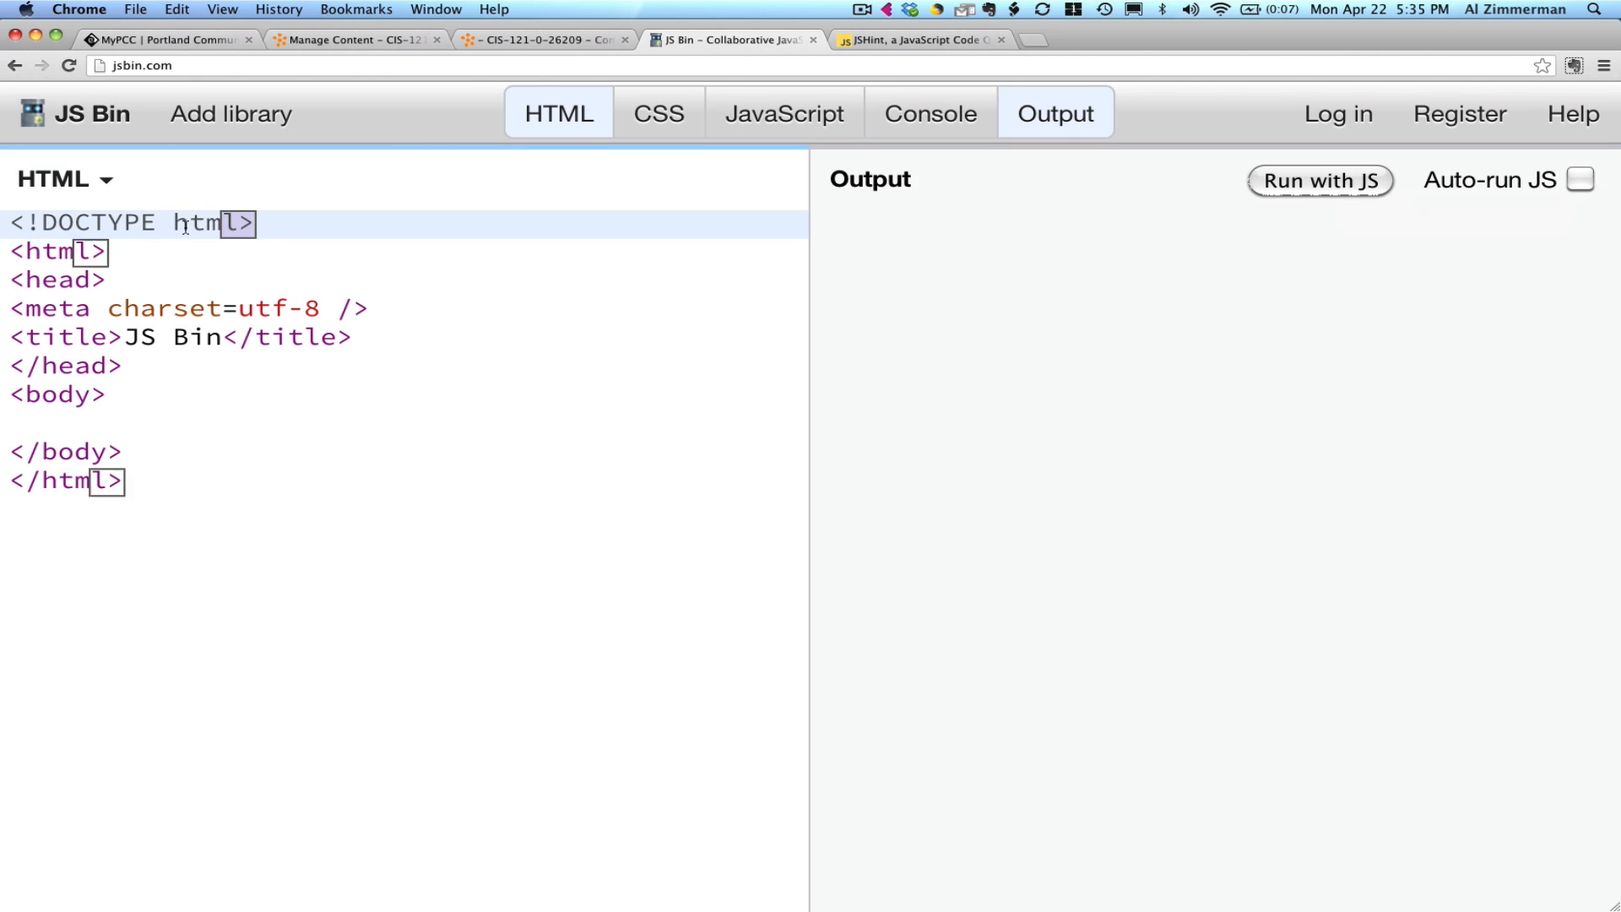
Place the caret after the opening <body> tag to add an indented blank line.
triple_click(129, 222)
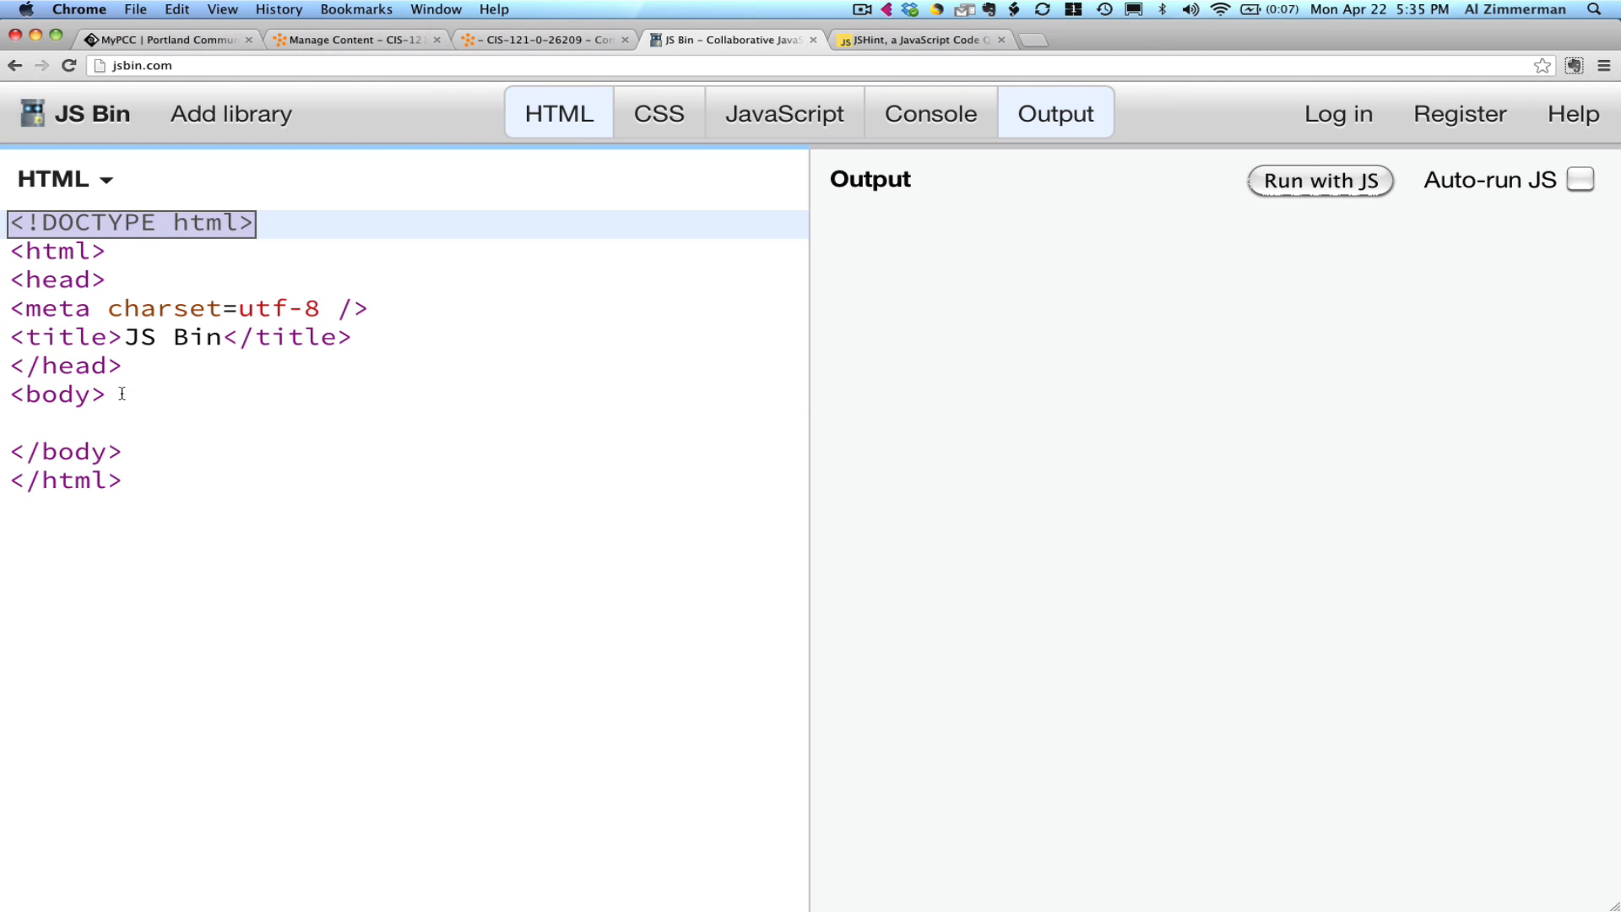
click(112, 394)
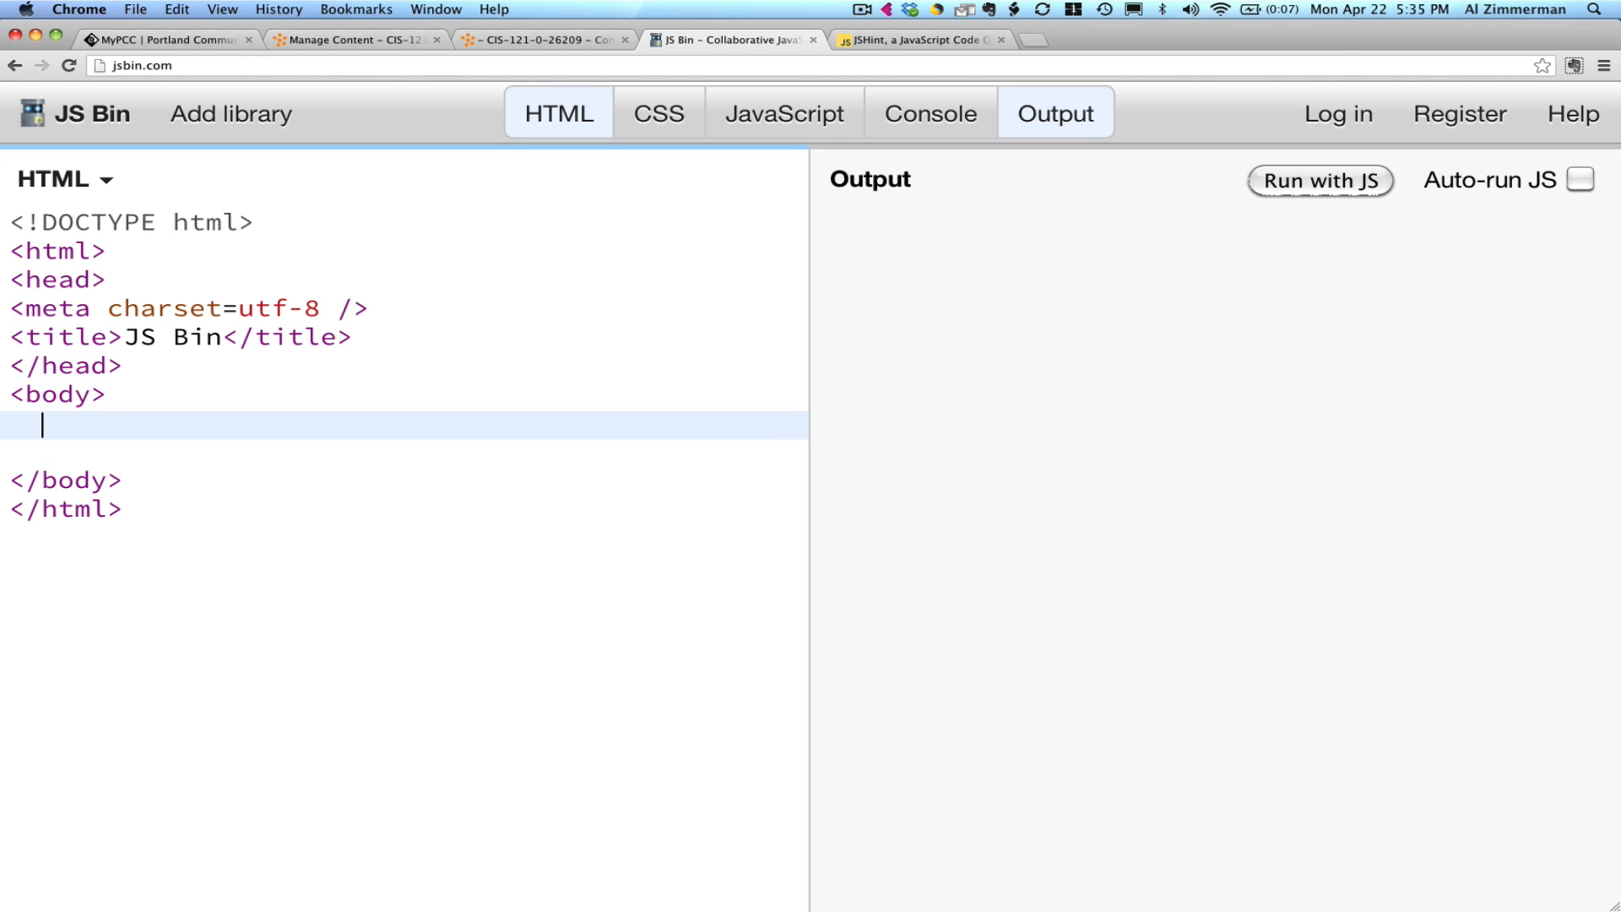
Type a <script></script> tag pair in the body and click on the blank line between them.
text(<script>)
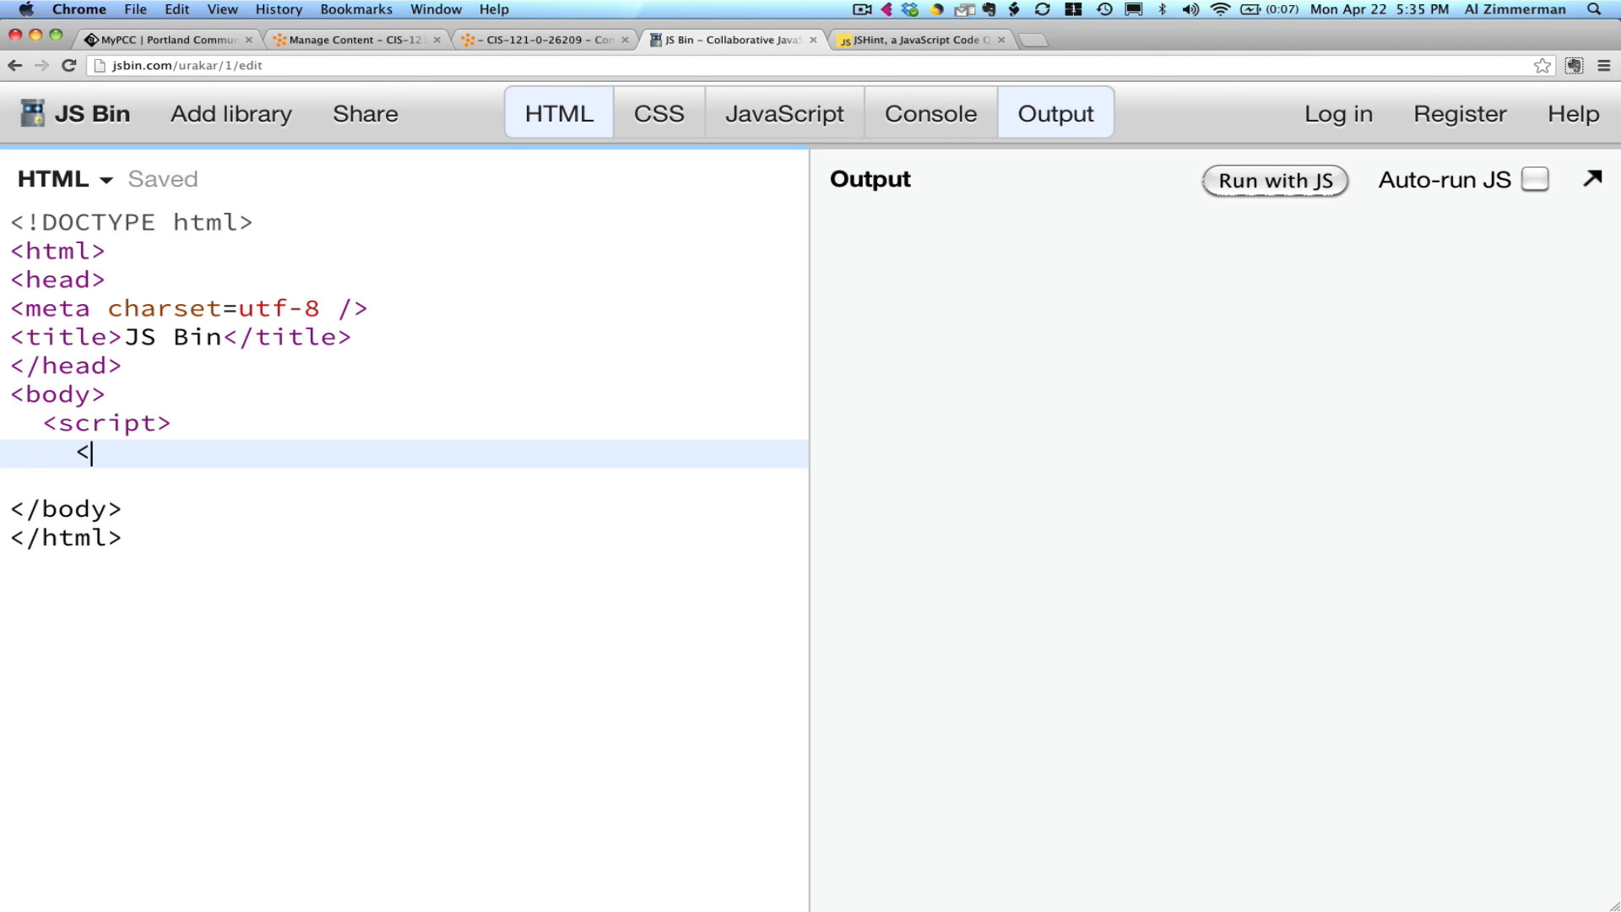
text(/script>)
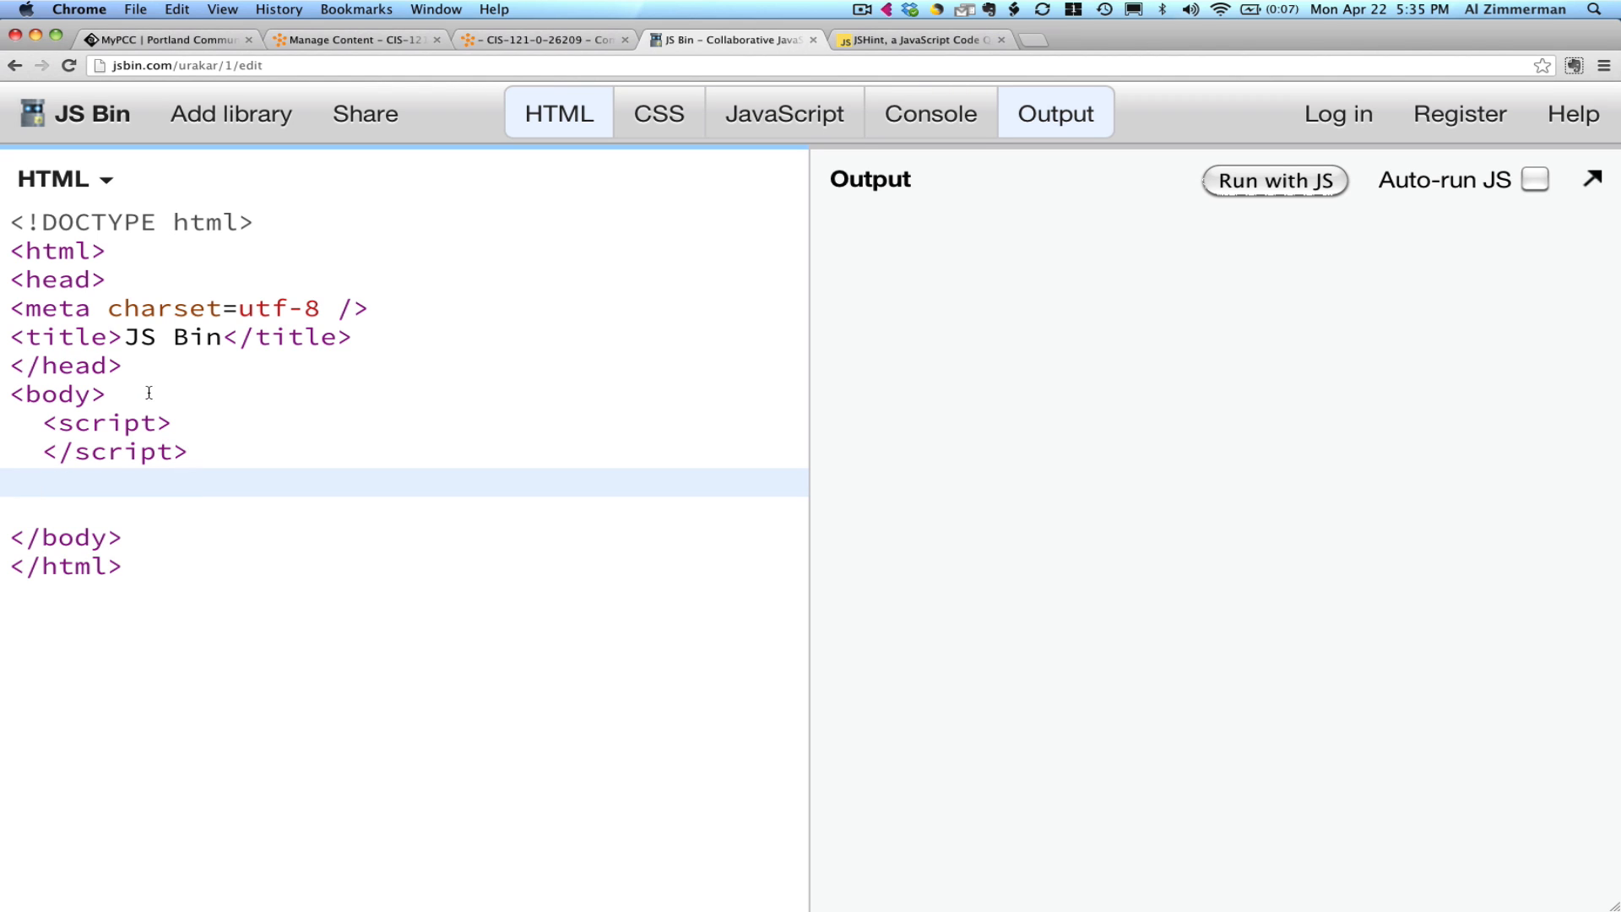
click(176, 423)
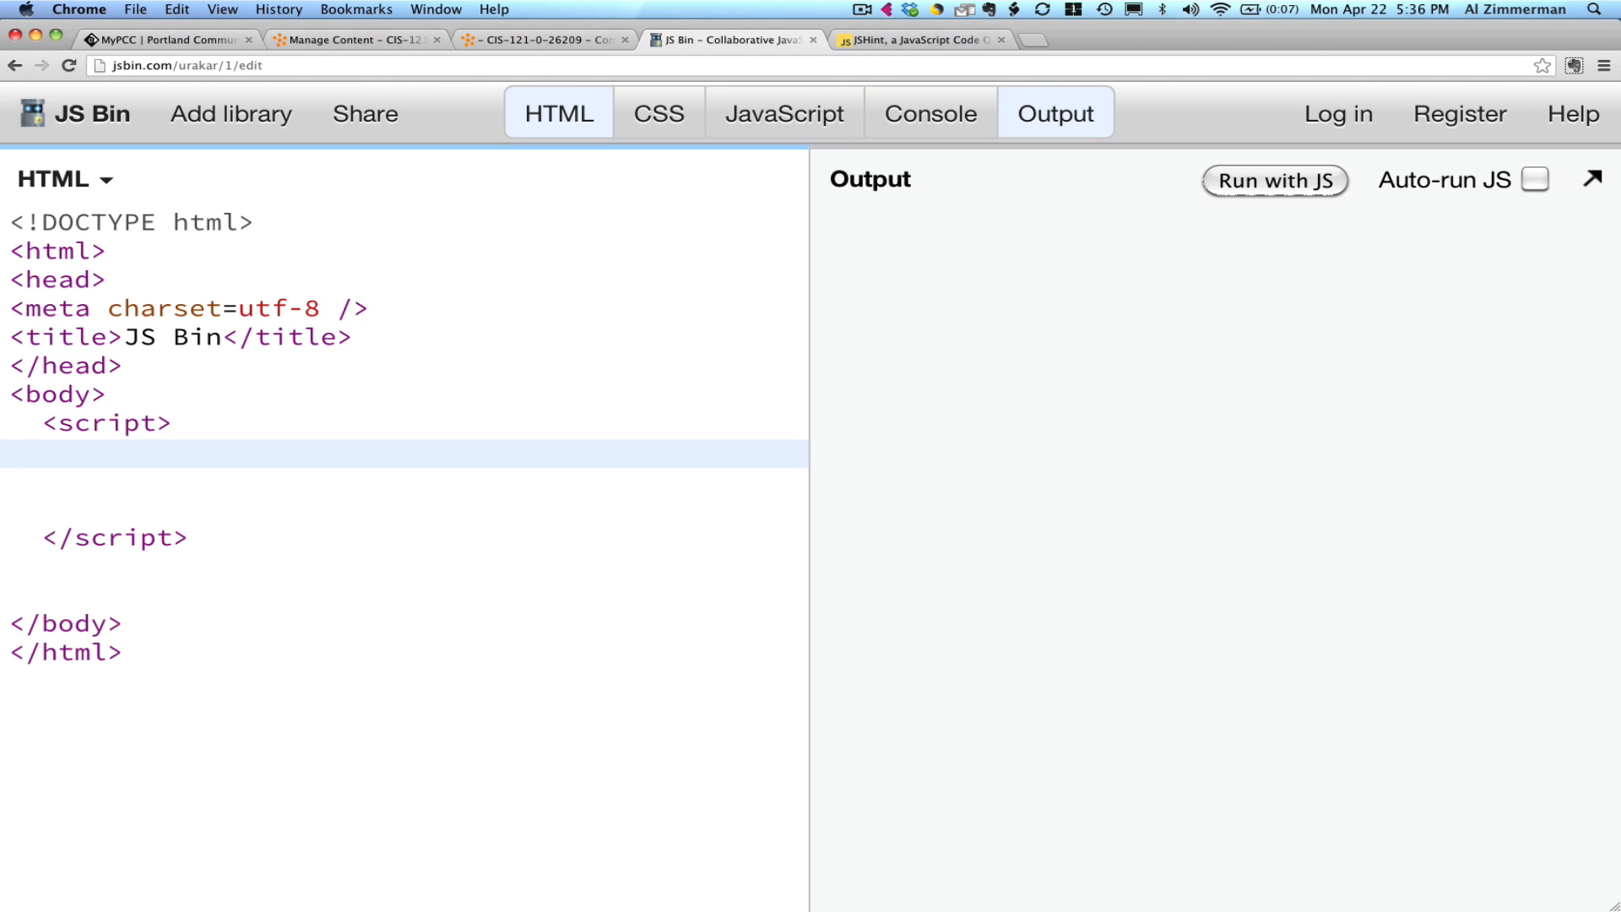
Write document.write("Elmo starting!"); inside the script tags.
text(documemn)
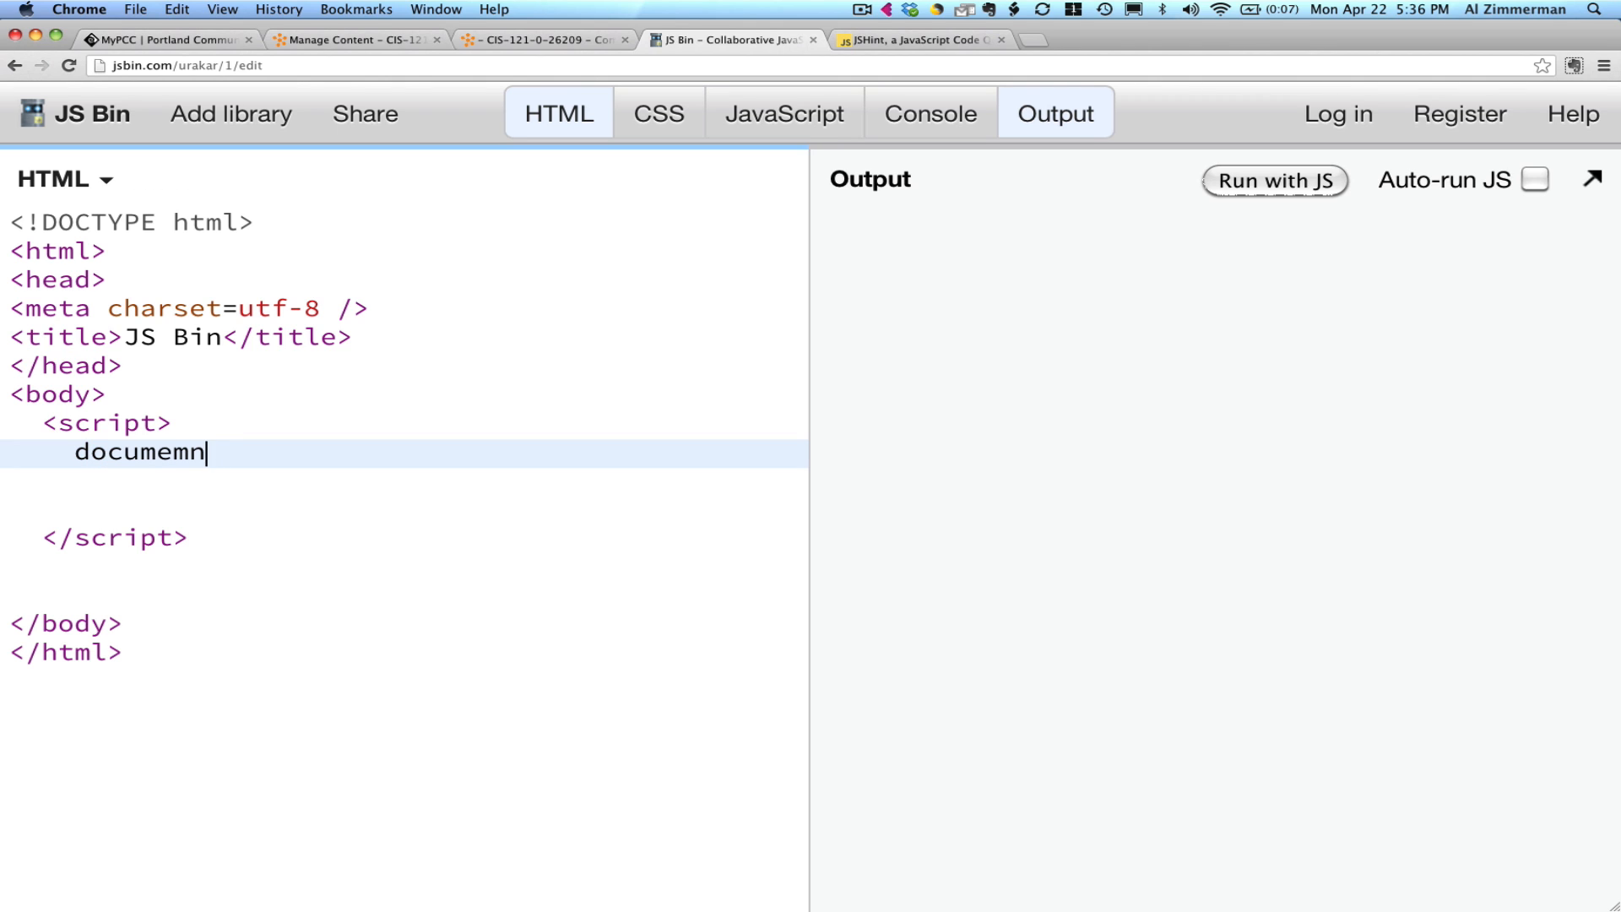
text(document.)
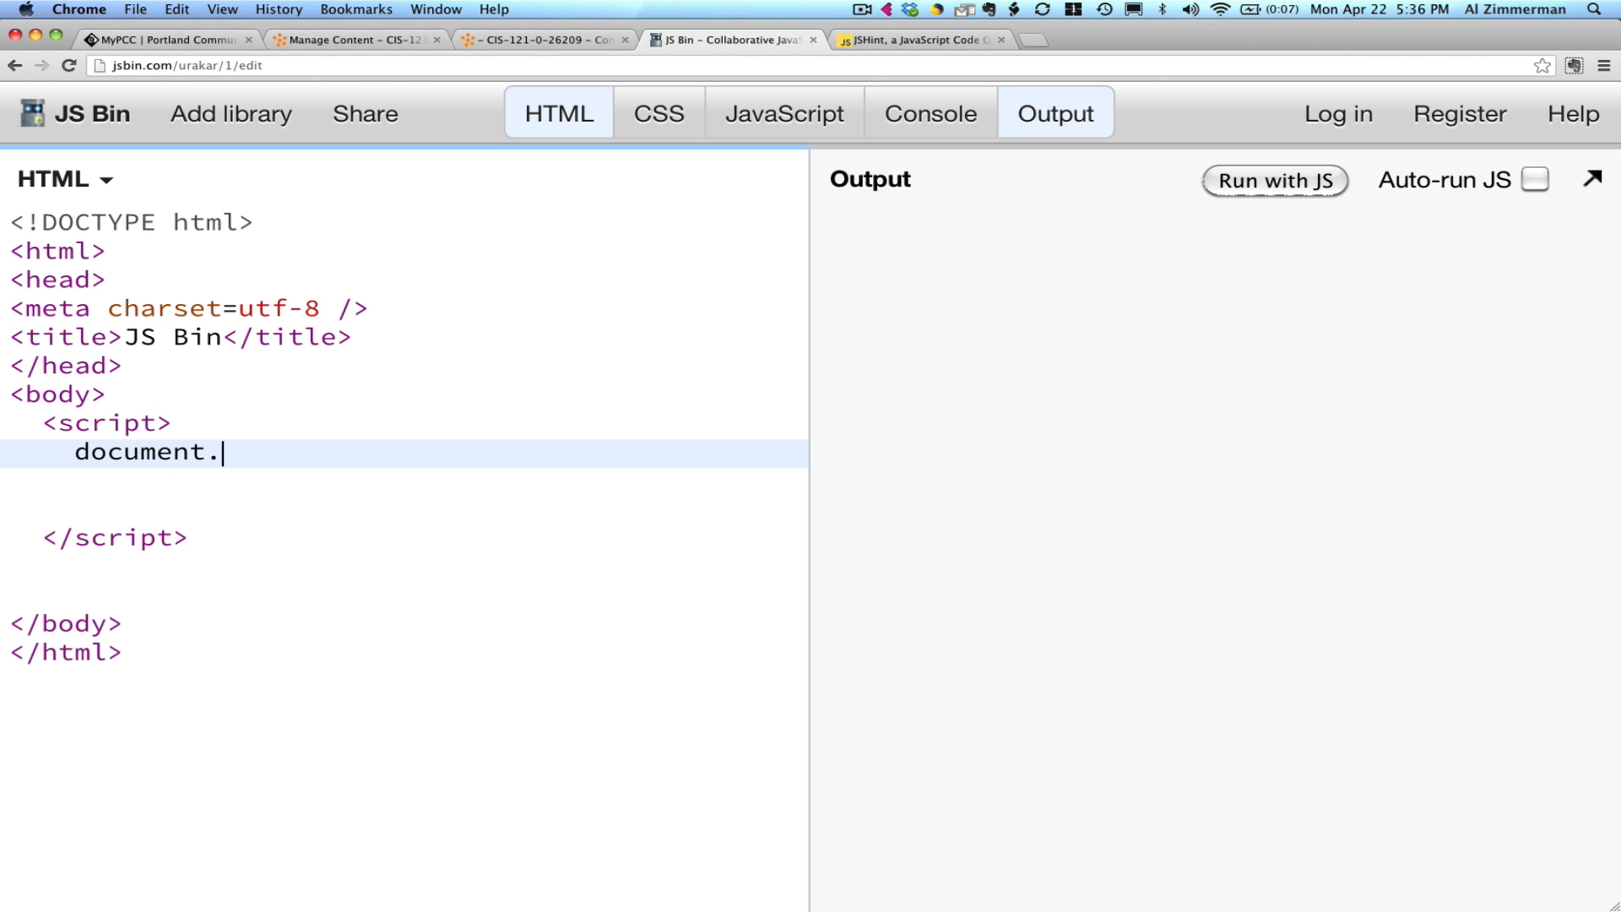
text(write)
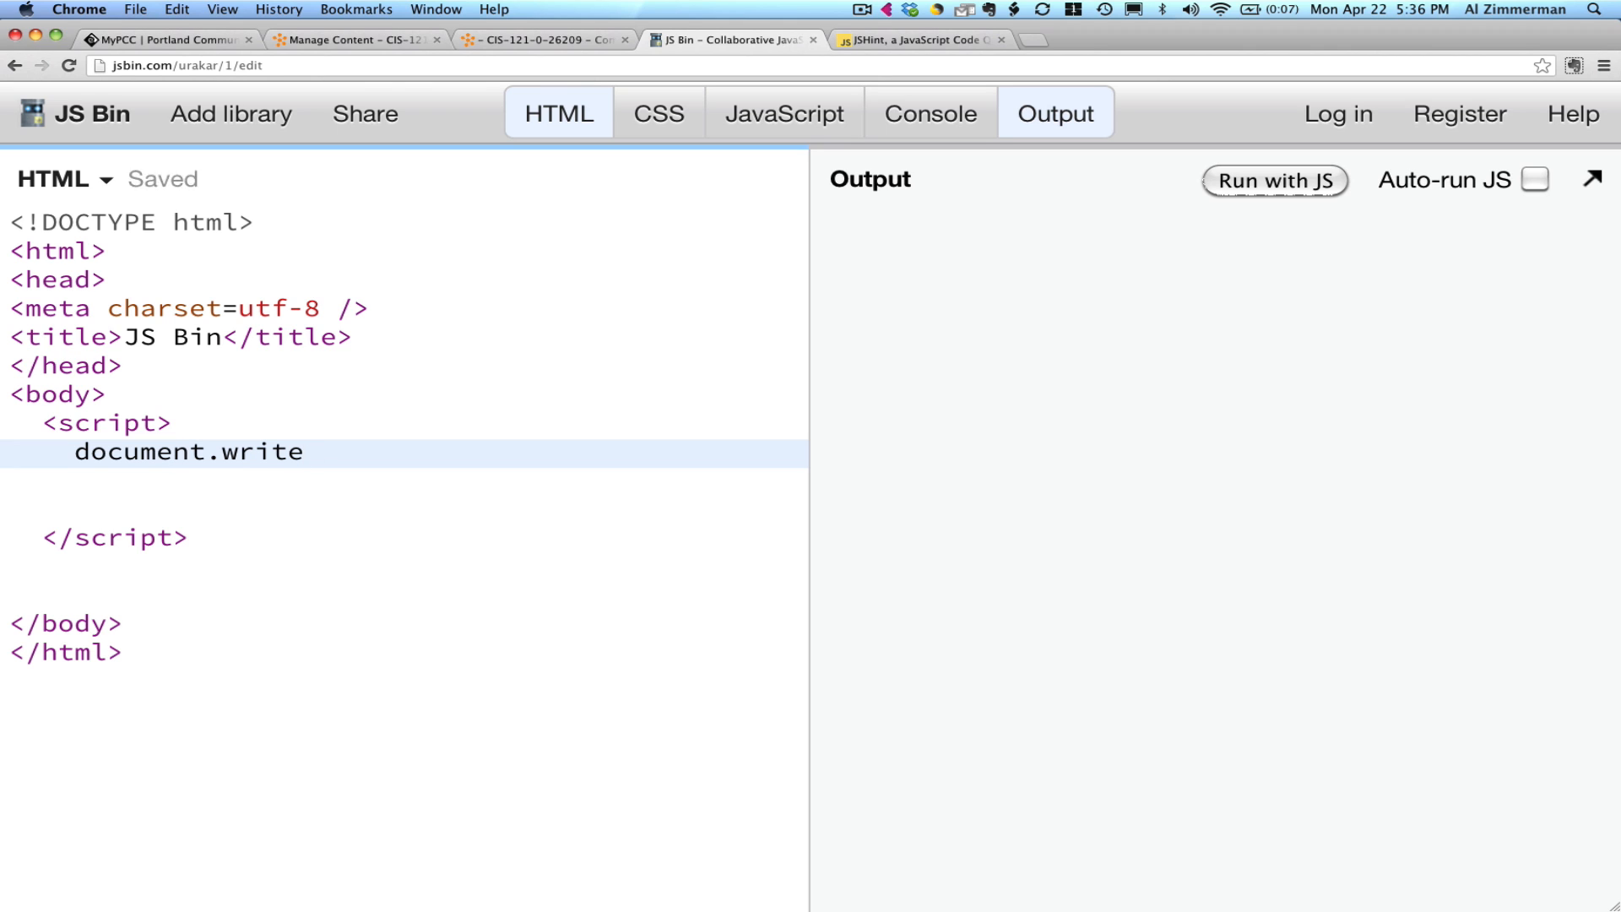
text(())
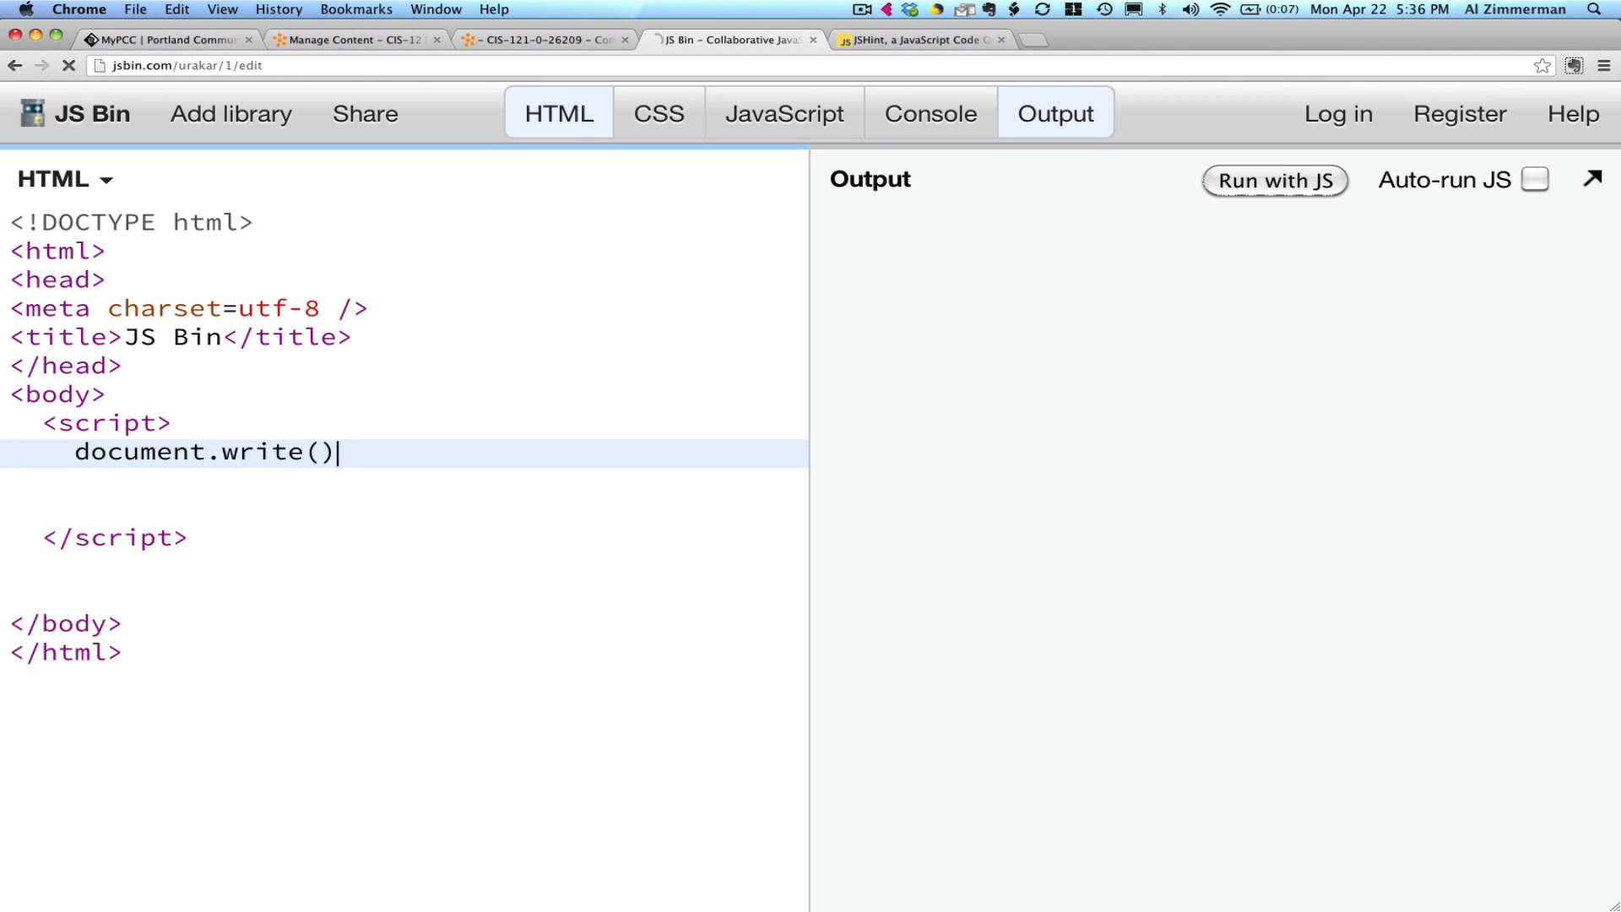
text(;)
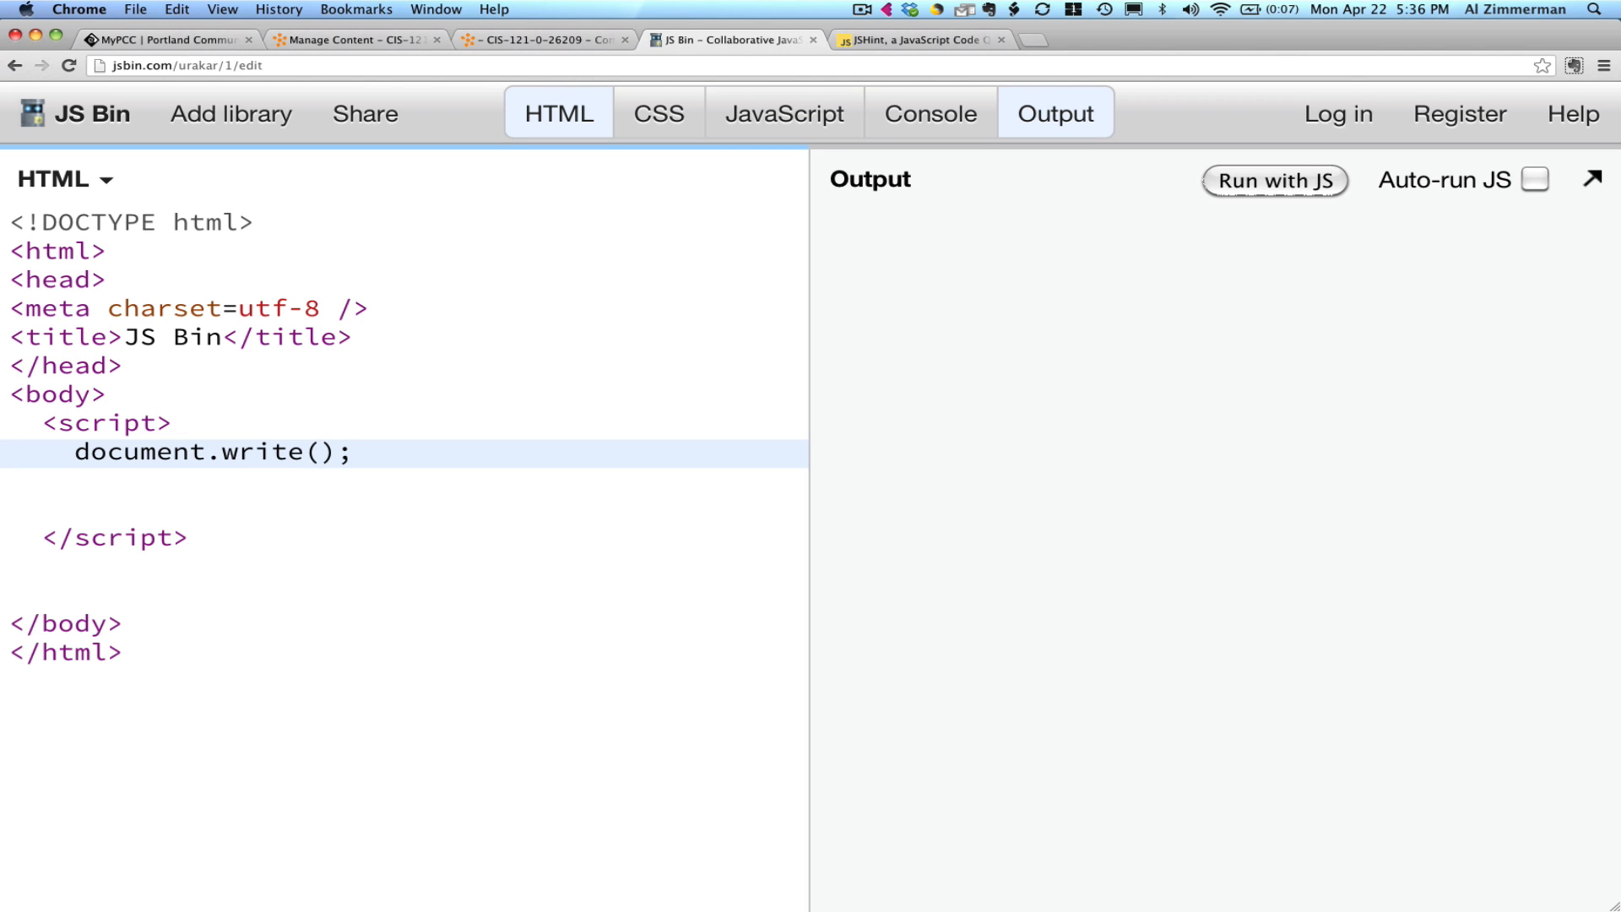
text("")
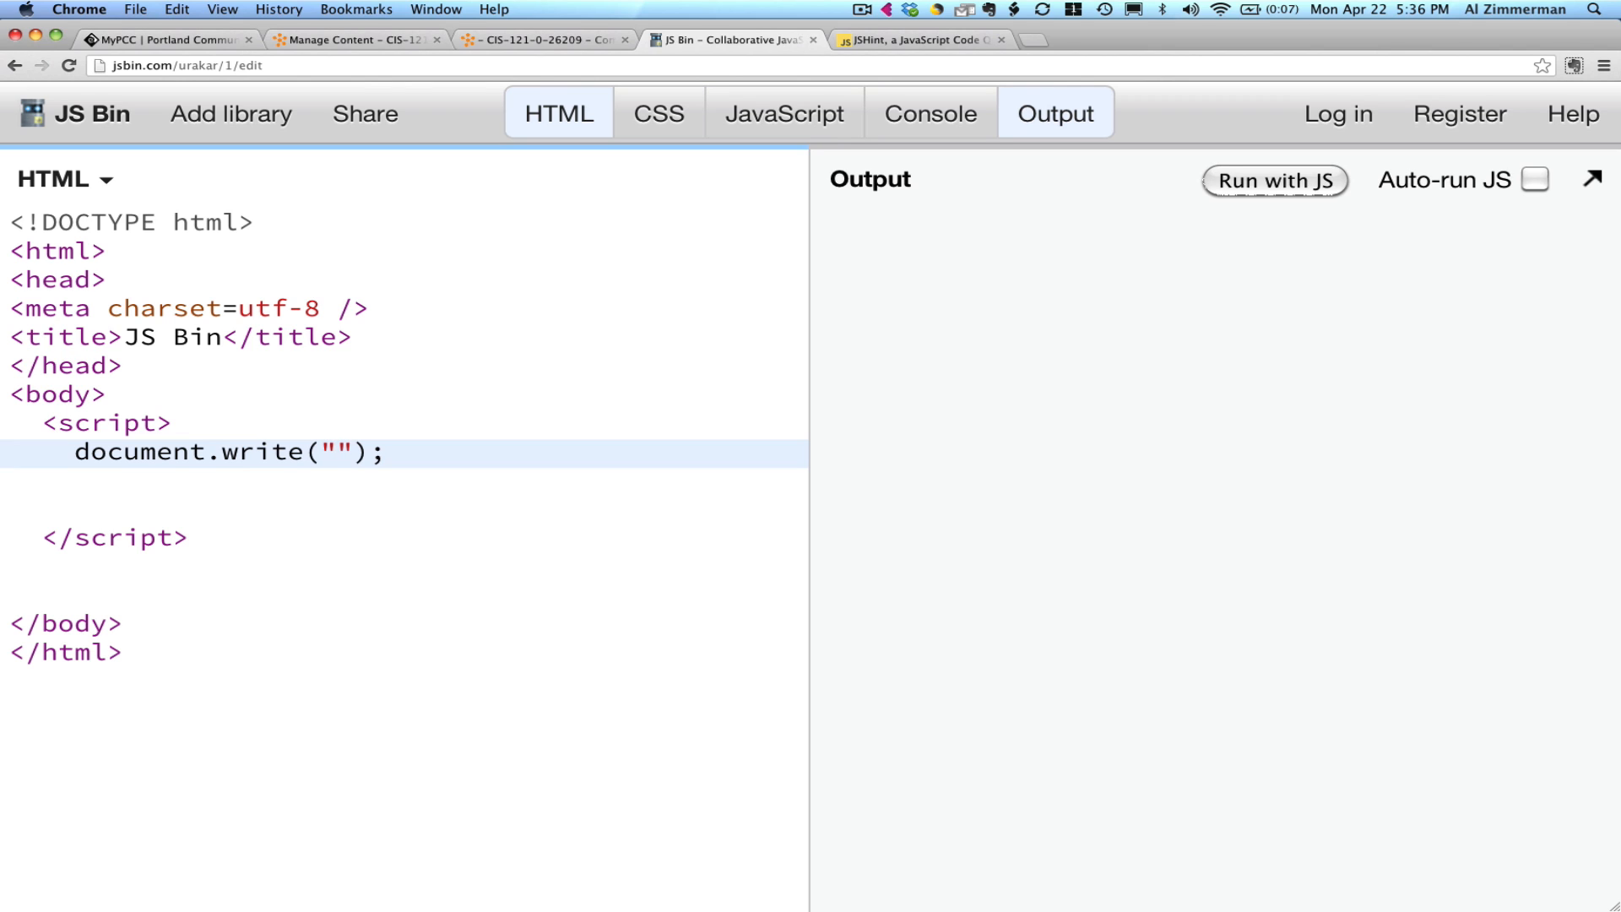
text(El,)
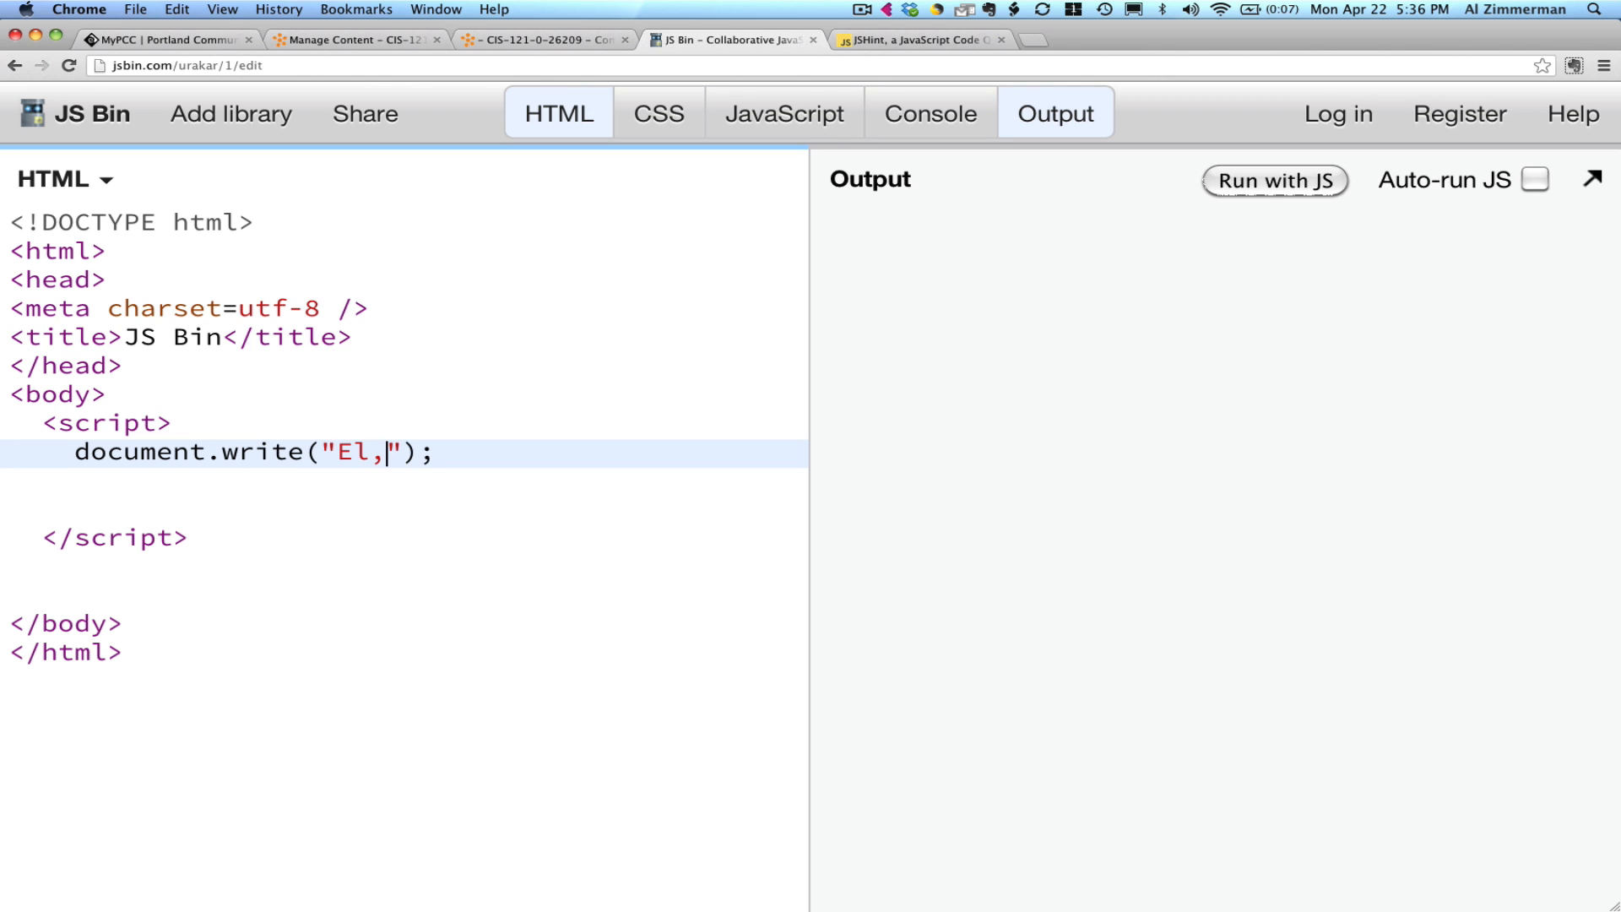
text(mo)
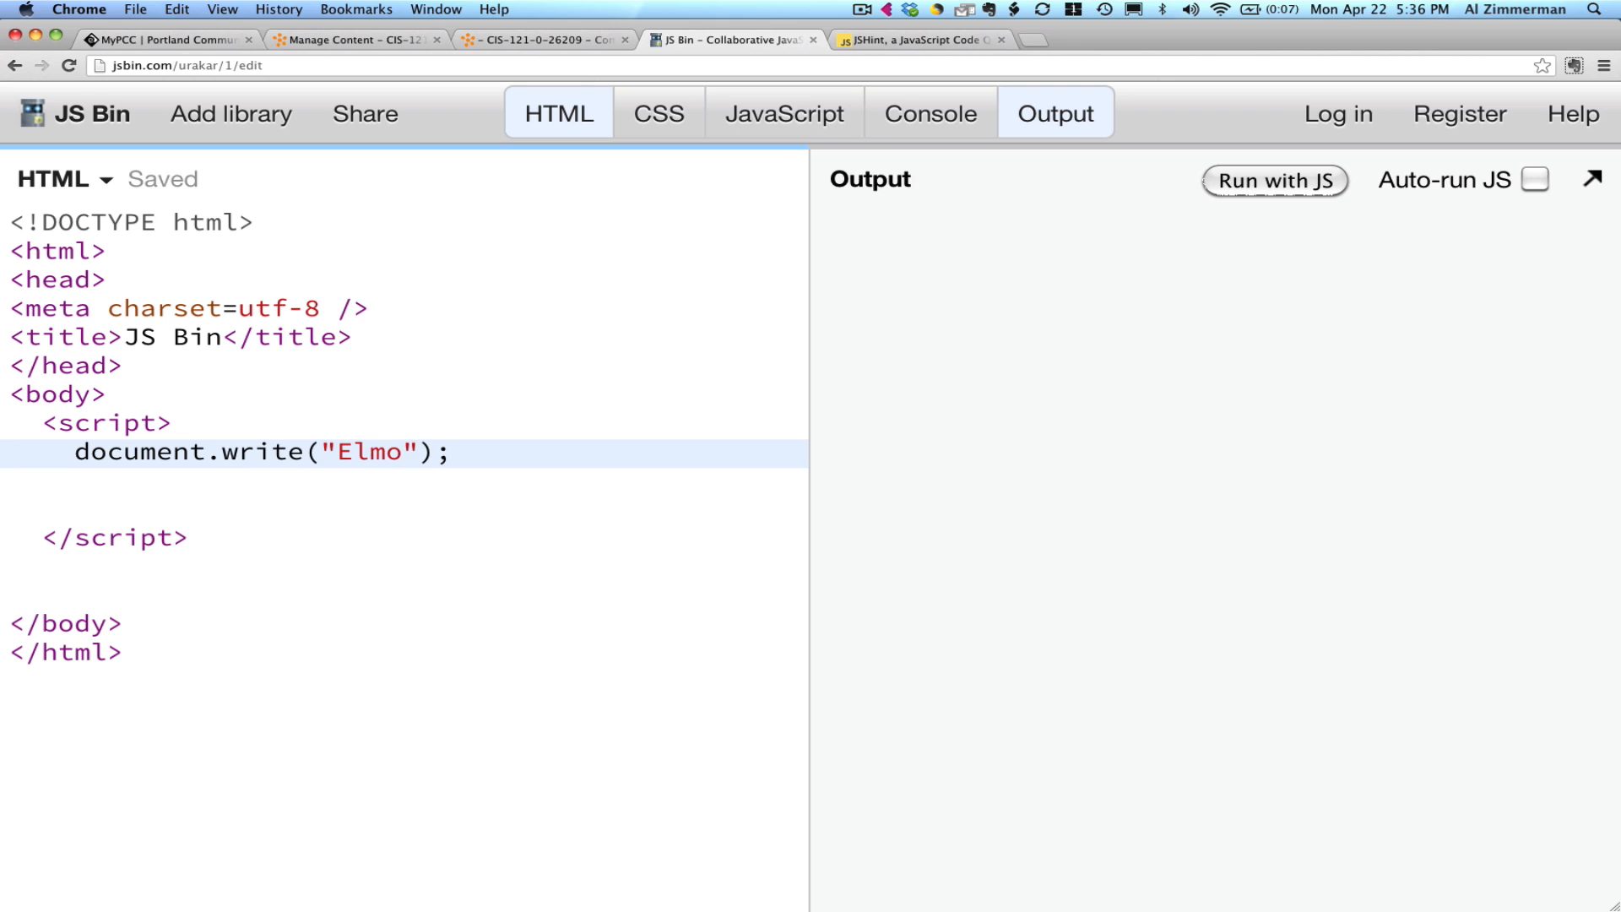
text(starting)
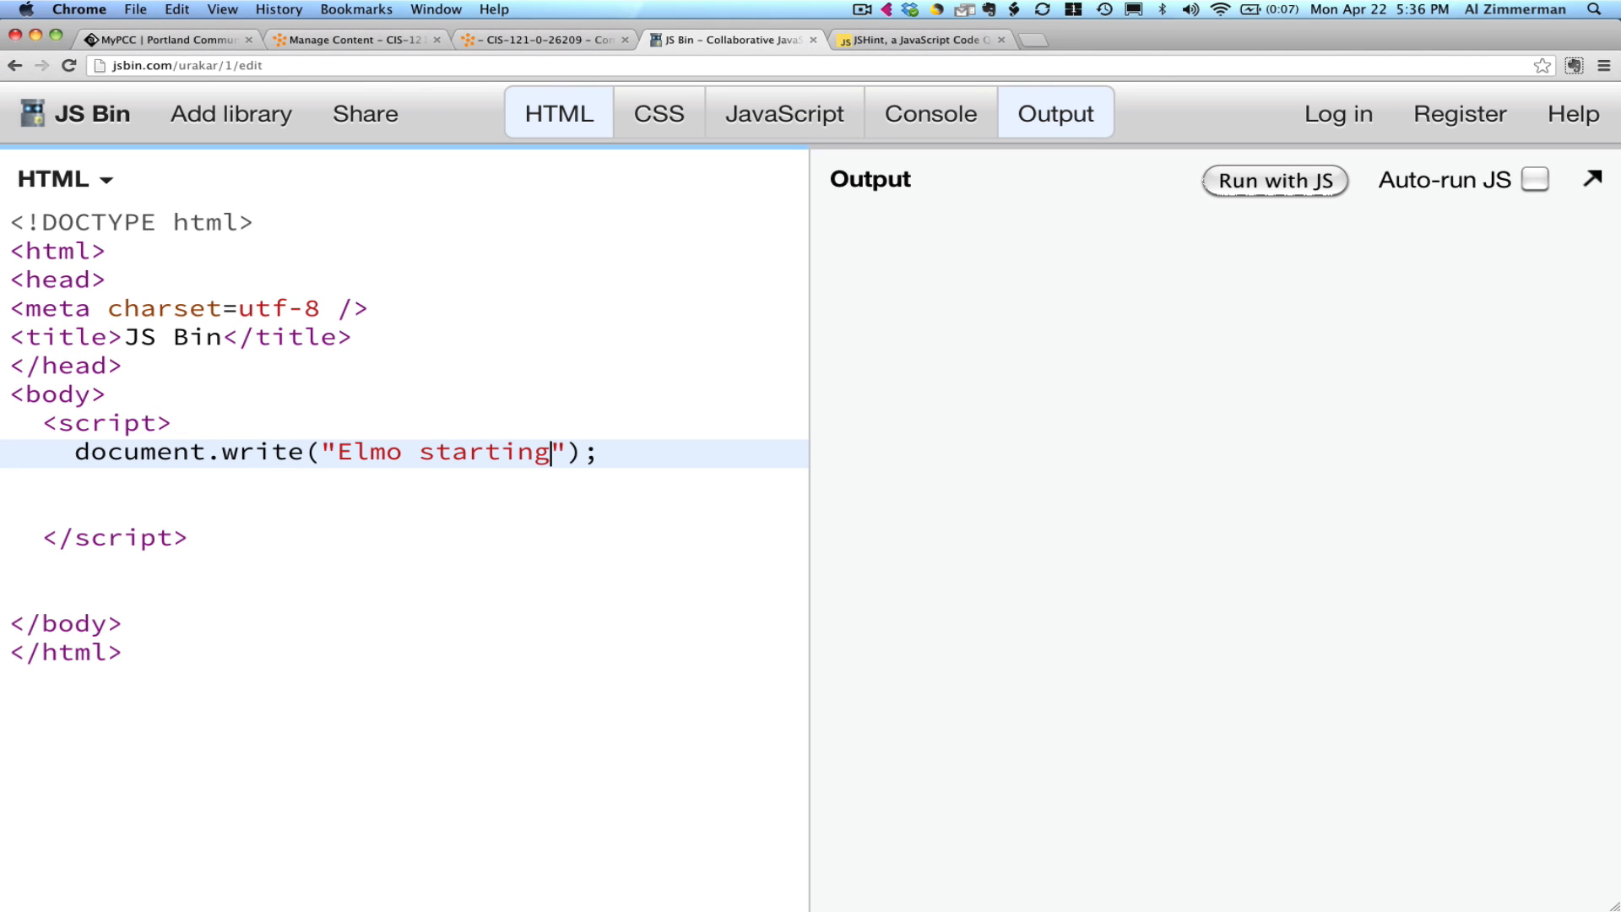
text(!)
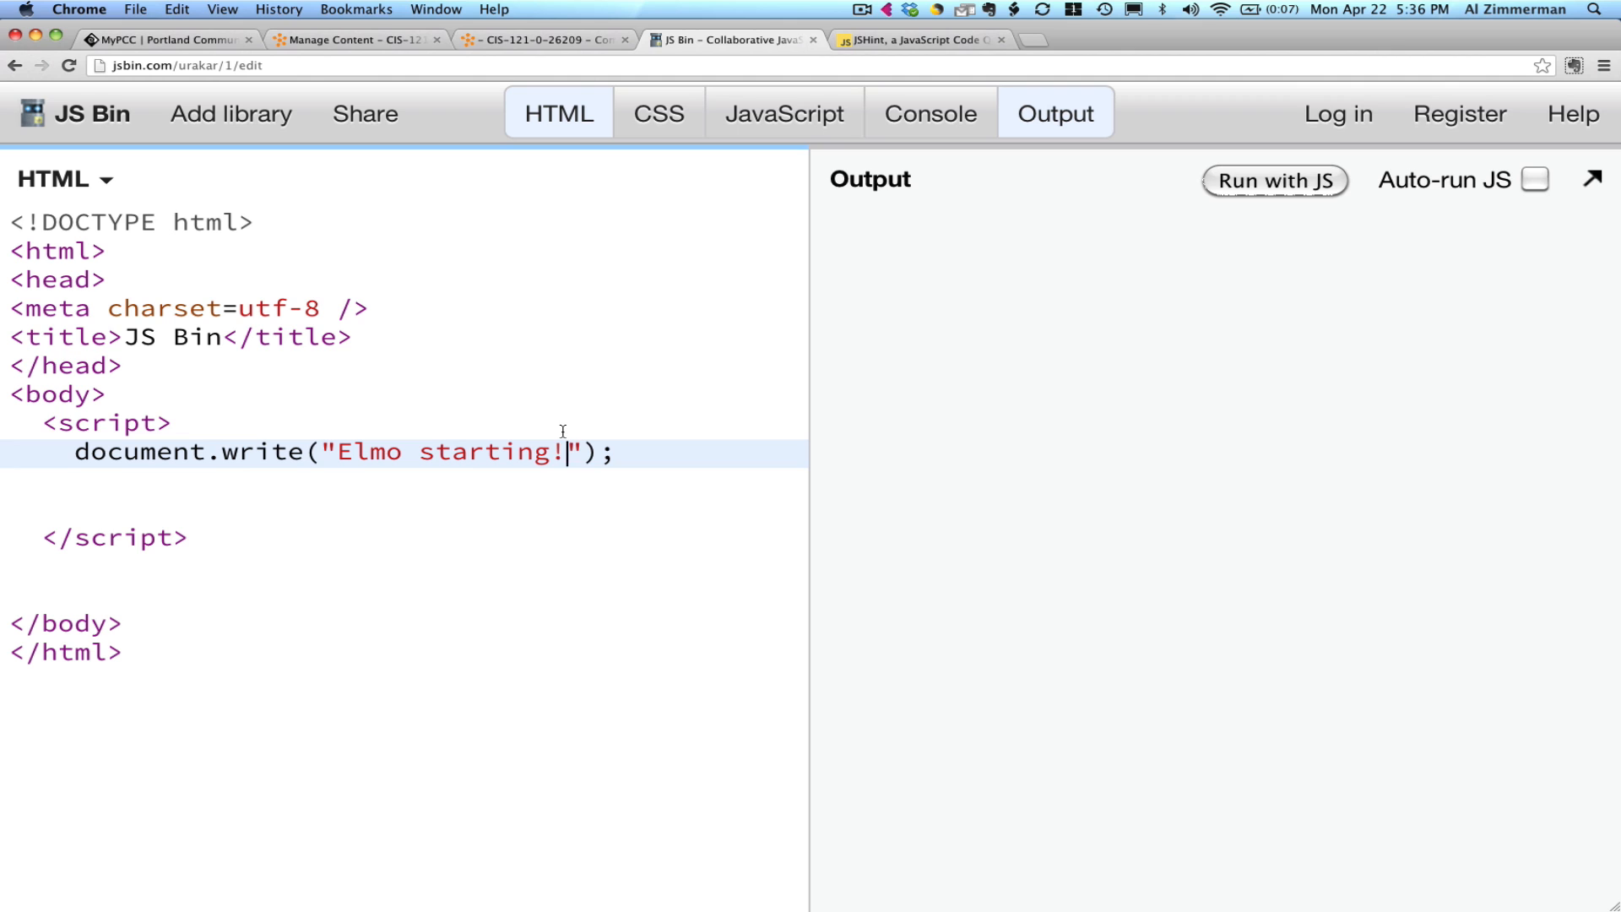
mouse_move(1260, 178)
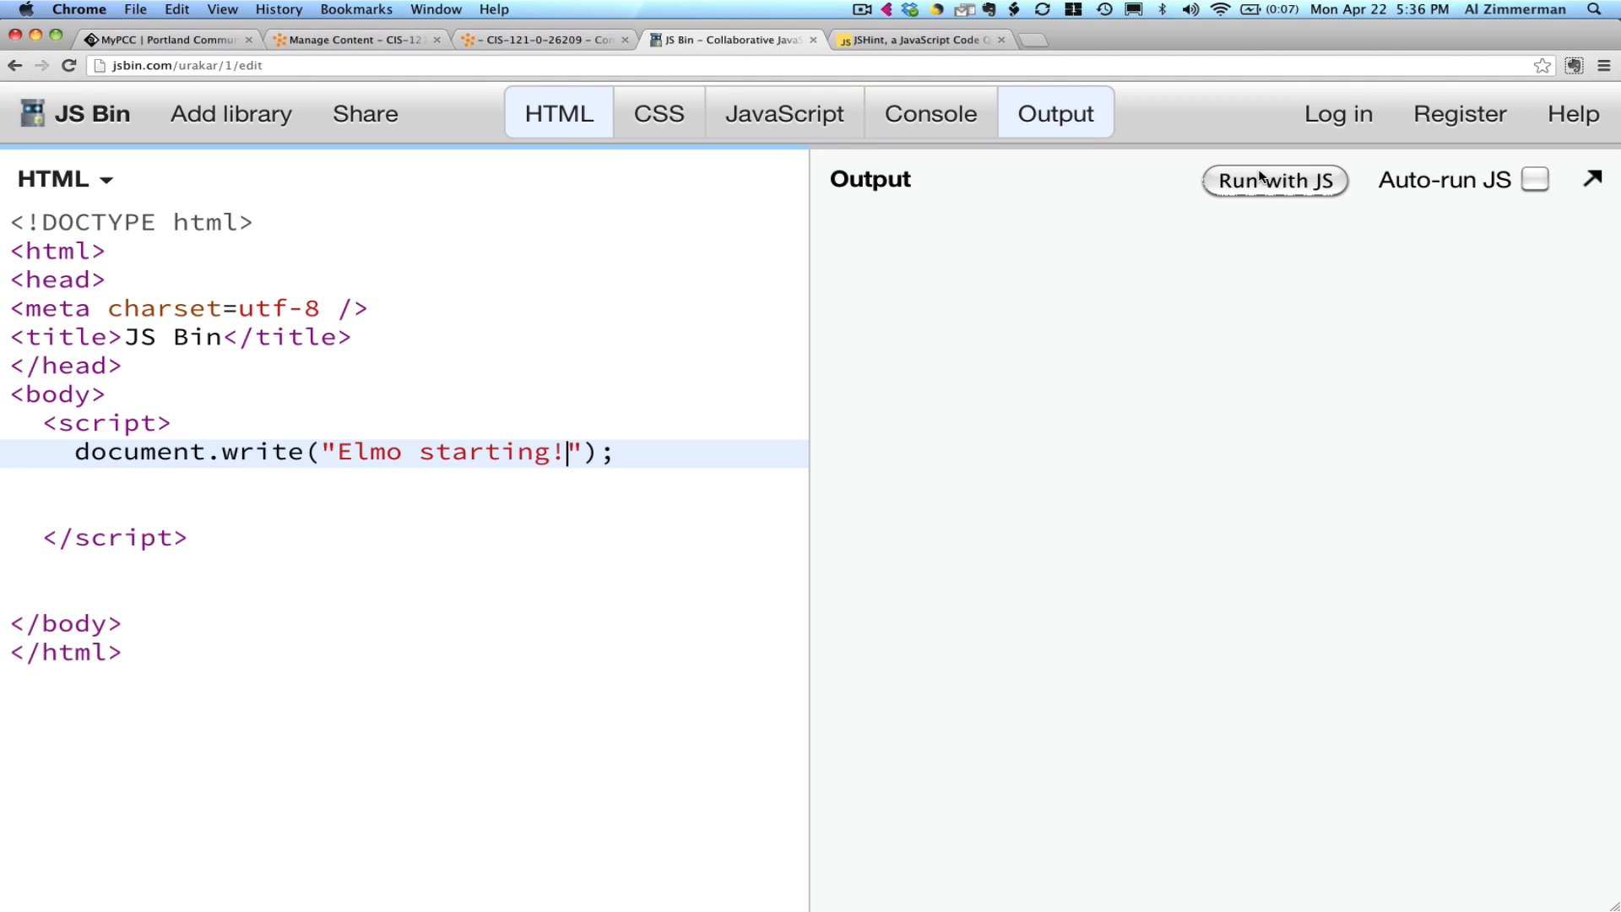
mouse_move(1275, 180)
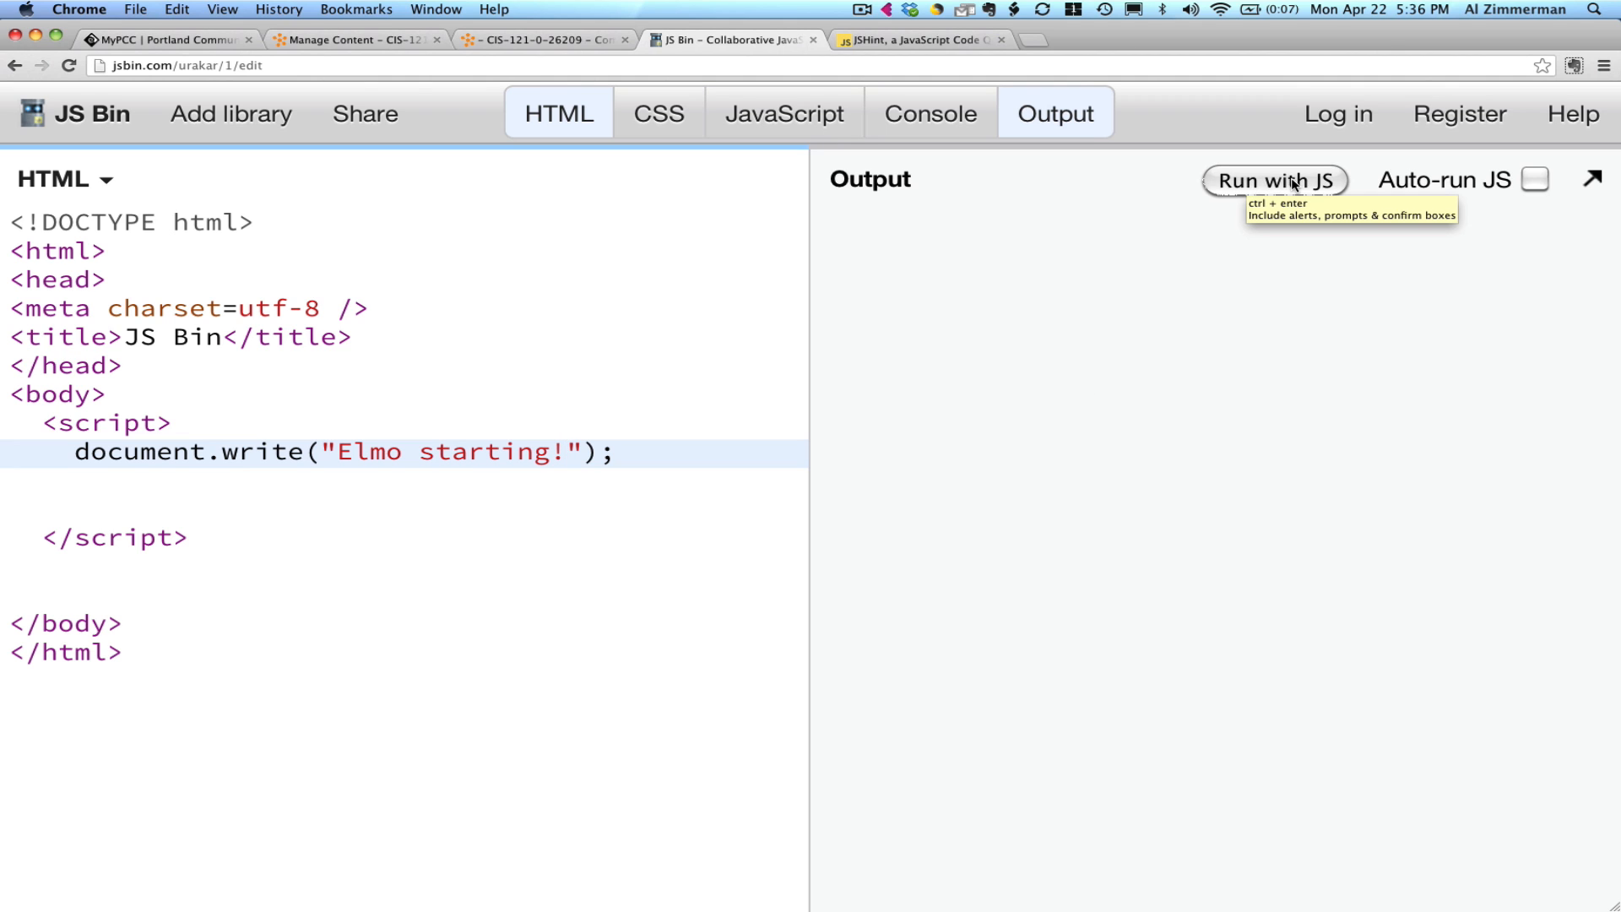
Run with JS, then add a blank line above the document.write statement.
click(1275, 180)
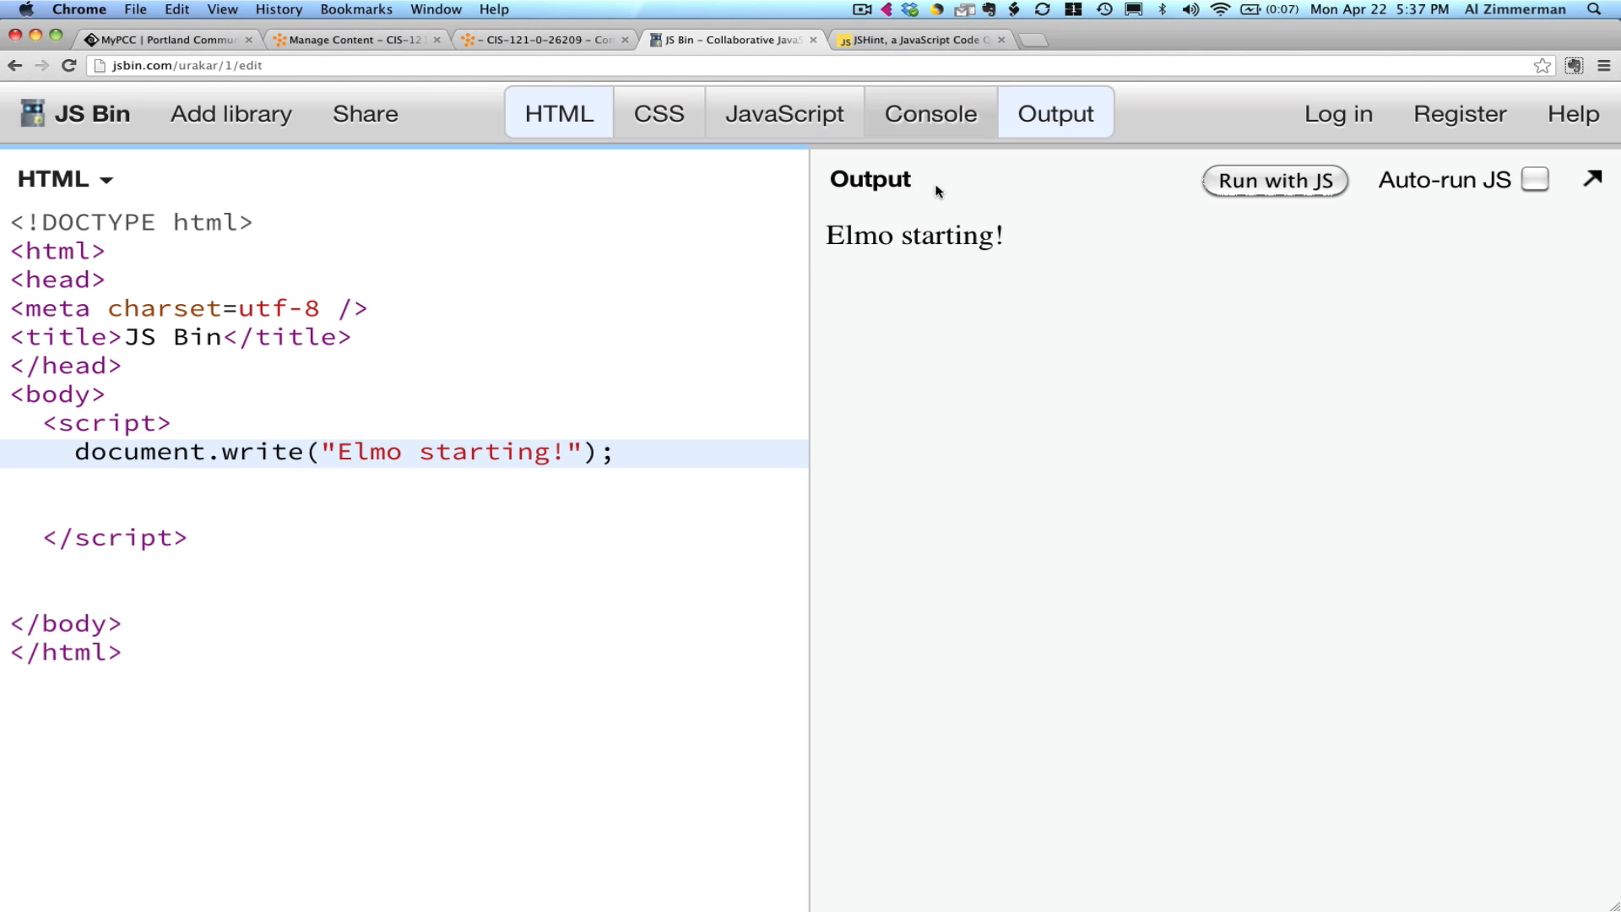
mouse_move(1021, 244)
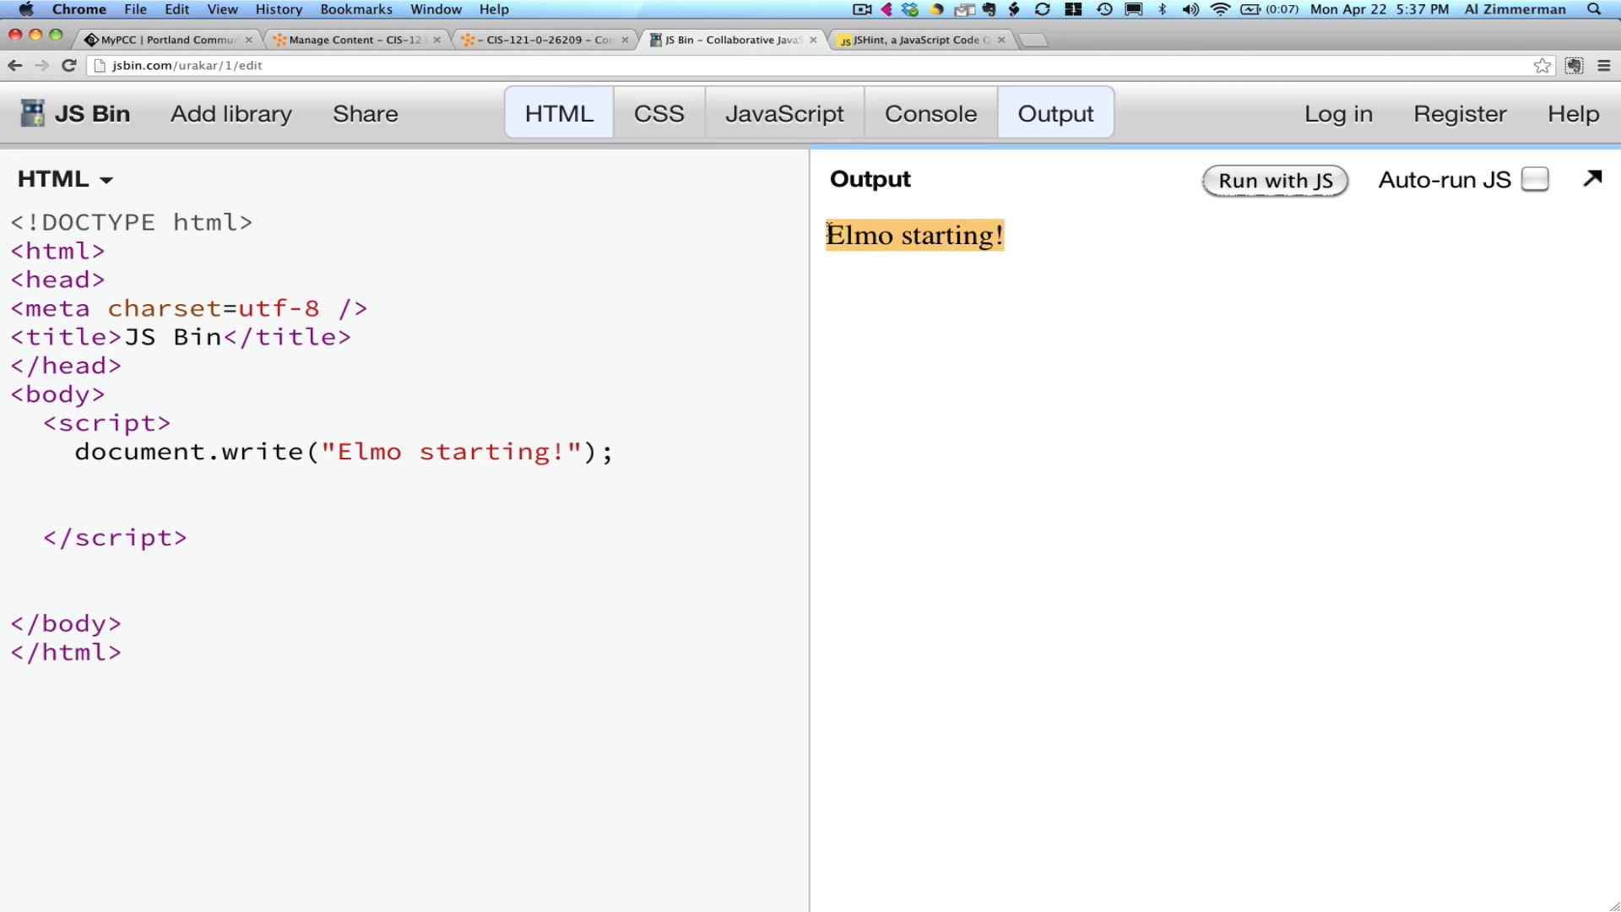
mouse_move(888, 277)
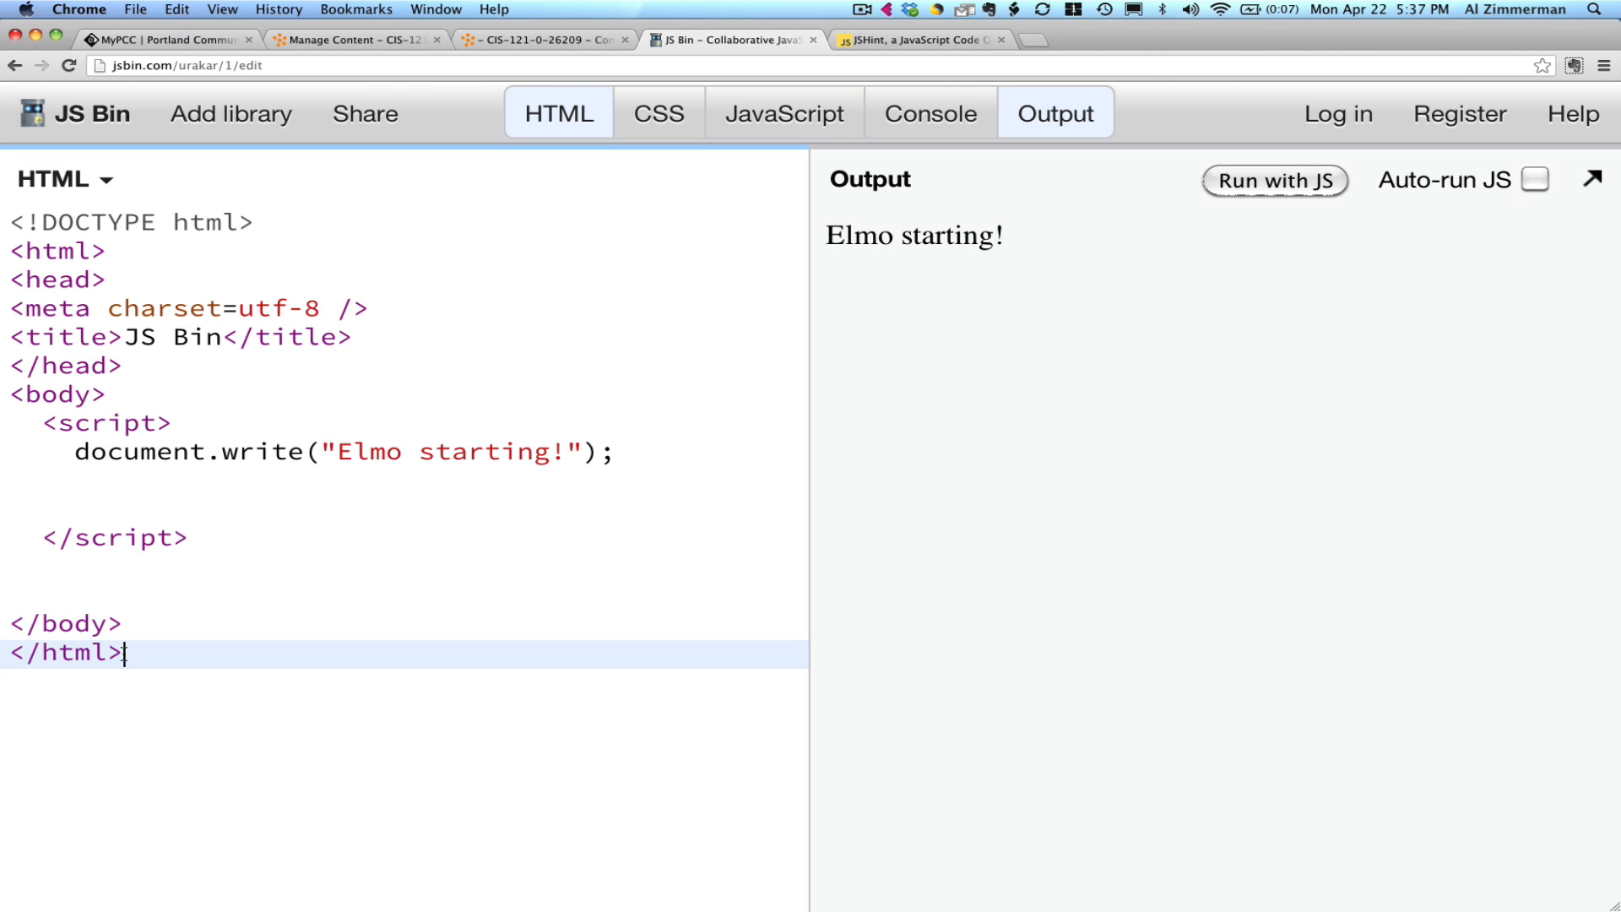
key(cmd+a)
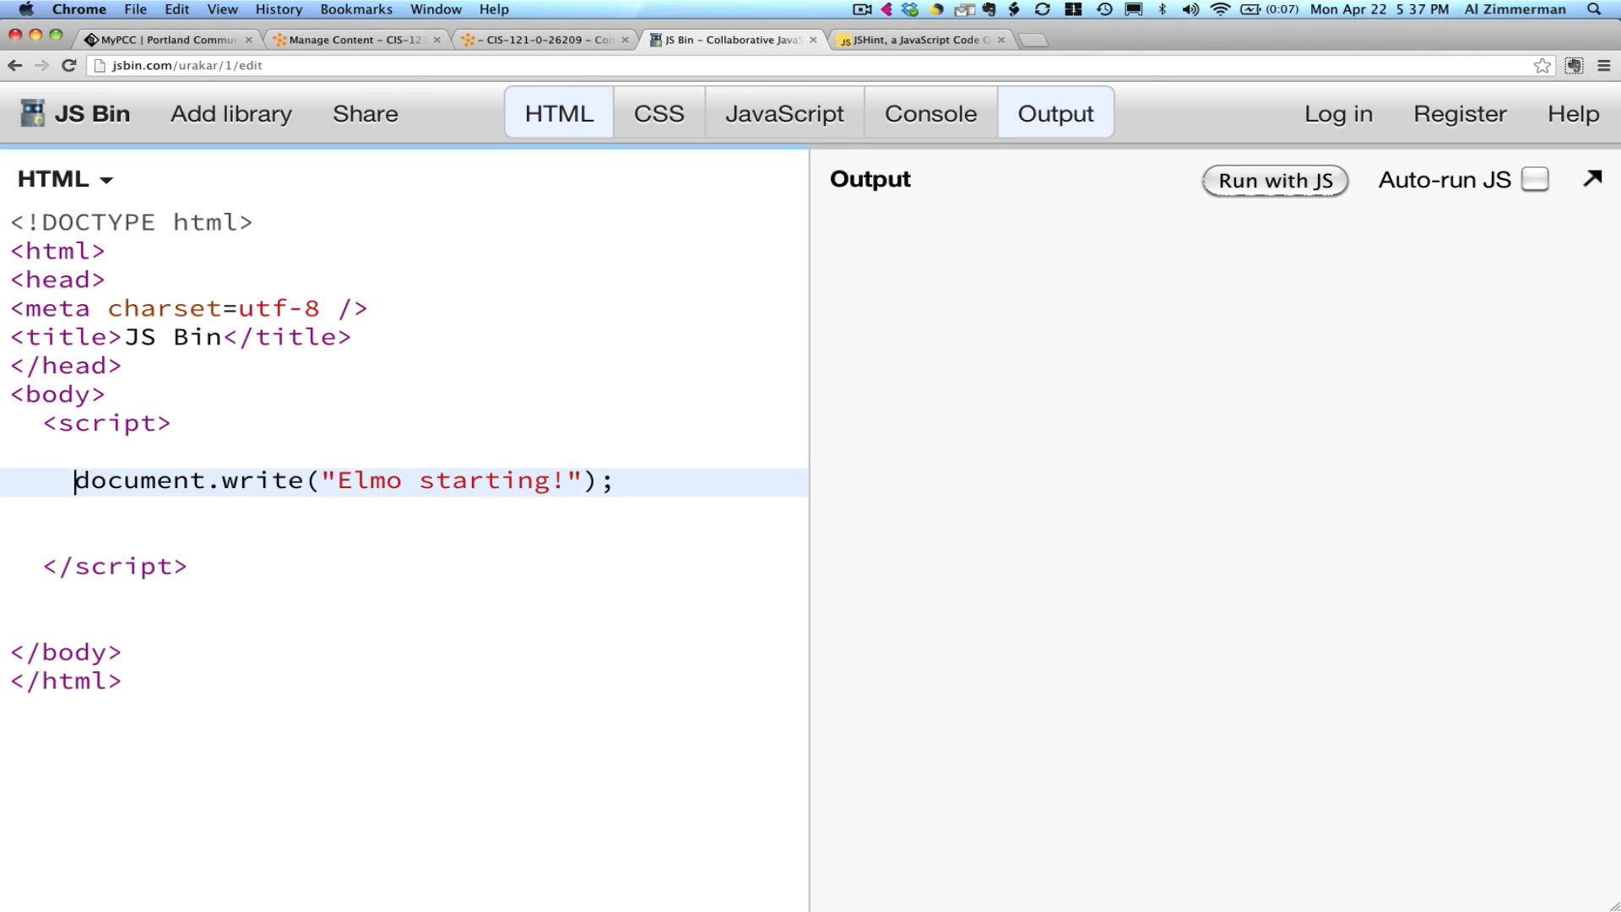
Declare var N=0; and var Sum=0; above document.write, checking the D2L flowchart.
text(var)
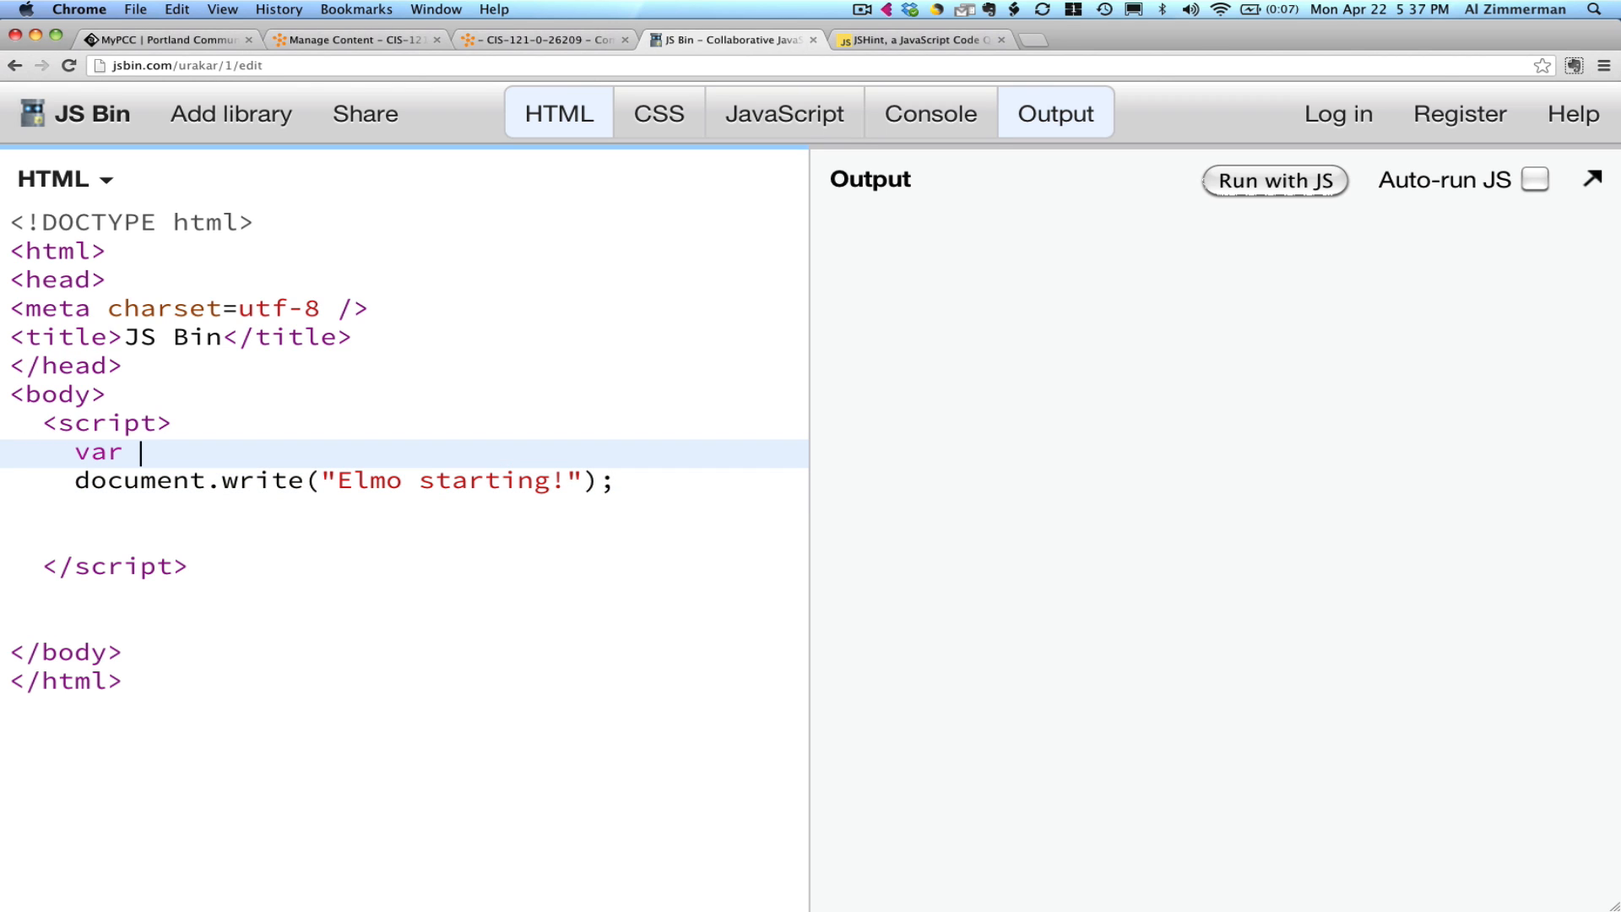
text(N=)
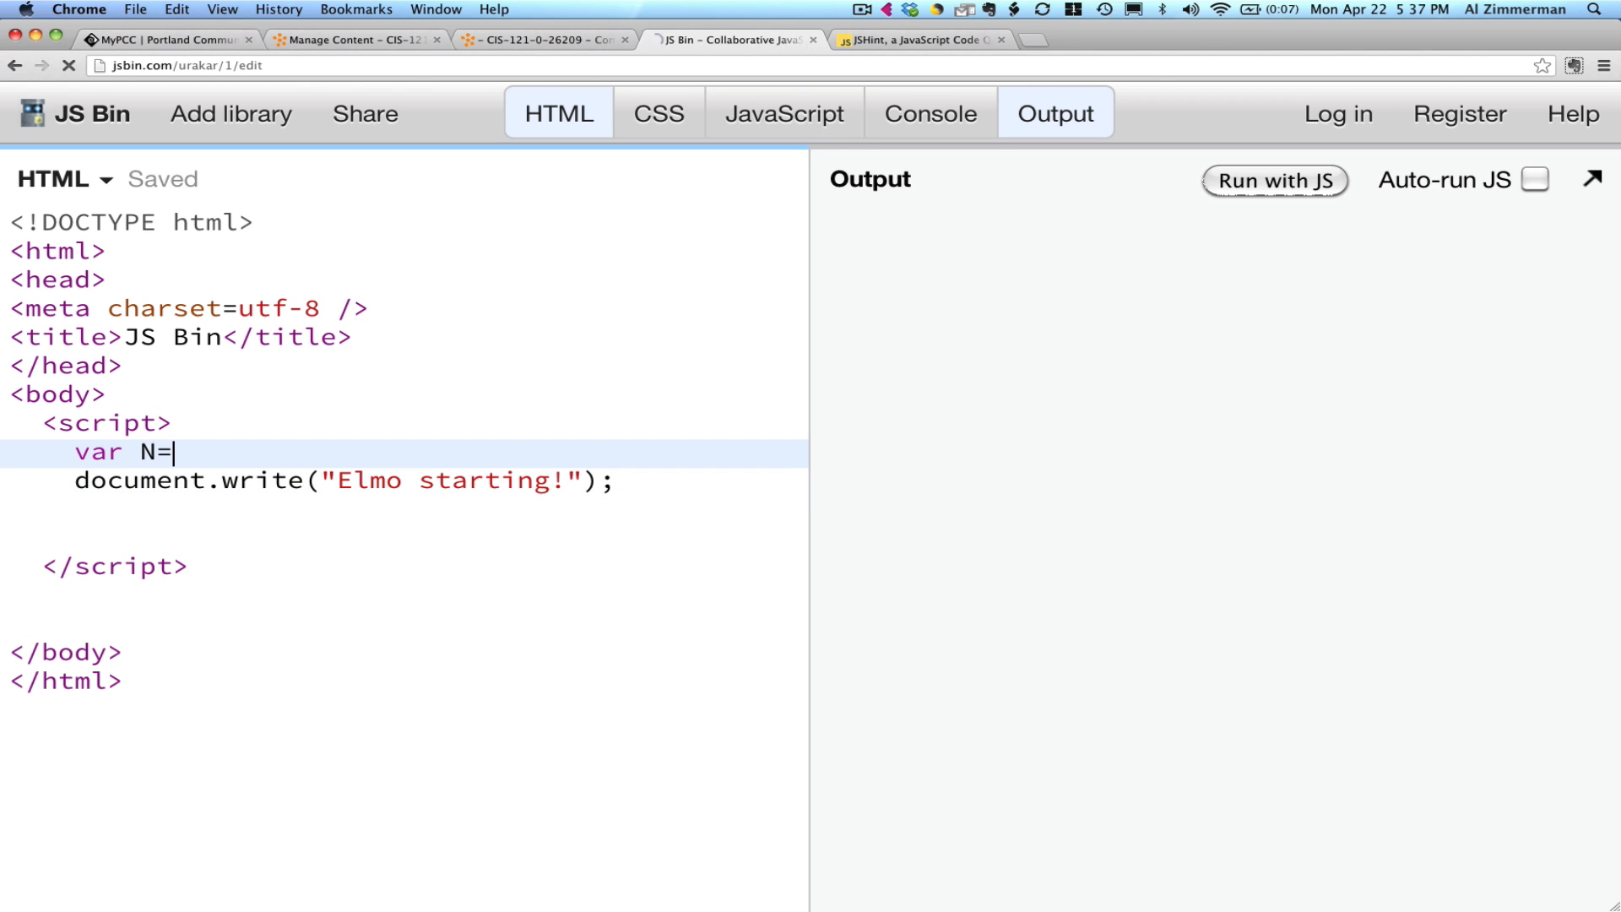
text(0:)
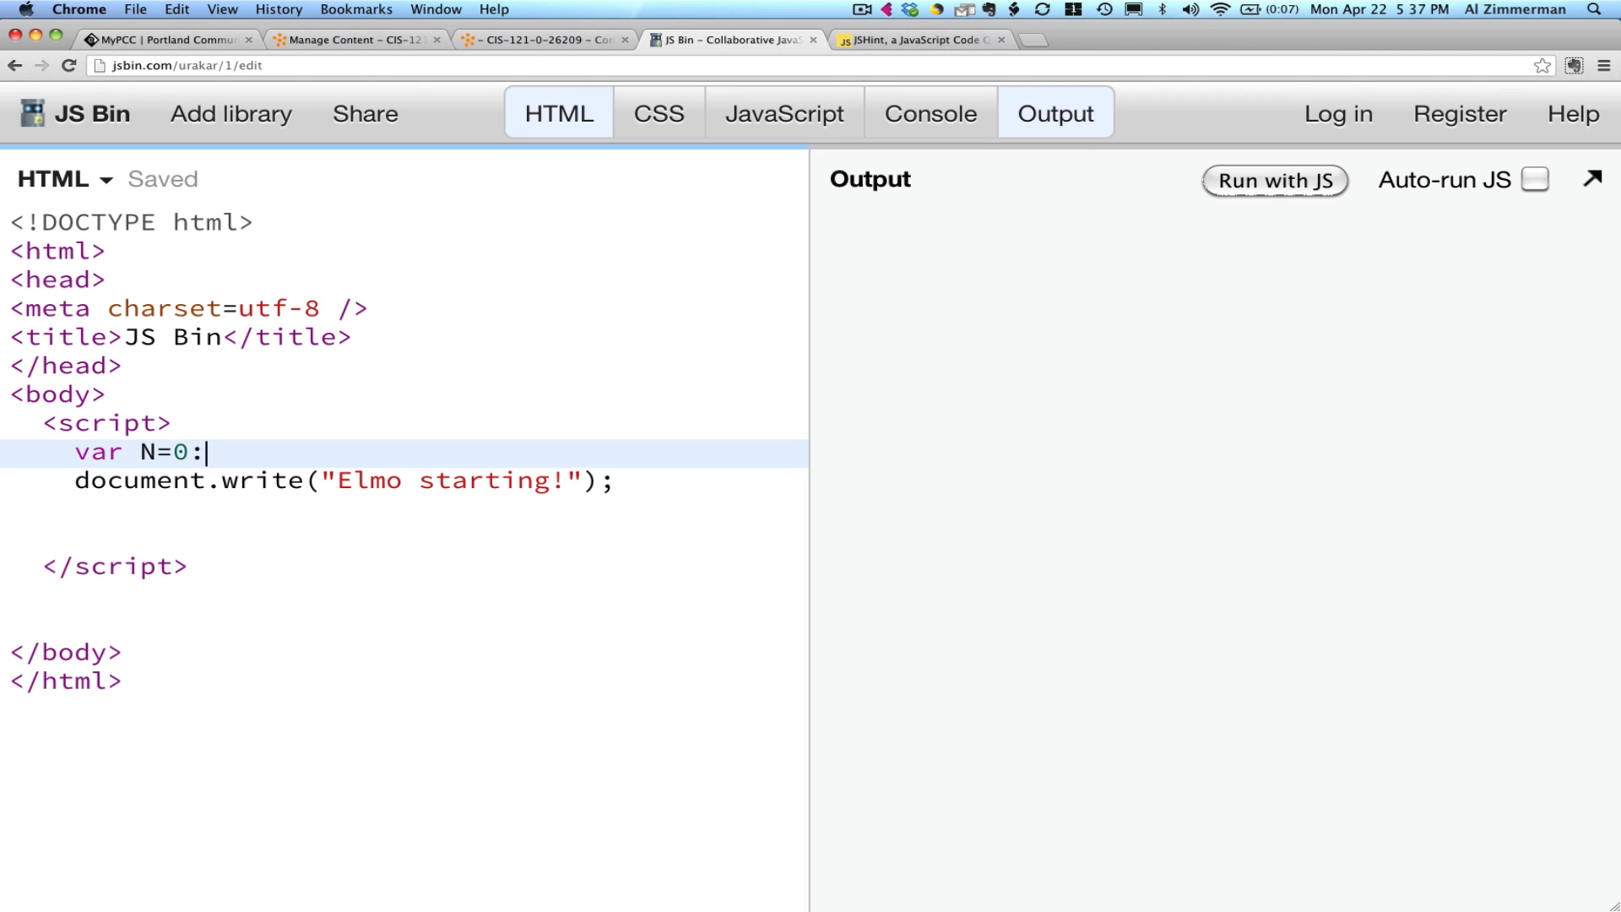
text(;)
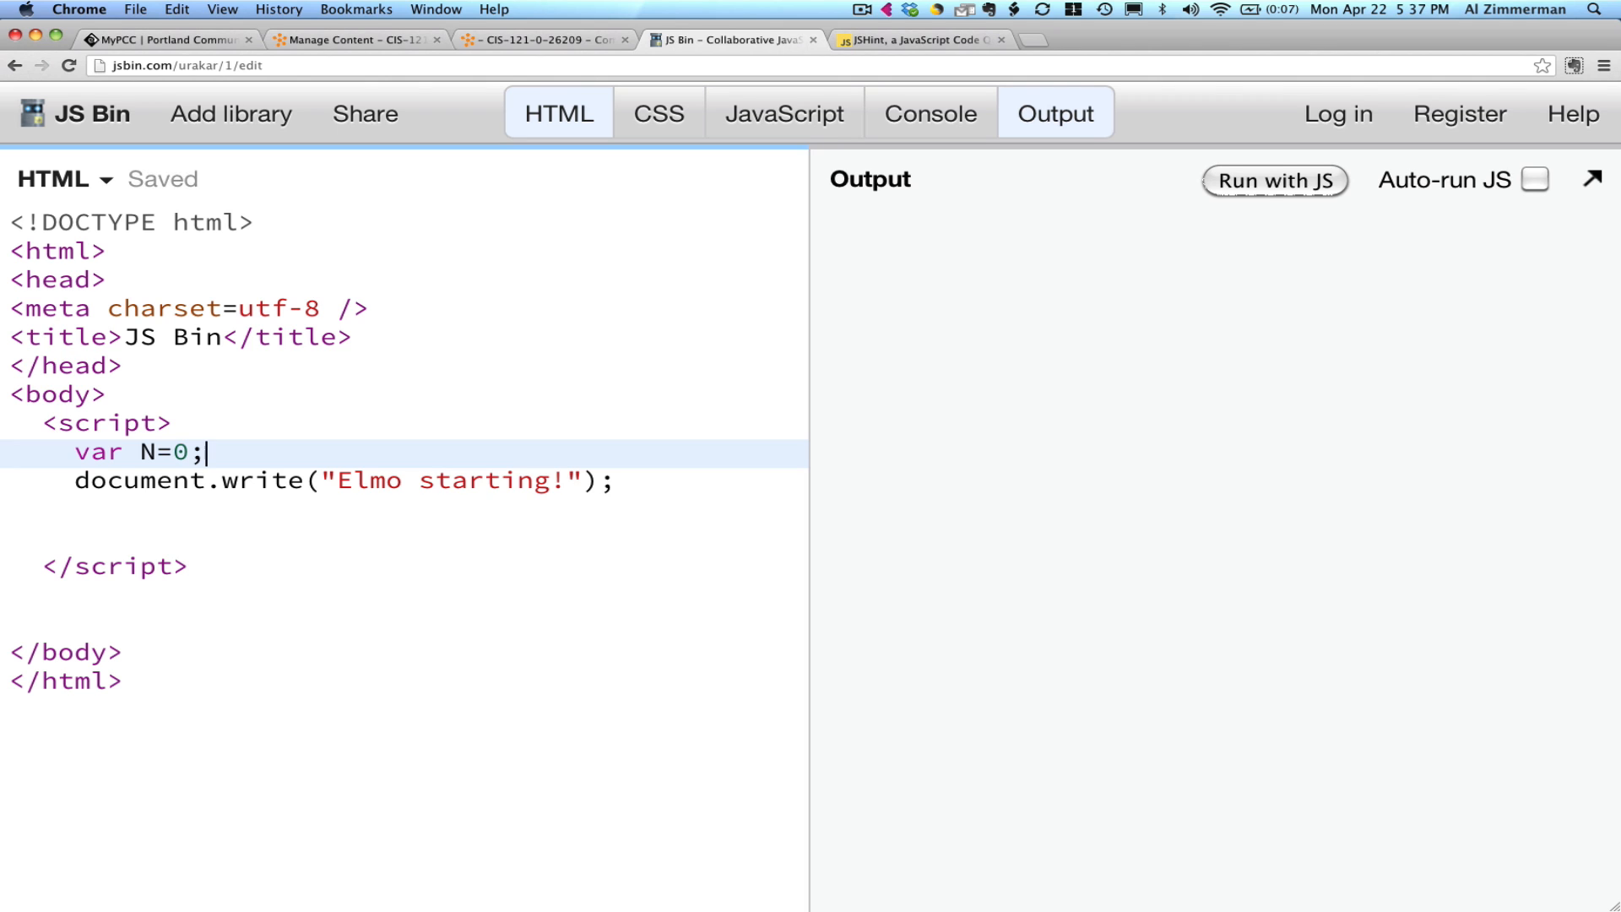
drag(74, 453, 207, 452)
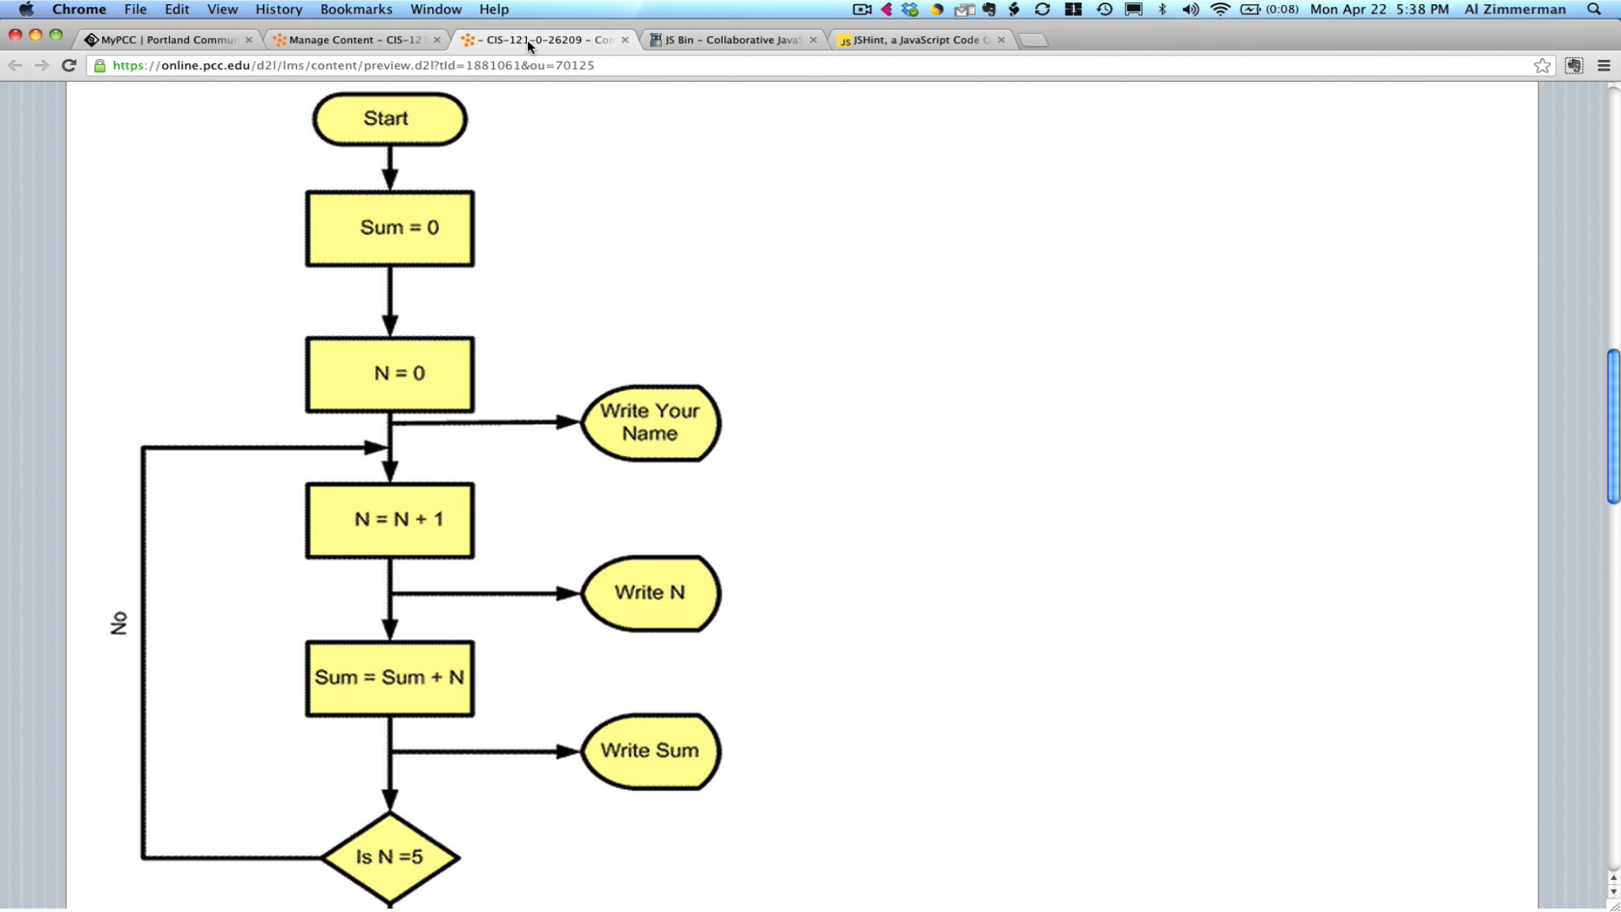
mouse_move(484, 246)
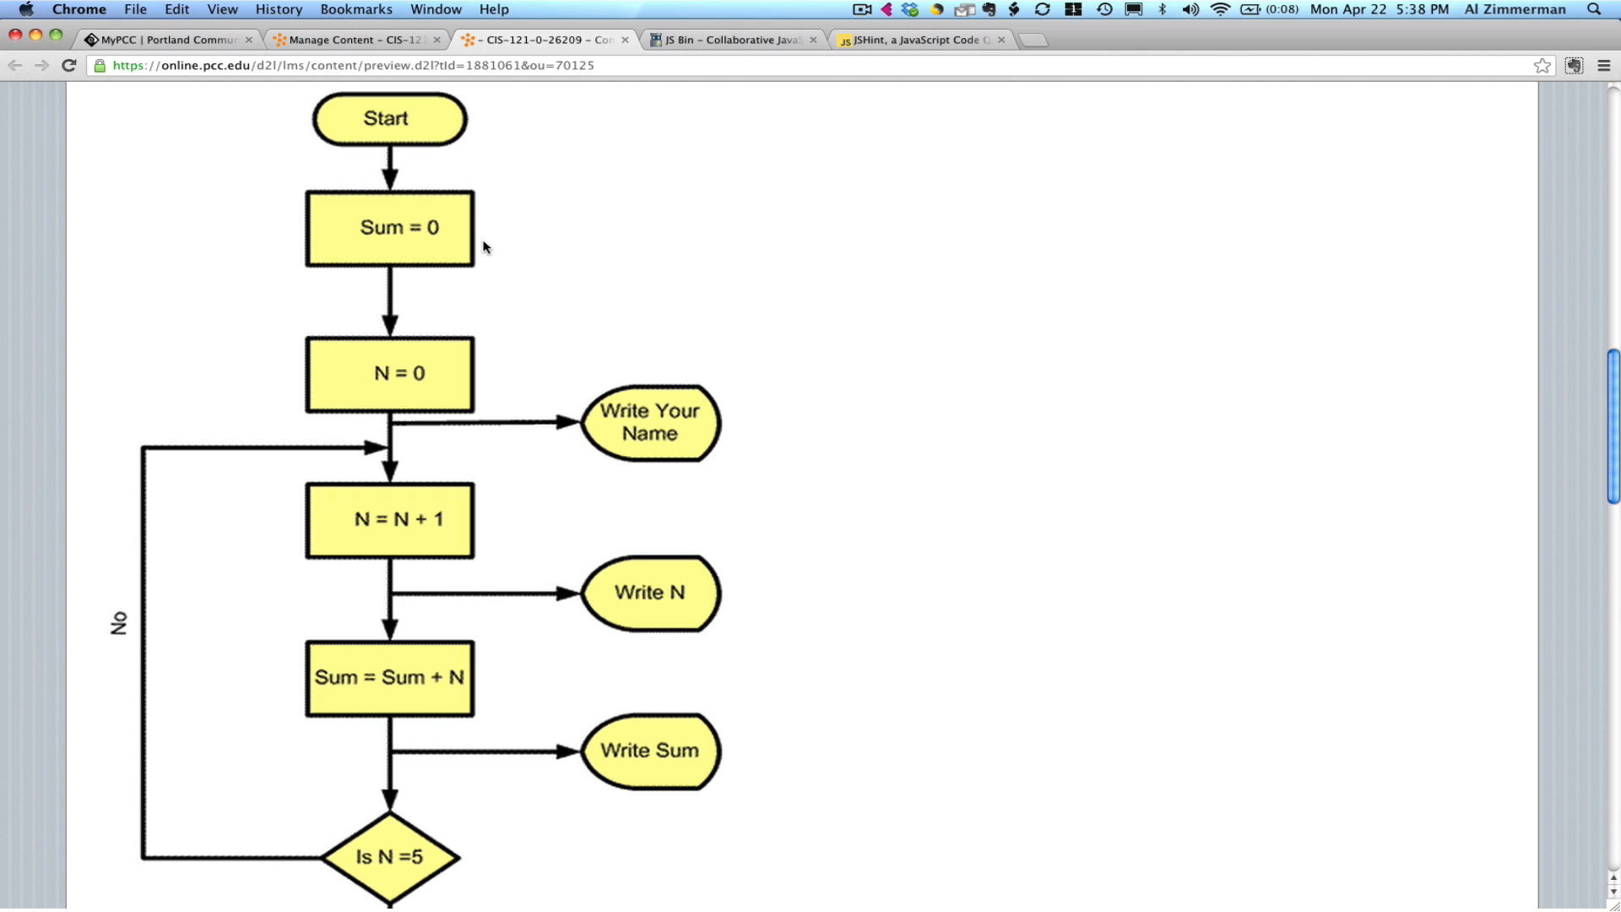
mouse_move(768, 82)
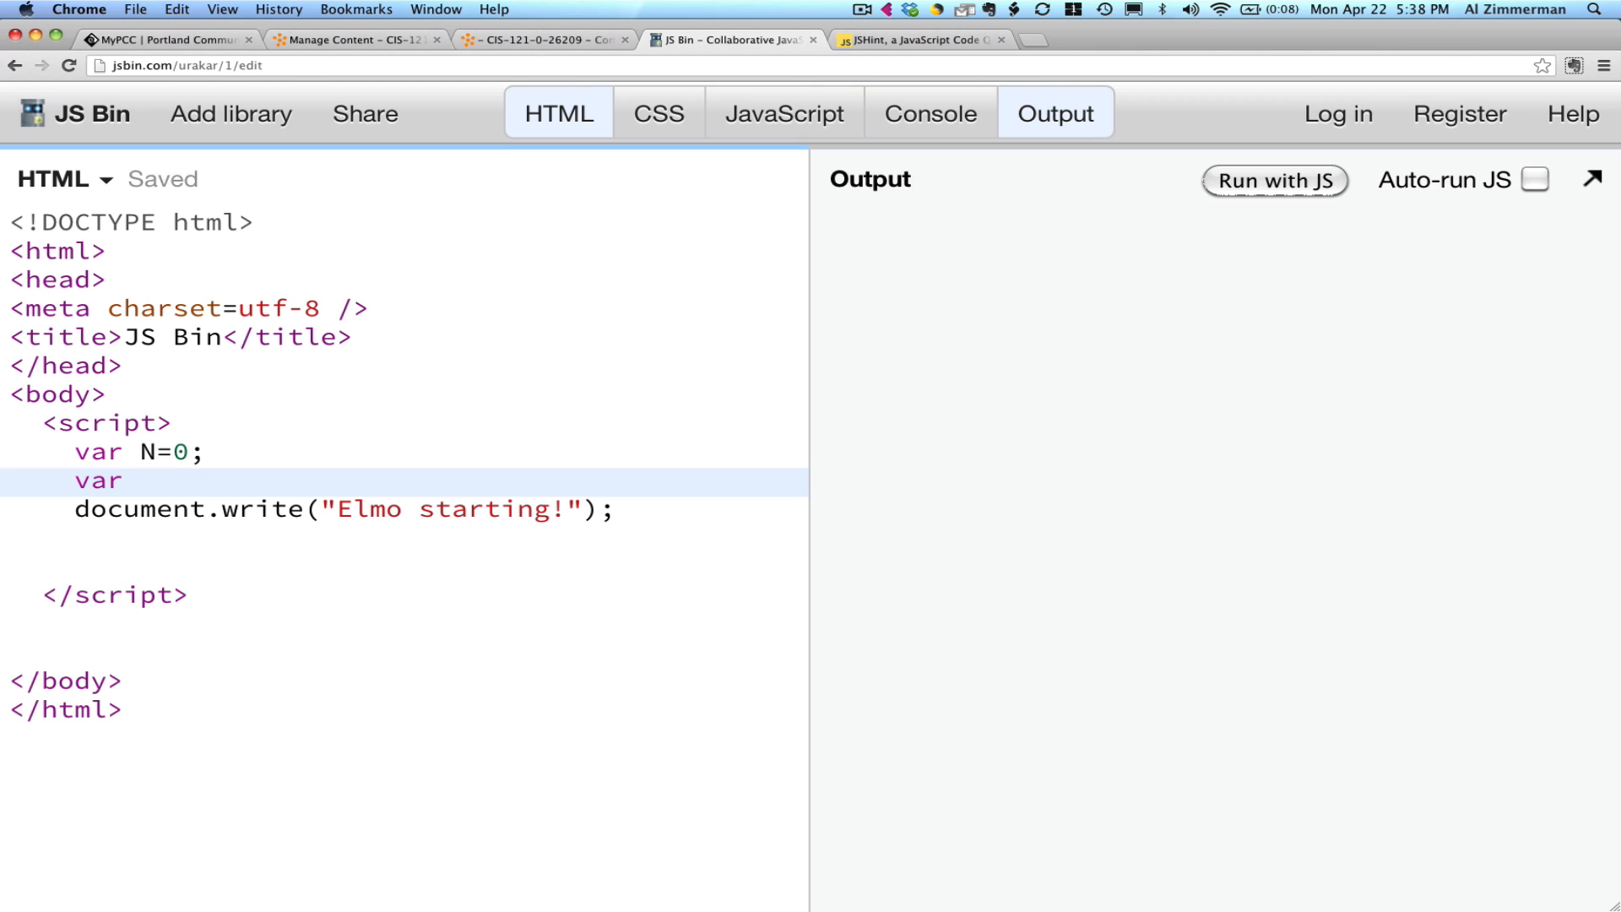
text(Sum)
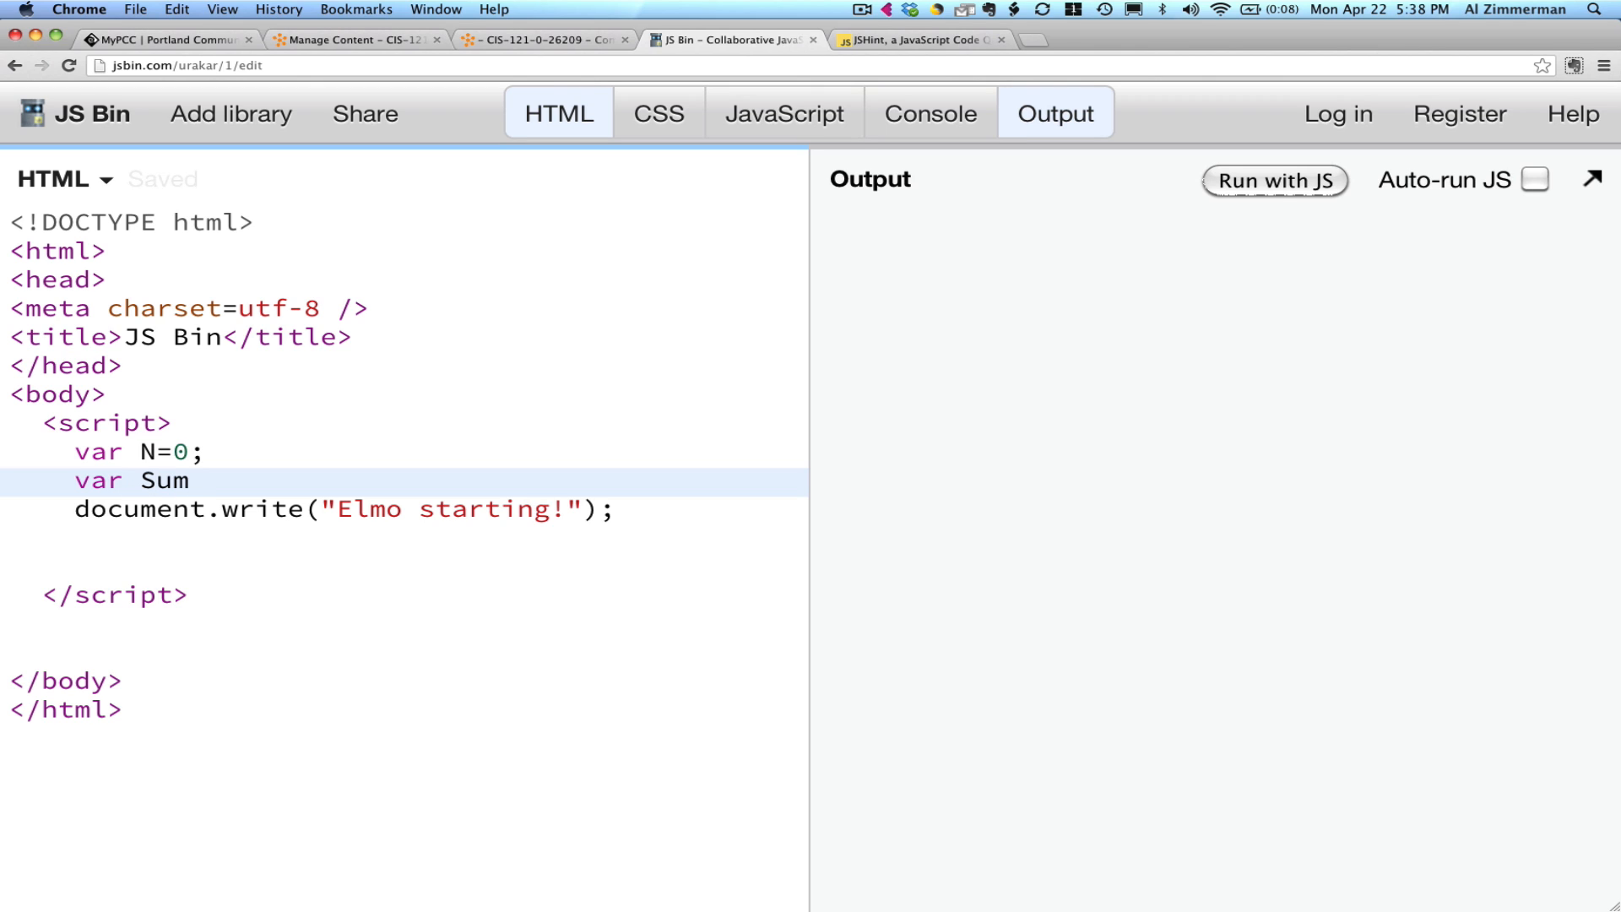
text(=0;)
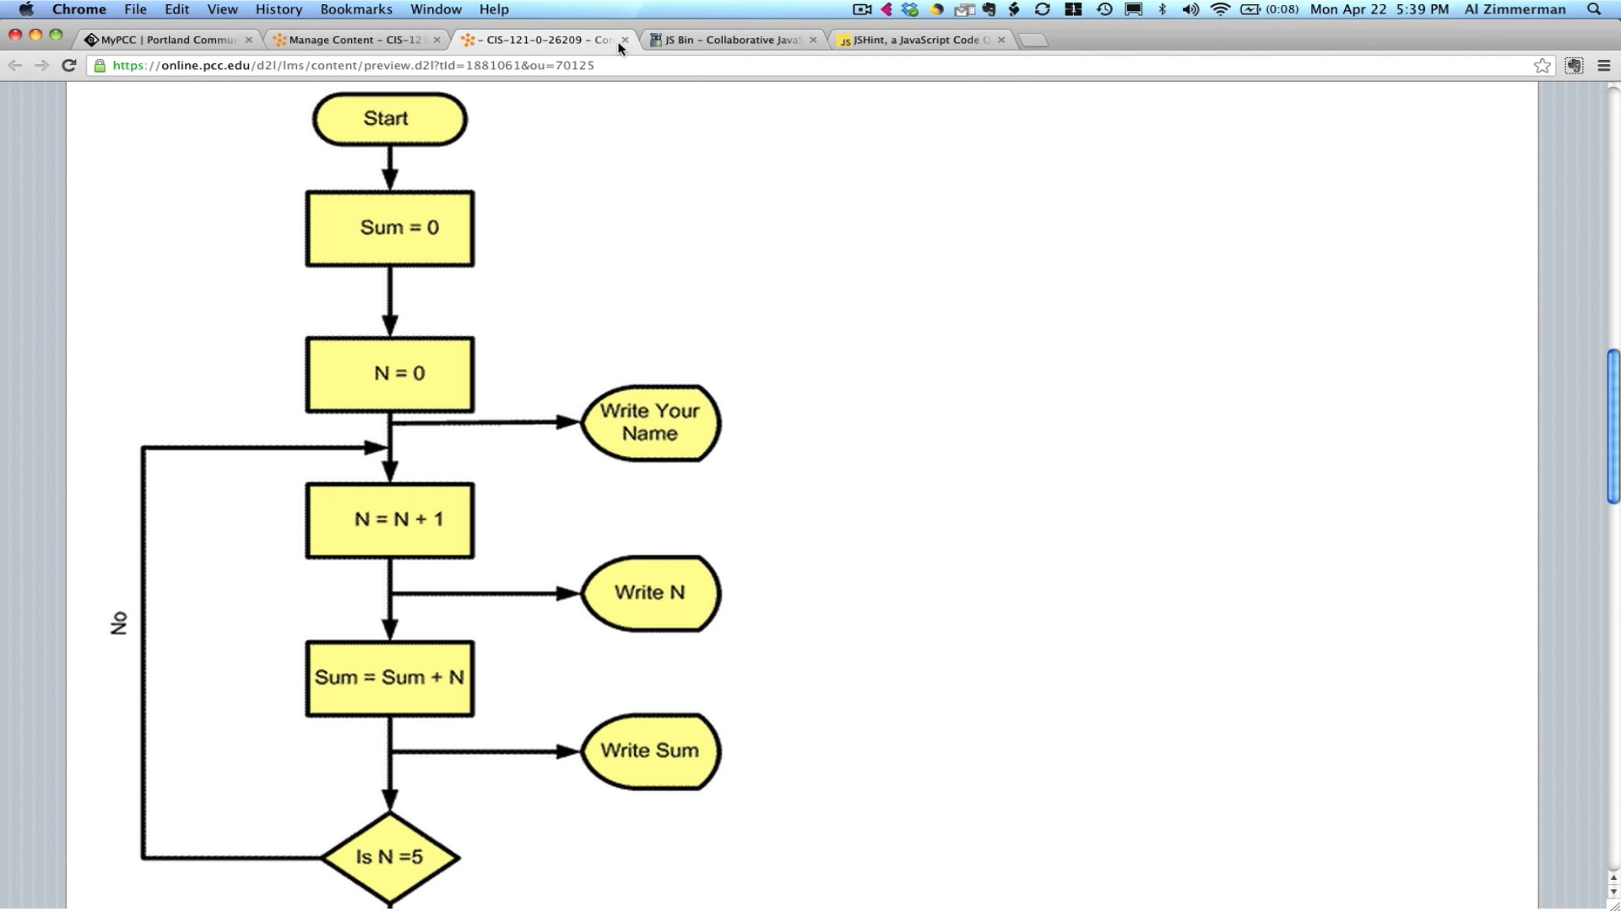
click(728, 40)
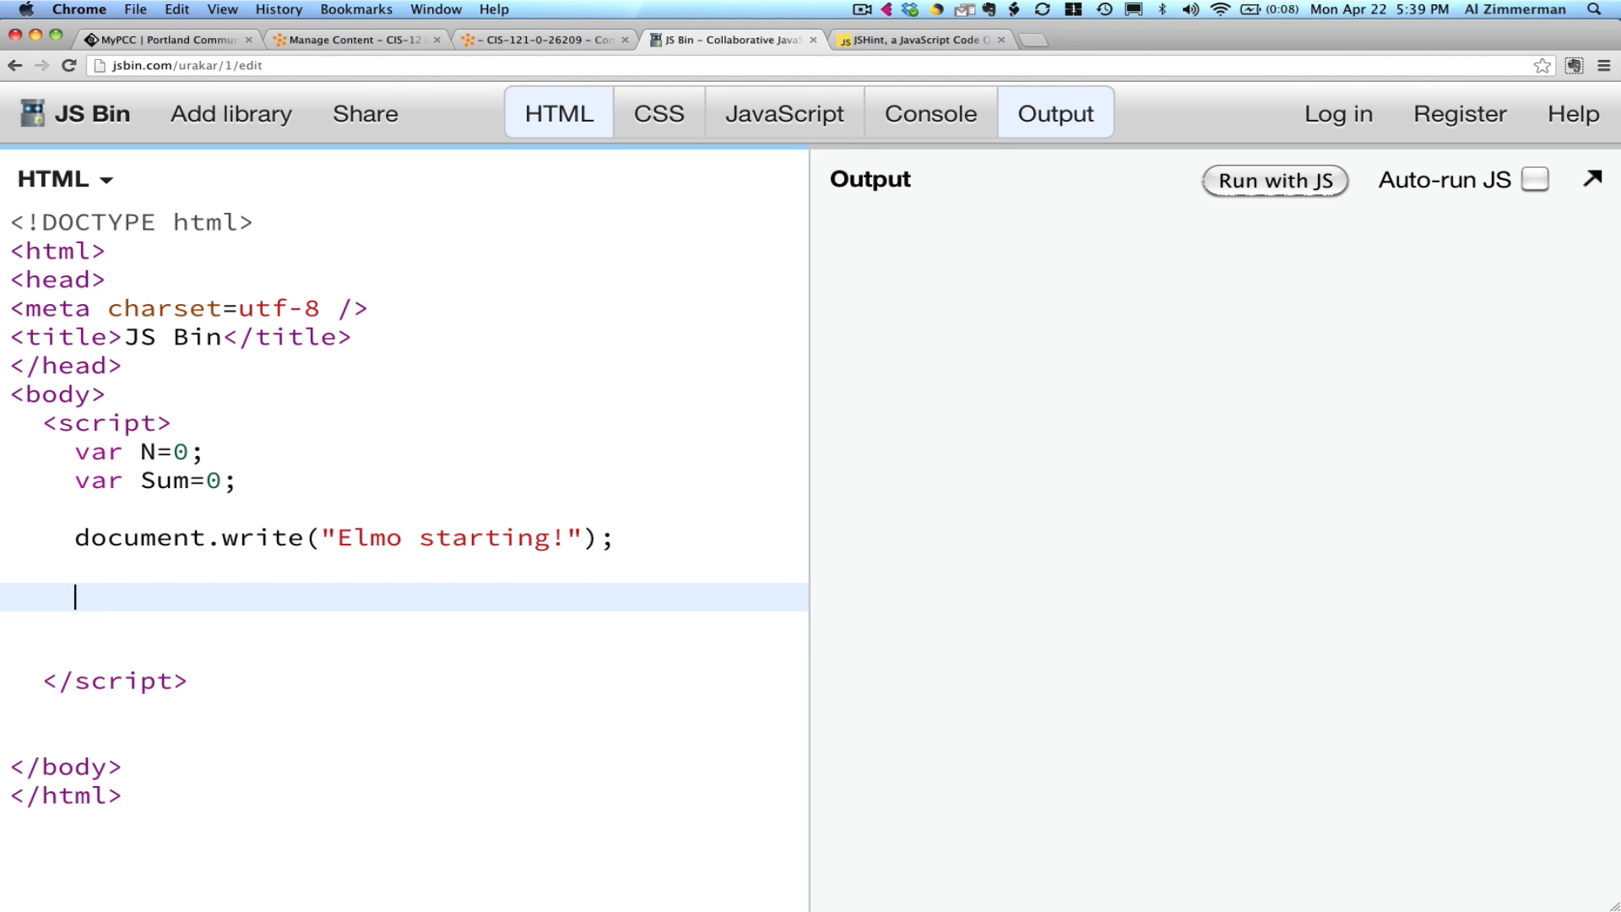
Add a '// loop goes here' comment followed by an empty while () { } block.
text(// loop)
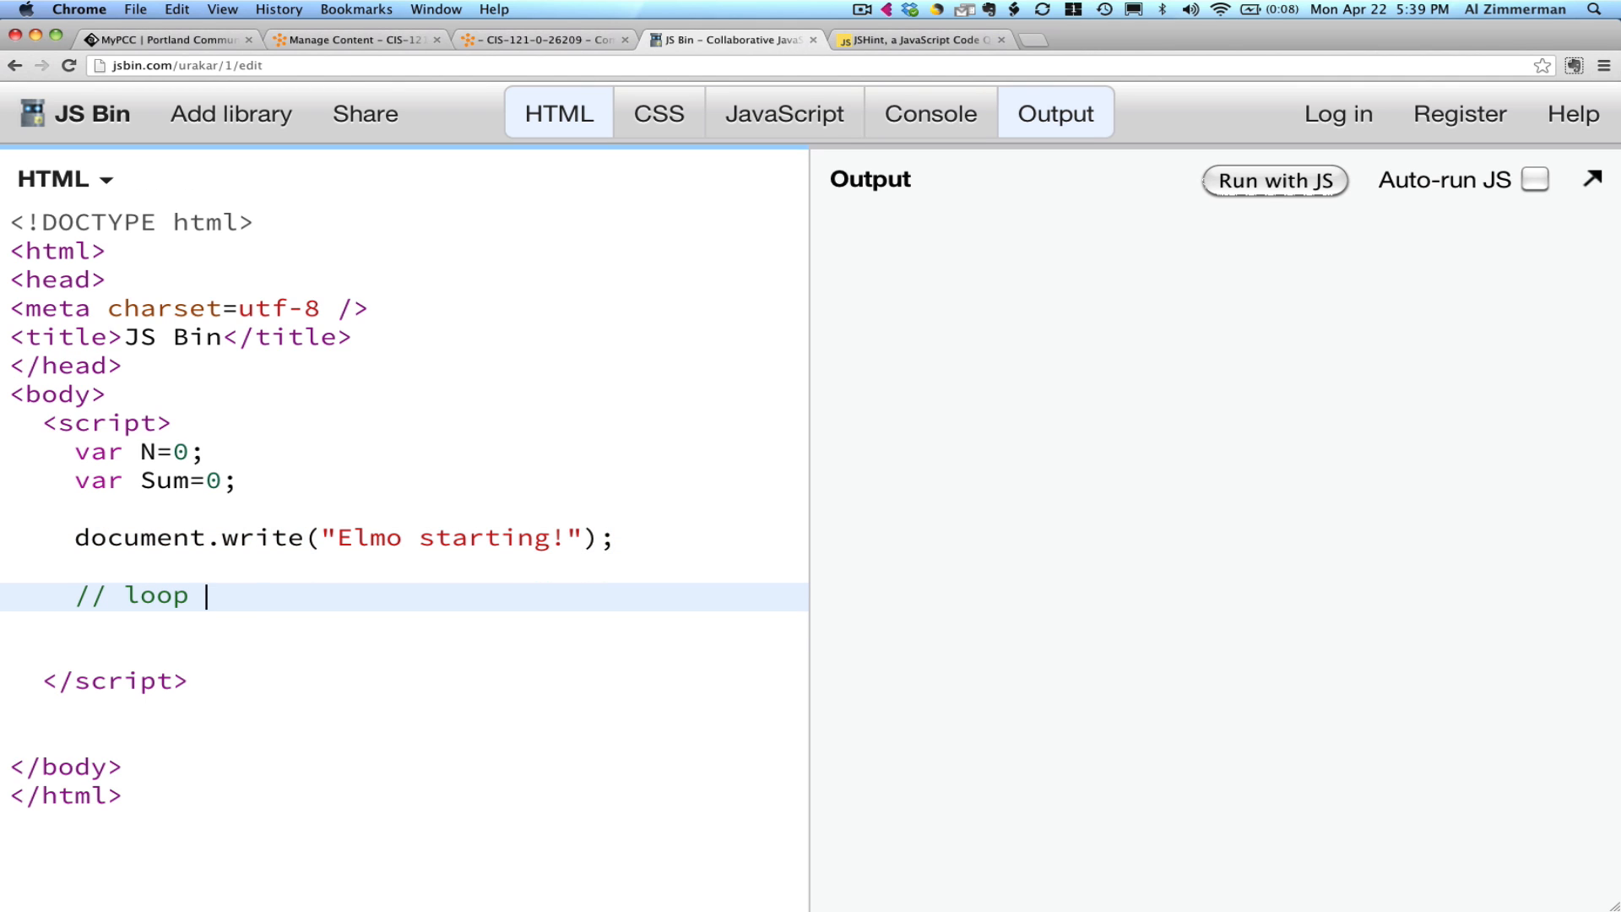
text(goes here)
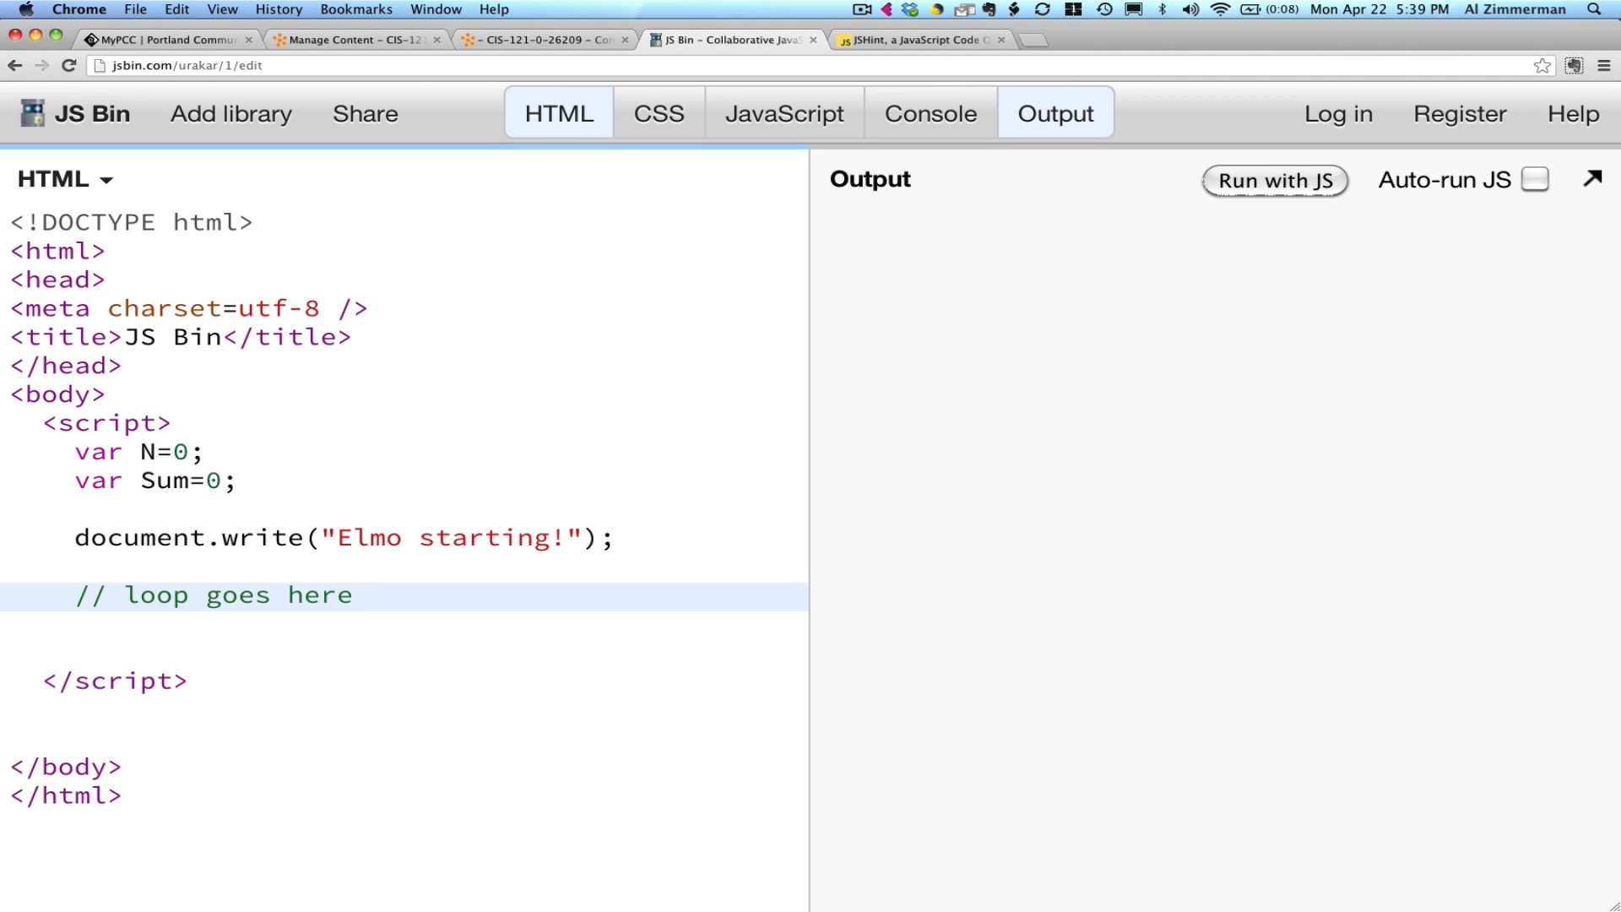
click(354, 595)
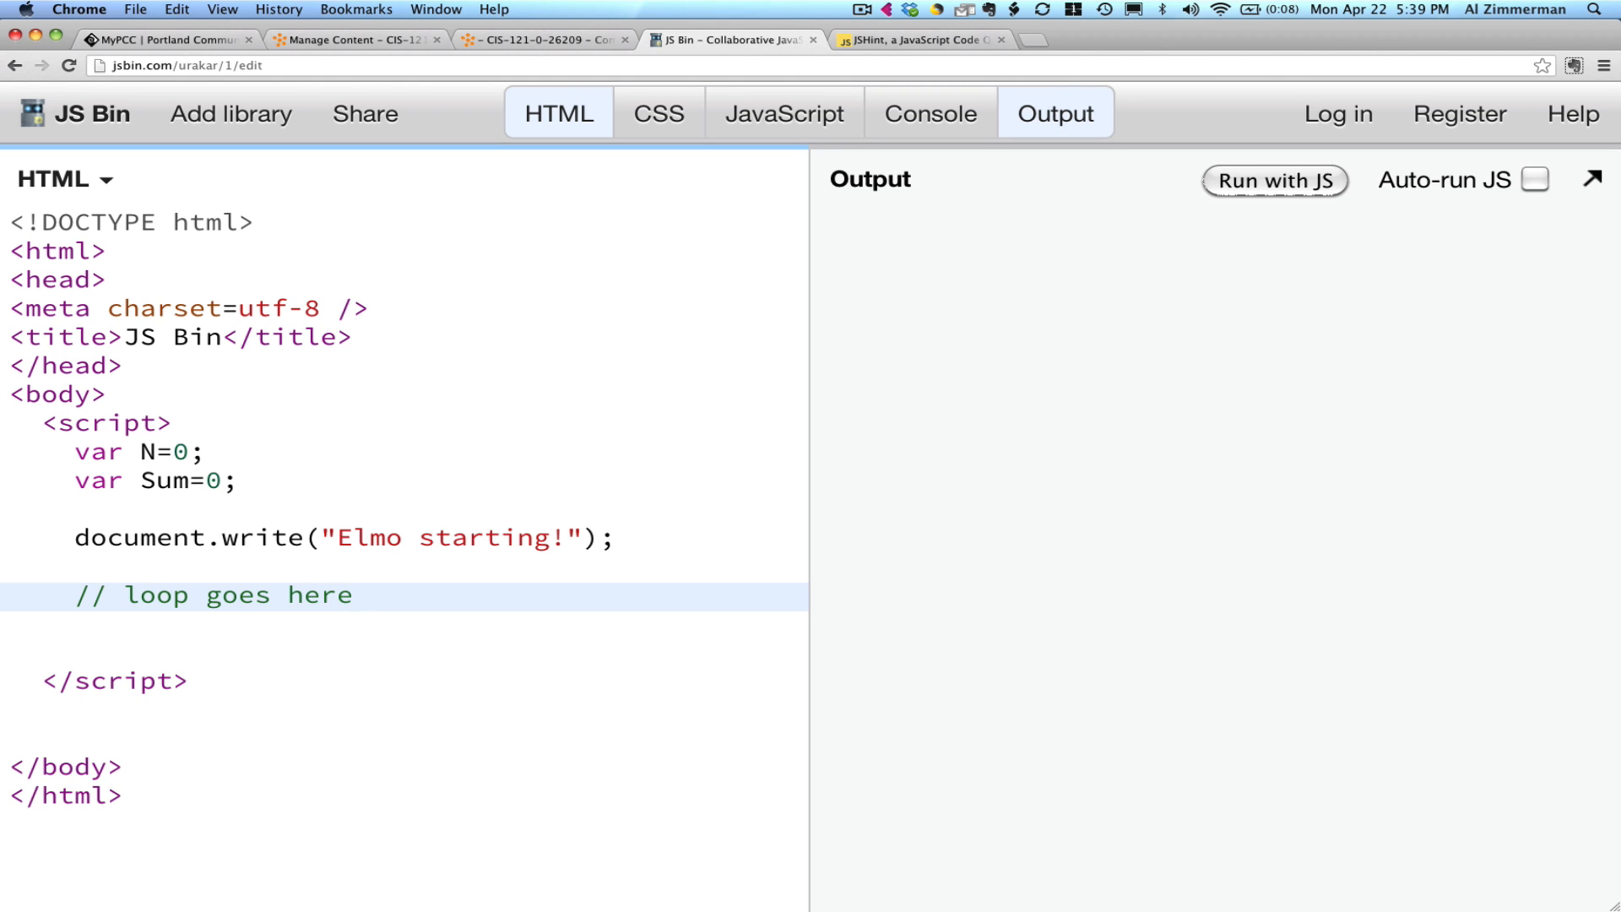
click(354, 596)
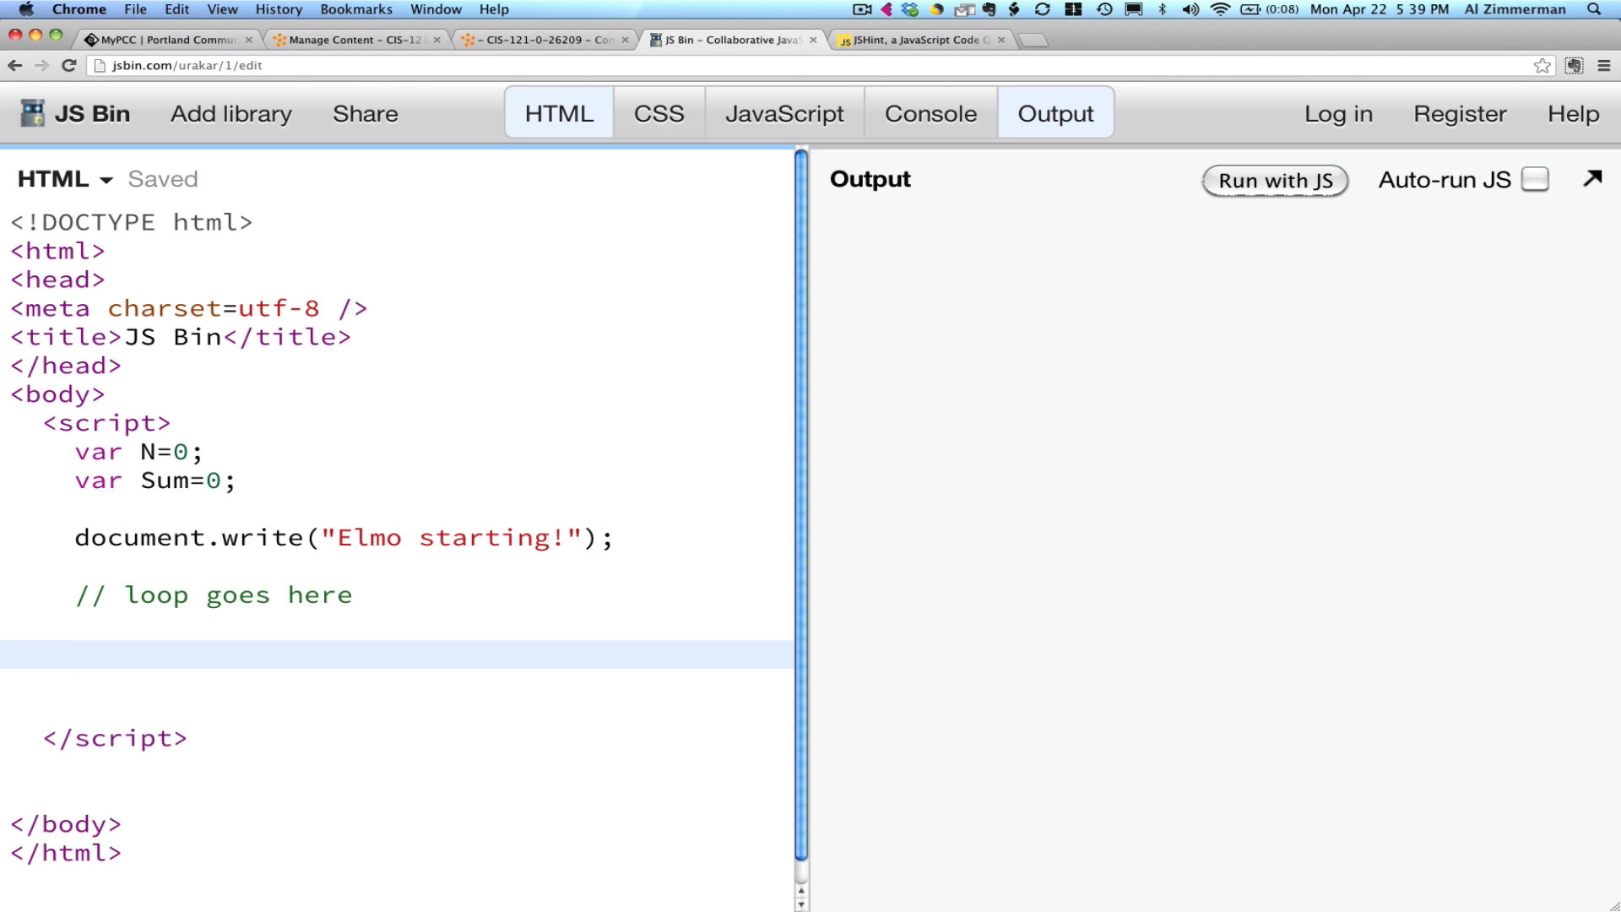
text(whil)
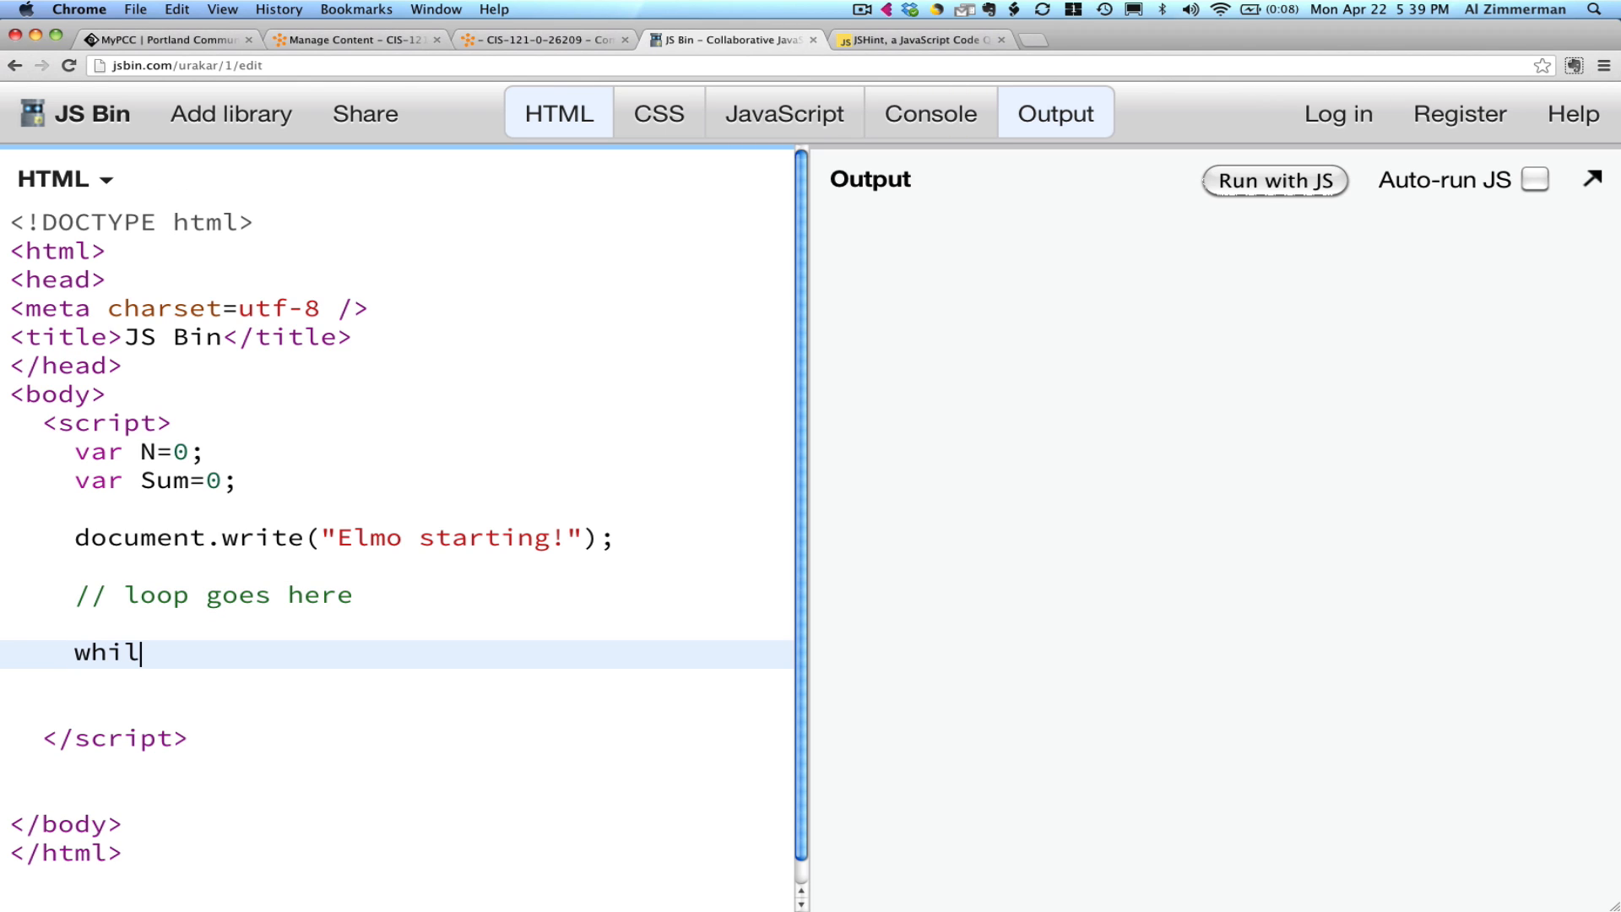
text(e () {)
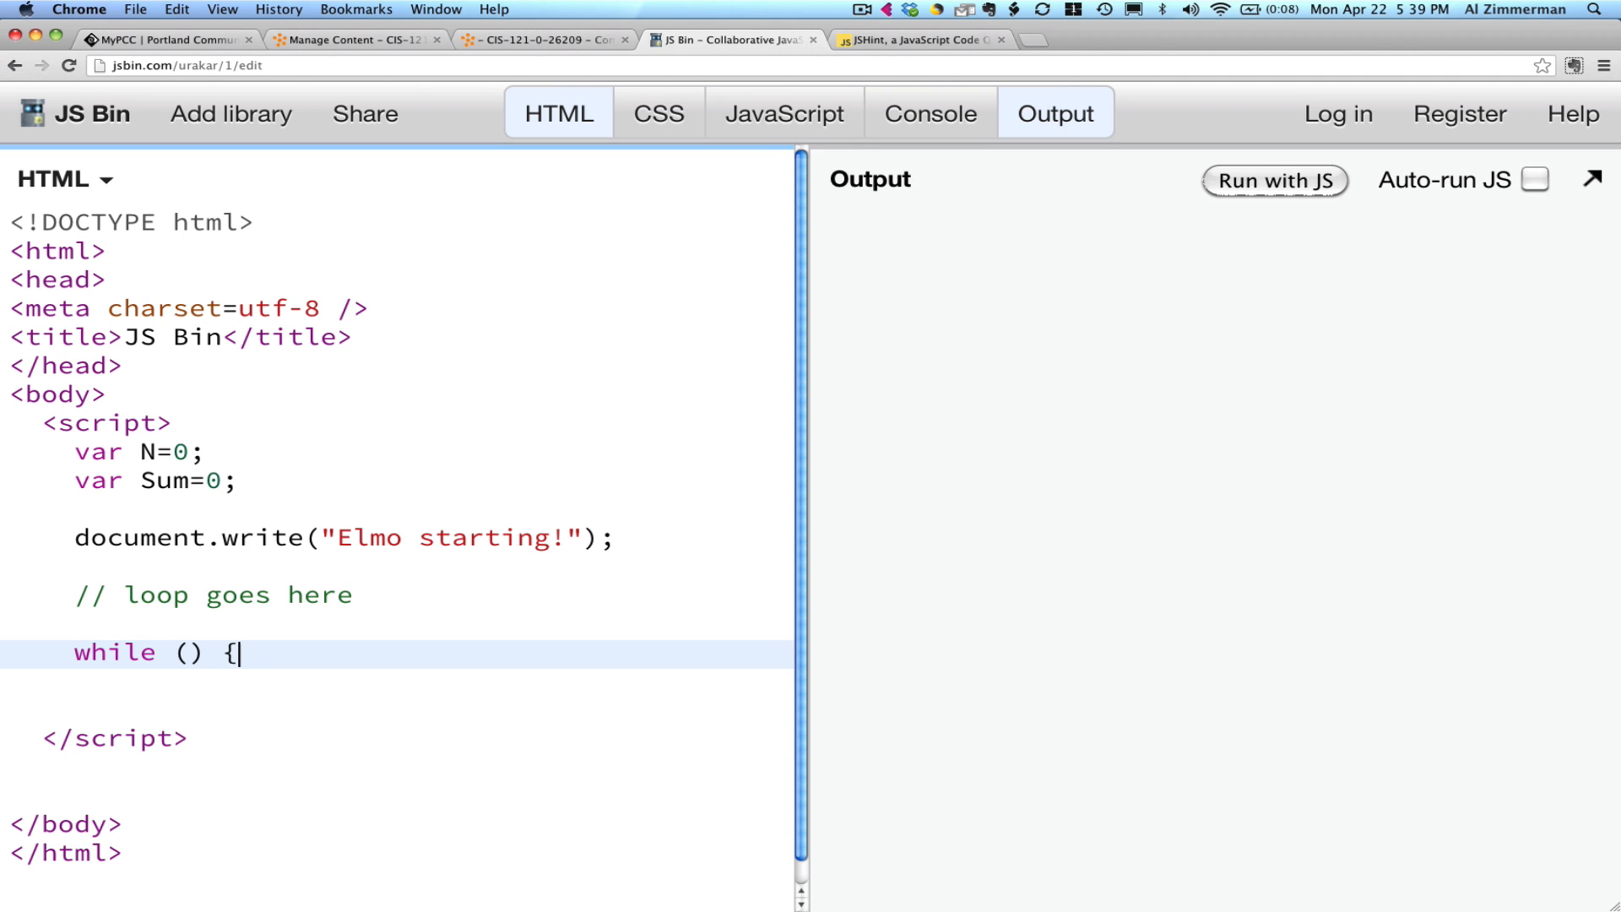
text(})
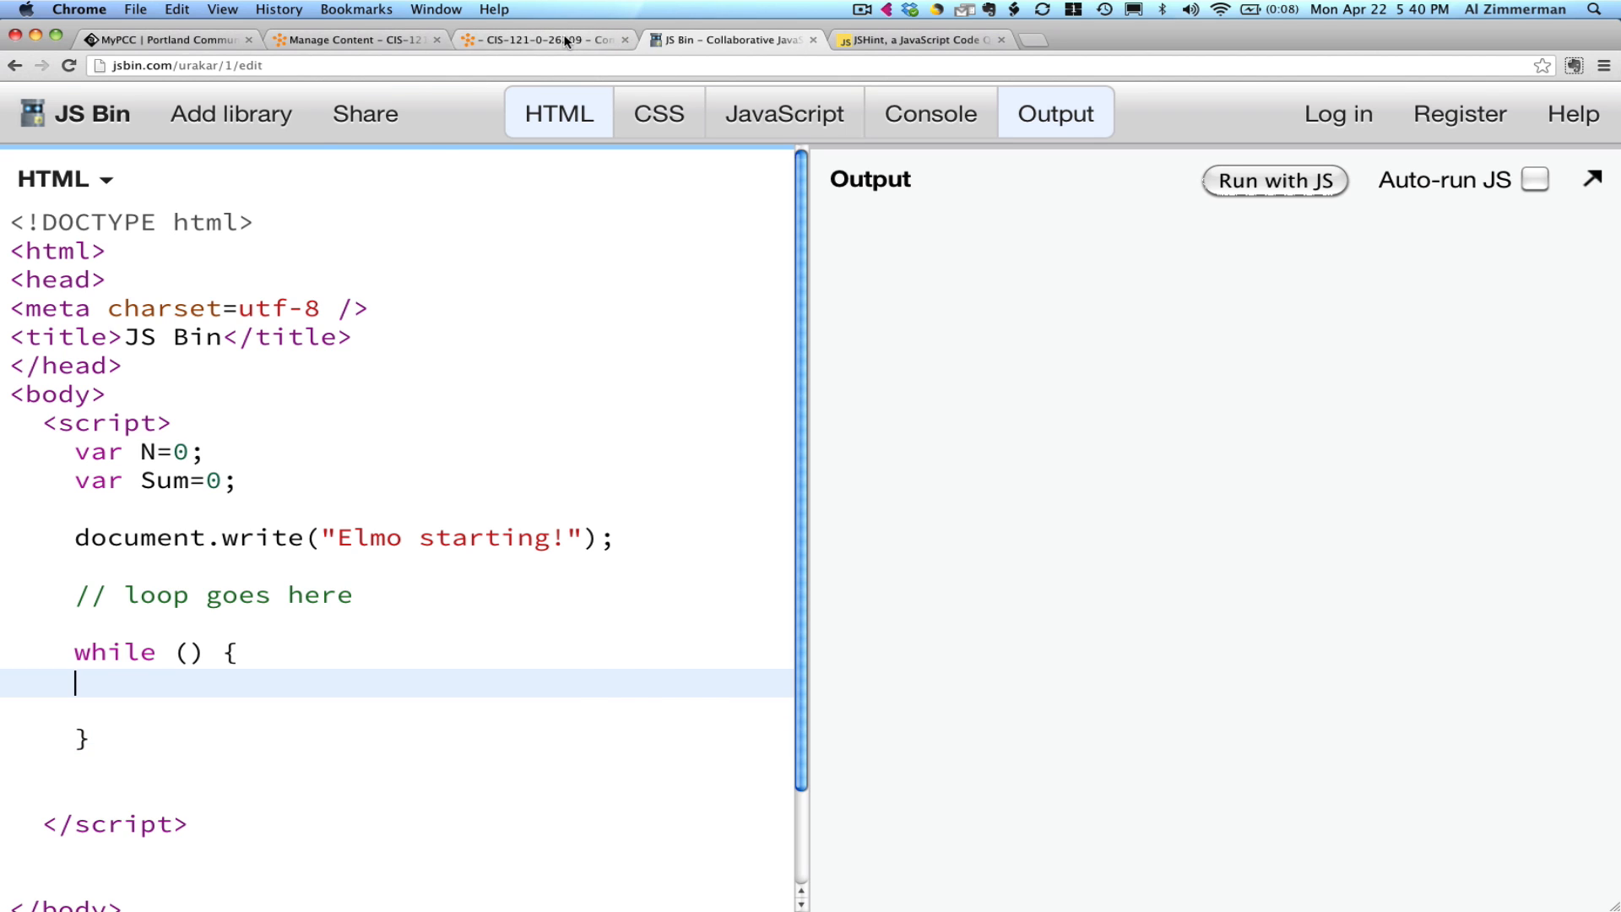
click(543, 40)
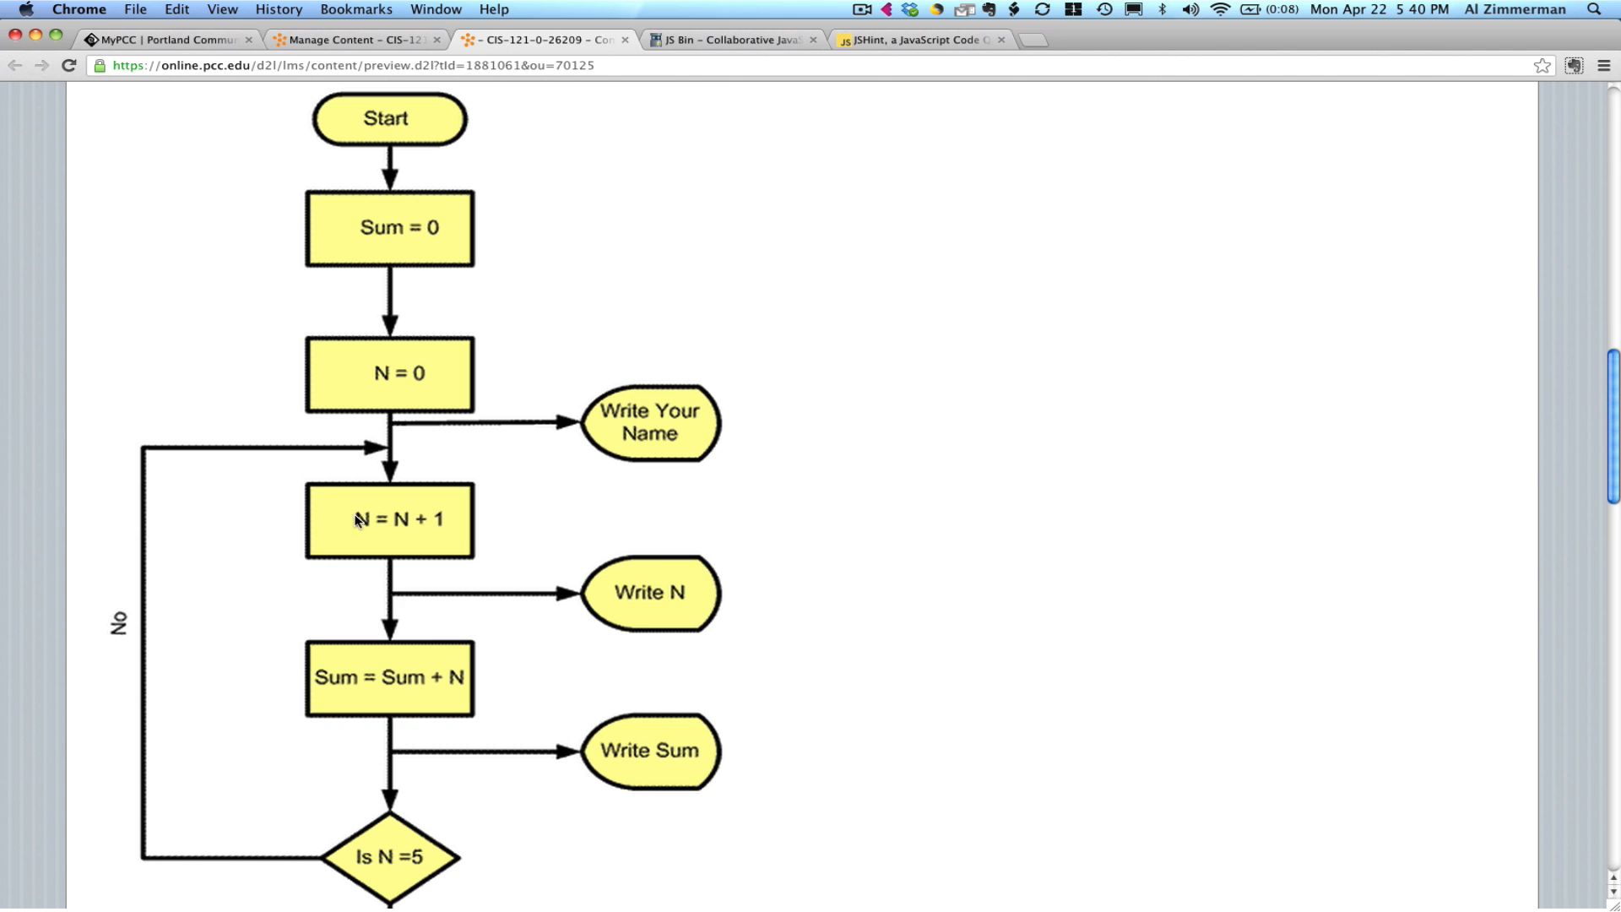
mouse_move(405, 526)
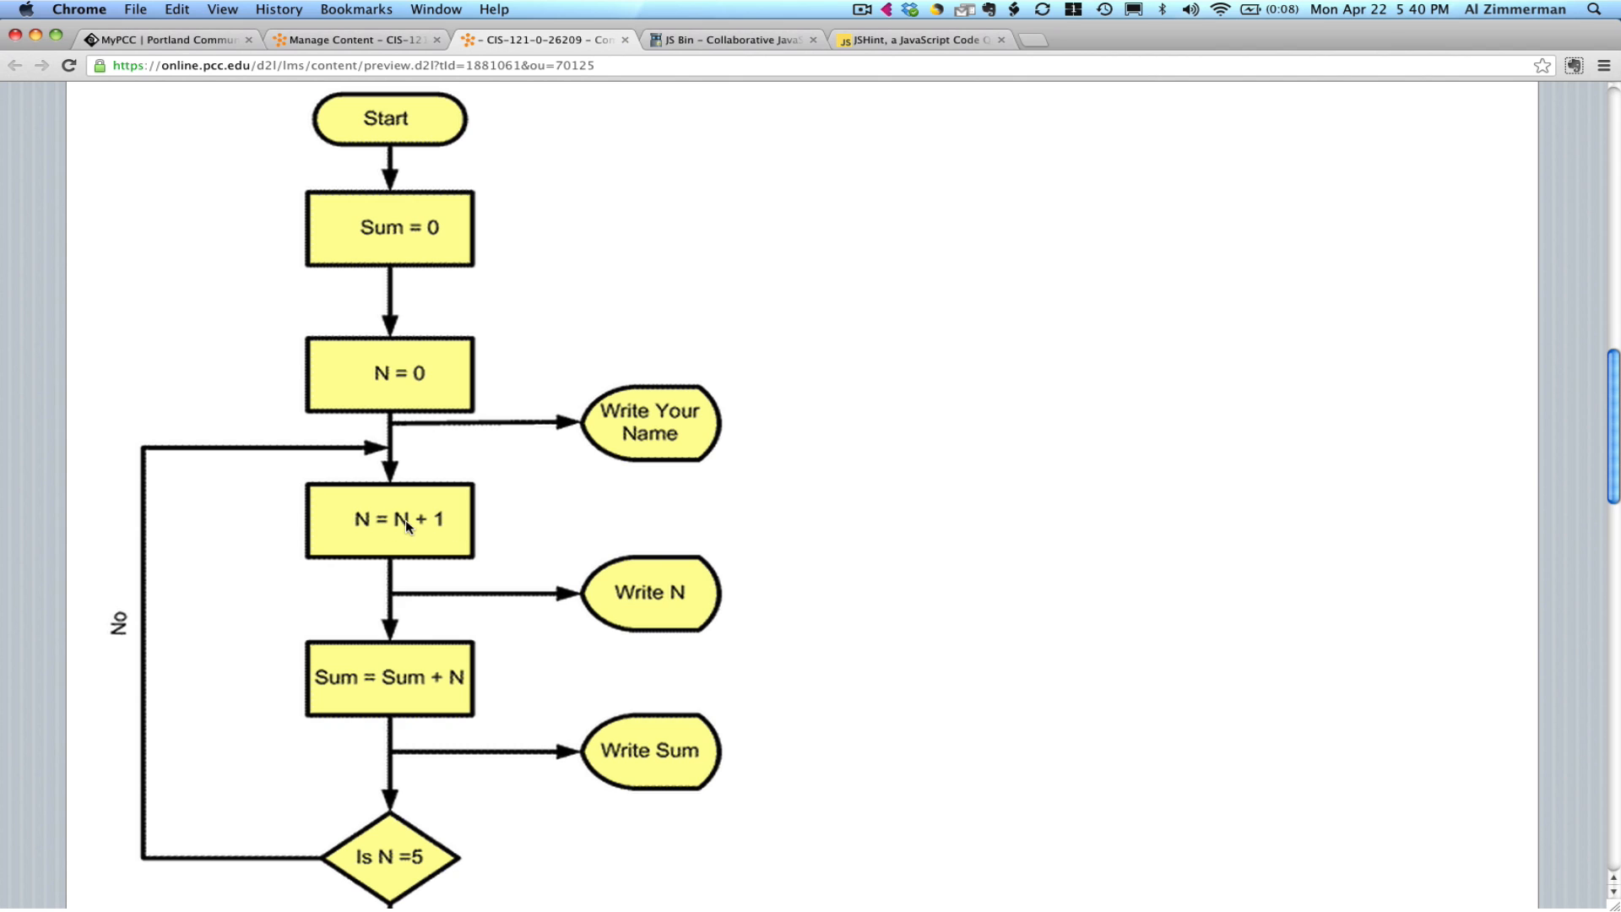
mouse_move(336, 657)
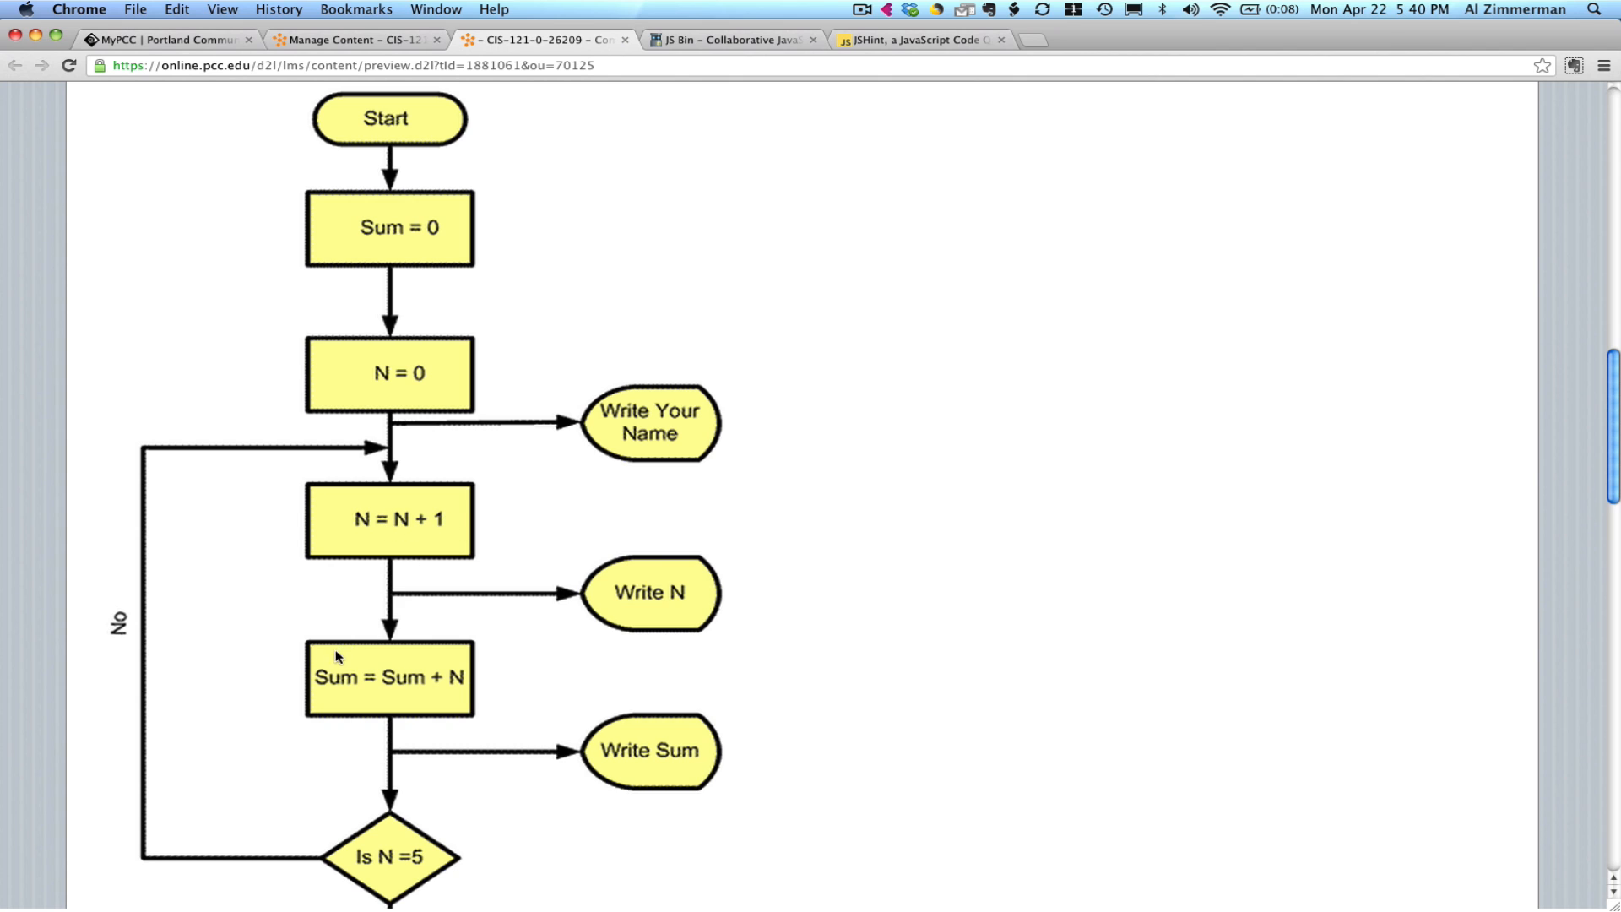
mouse_move(445, 678)
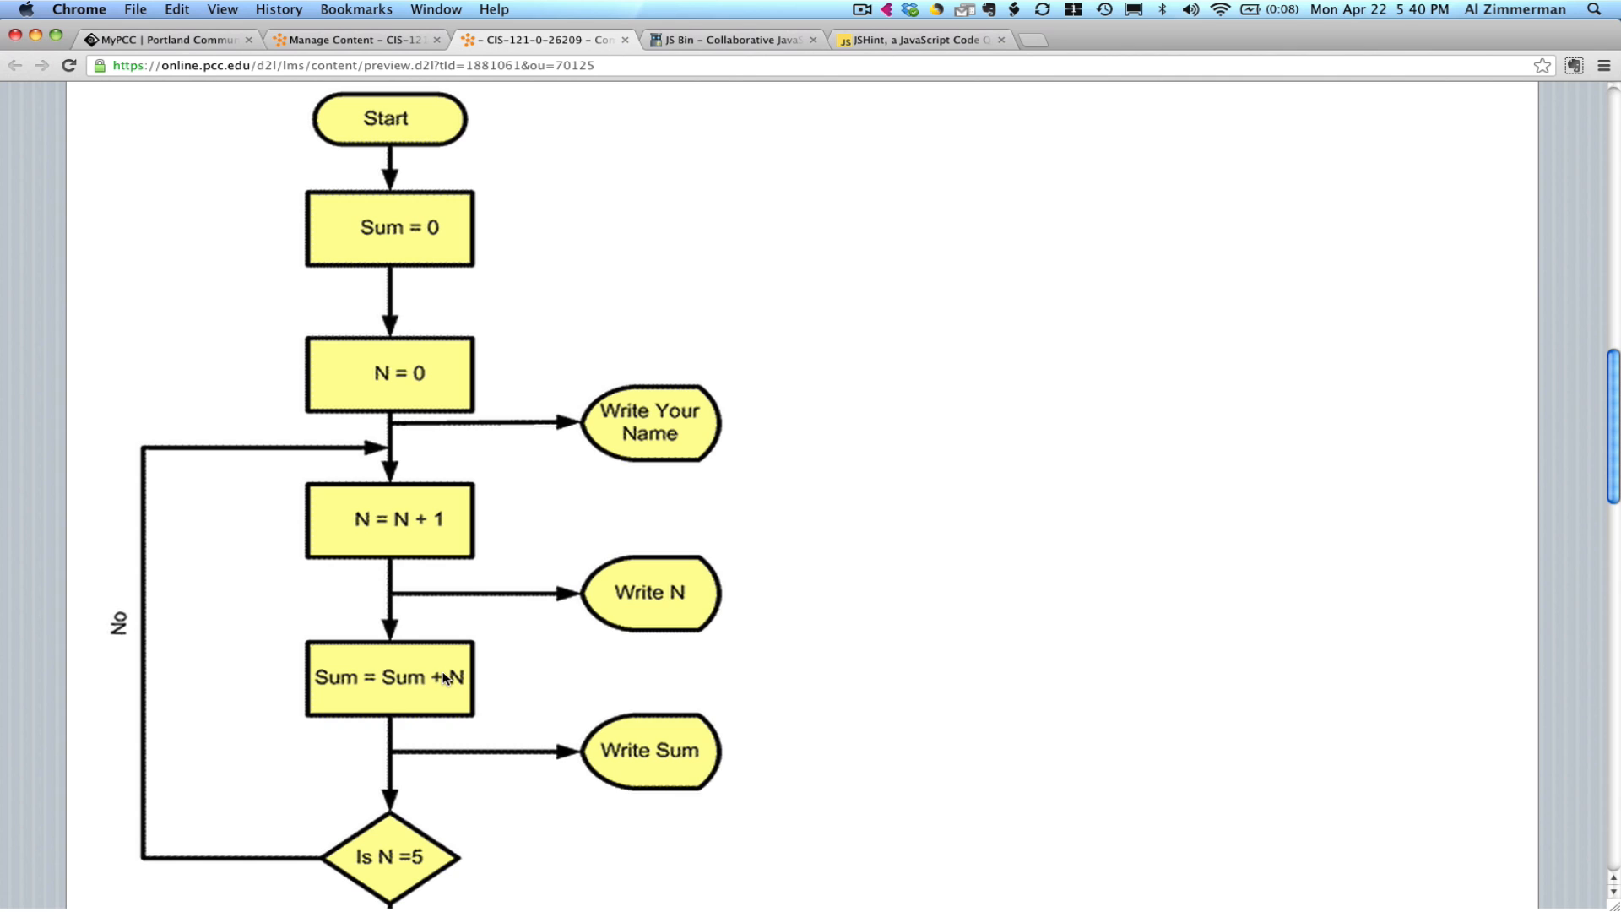
mouse_move(665, 760)
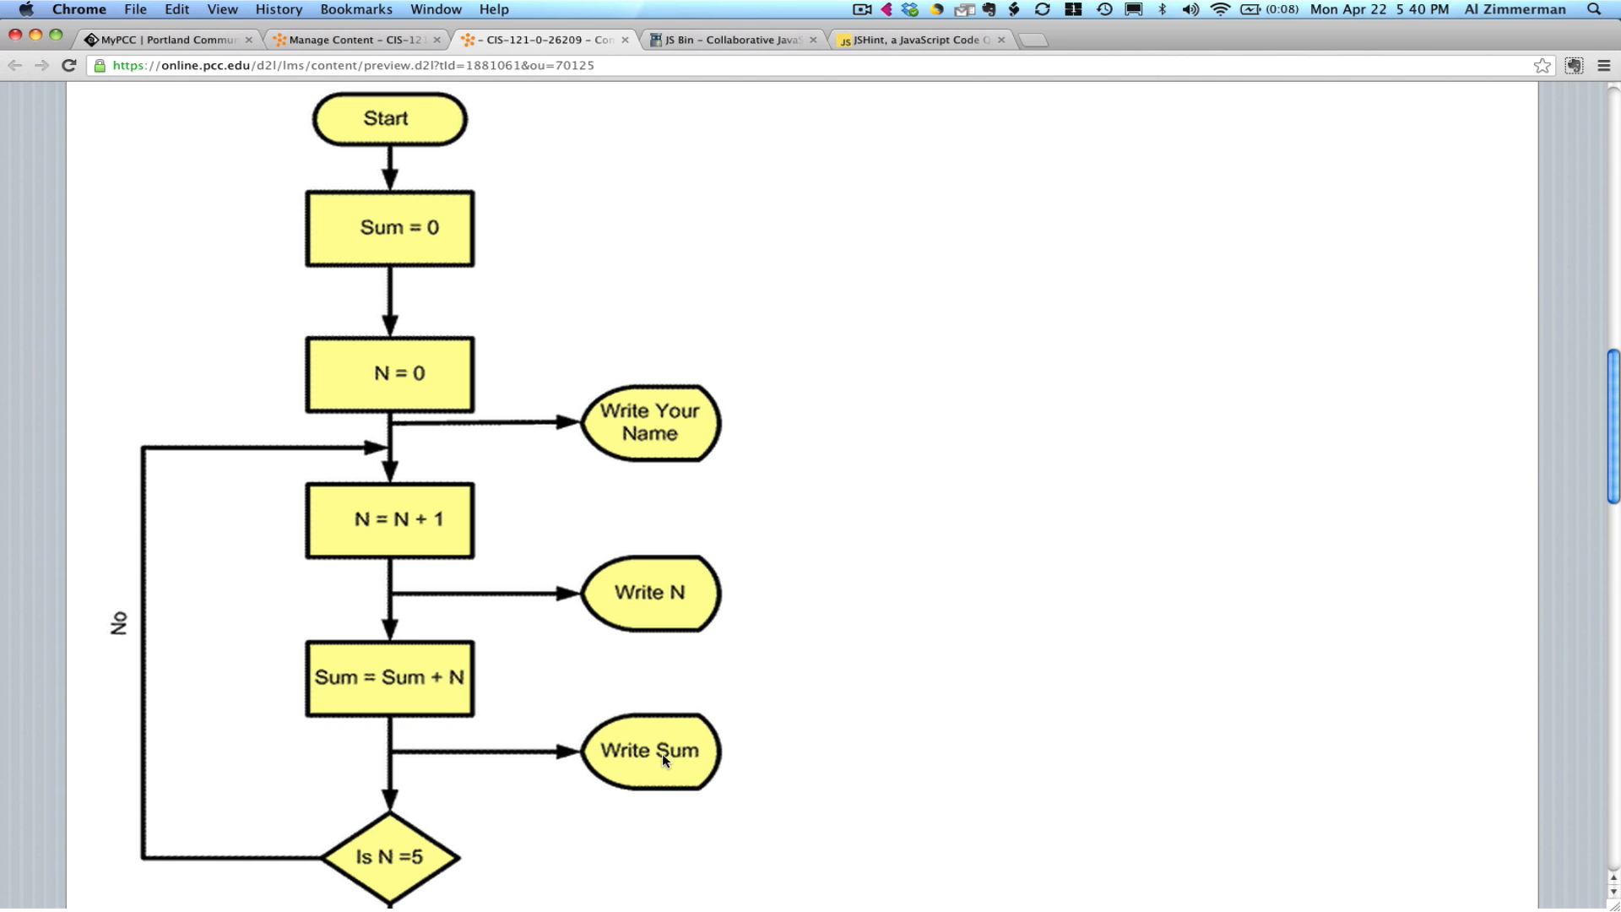
mouse_move(665, 576)
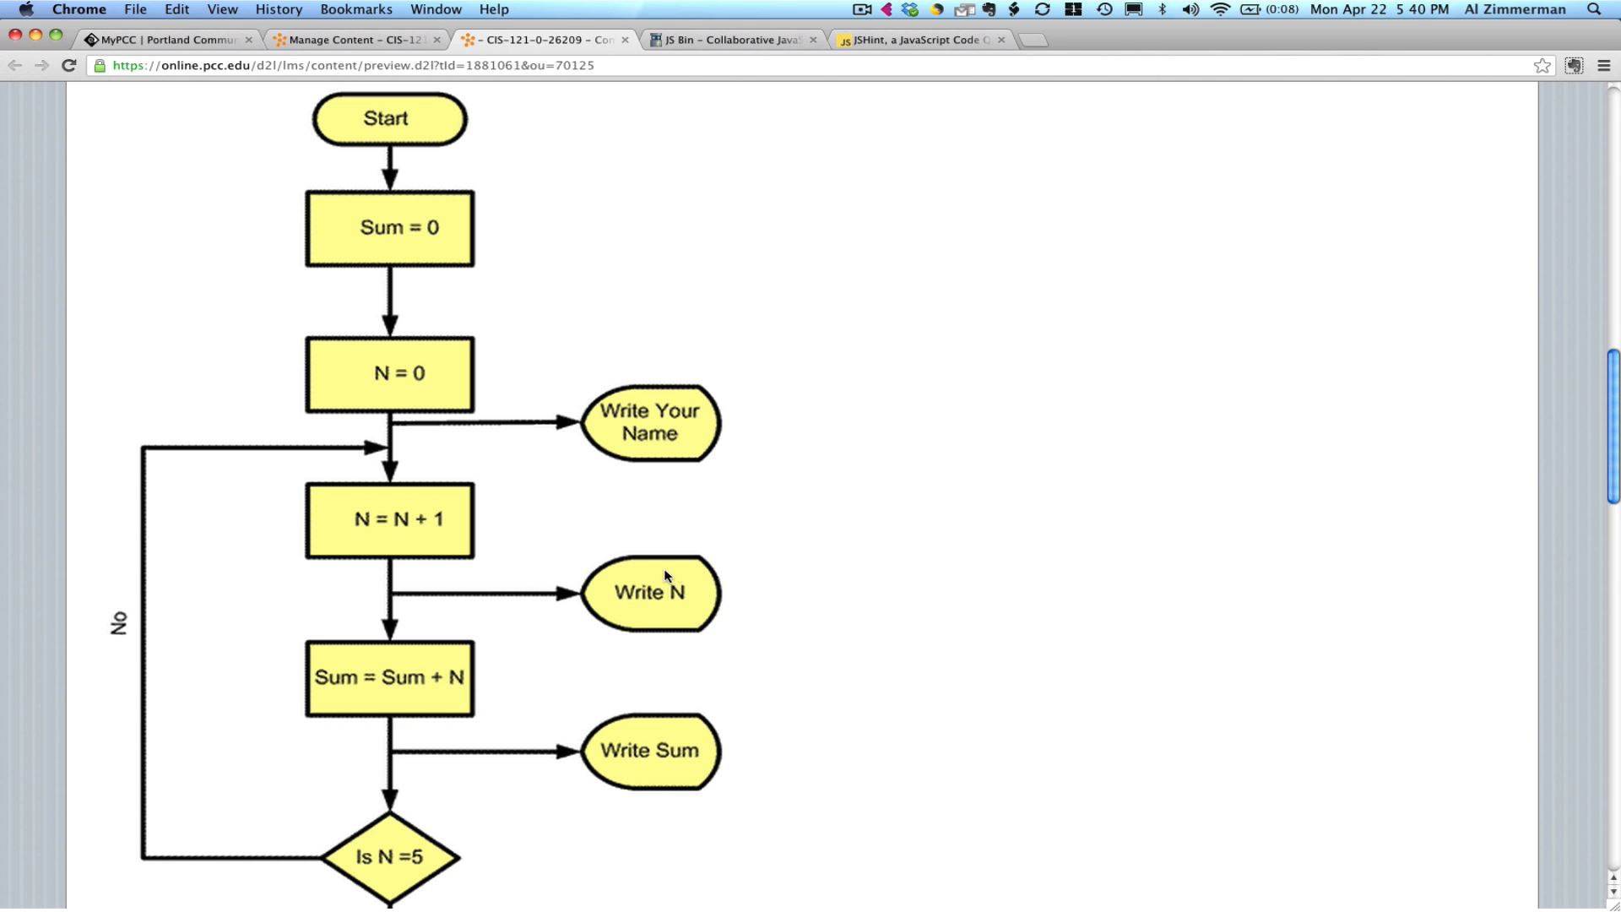
mouse_move(734, 655)
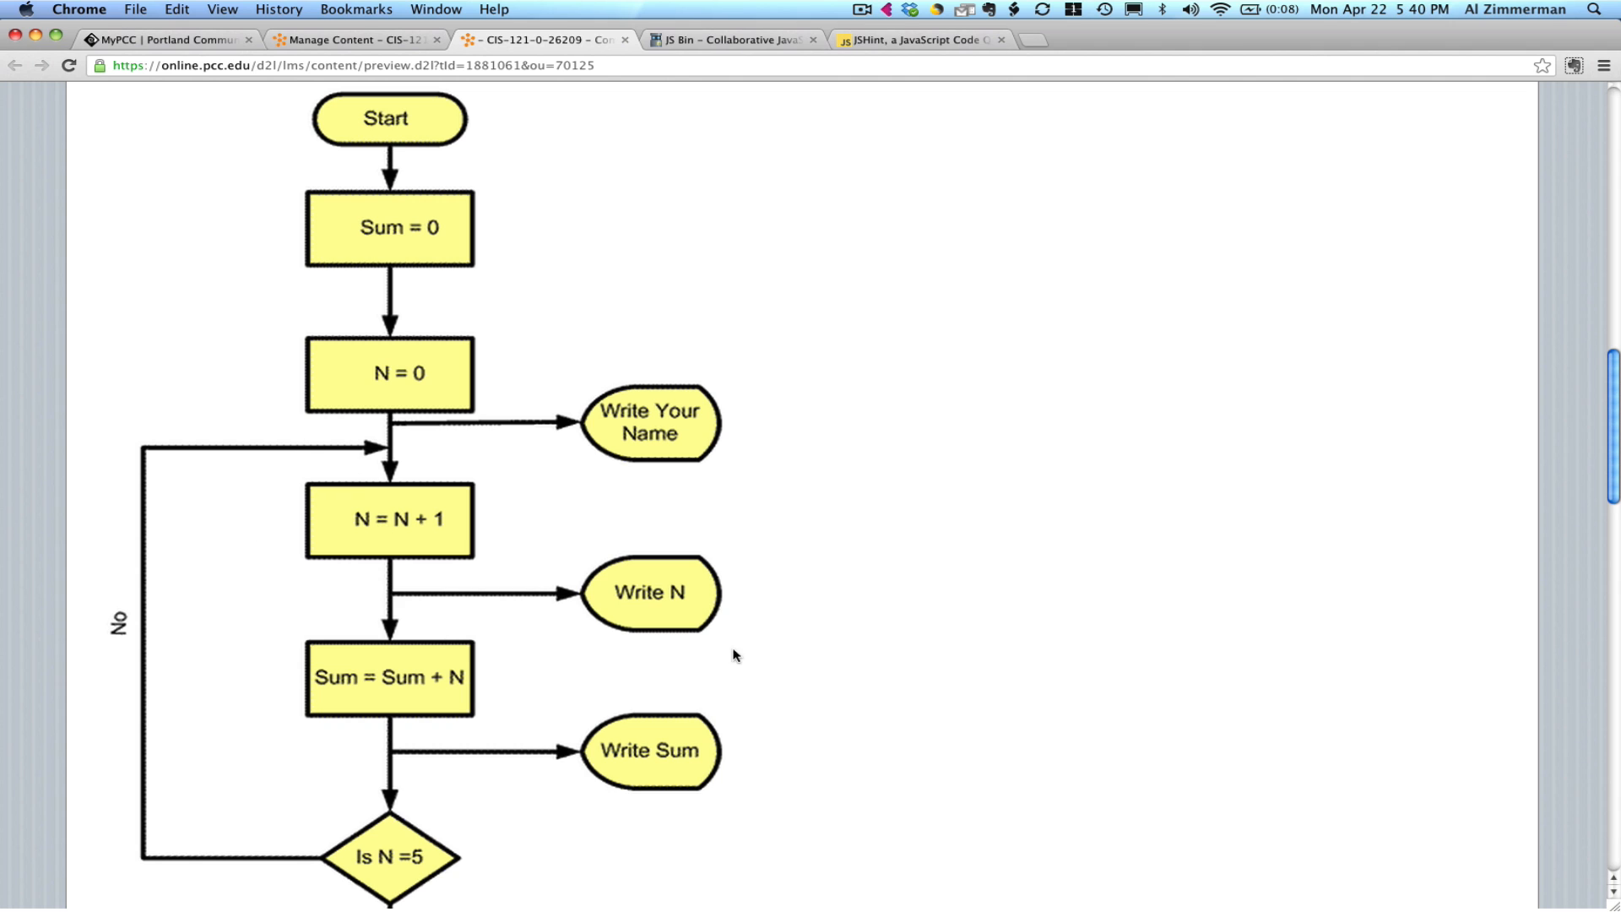
mouse_move(514, 593)
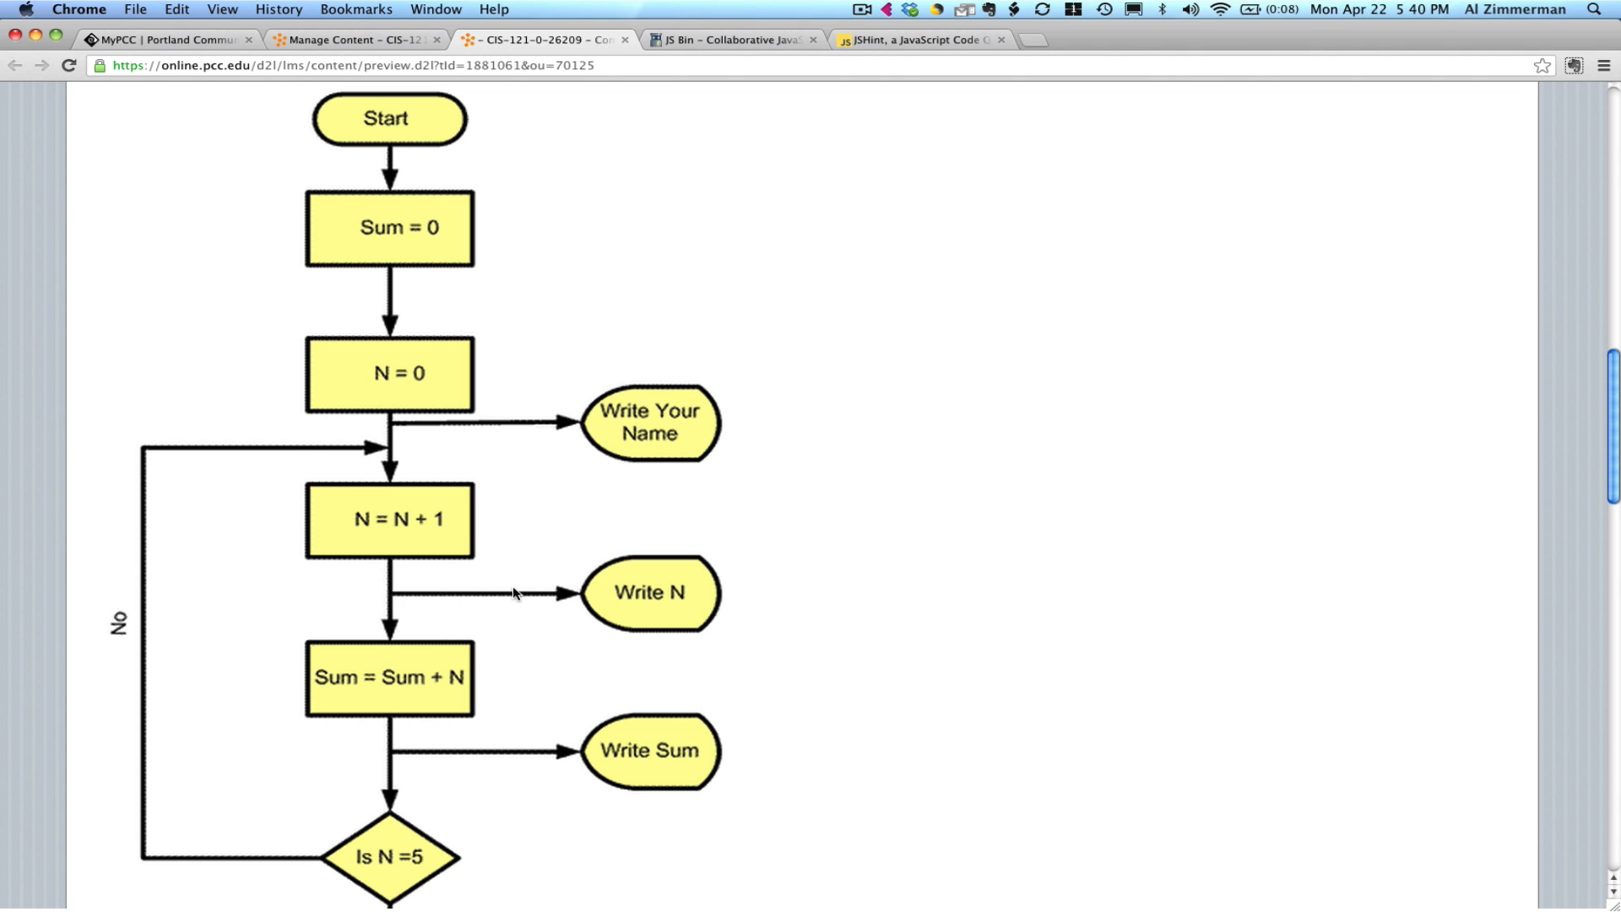
click(729, 40)
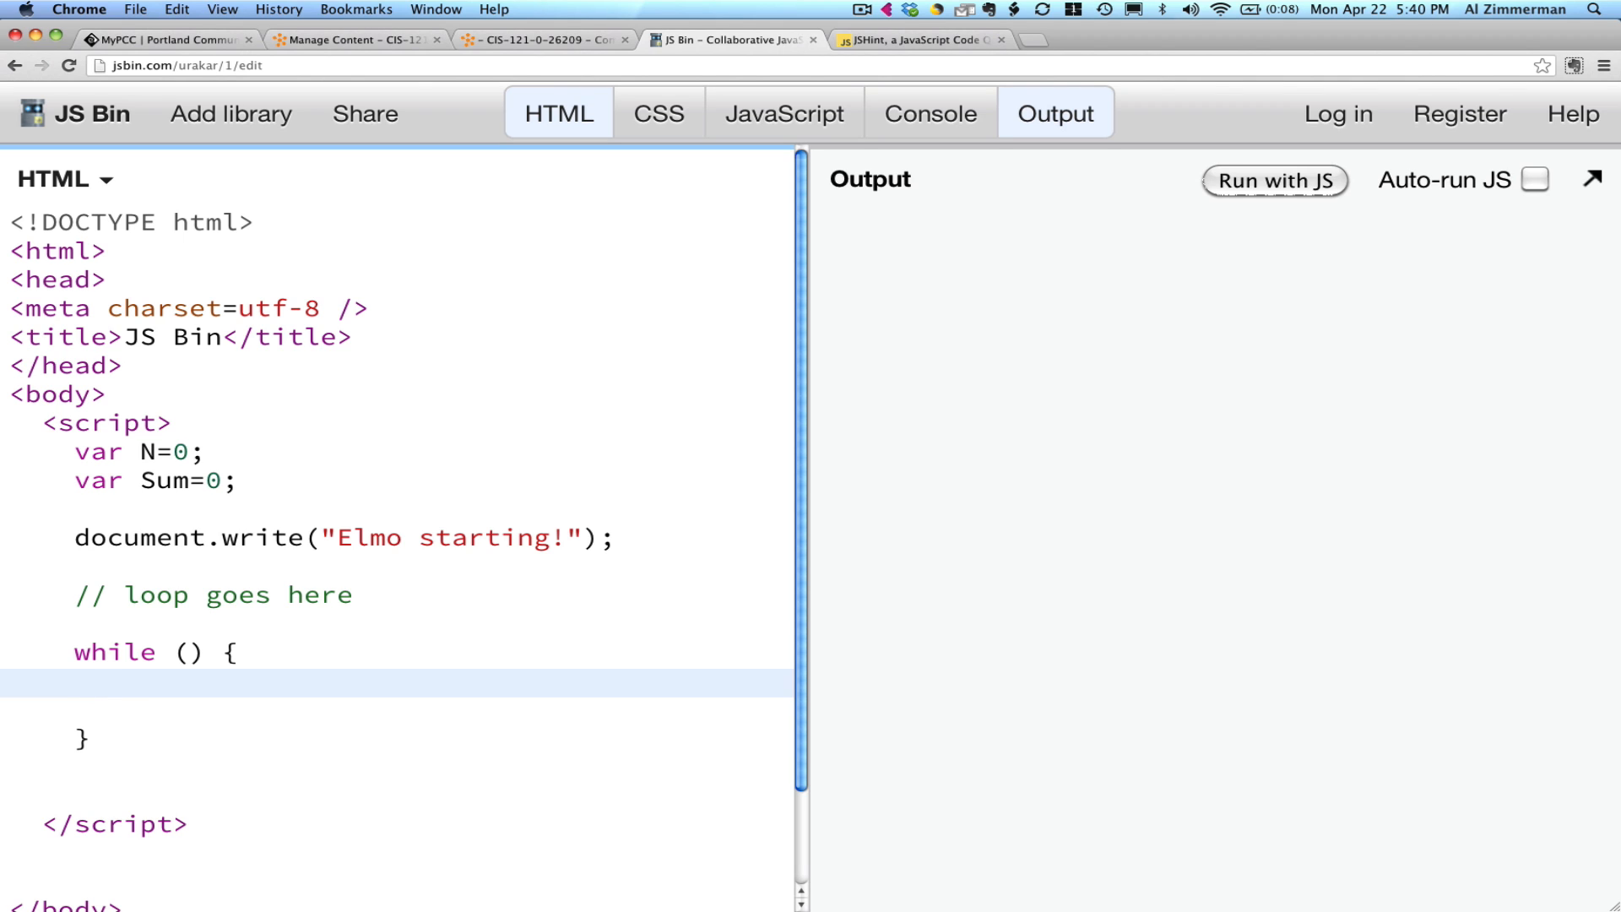
Put N=N+1; inside the while braces, checking the D2L flowchart.
text(N=N)
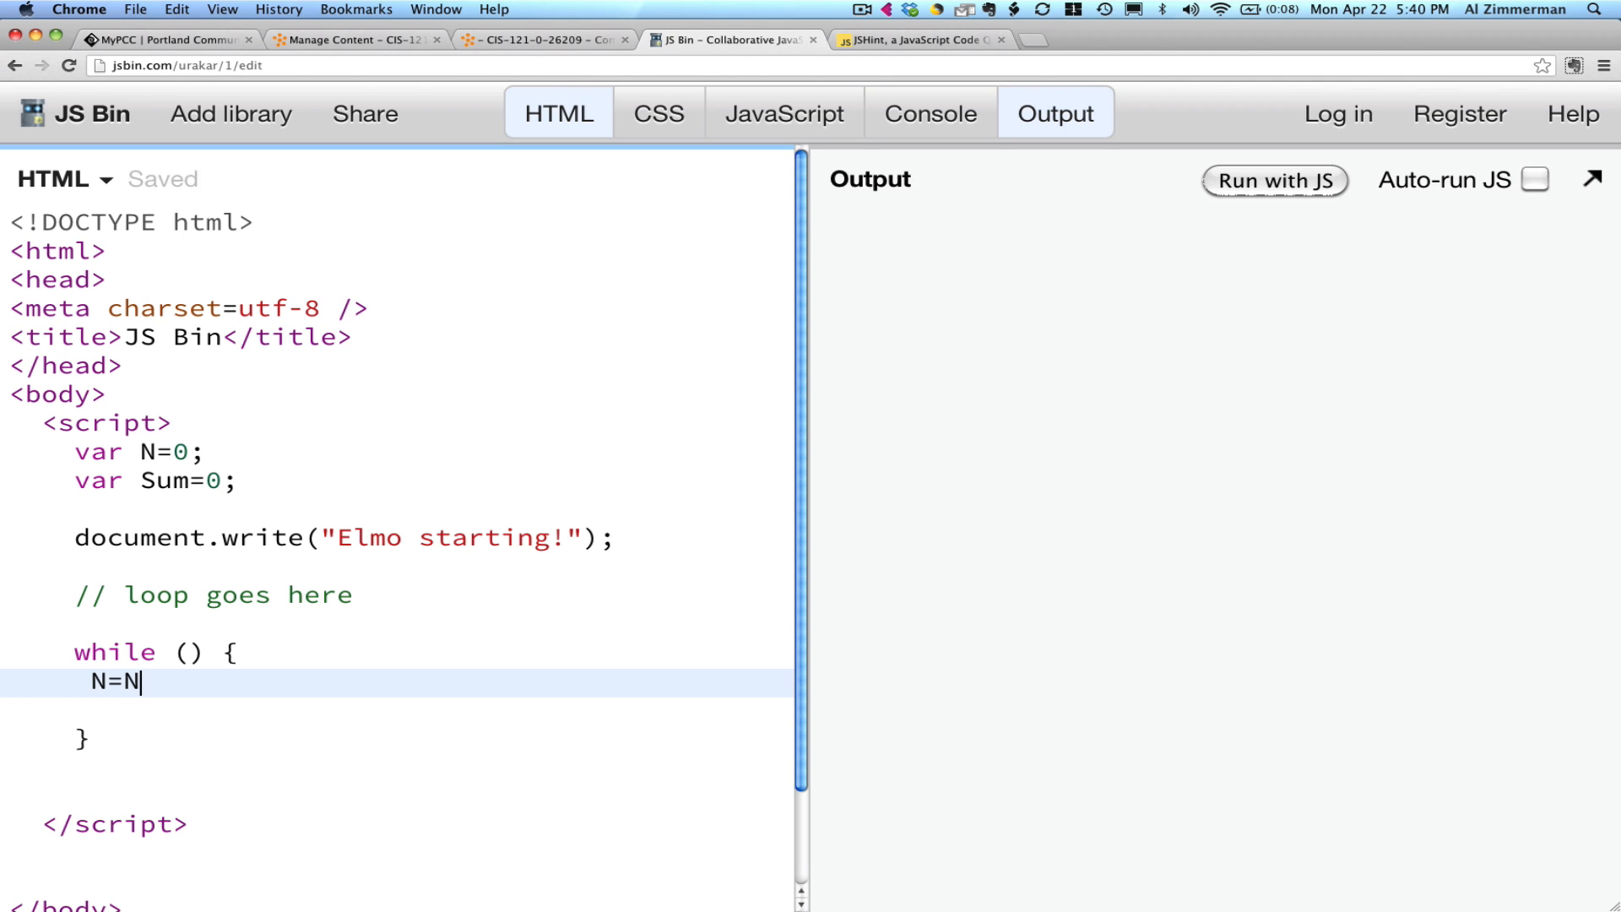
text(+1;)
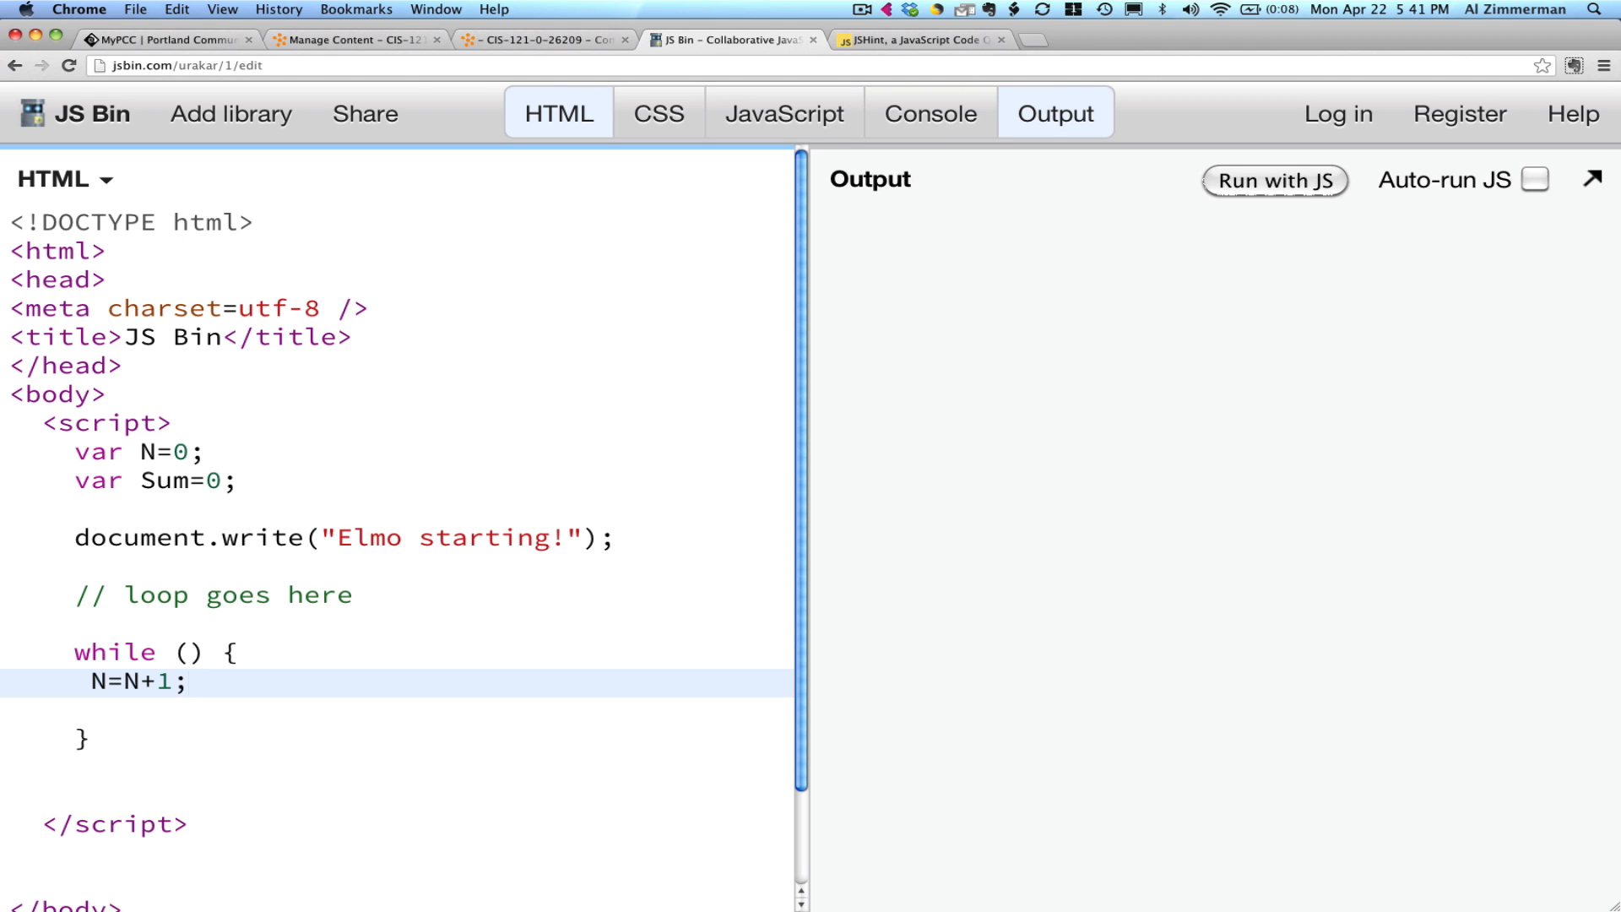
click(189, 682)
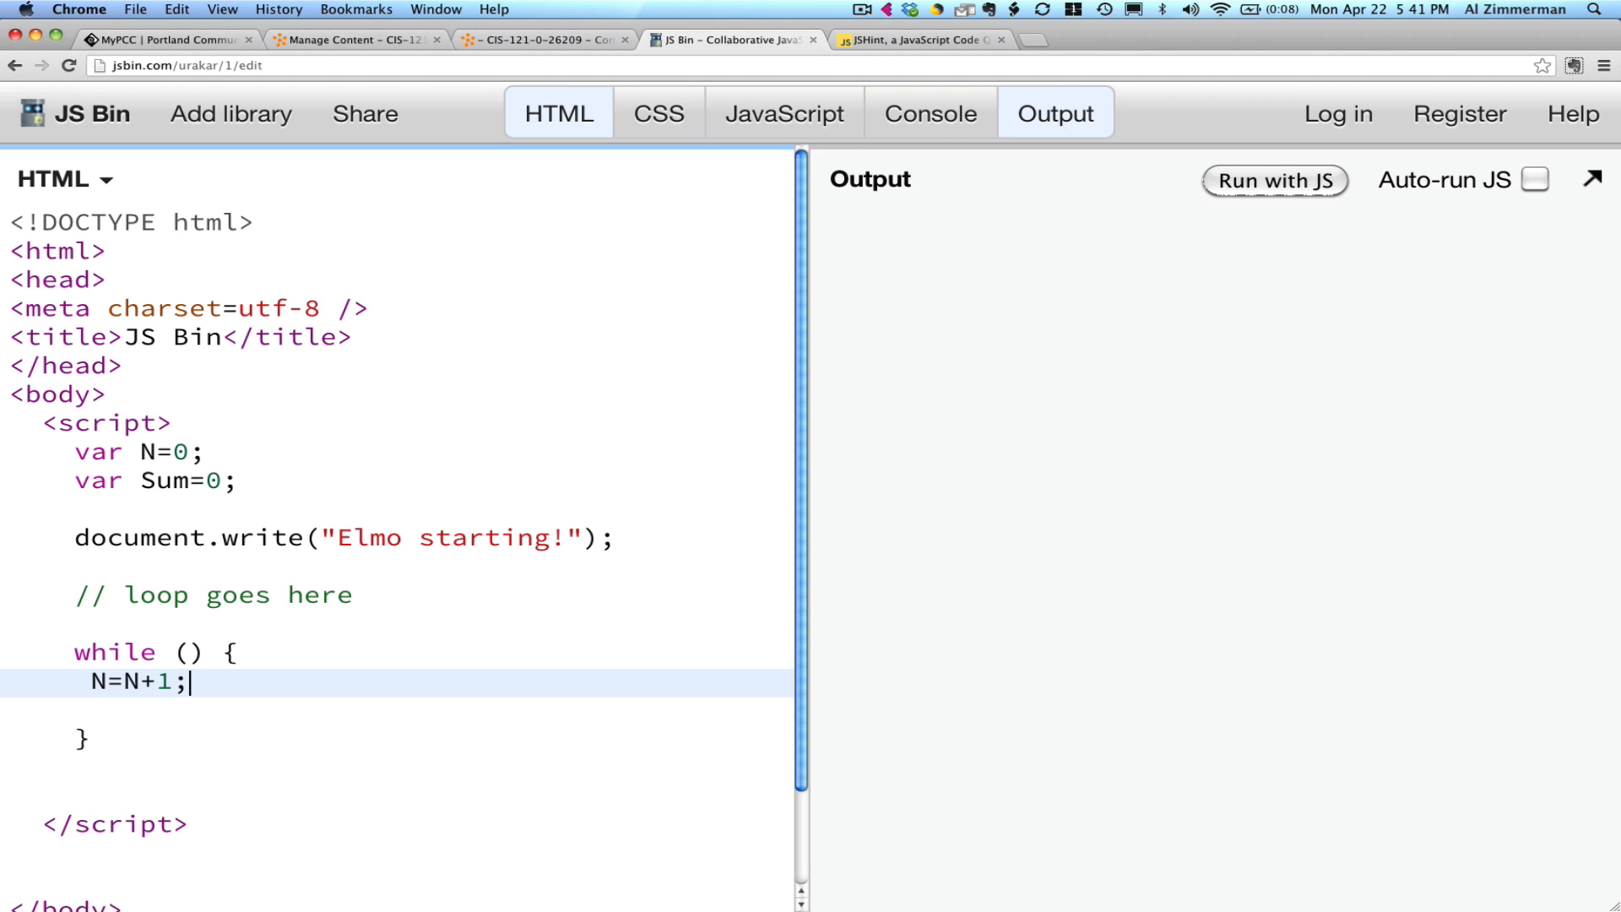
mouse_move(166, 46)
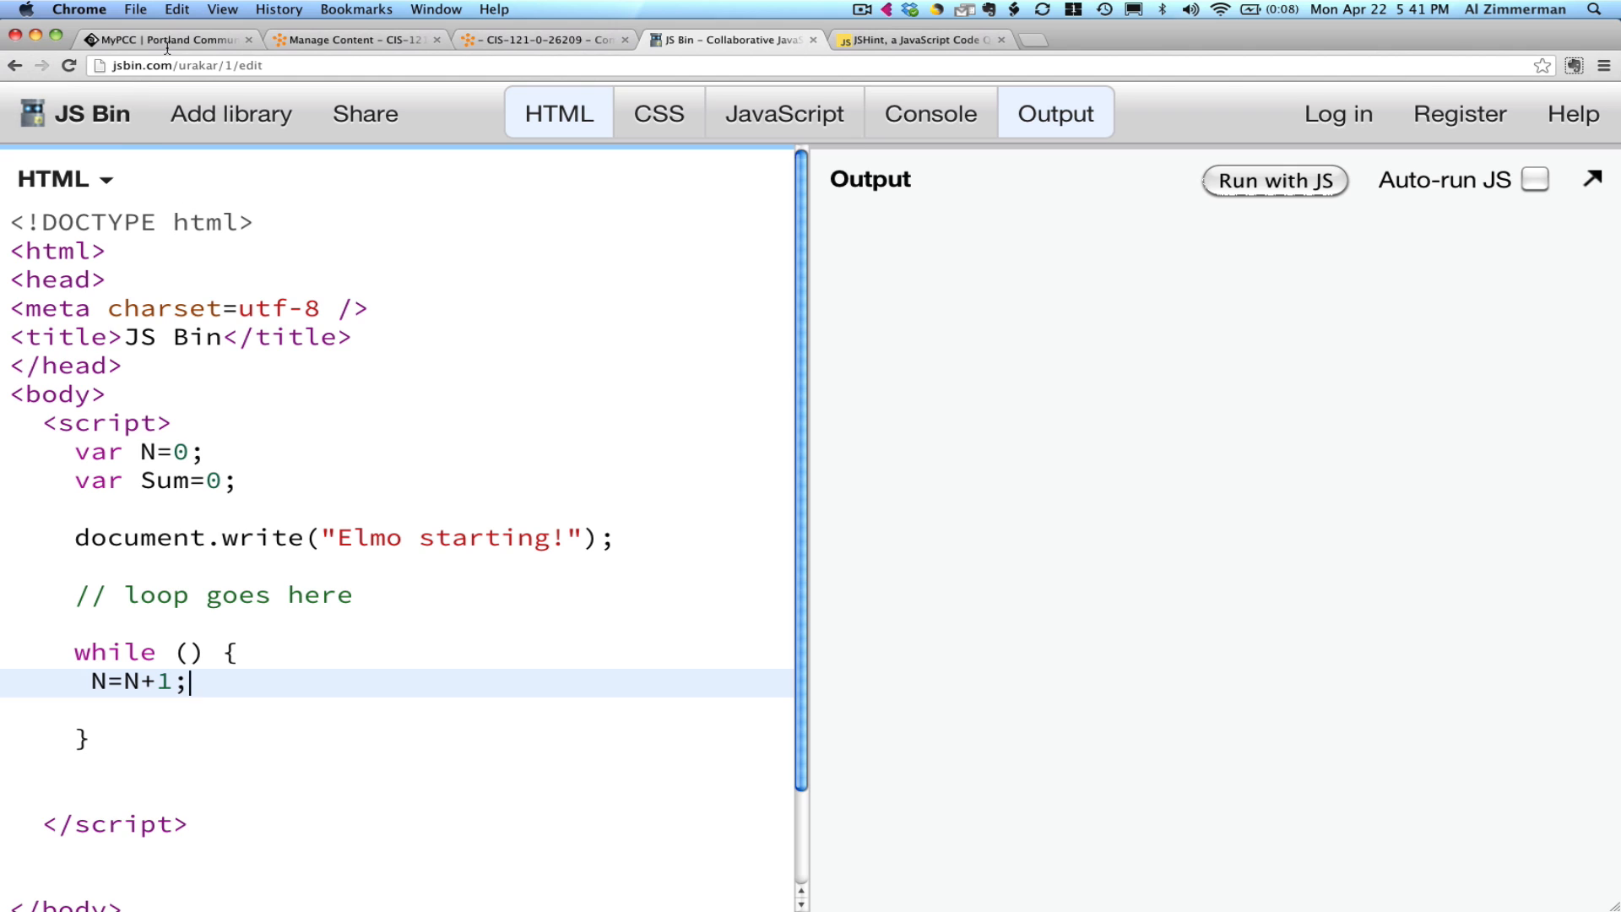
click(538, 40)
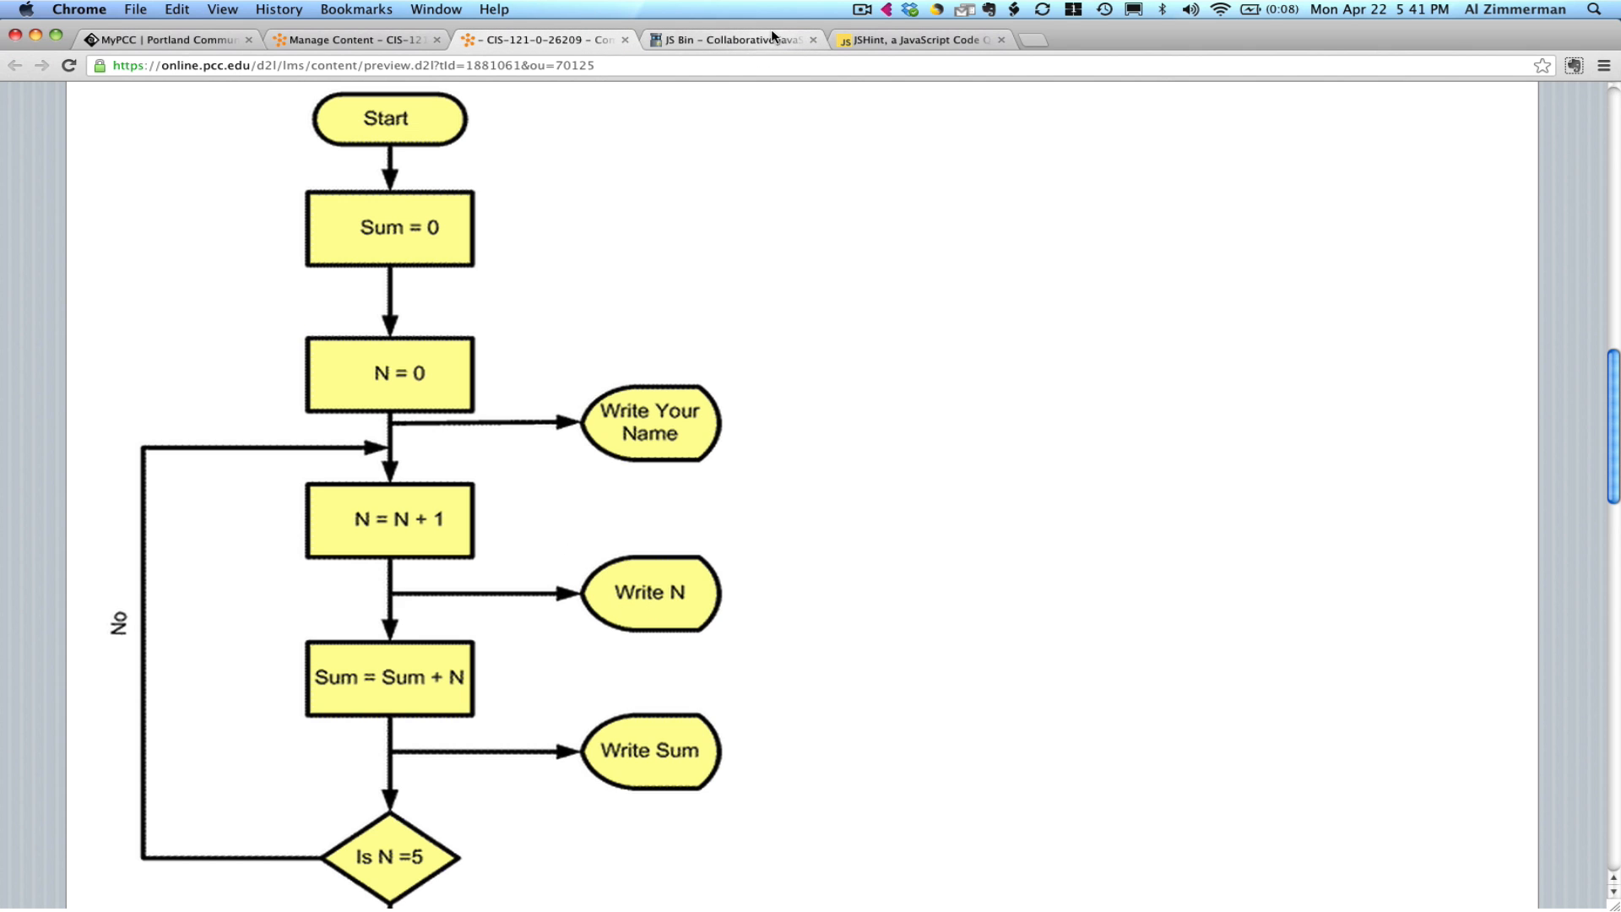
click(731, 39)
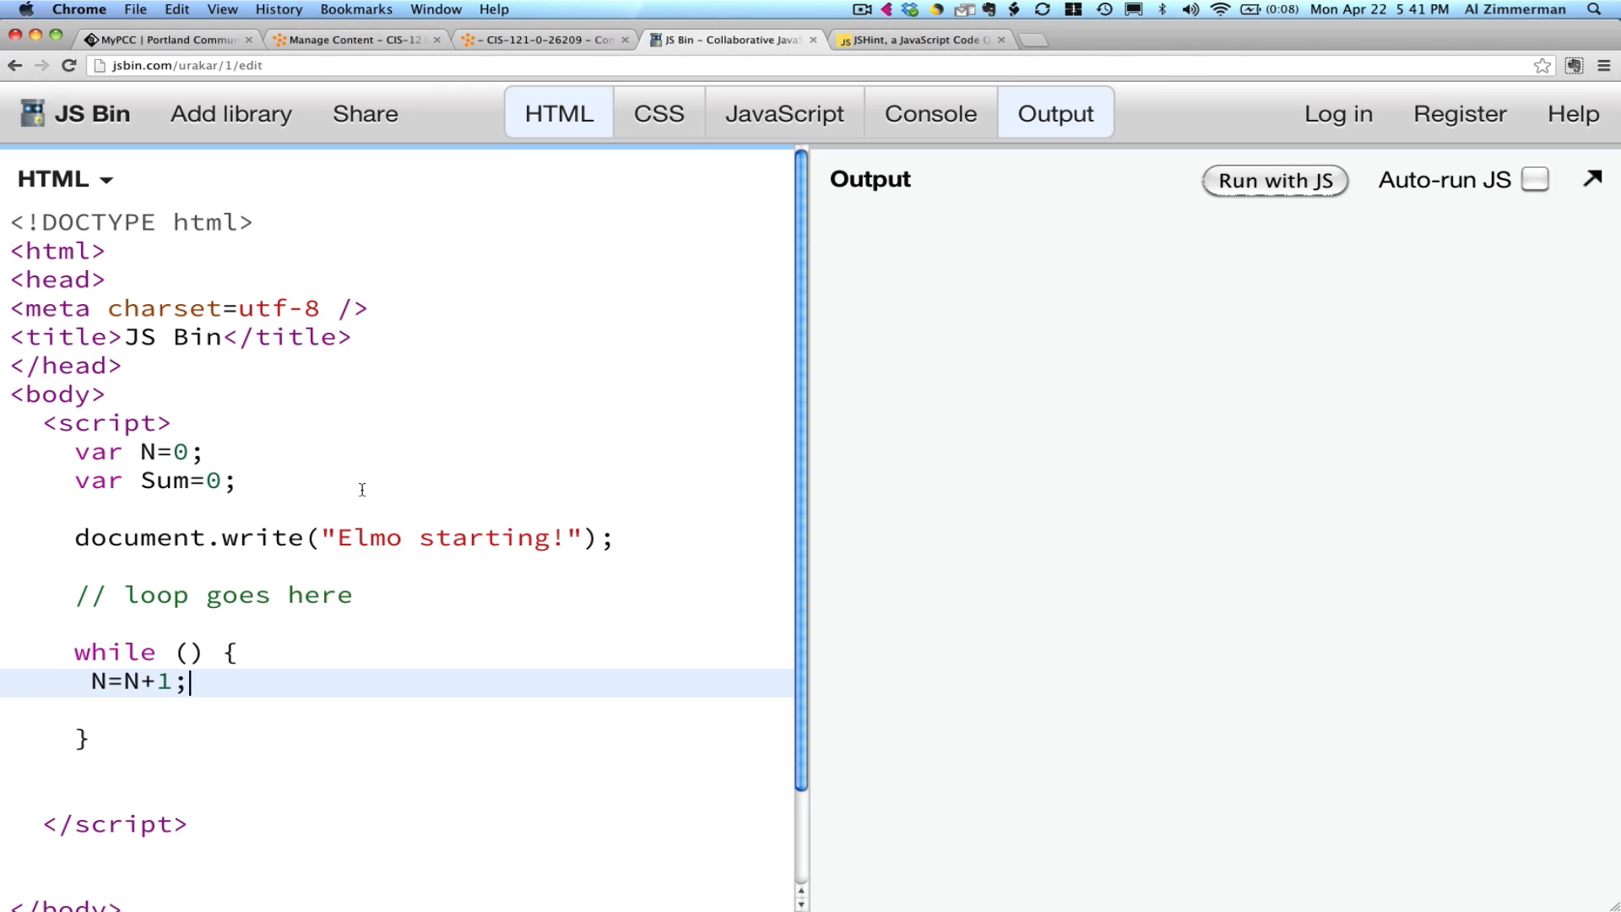
Add document.write(N); after N=N+1; inside the while loop.
text(do)
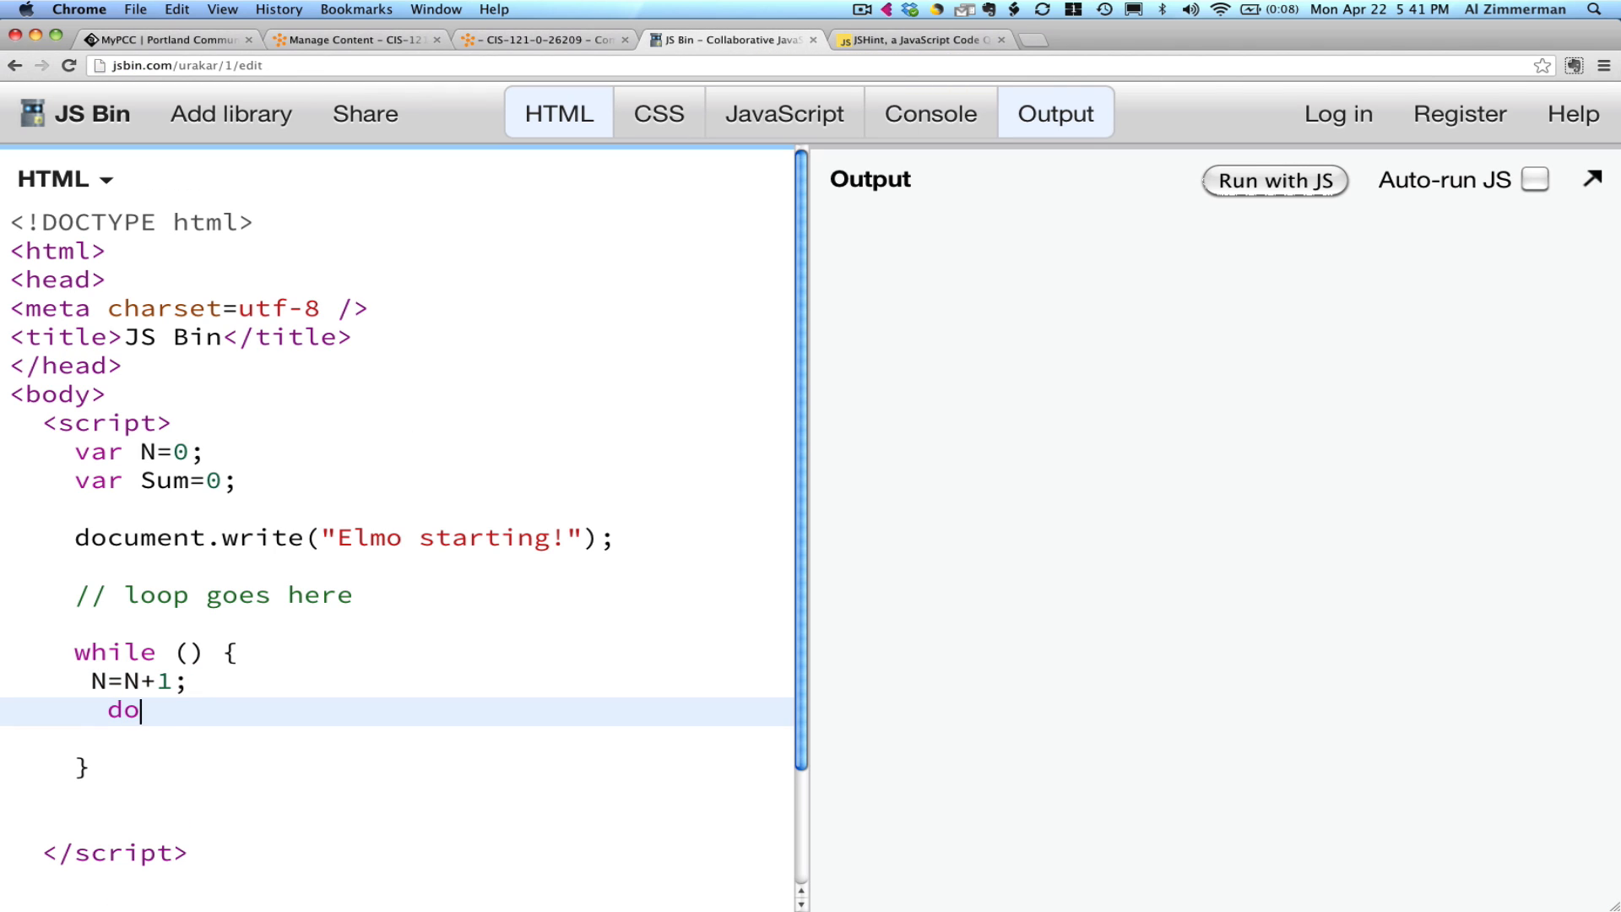
text(cument.w)
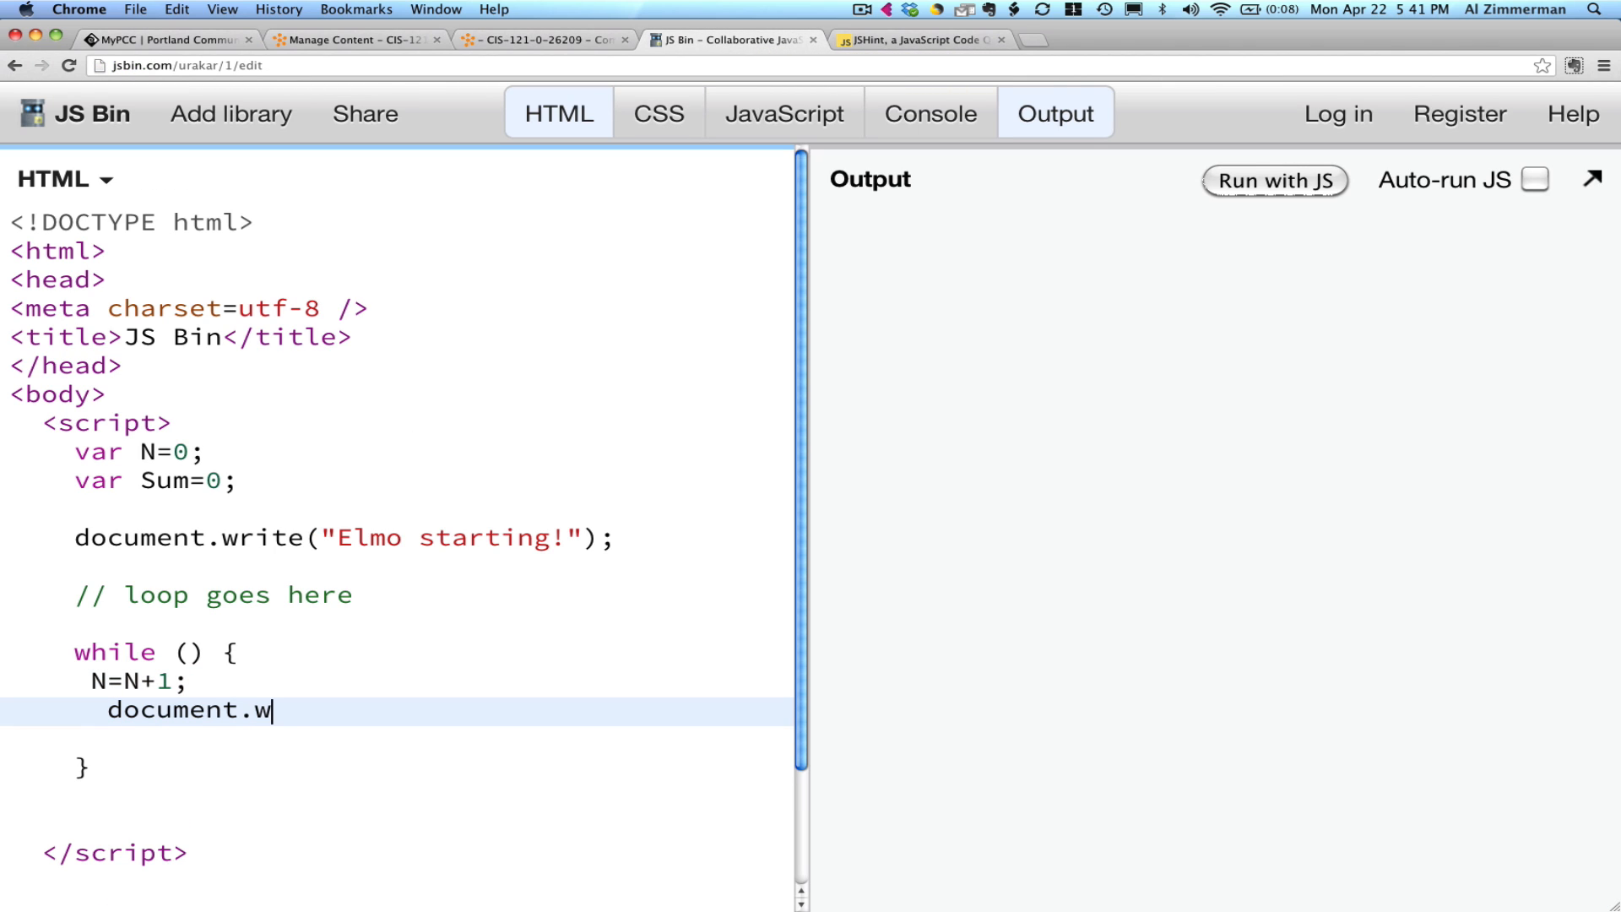
text(rite)
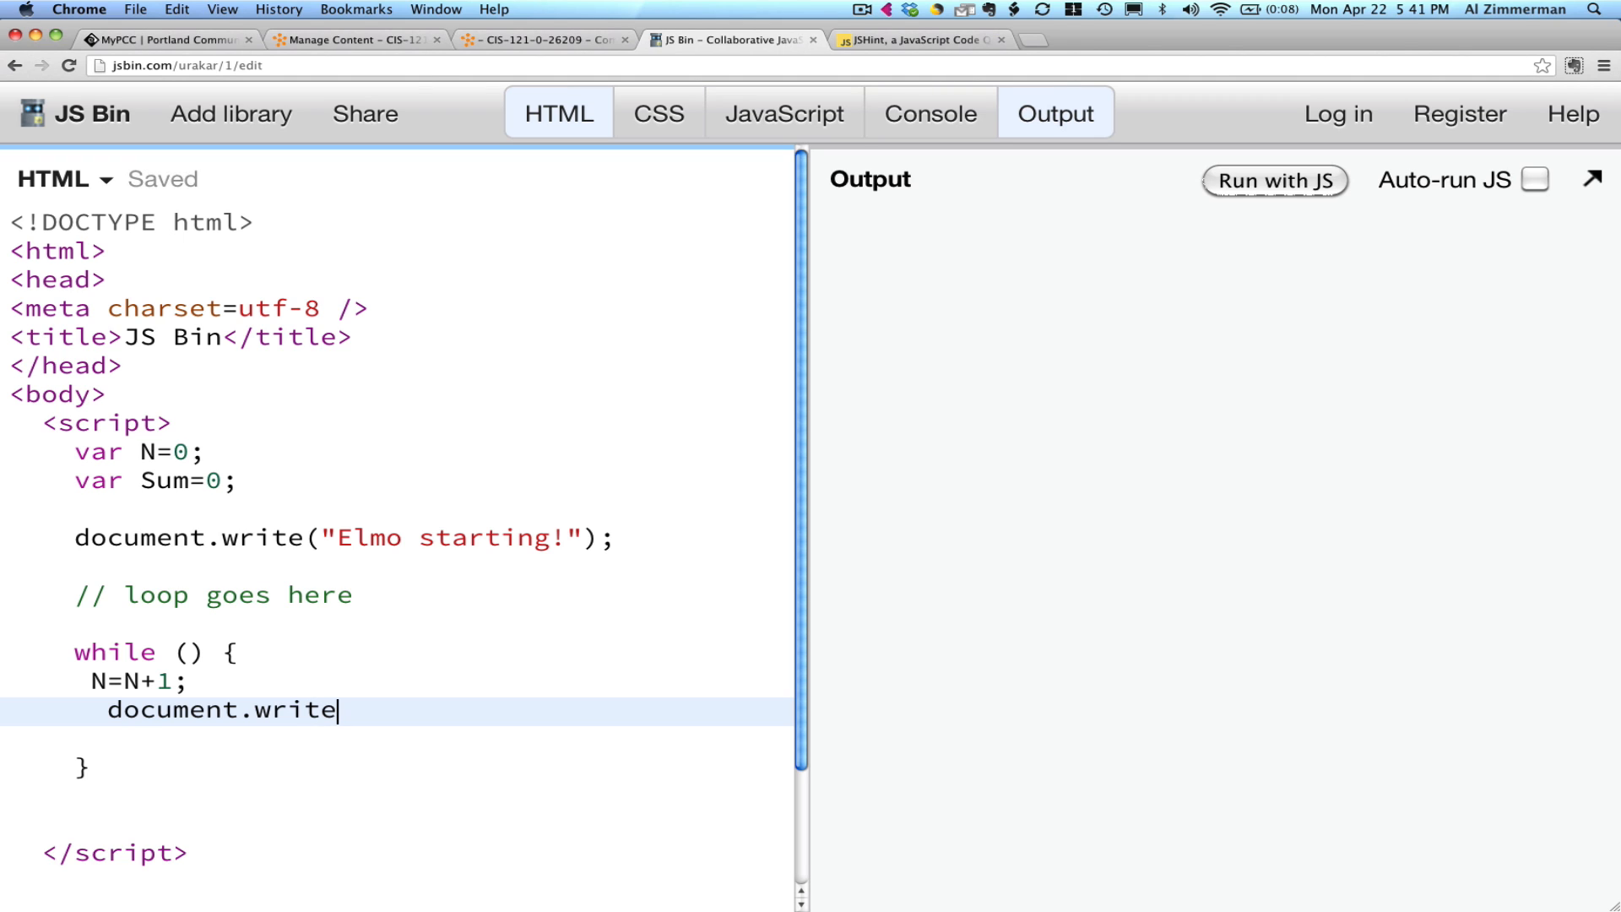
text(()
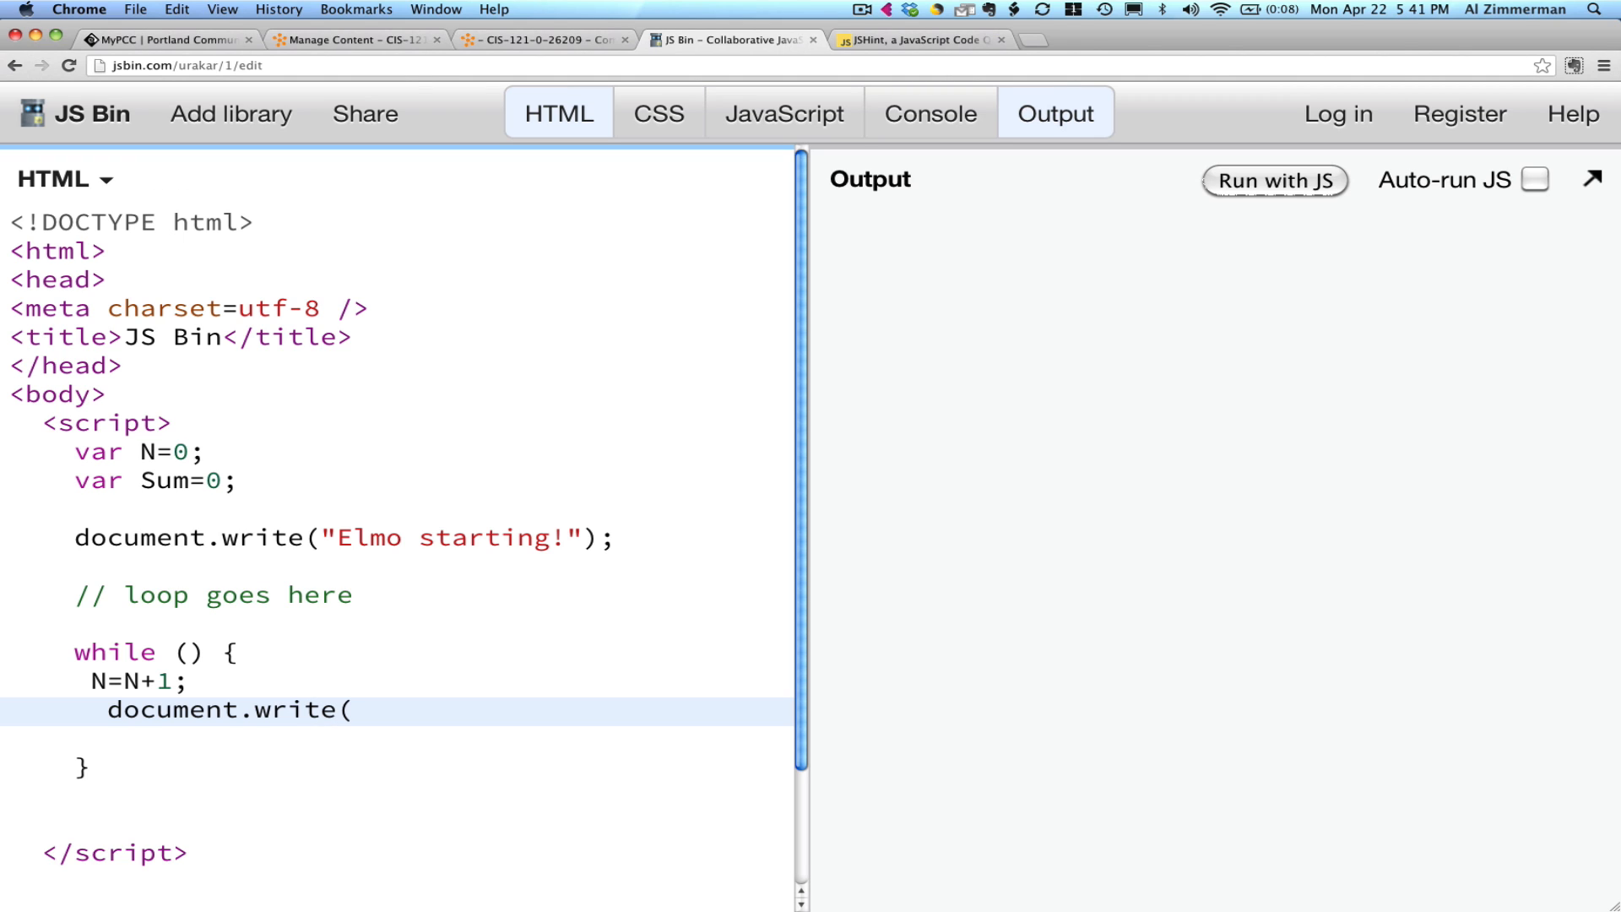
text(N)
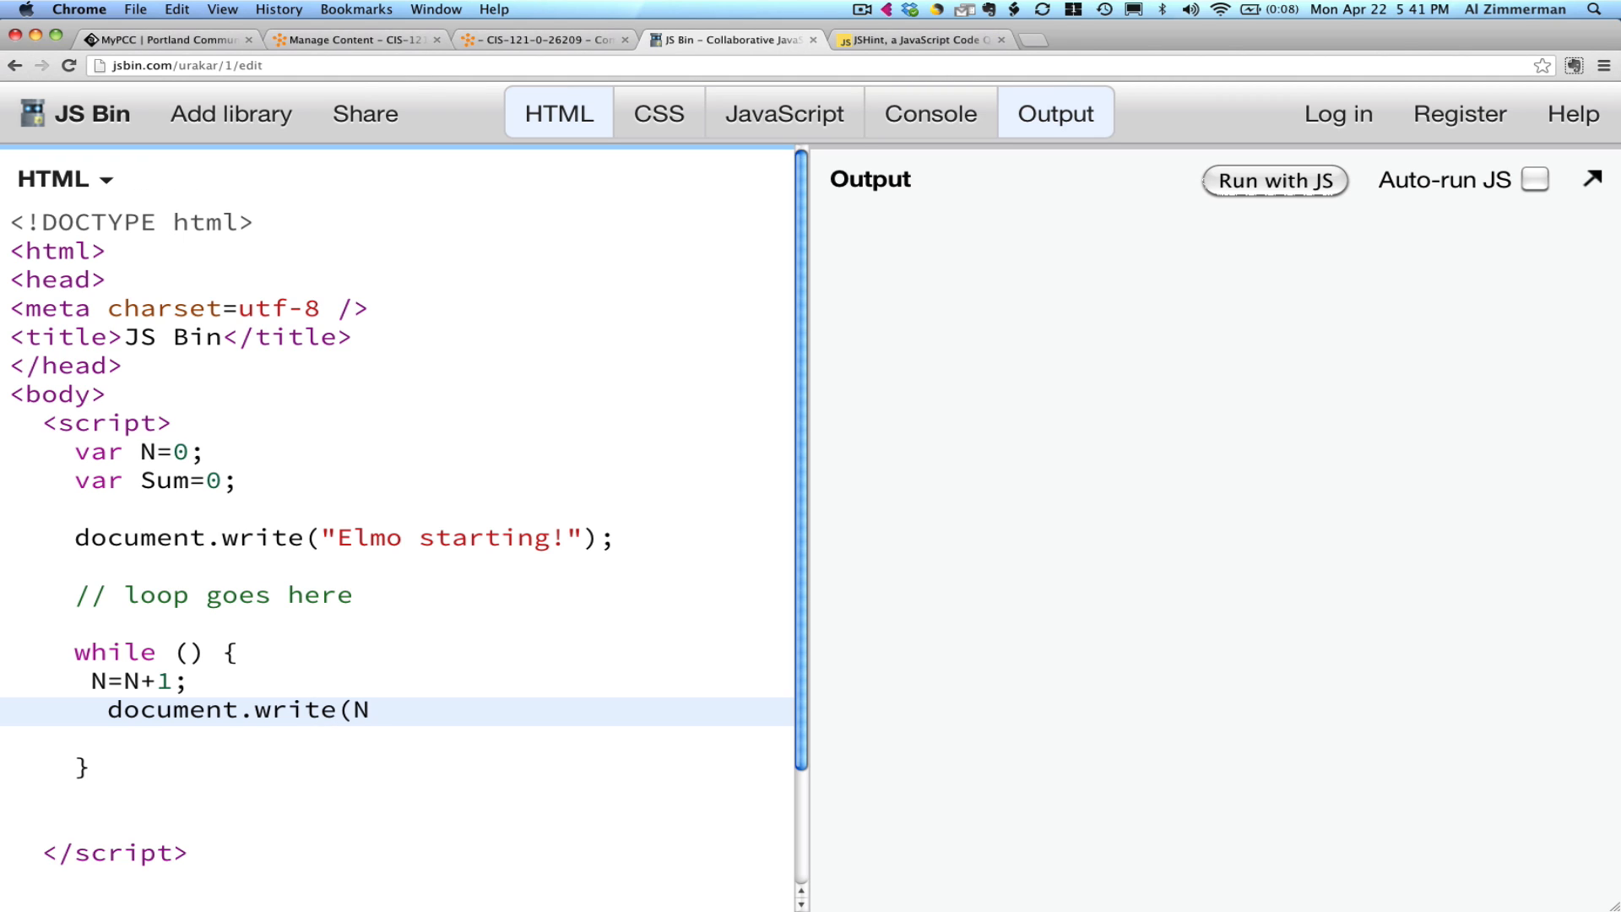
text();)
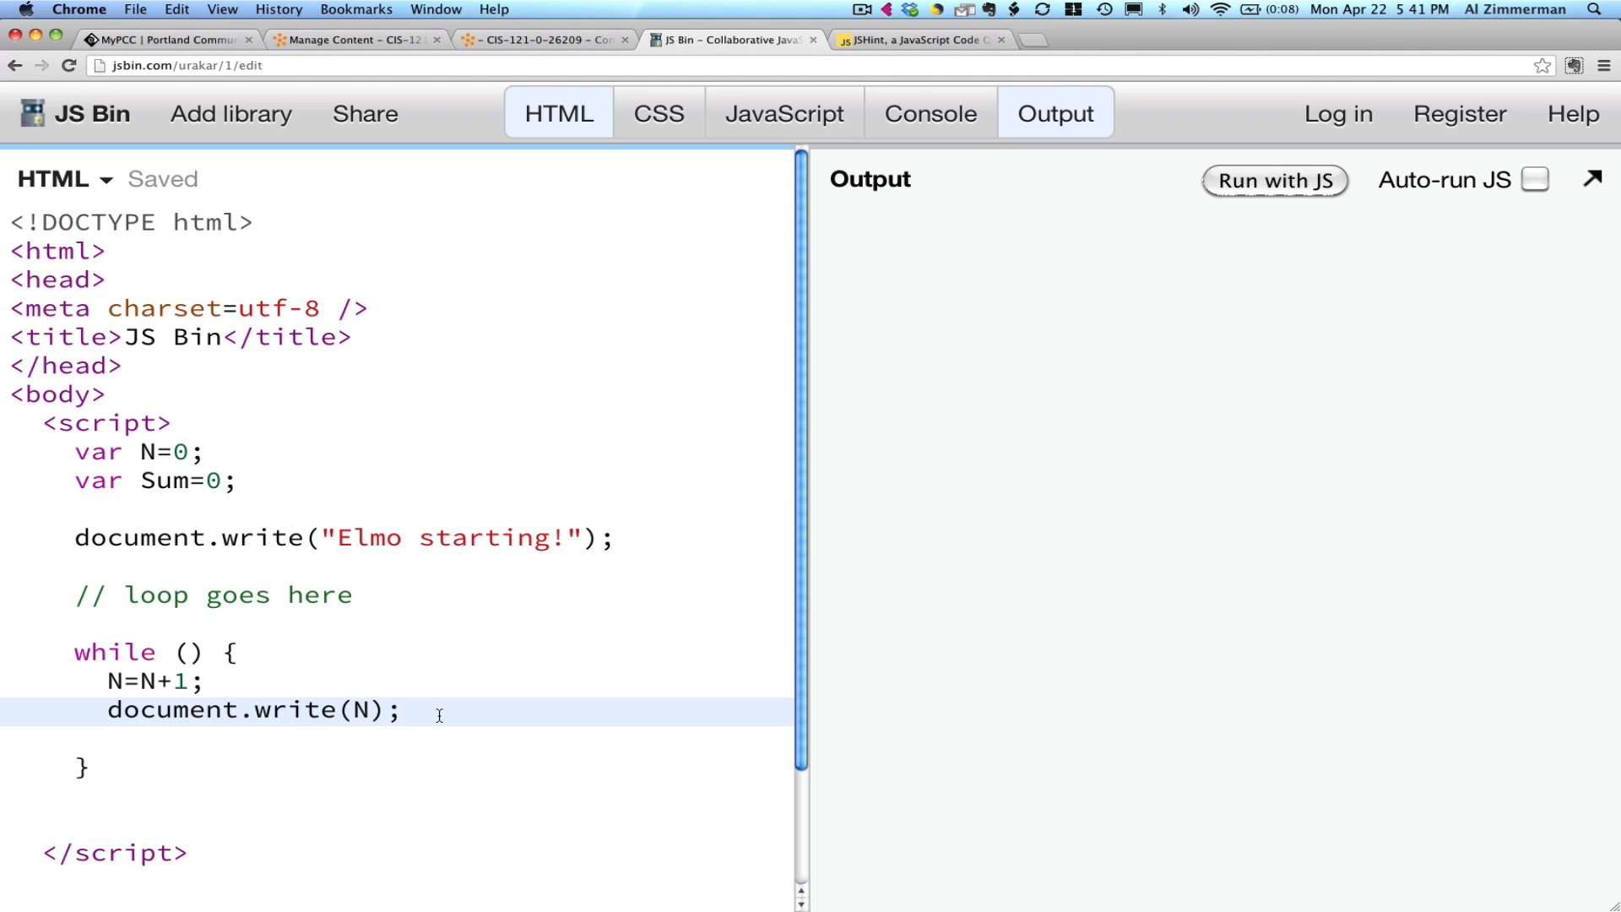
click(404, 710)
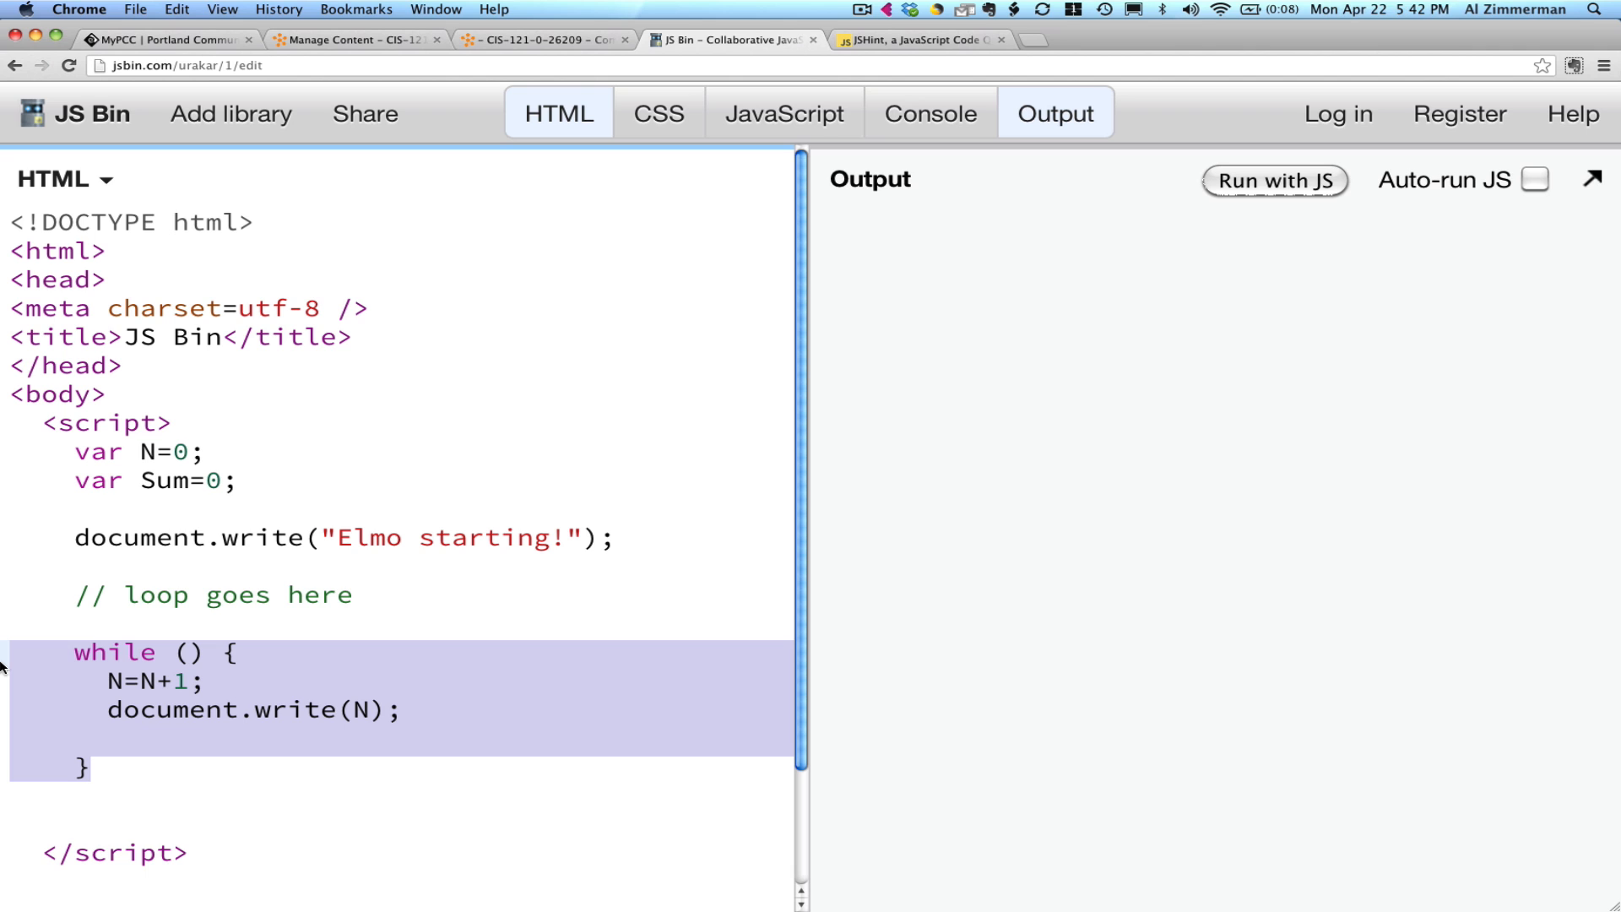
mouse_move(681, 185)
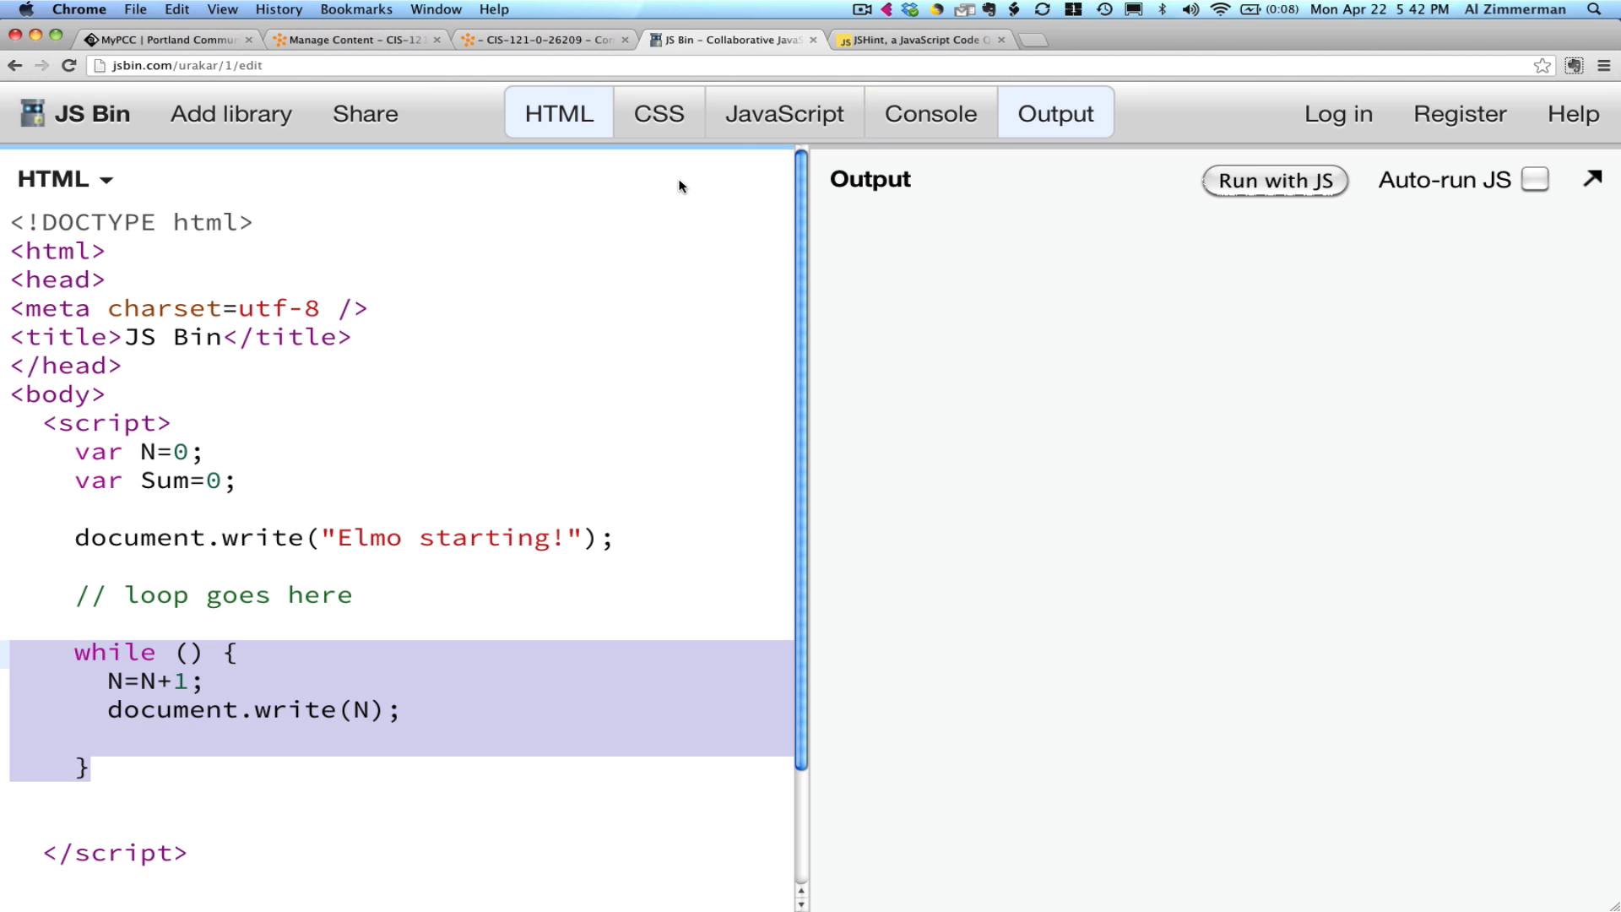
Switch to the JSHint tab, whose code box holds only the placeholder comment.
click(918, 40)
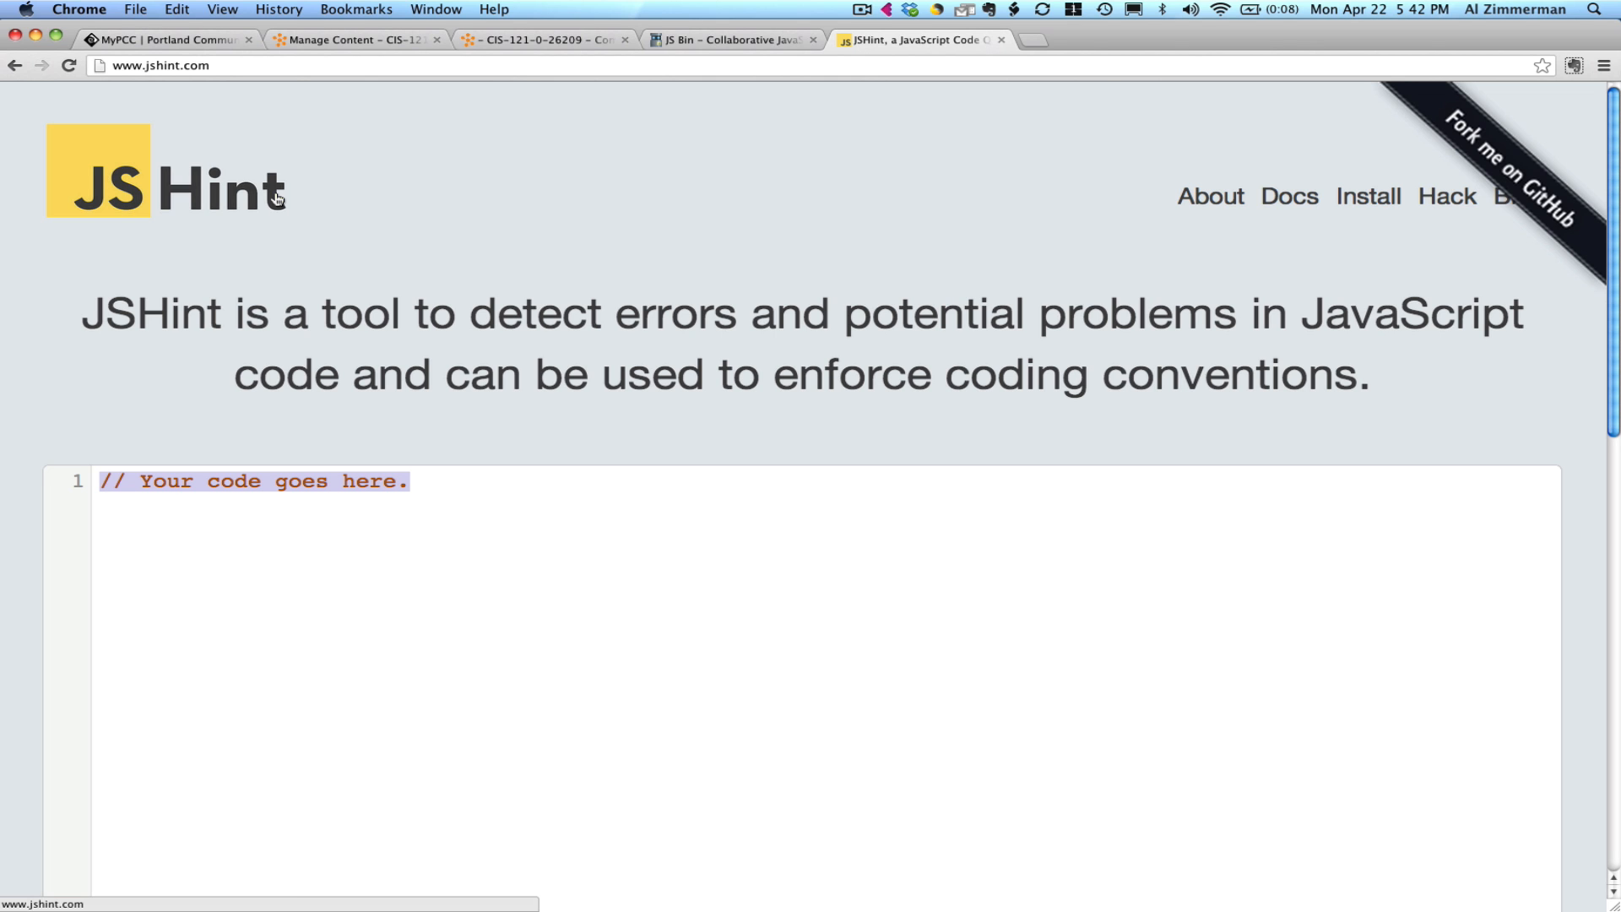
scroll(down, 3)
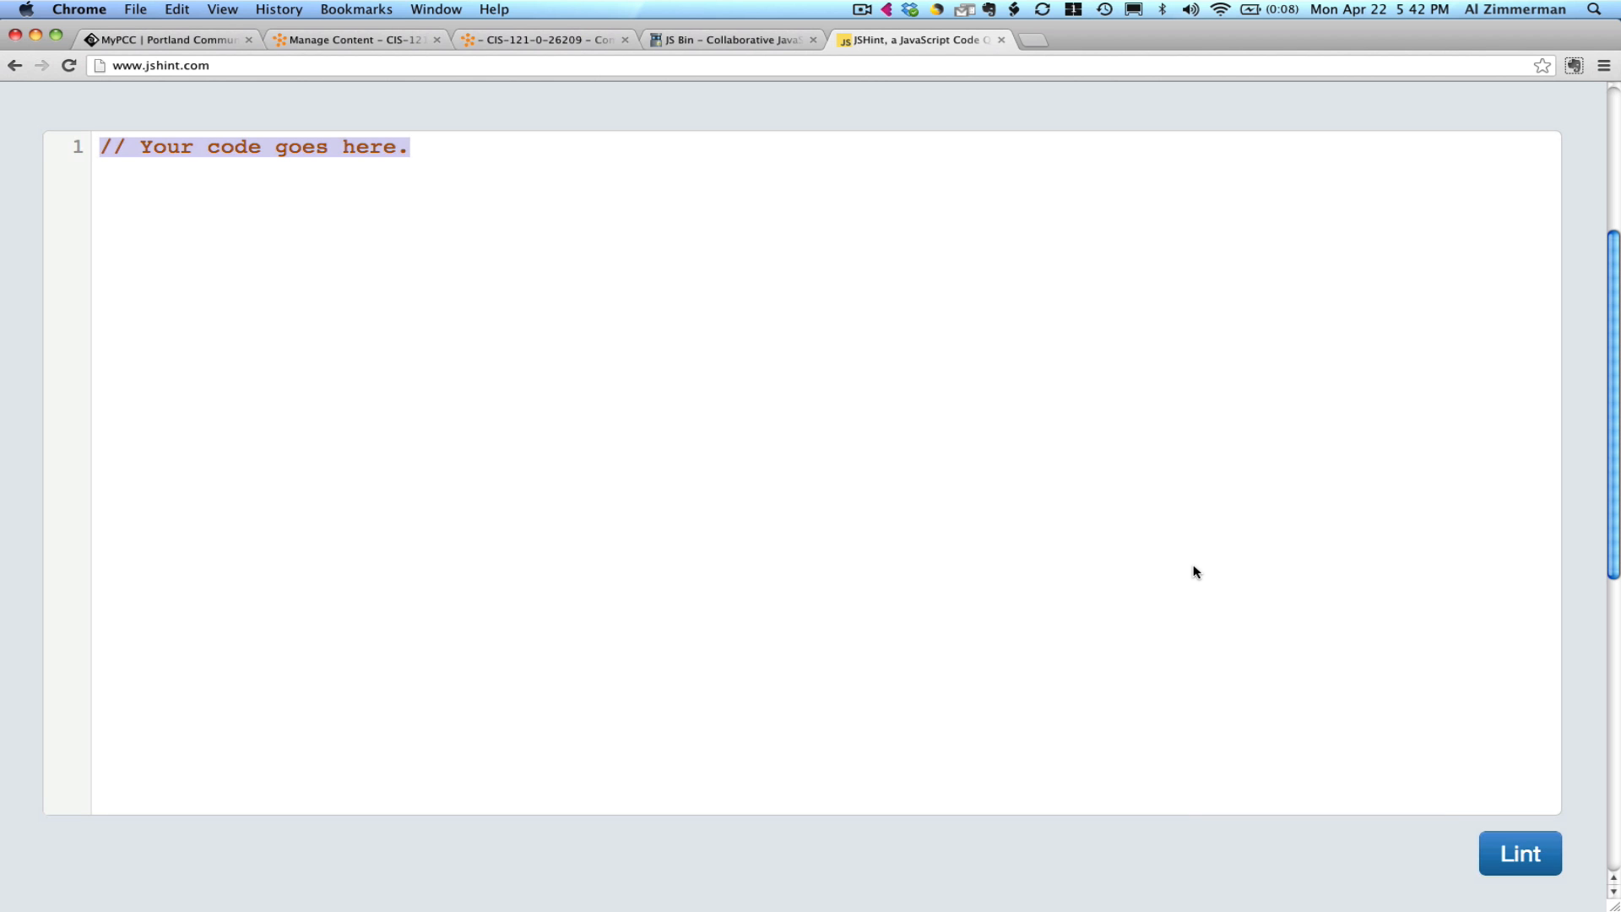
scroll(down, 3)
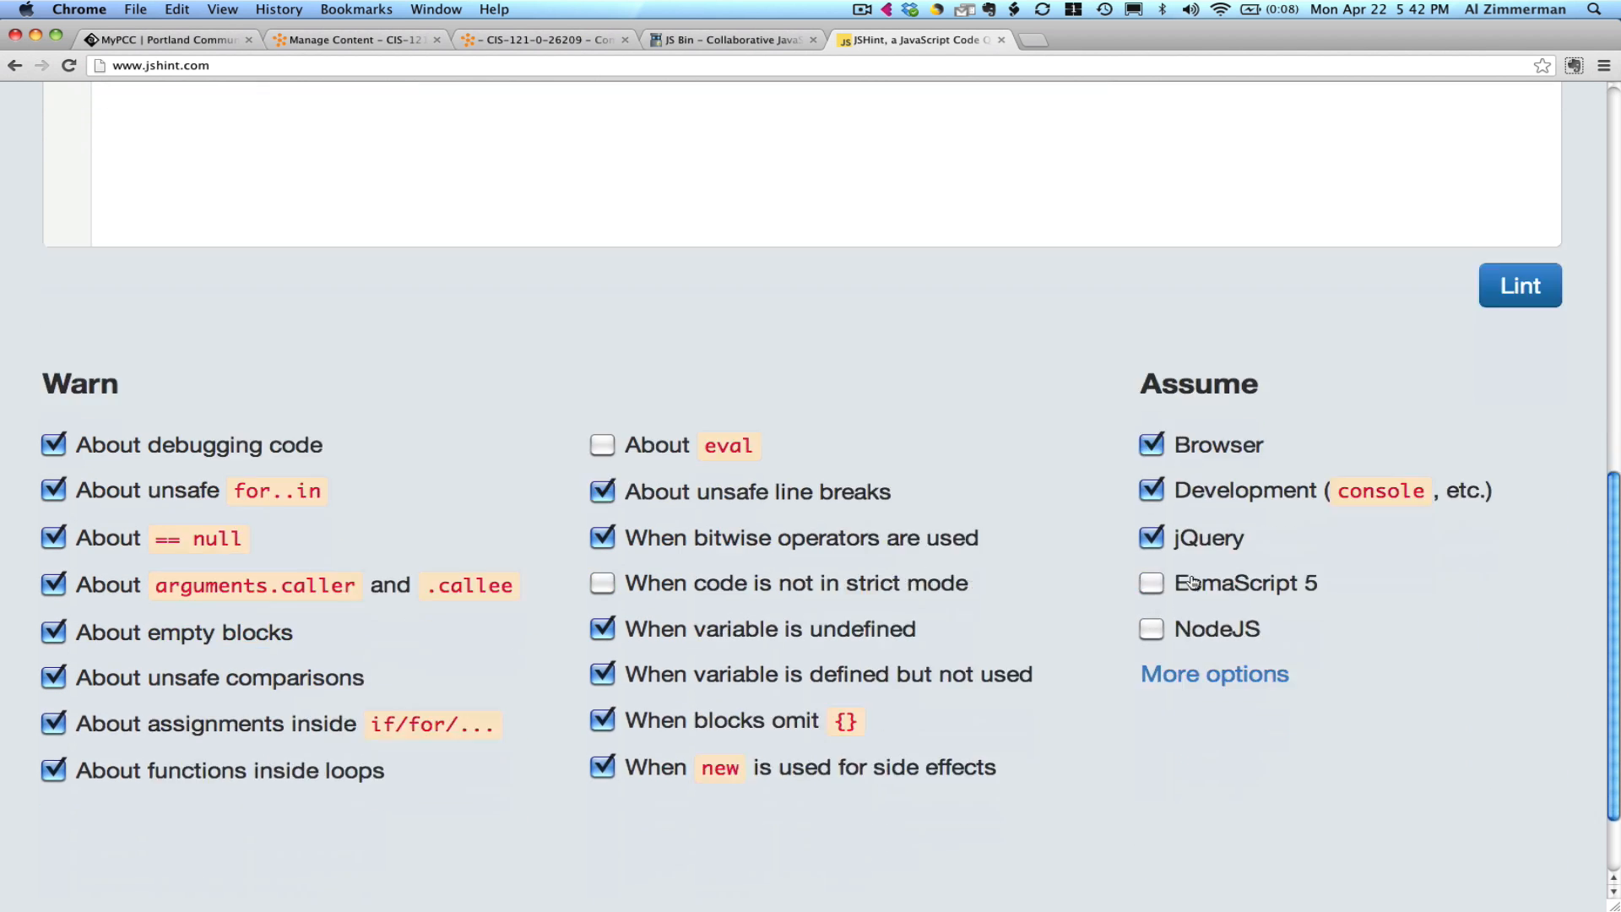
scroll(down, 3)
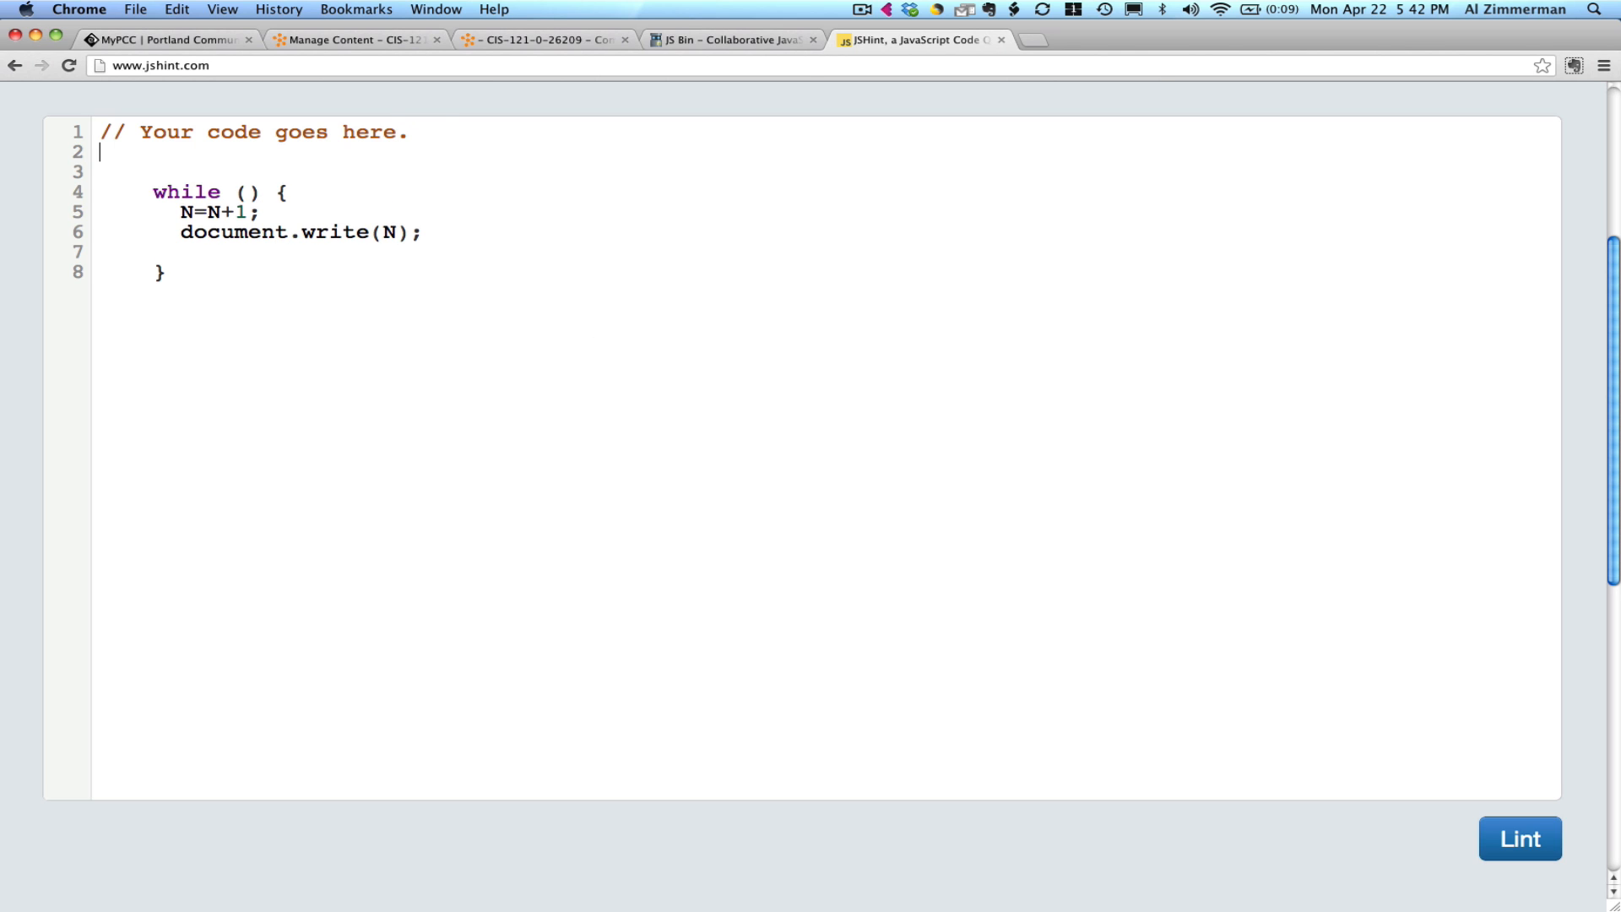
Declare 'var N=0;' before the while loop and lint, which reports potential problems.
text(var)
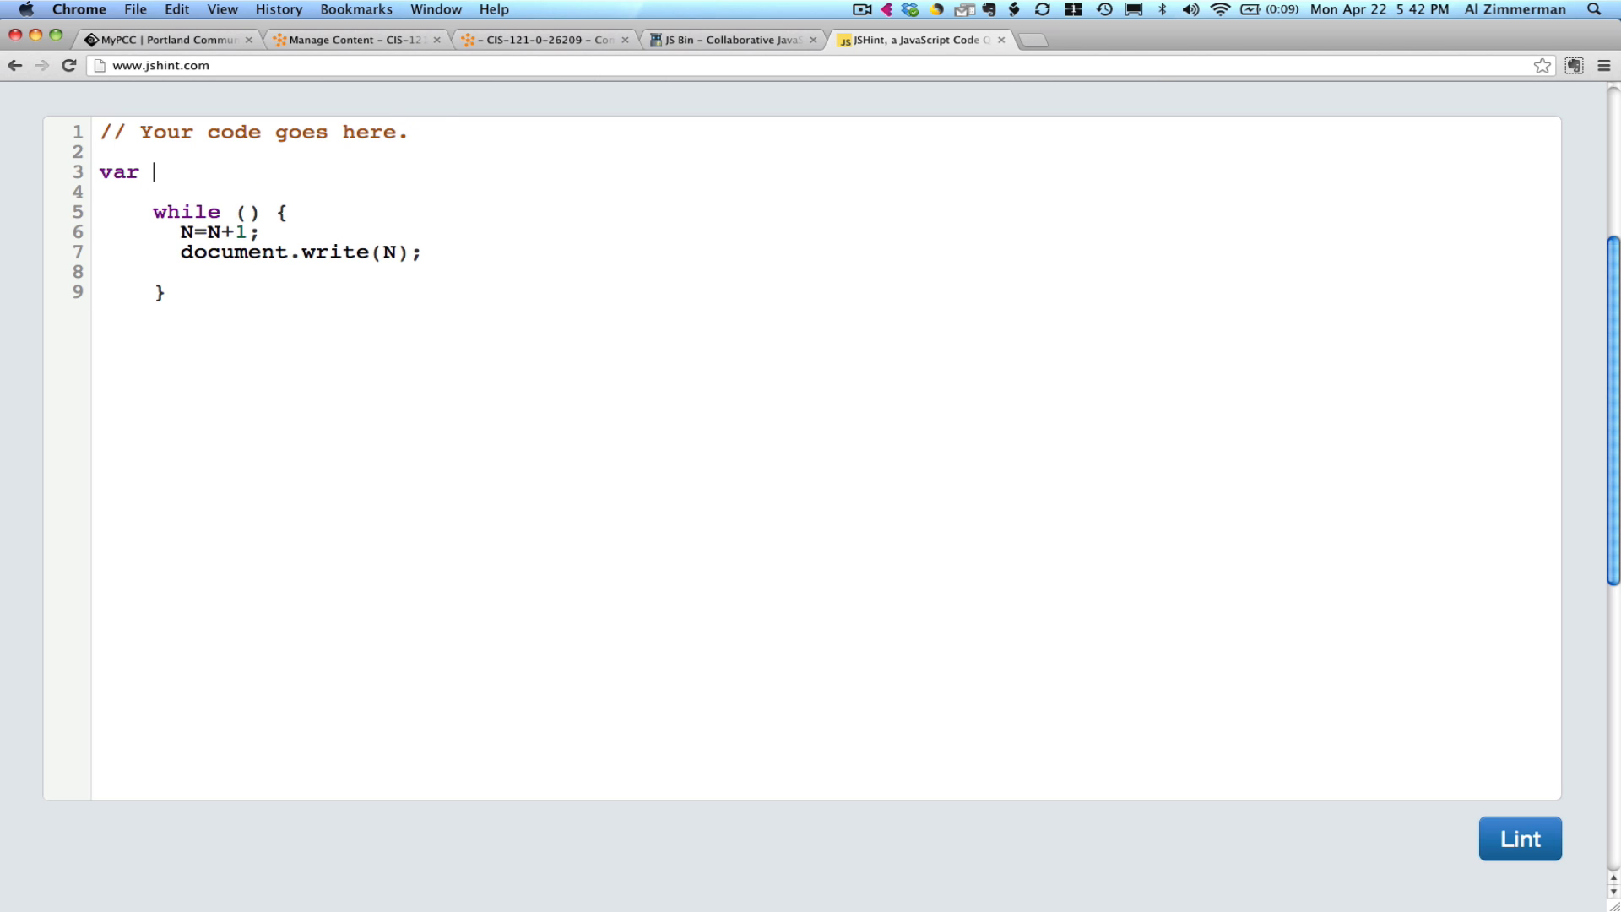
text(N=0)
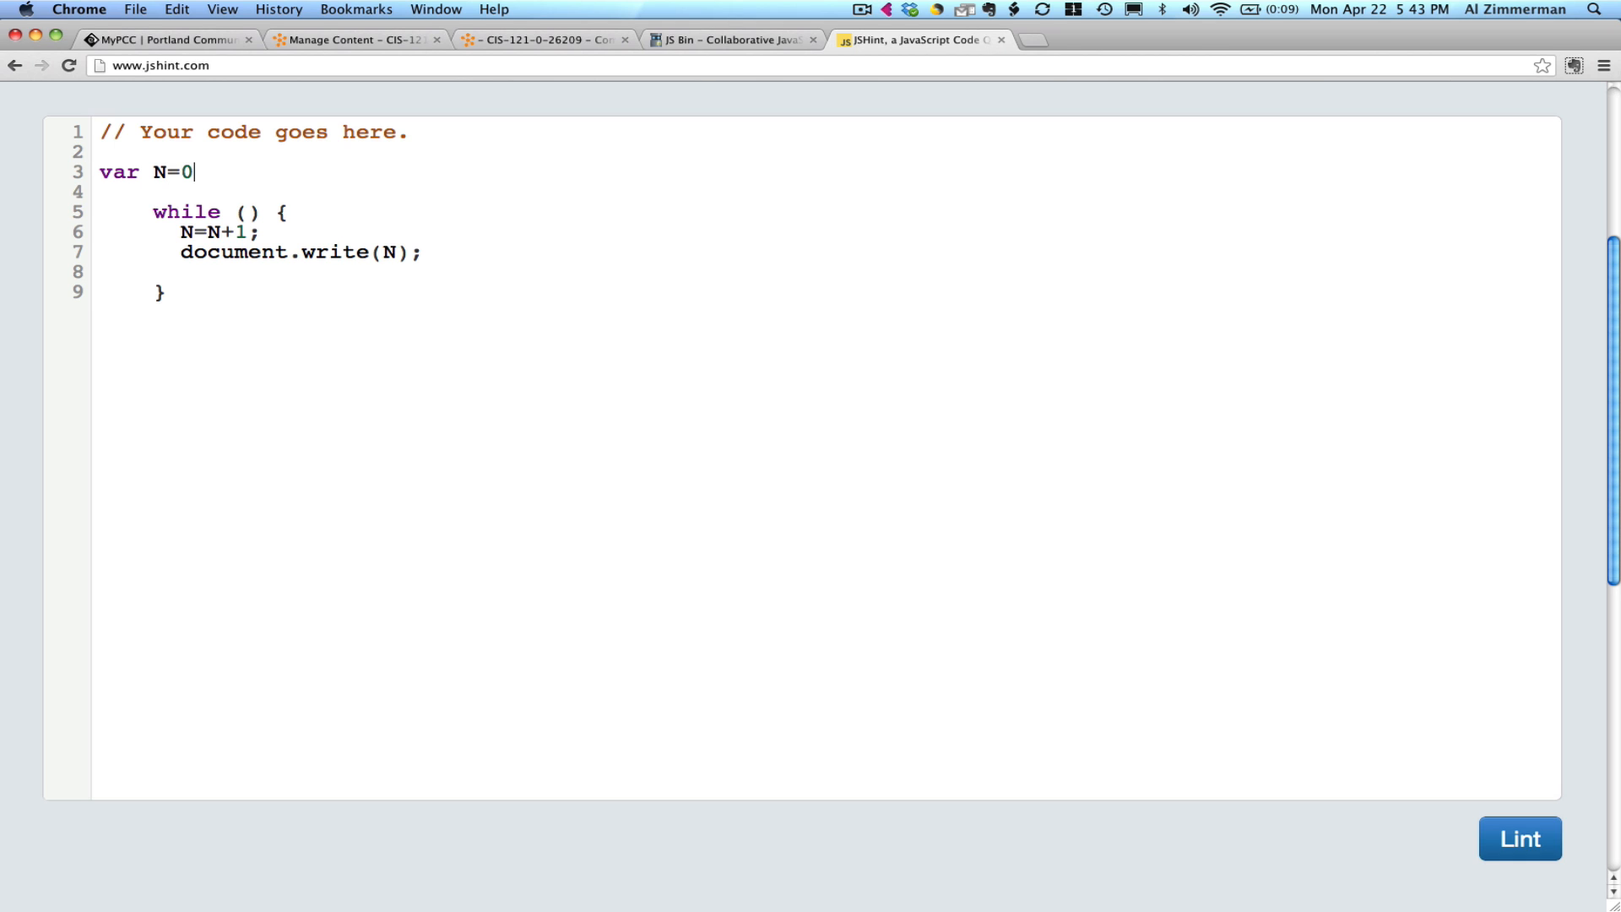
text(;)
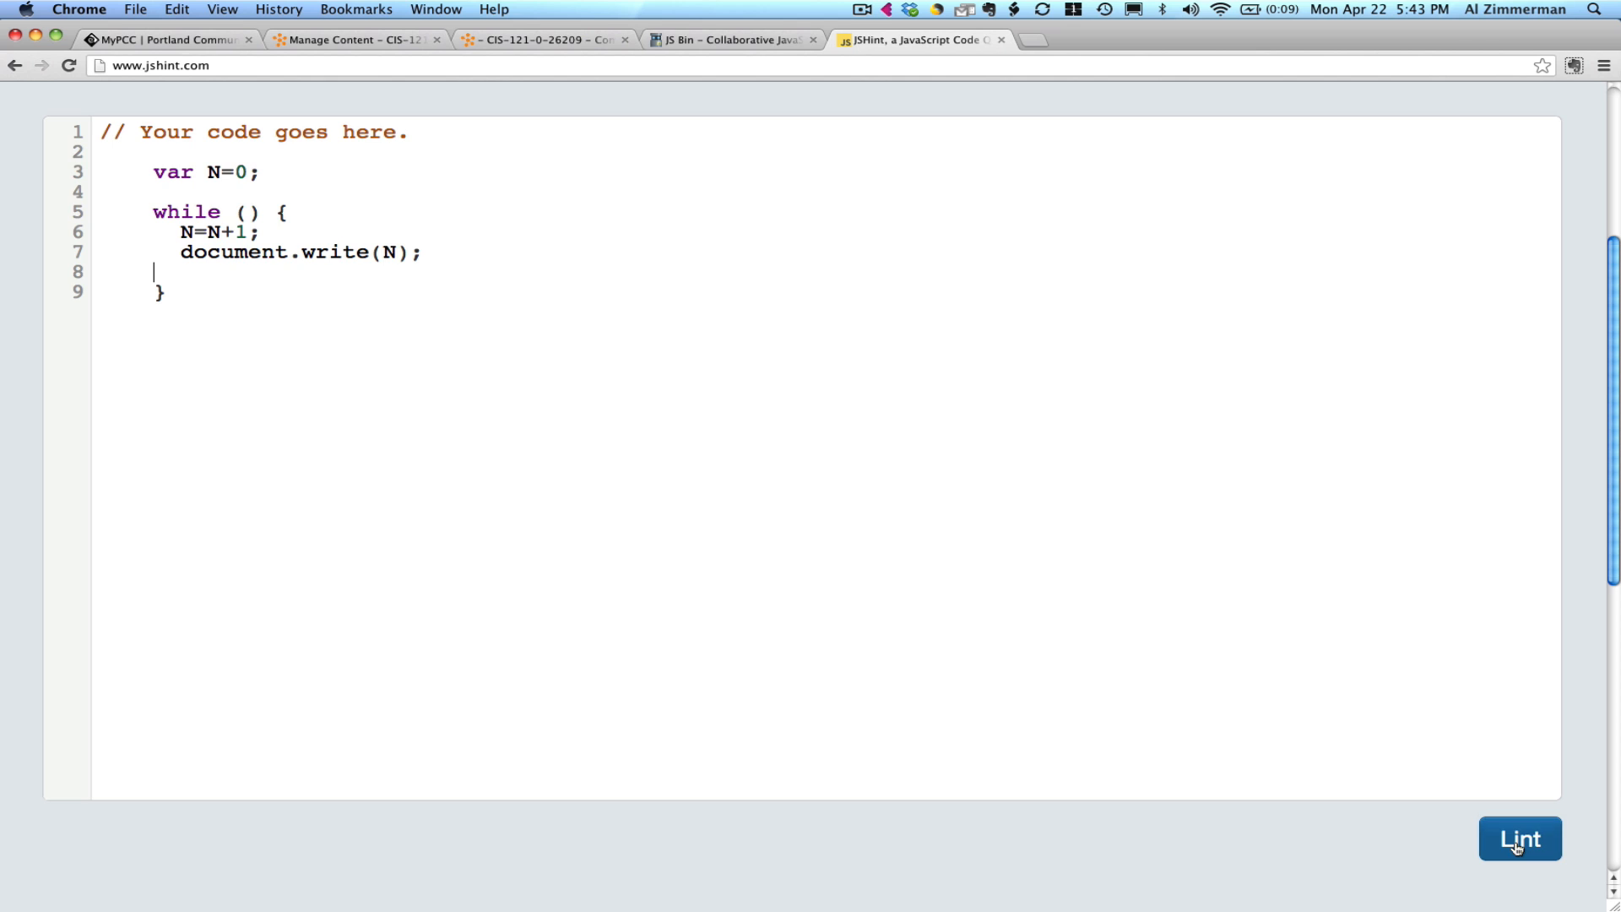
click(1519, 838)
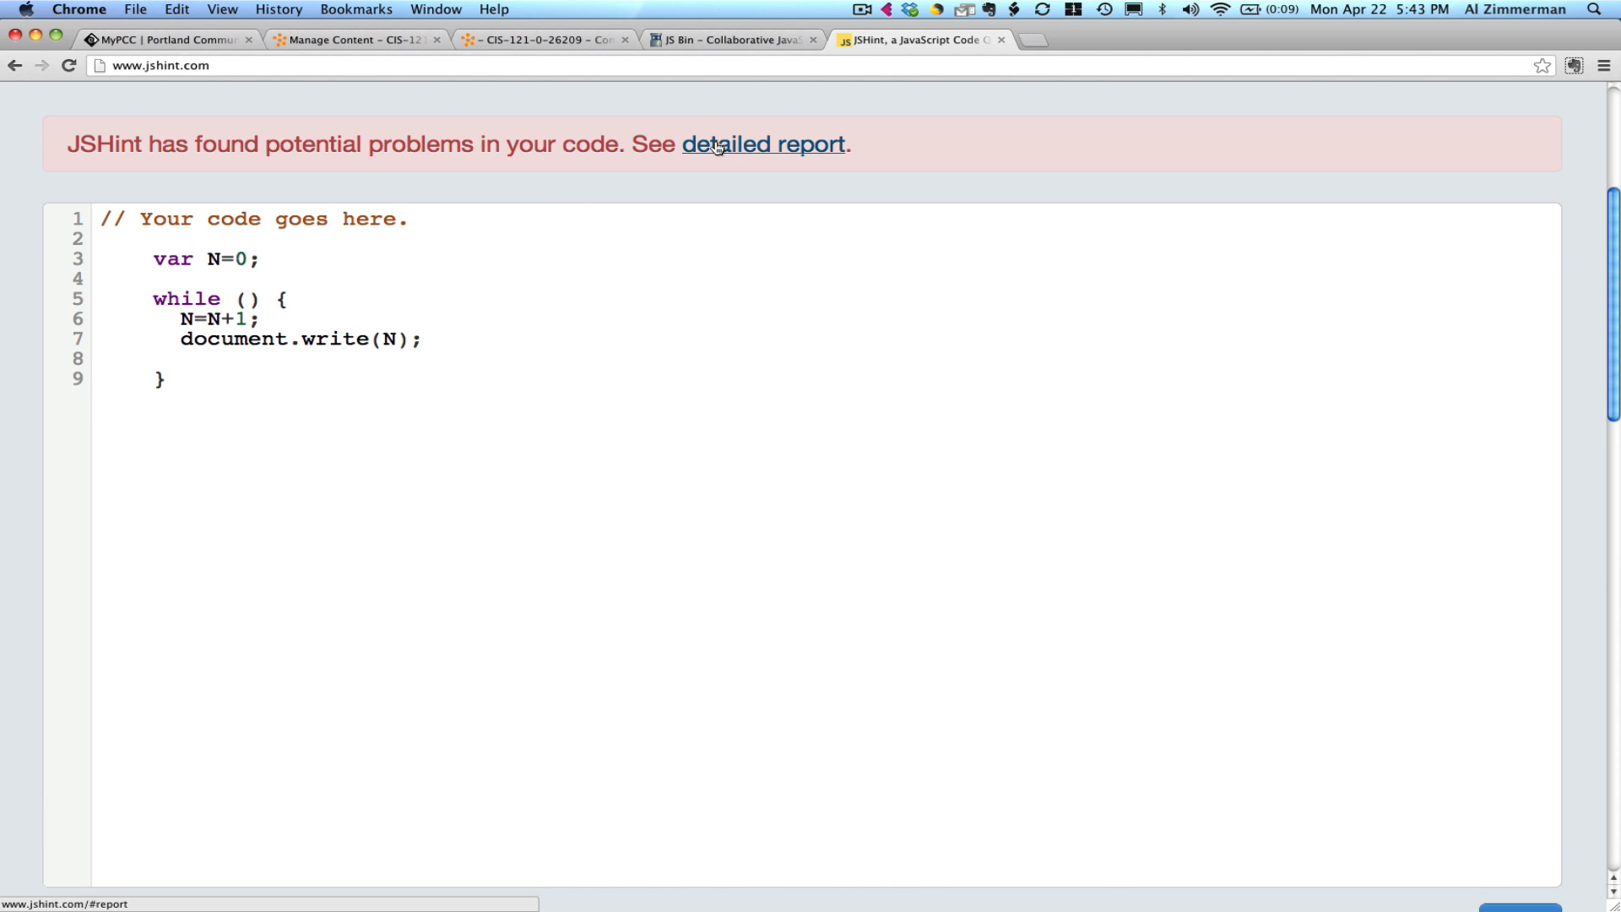
Open JSHint's detailed report and highlight the empty-while-condition error messages.
click(764, 143)
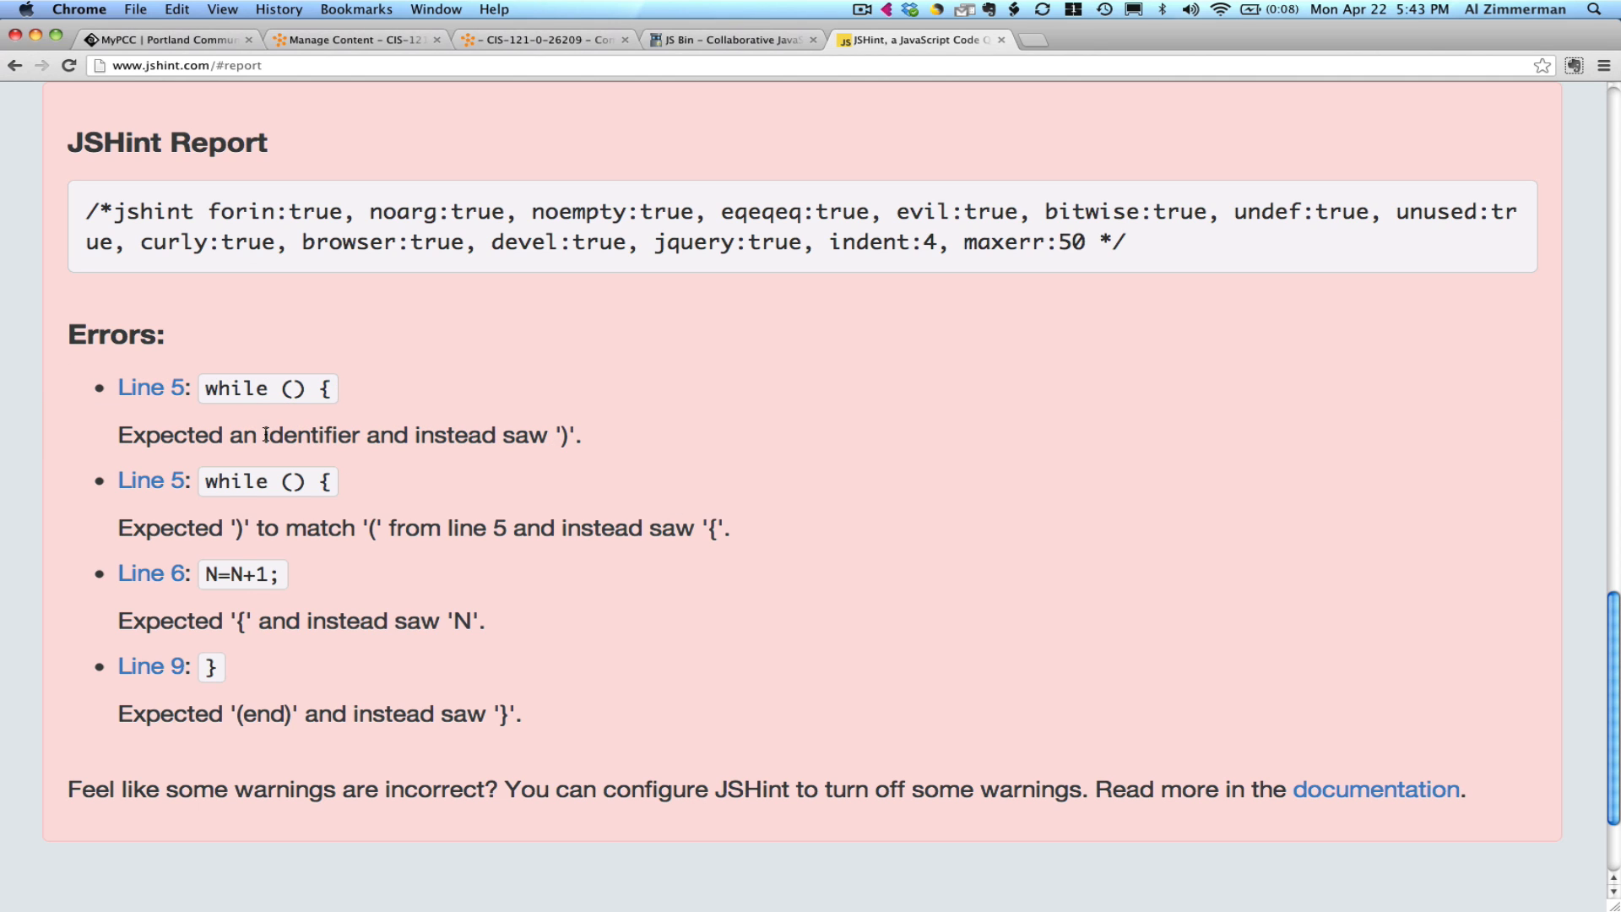
drag(263, 434, 576, 434)
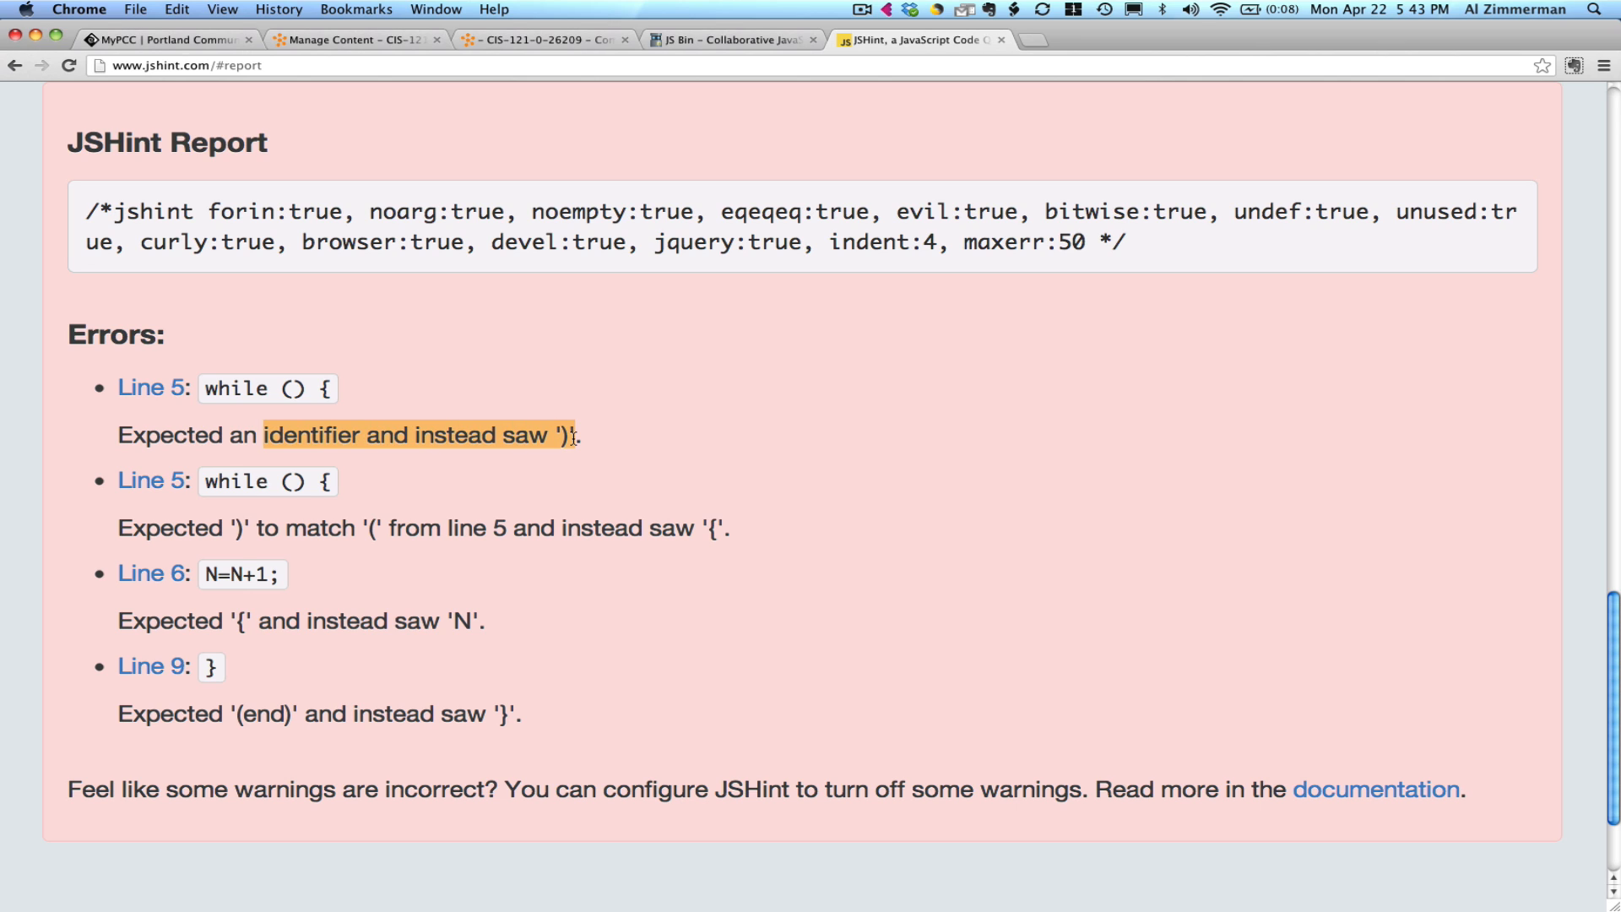
mouse_move(451, 487)
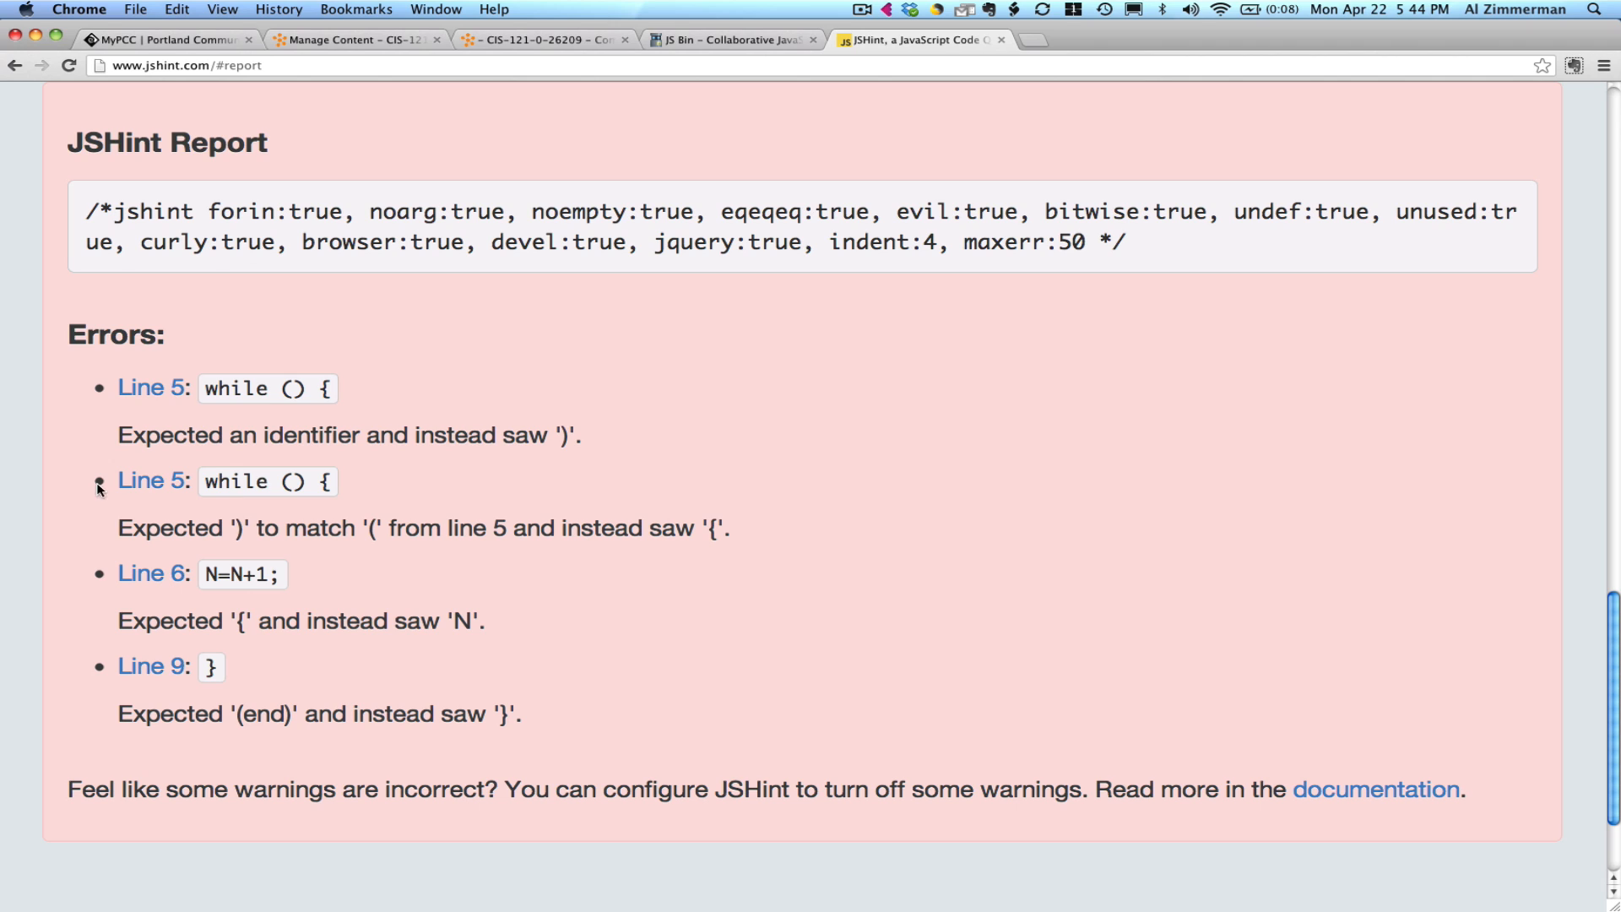
mouse_move(116, 597)
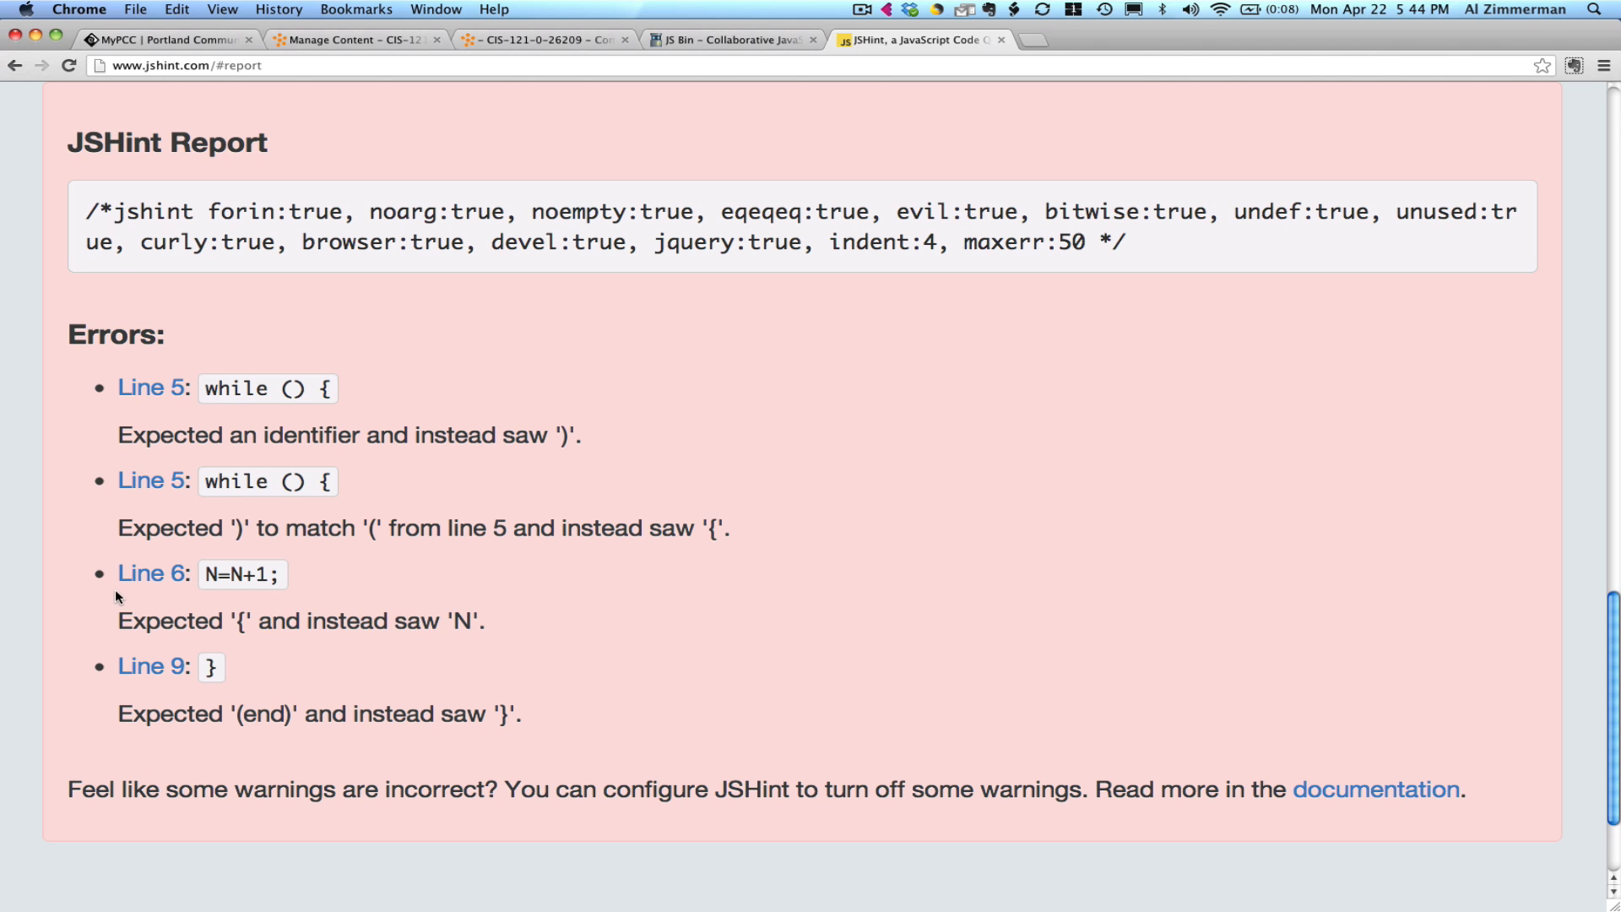
mouse_move(210, 664)
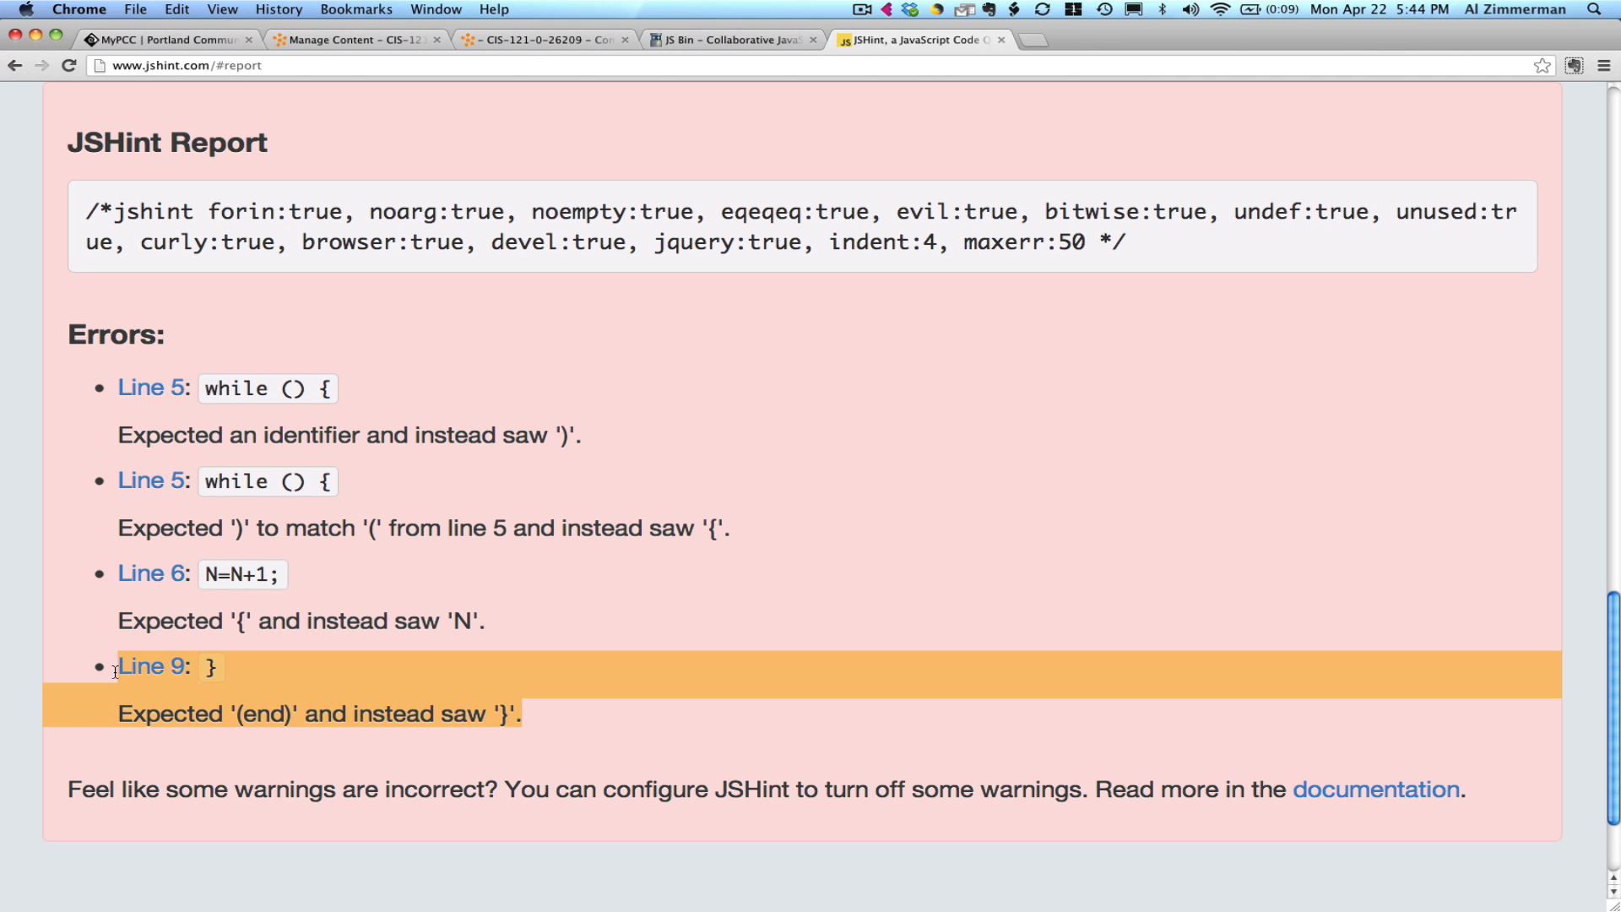
double_click(258, 714)
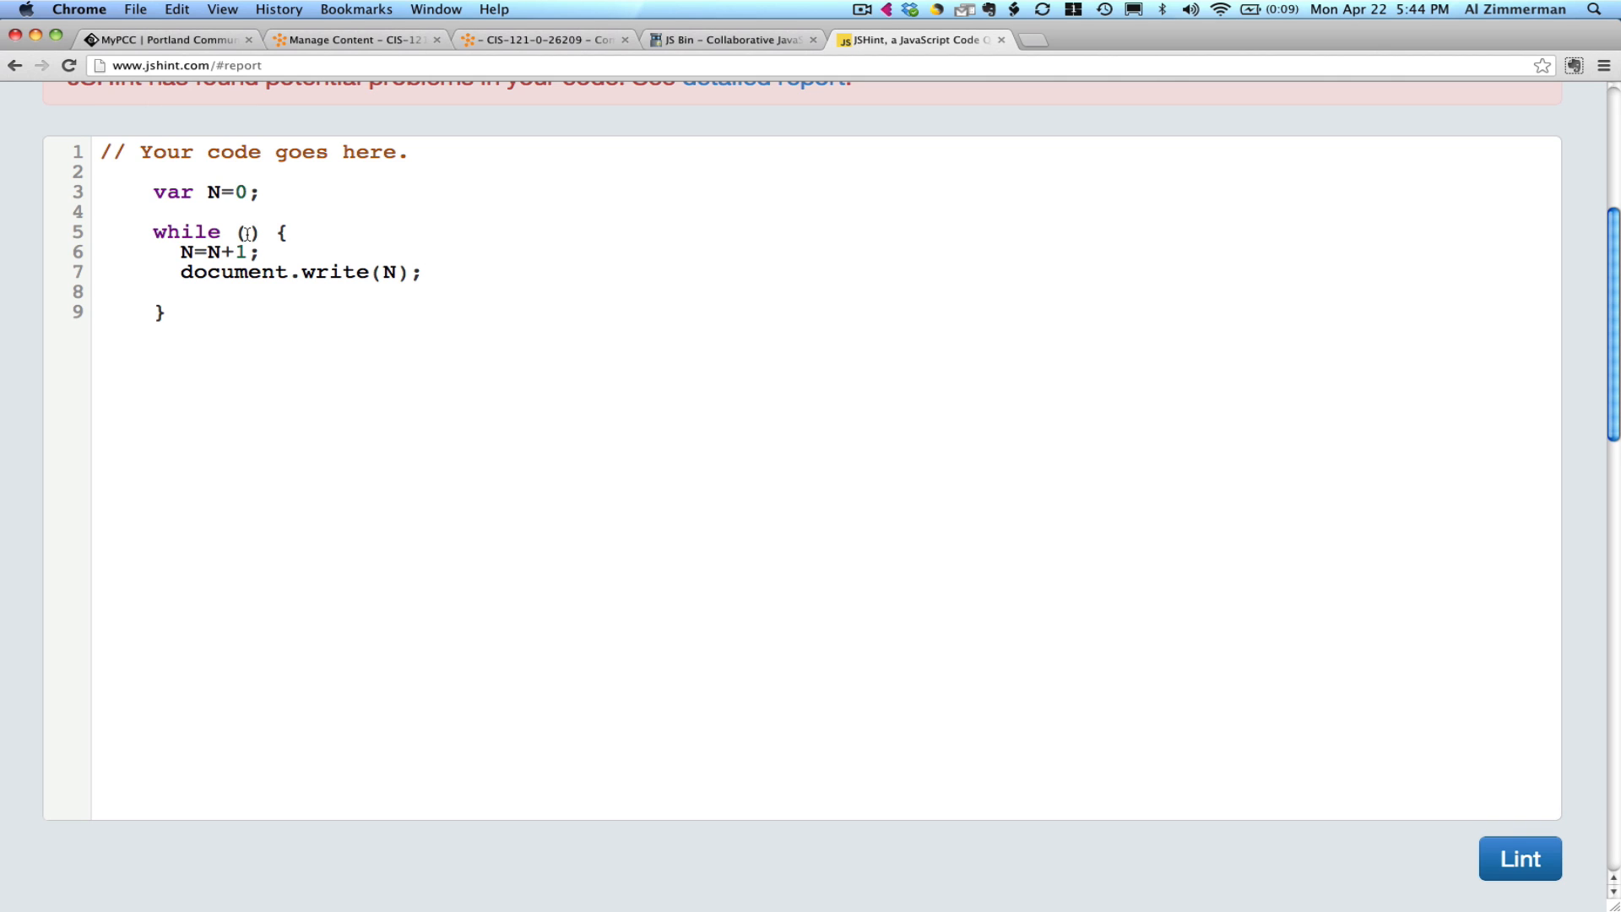
Fill the while condition with N<5, re-lint, and highlight the no-problems result.
text(N)
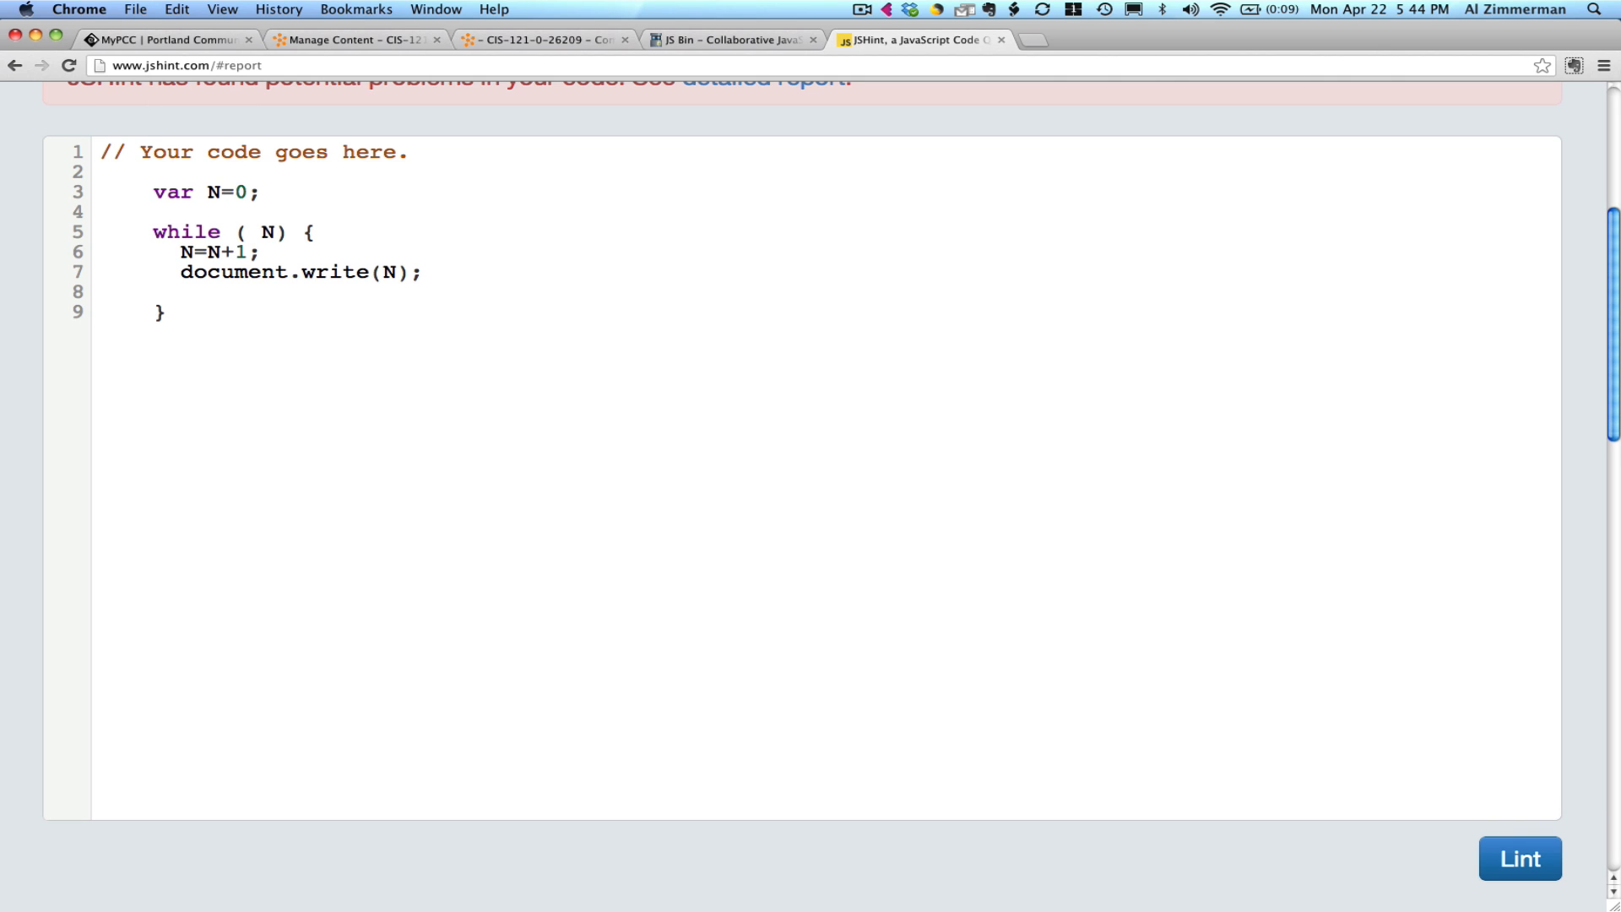
text(<)
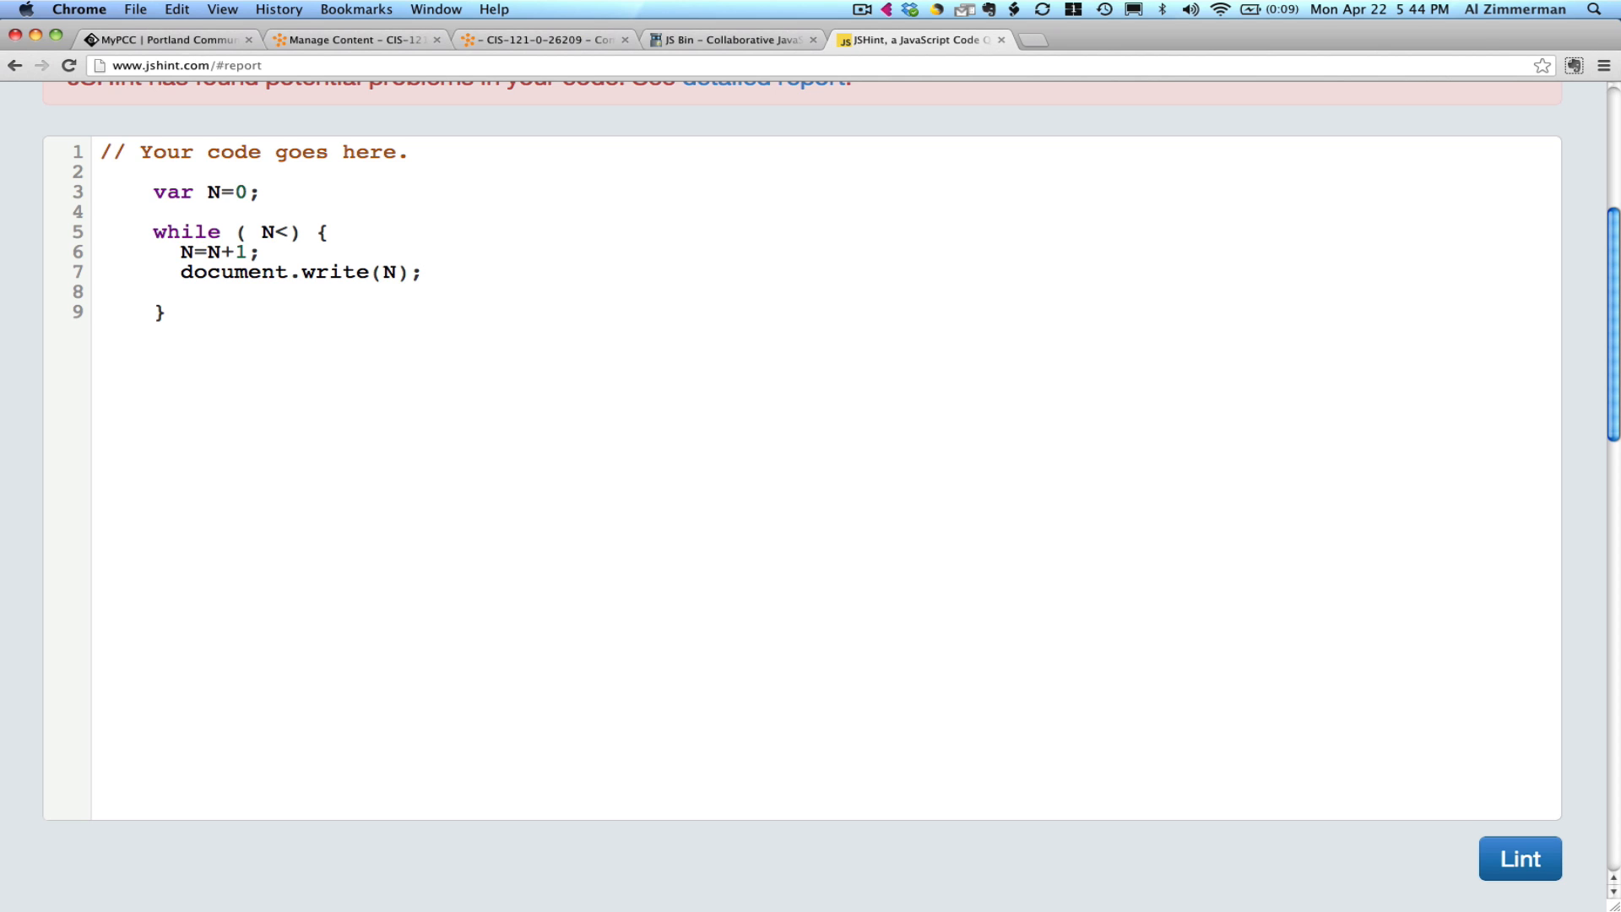
text(5)
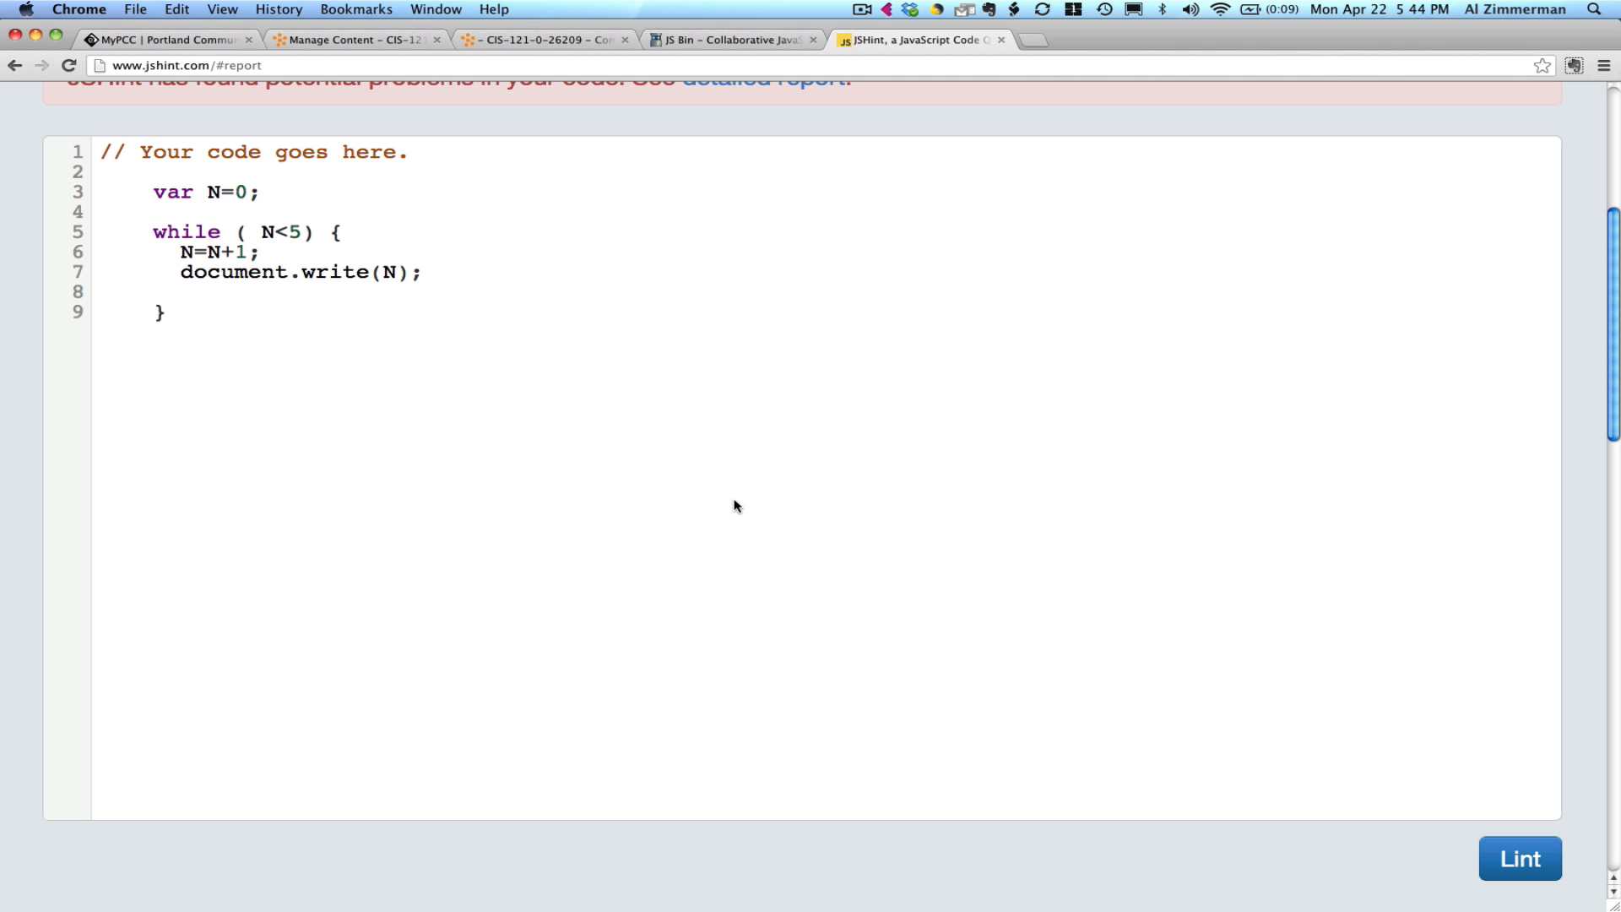
mouse_move(980, 540)
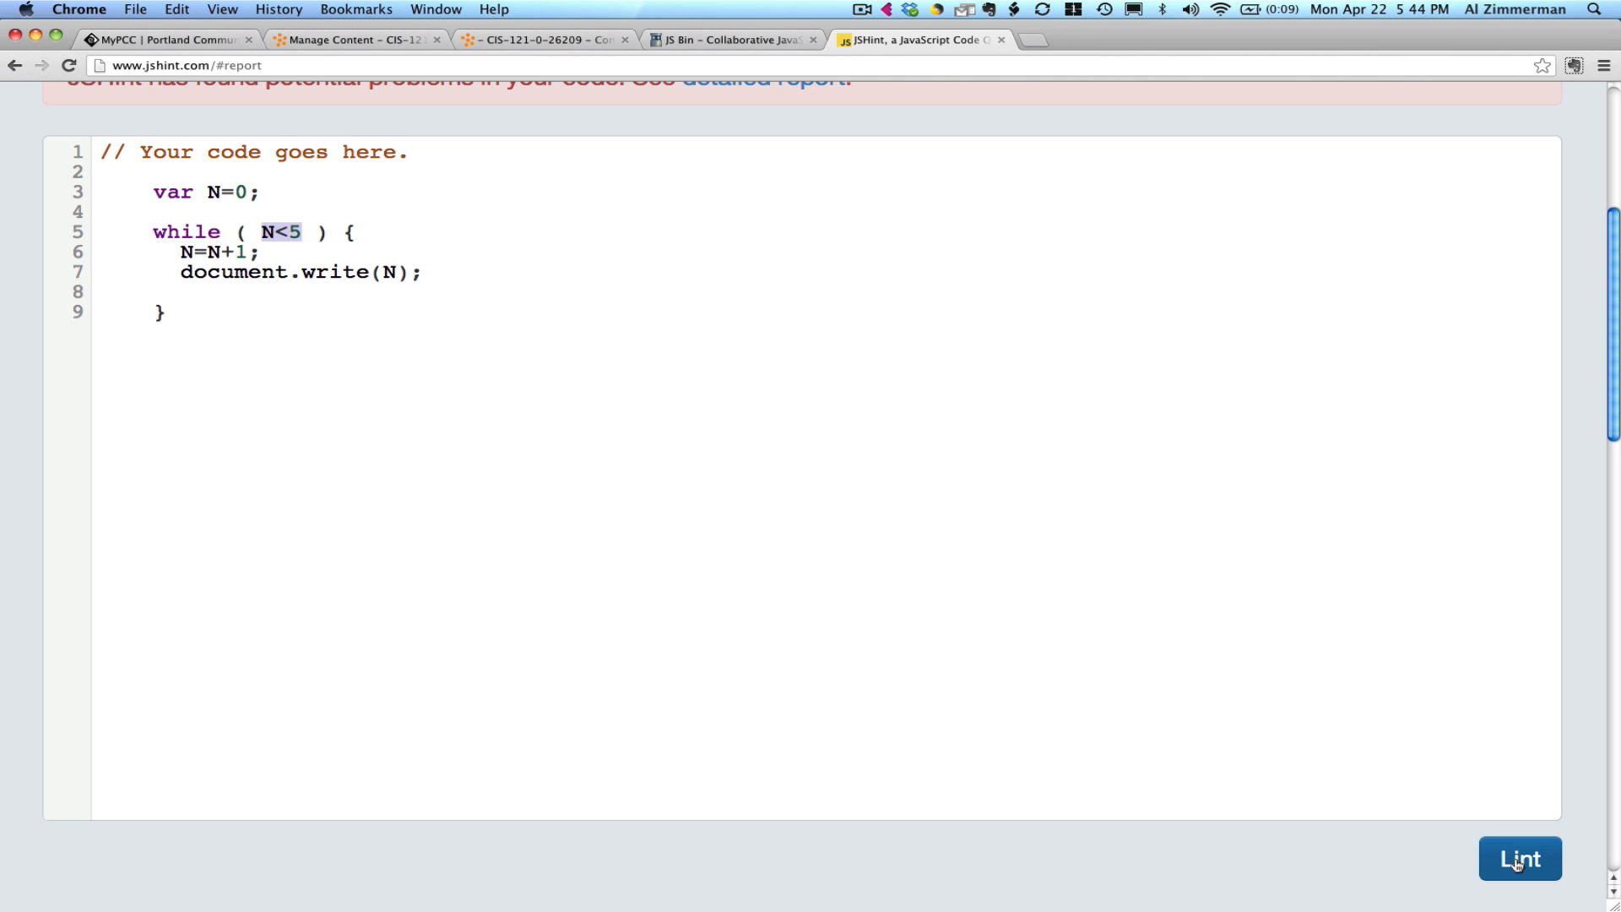
click(1520, 858)
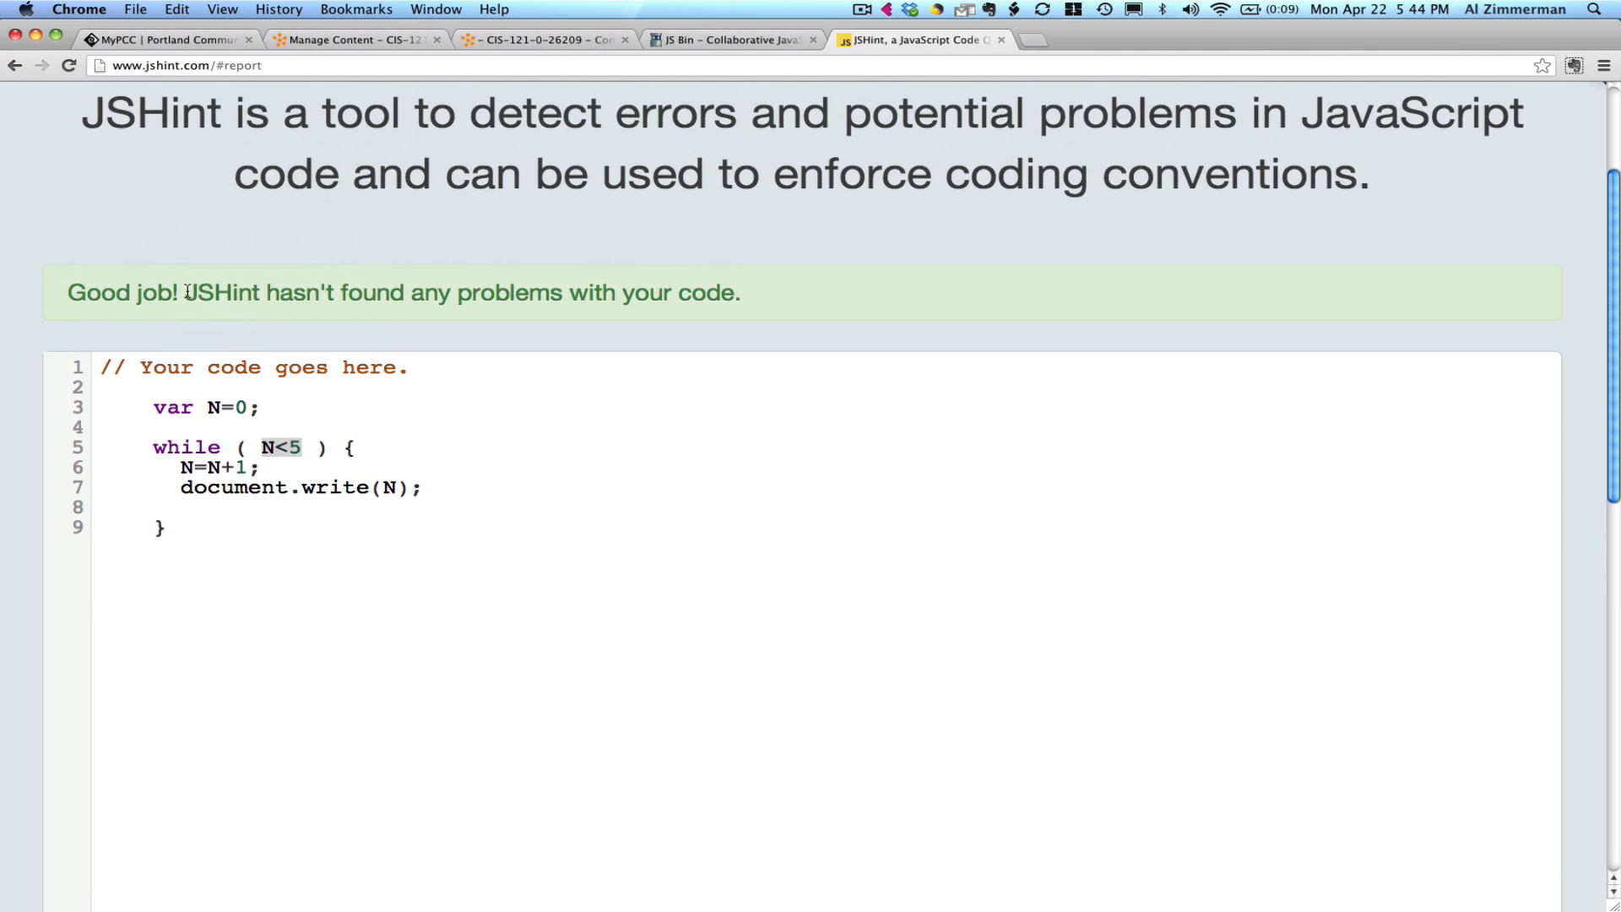
drag(182, 293, 736, 293)
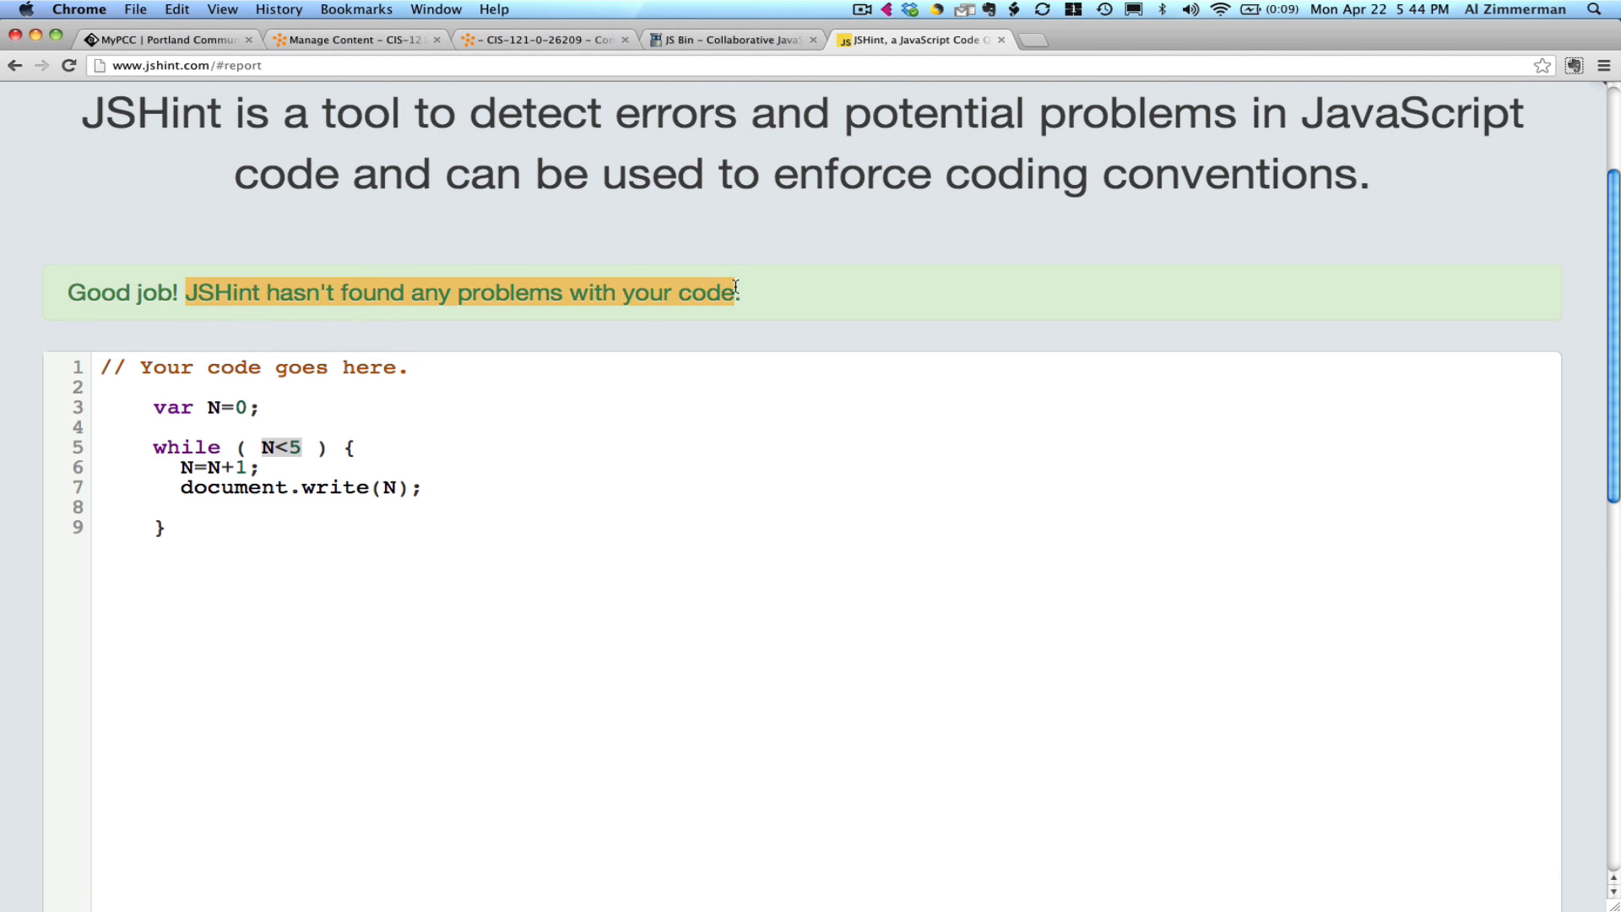
click(101, 387)
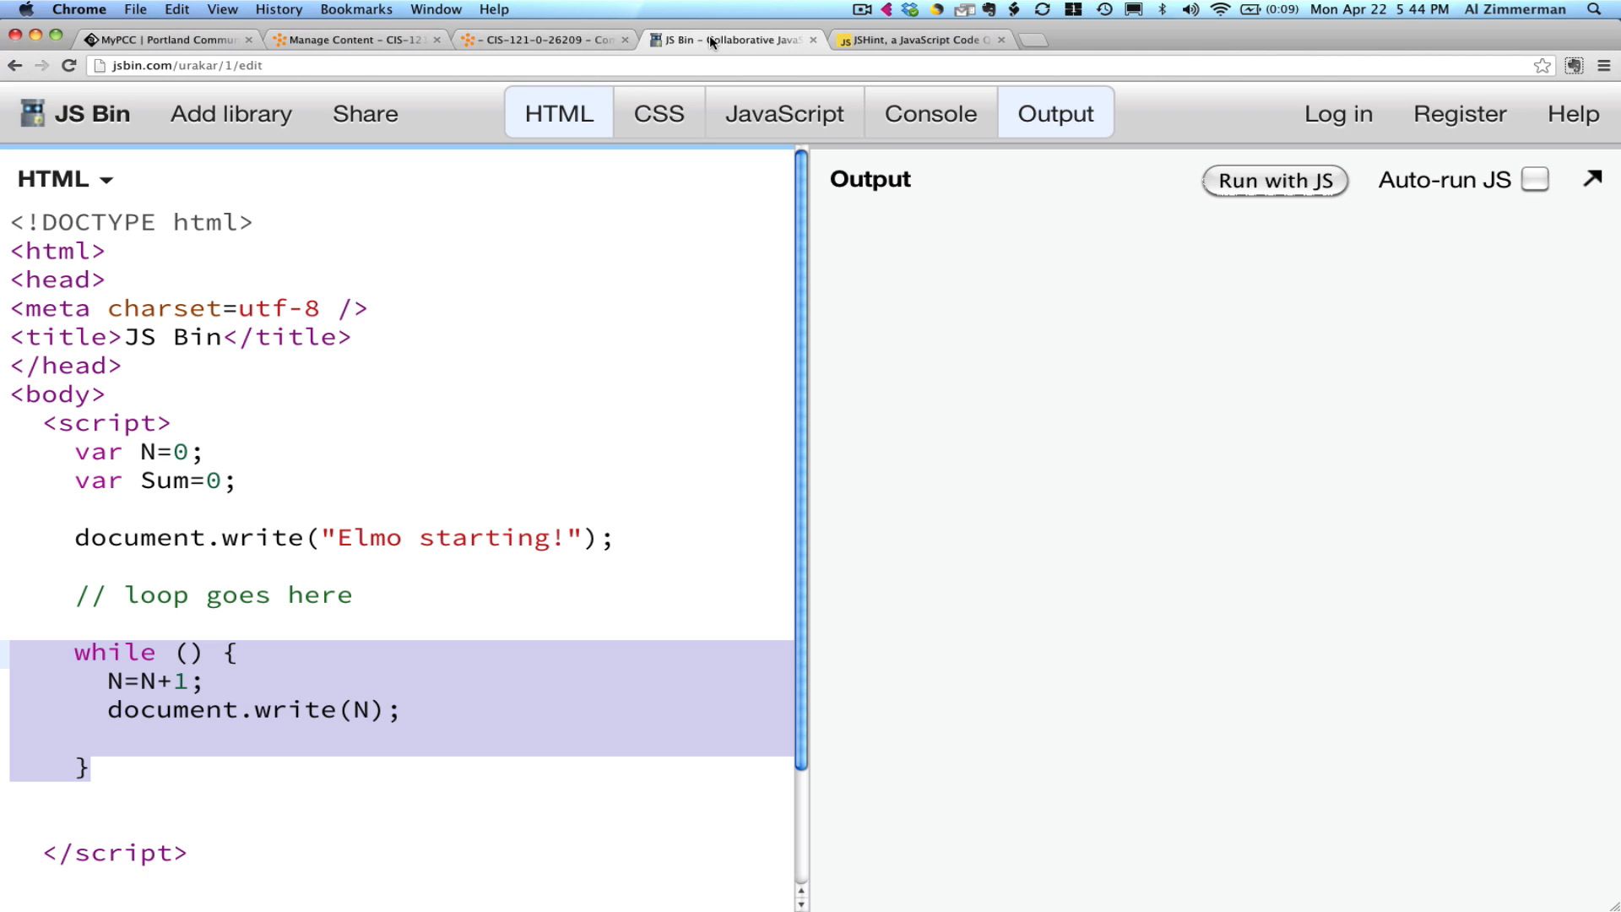
Set the JS Bin while condition to N<5 and run, showing 'Elmo starting!12345'.
click(190, 653)
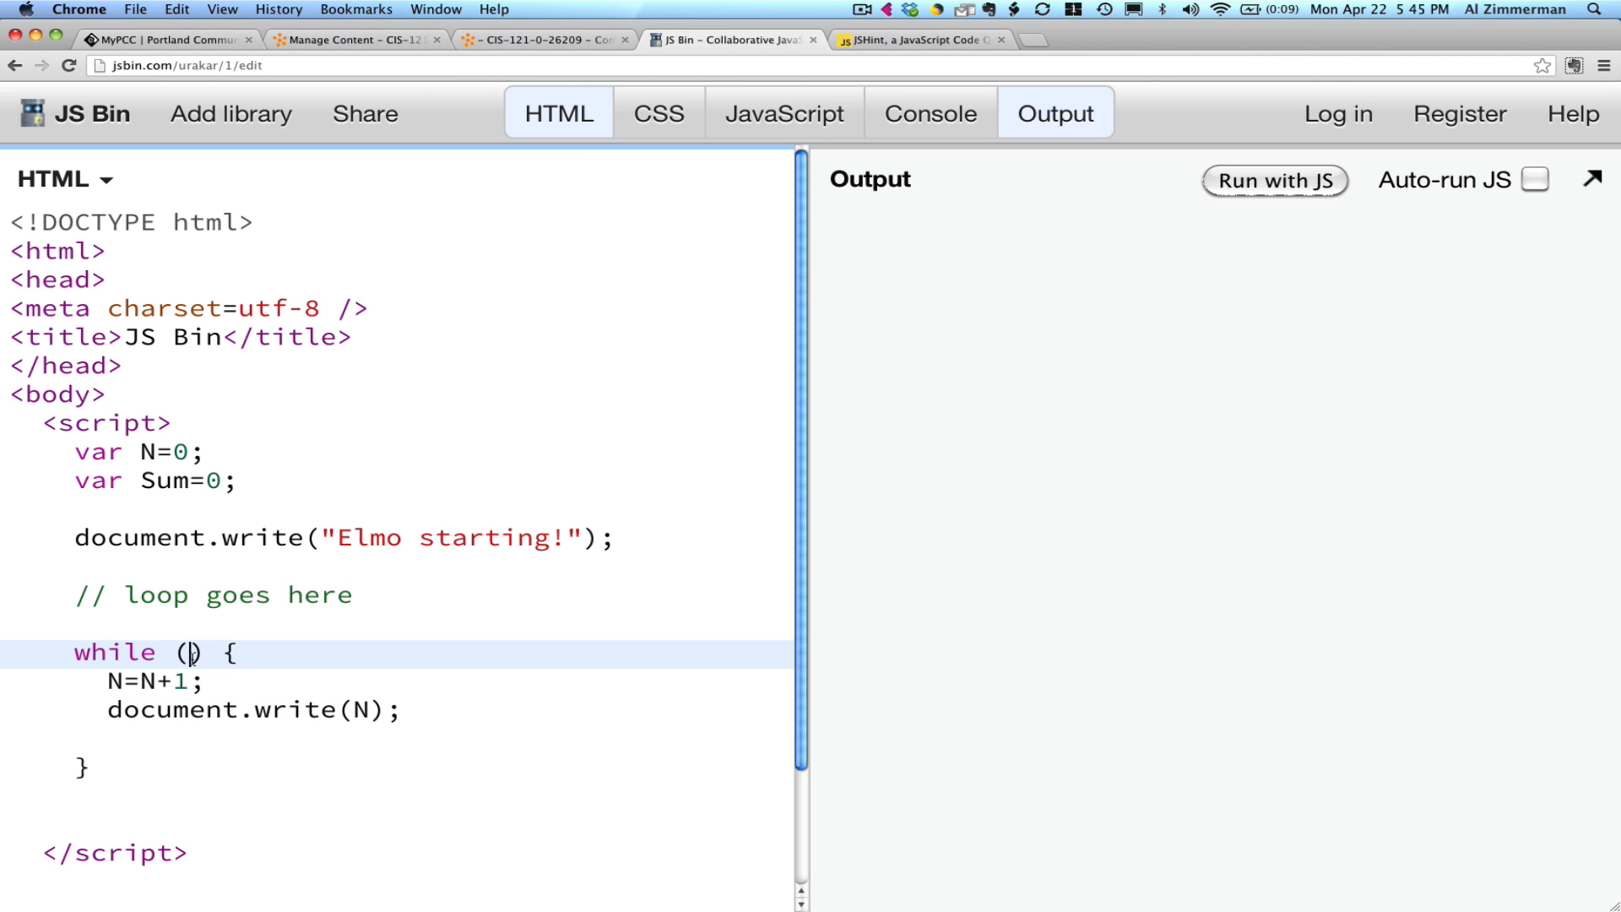
text(N<5)
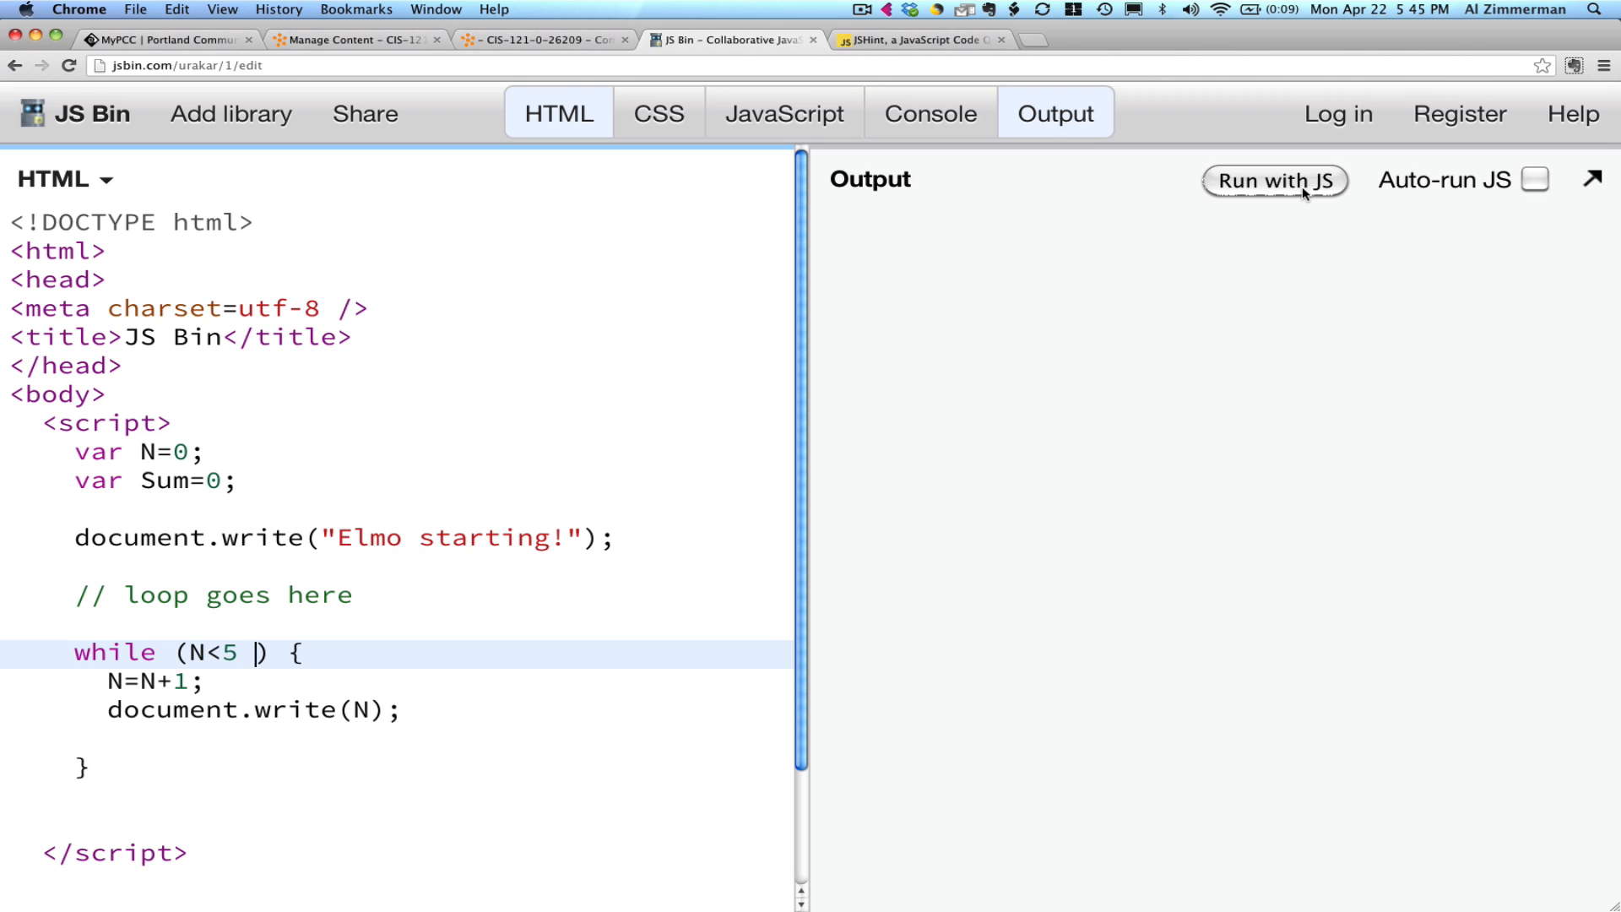
click(1275, 180)
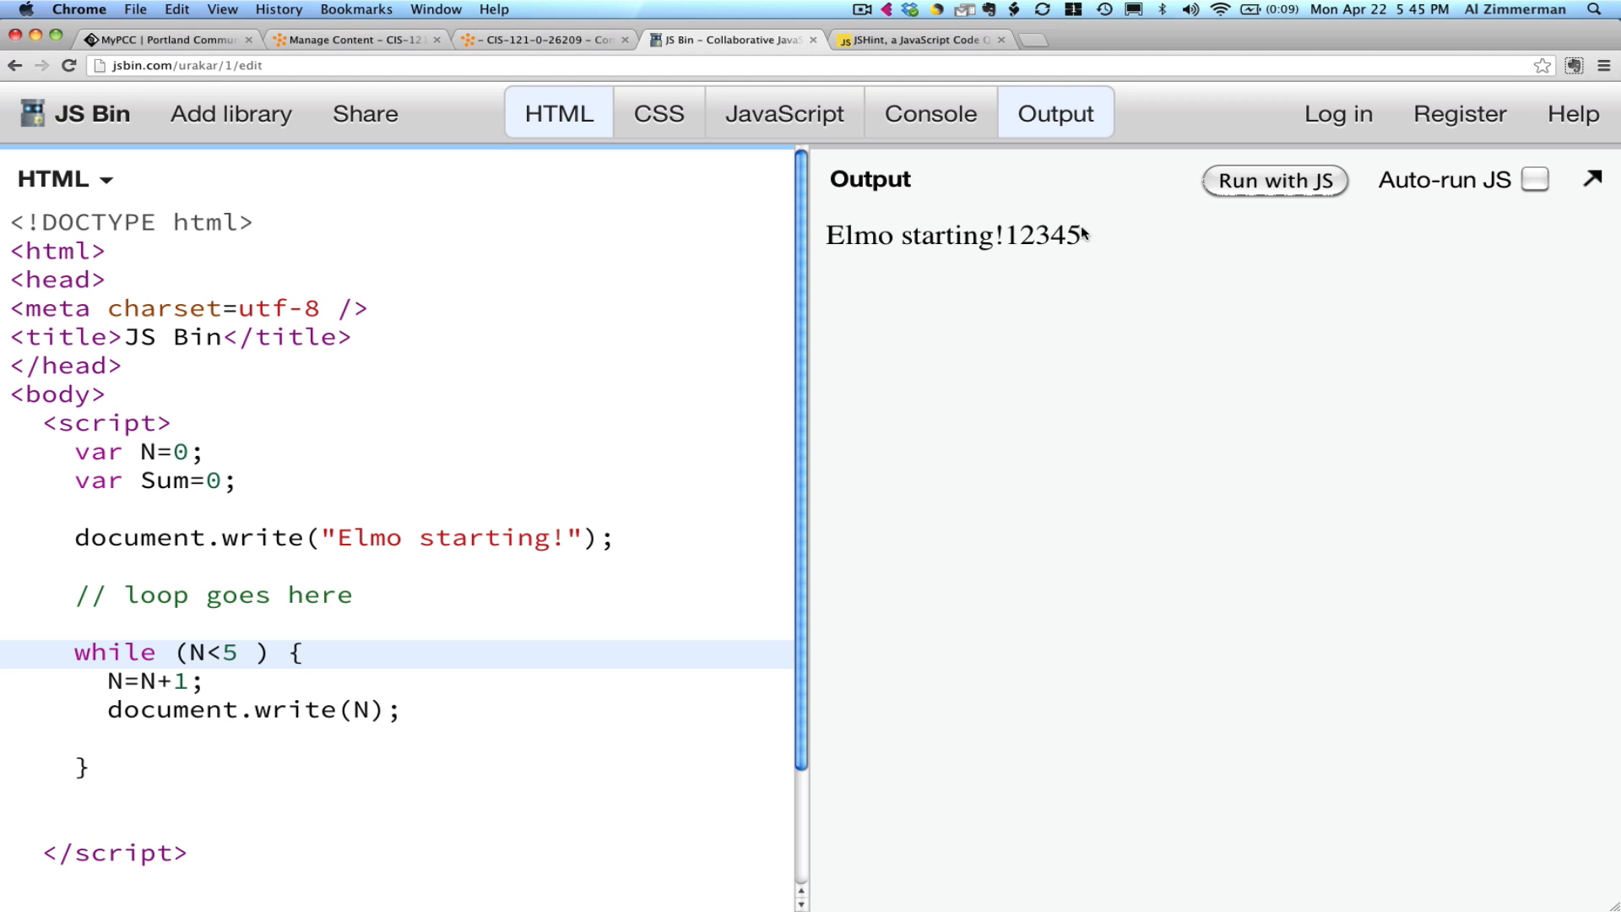
drag(827, 236, 1082, 235)
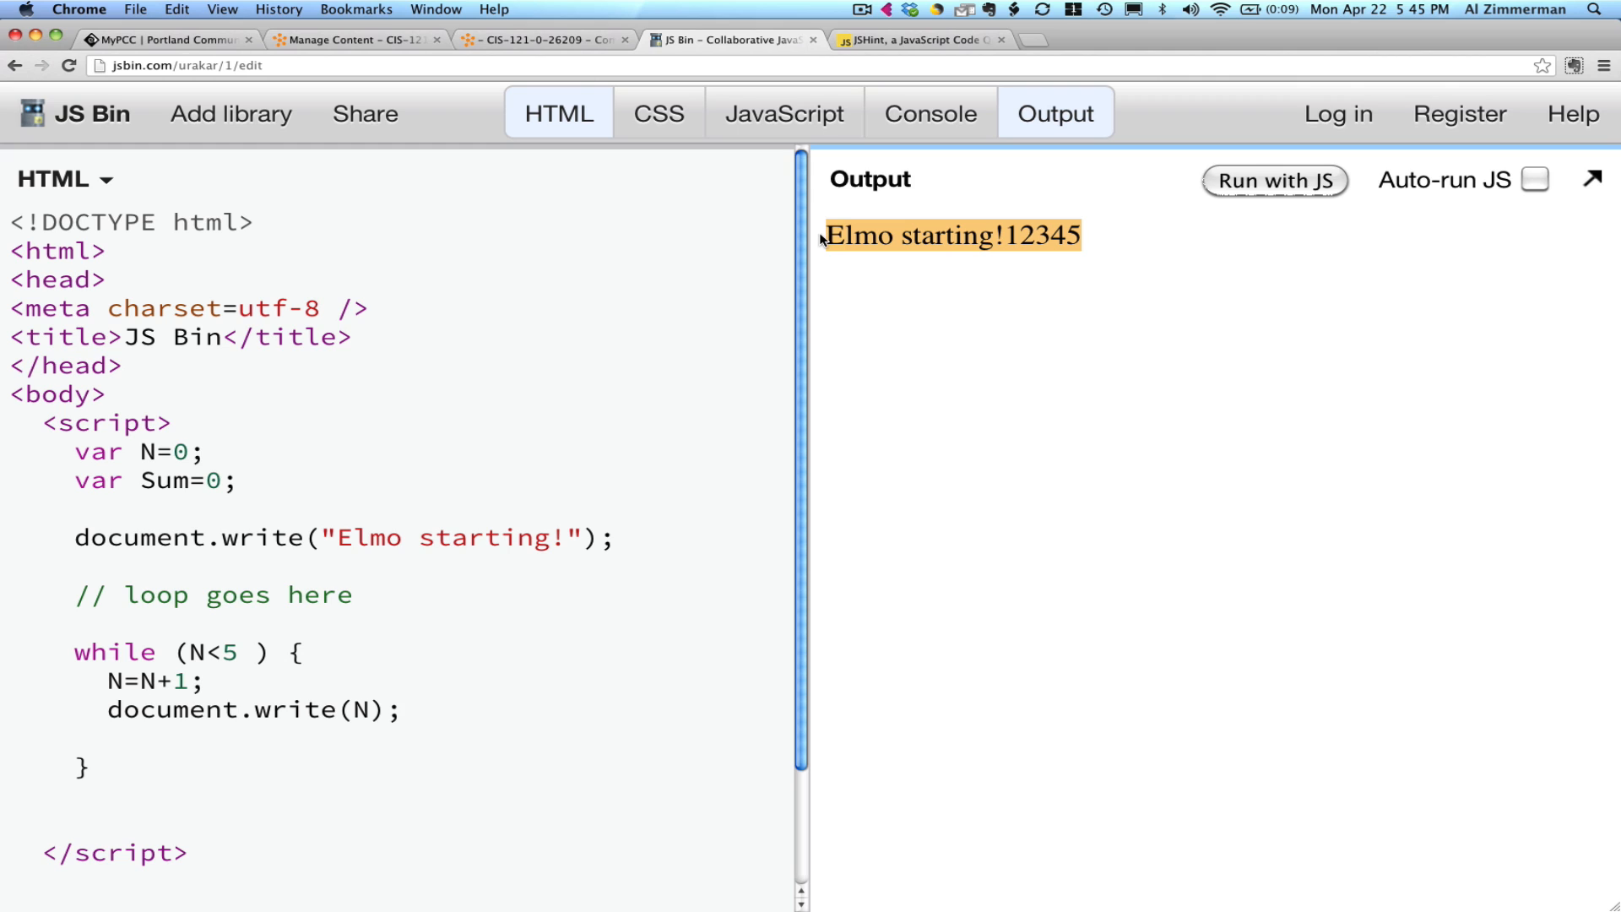
mouse_move(217, 539)
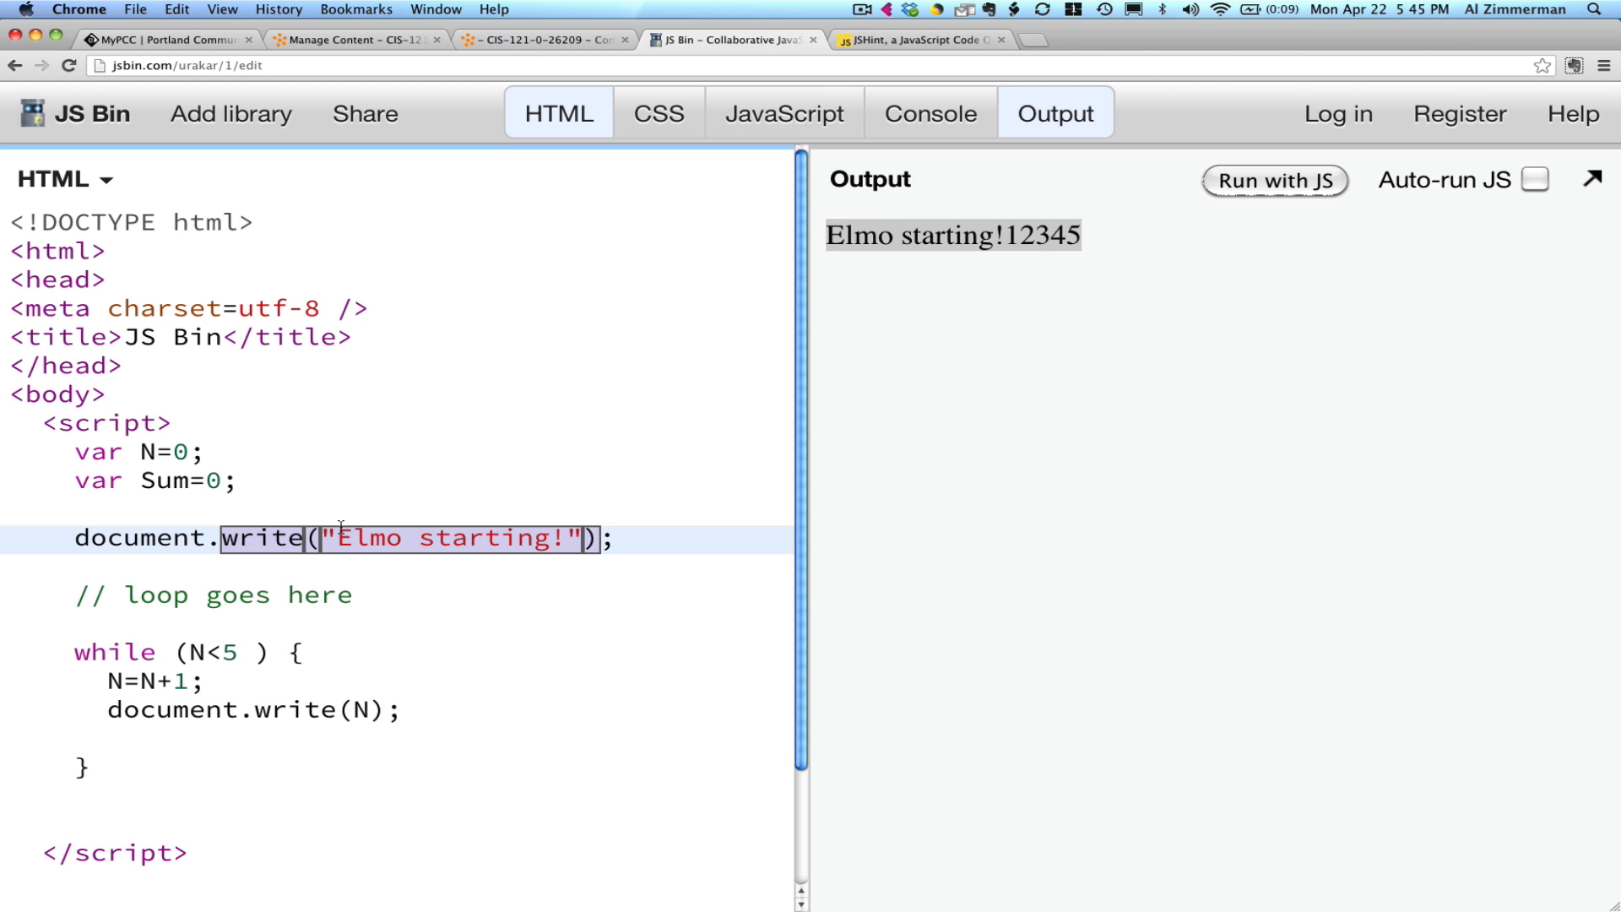
Wrap 'Elmo starting!' in <p></p> tags inside document.write.
text(<)
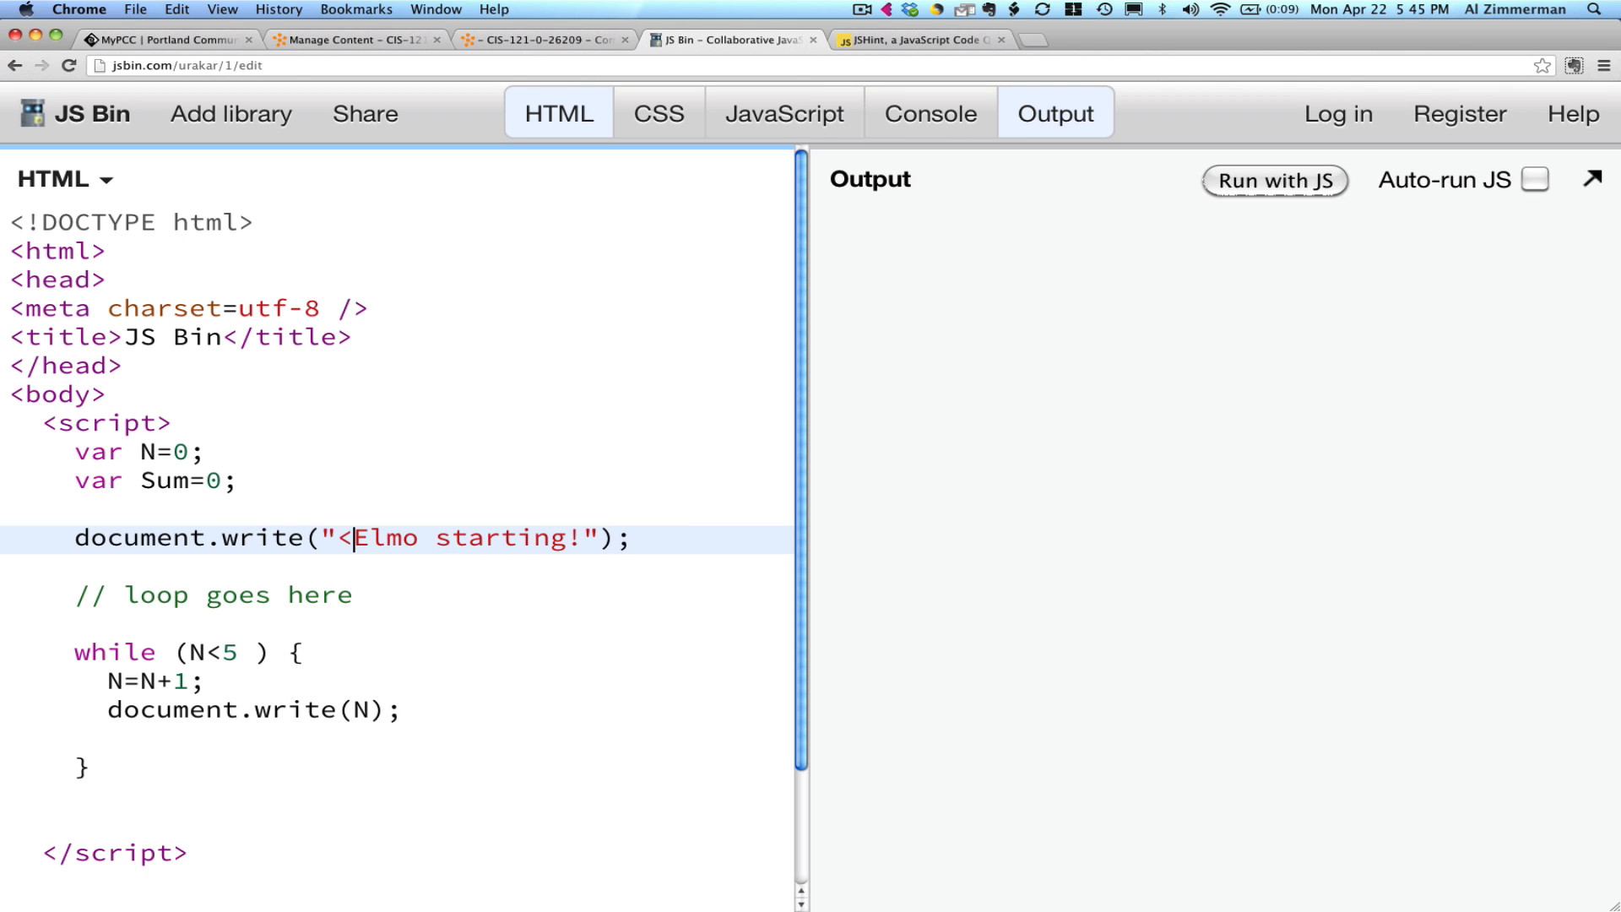
text(p>)
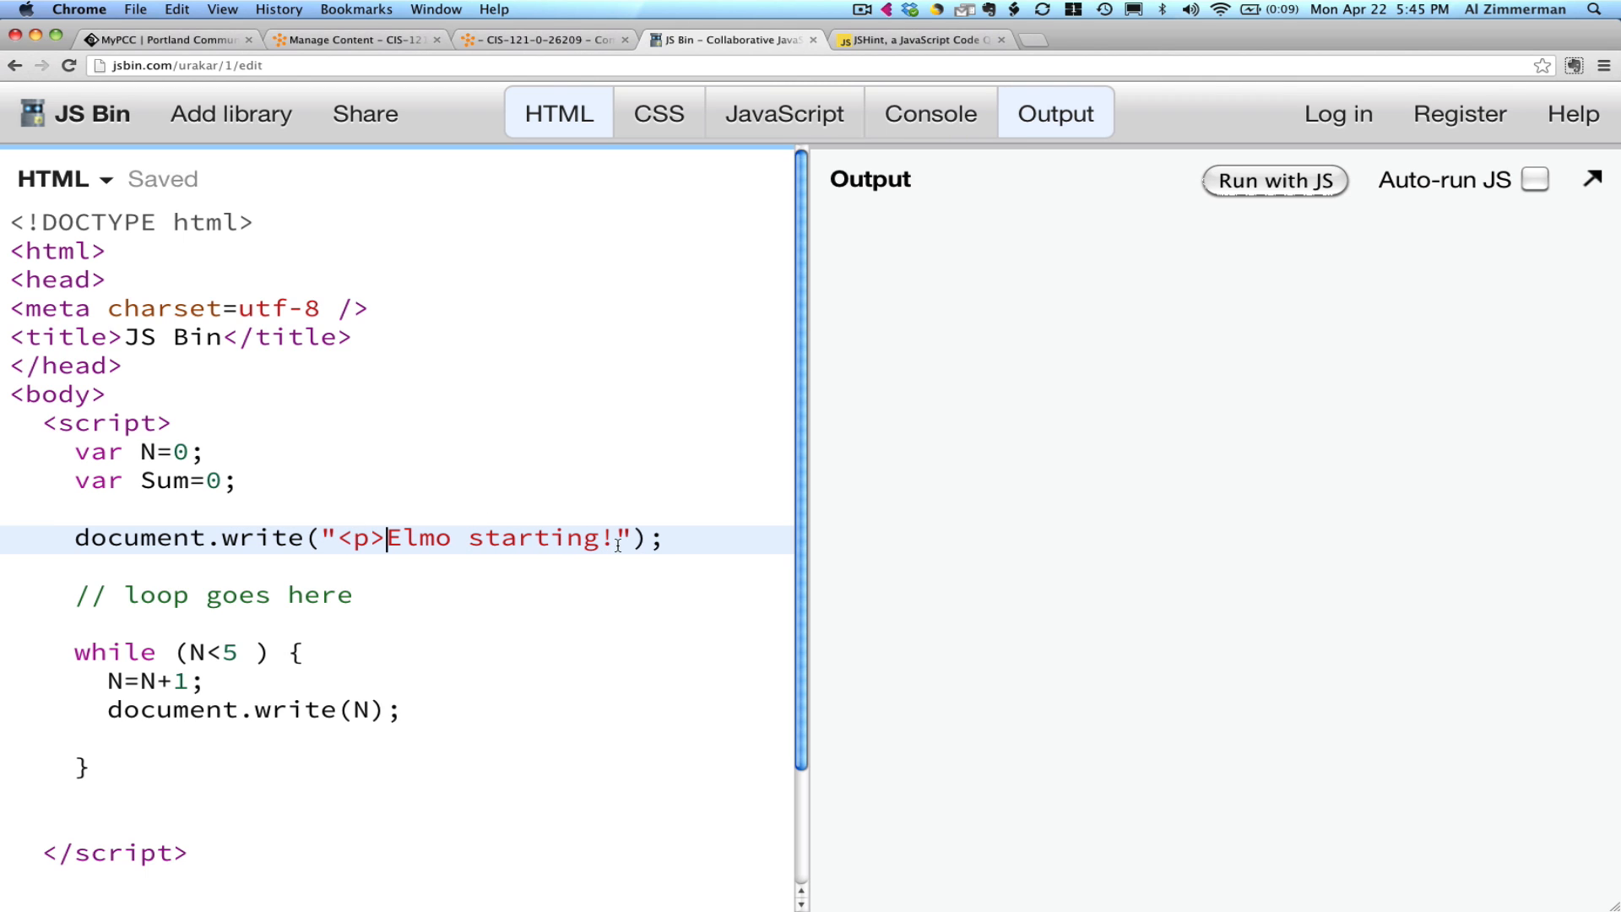
text(<)
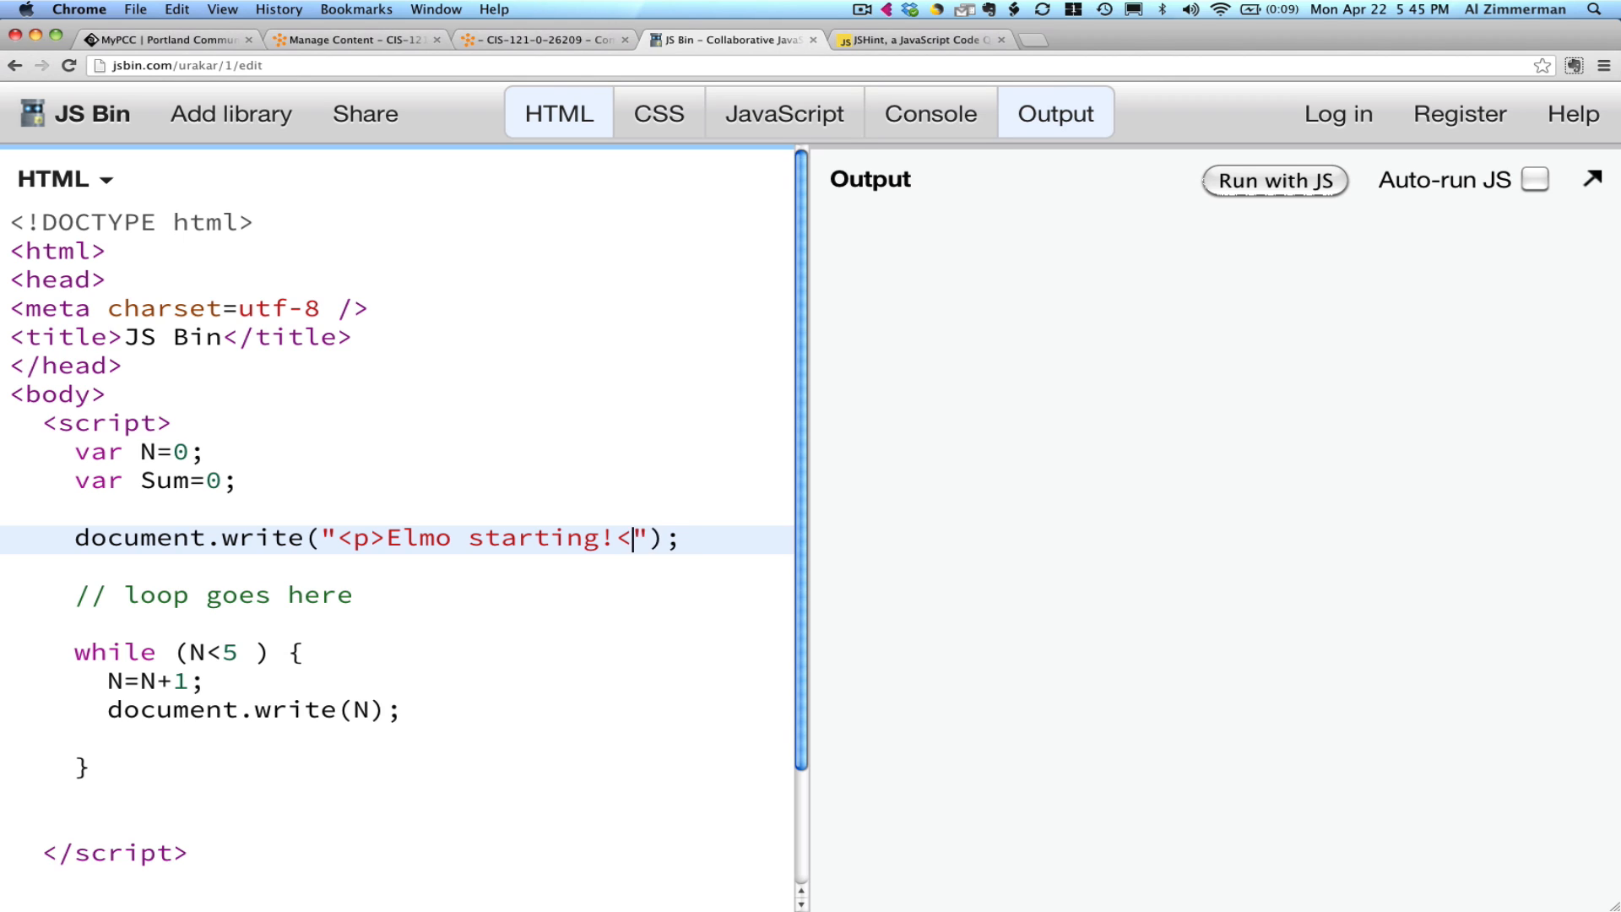
text(/p>)
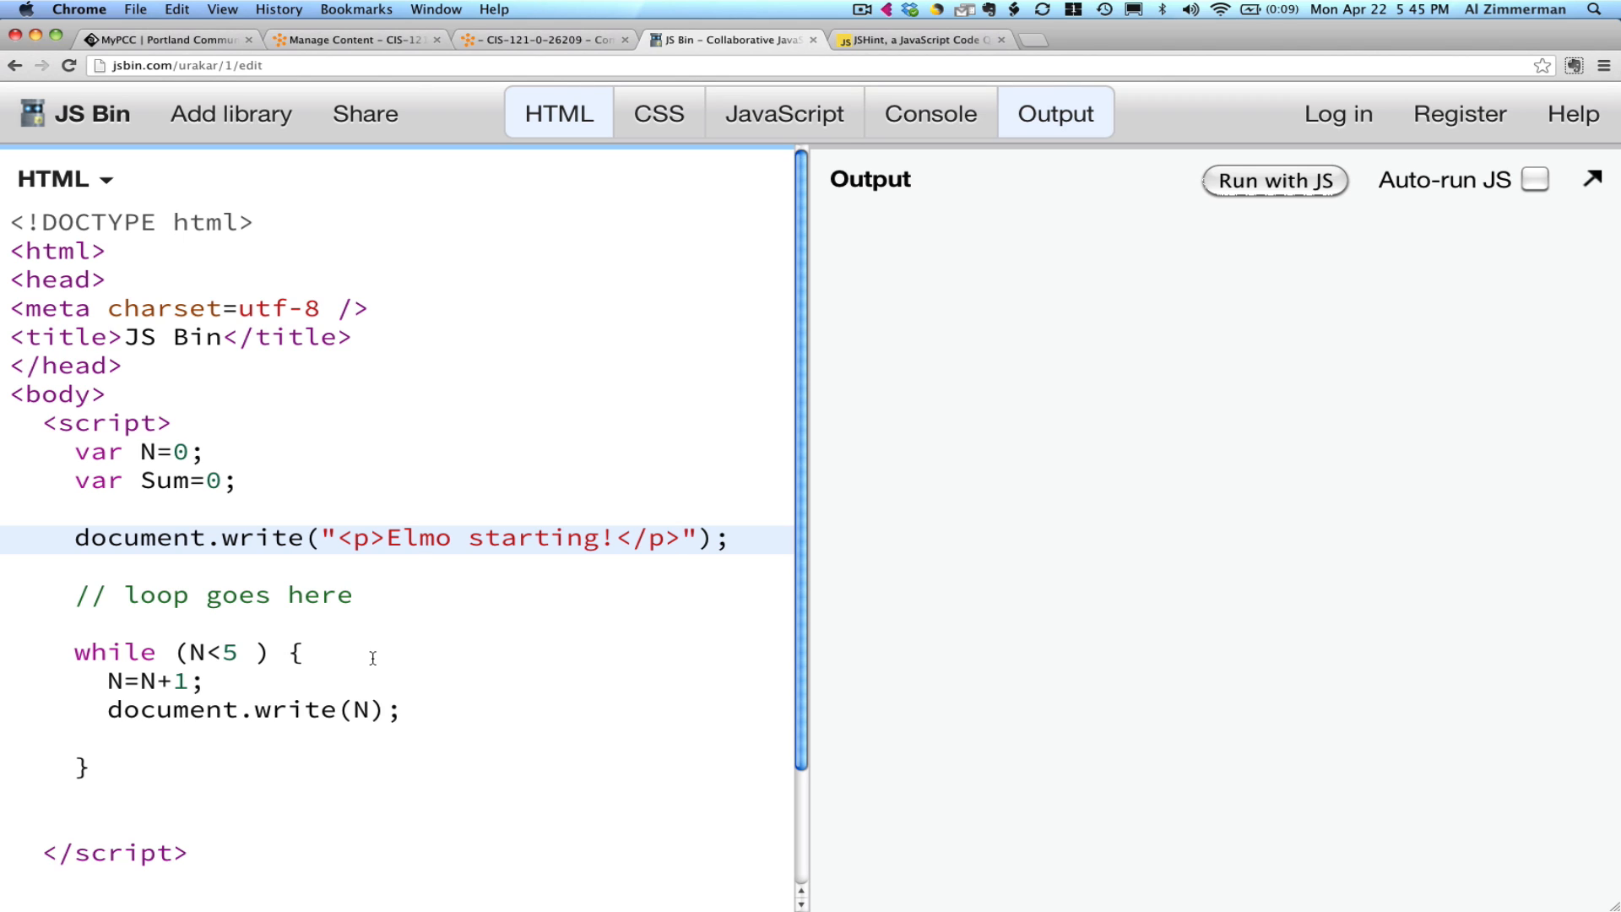
Change the loop's document.write to output N + "<br />".
click(369, 711)
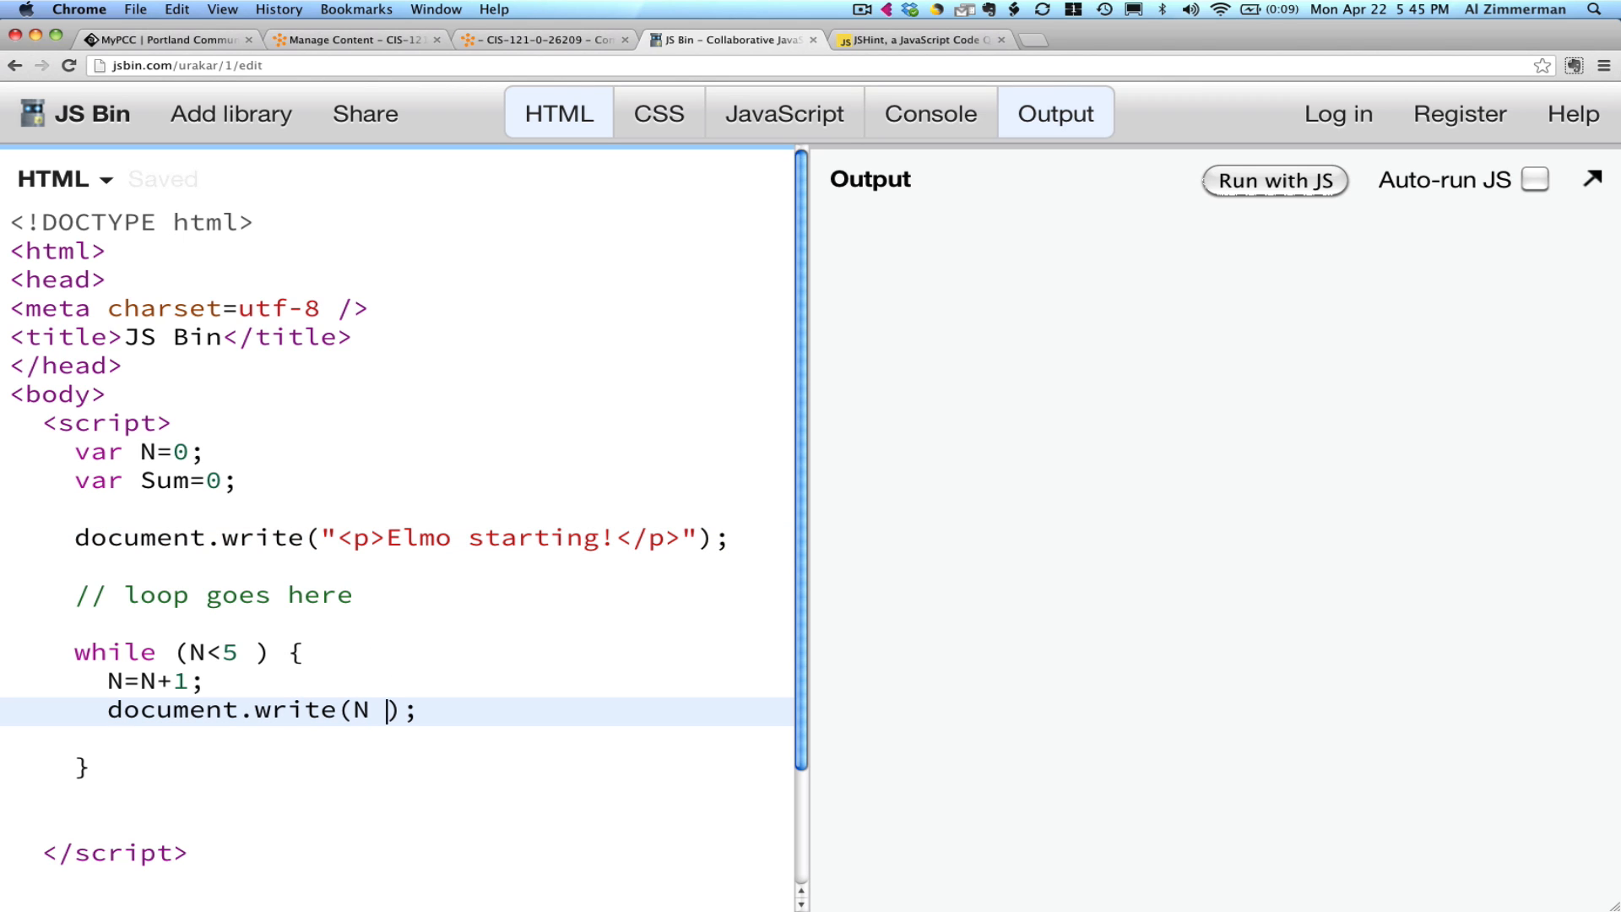
text(+ ")
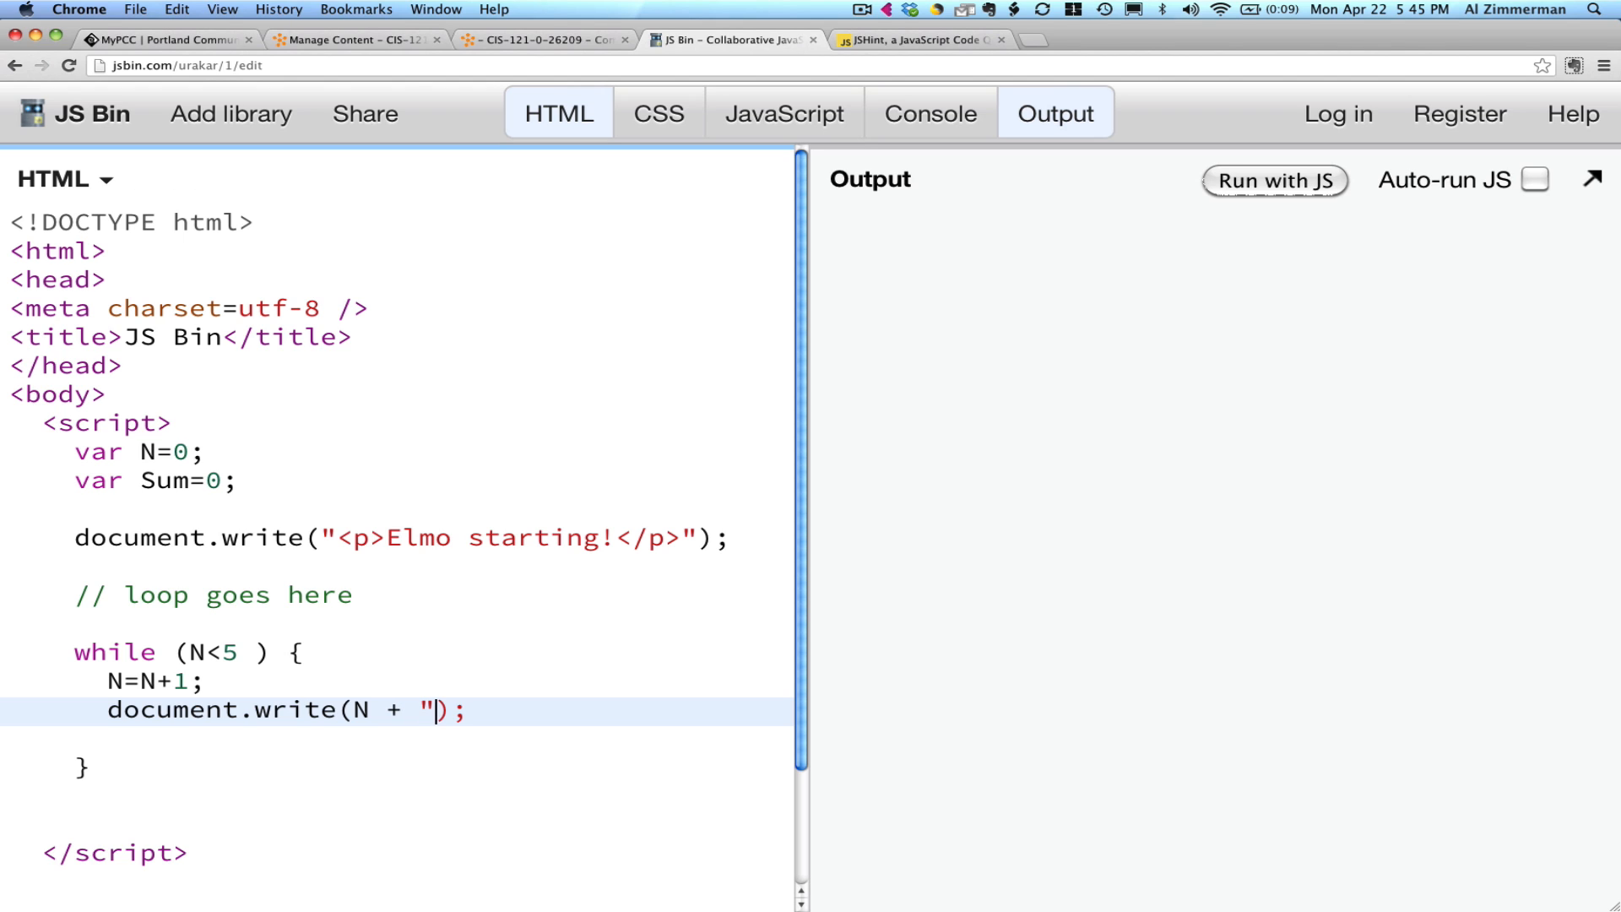
text(")
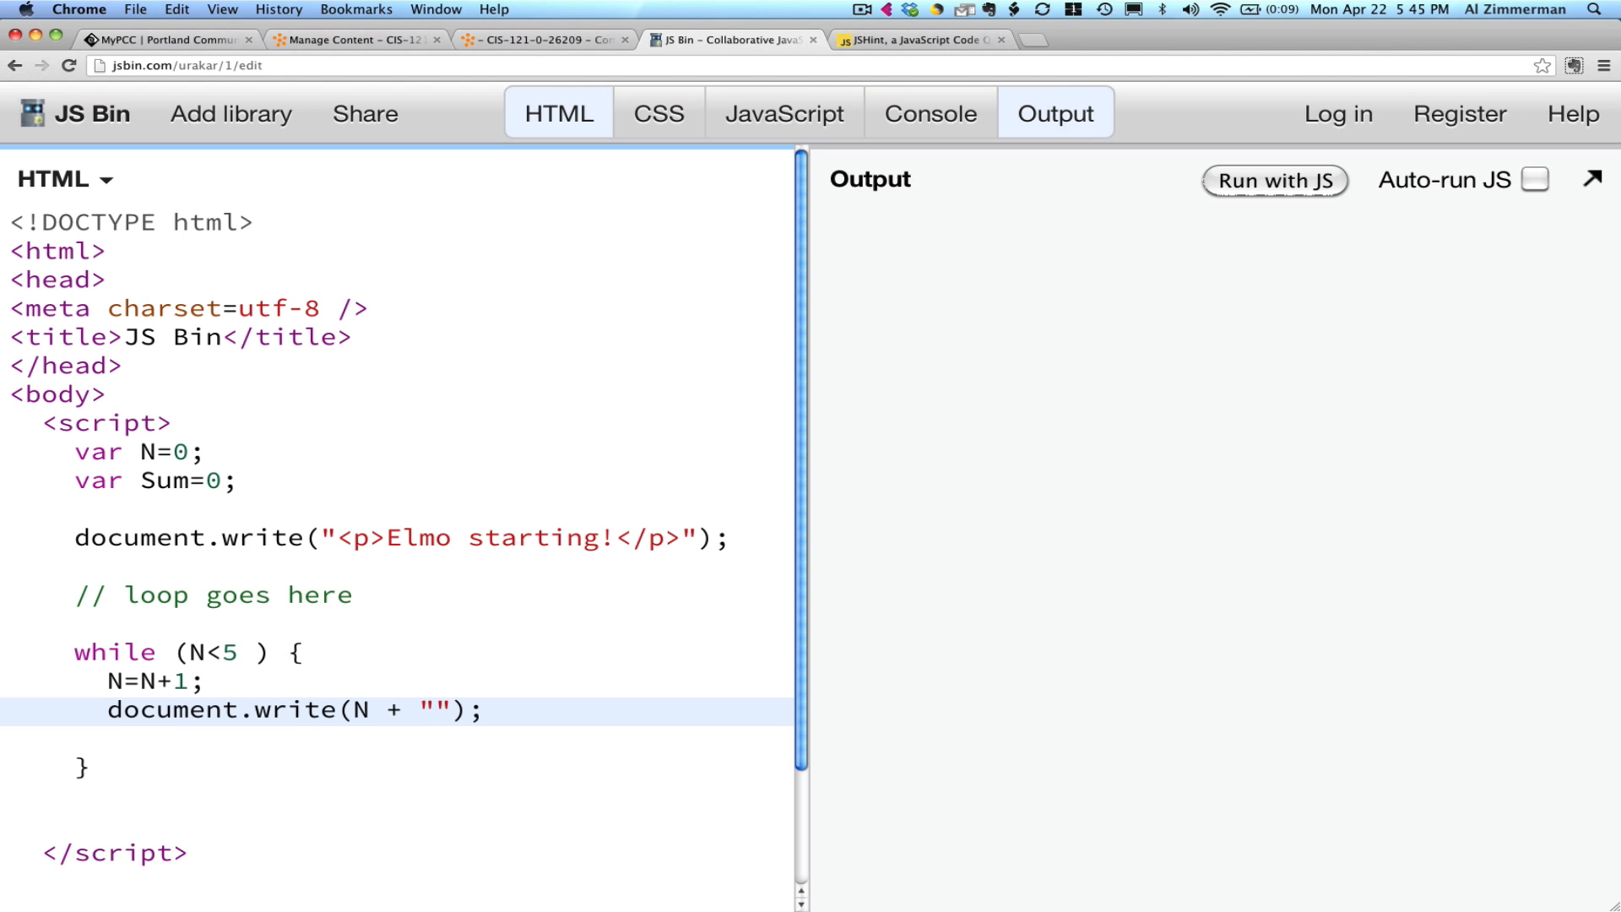
text(<br)
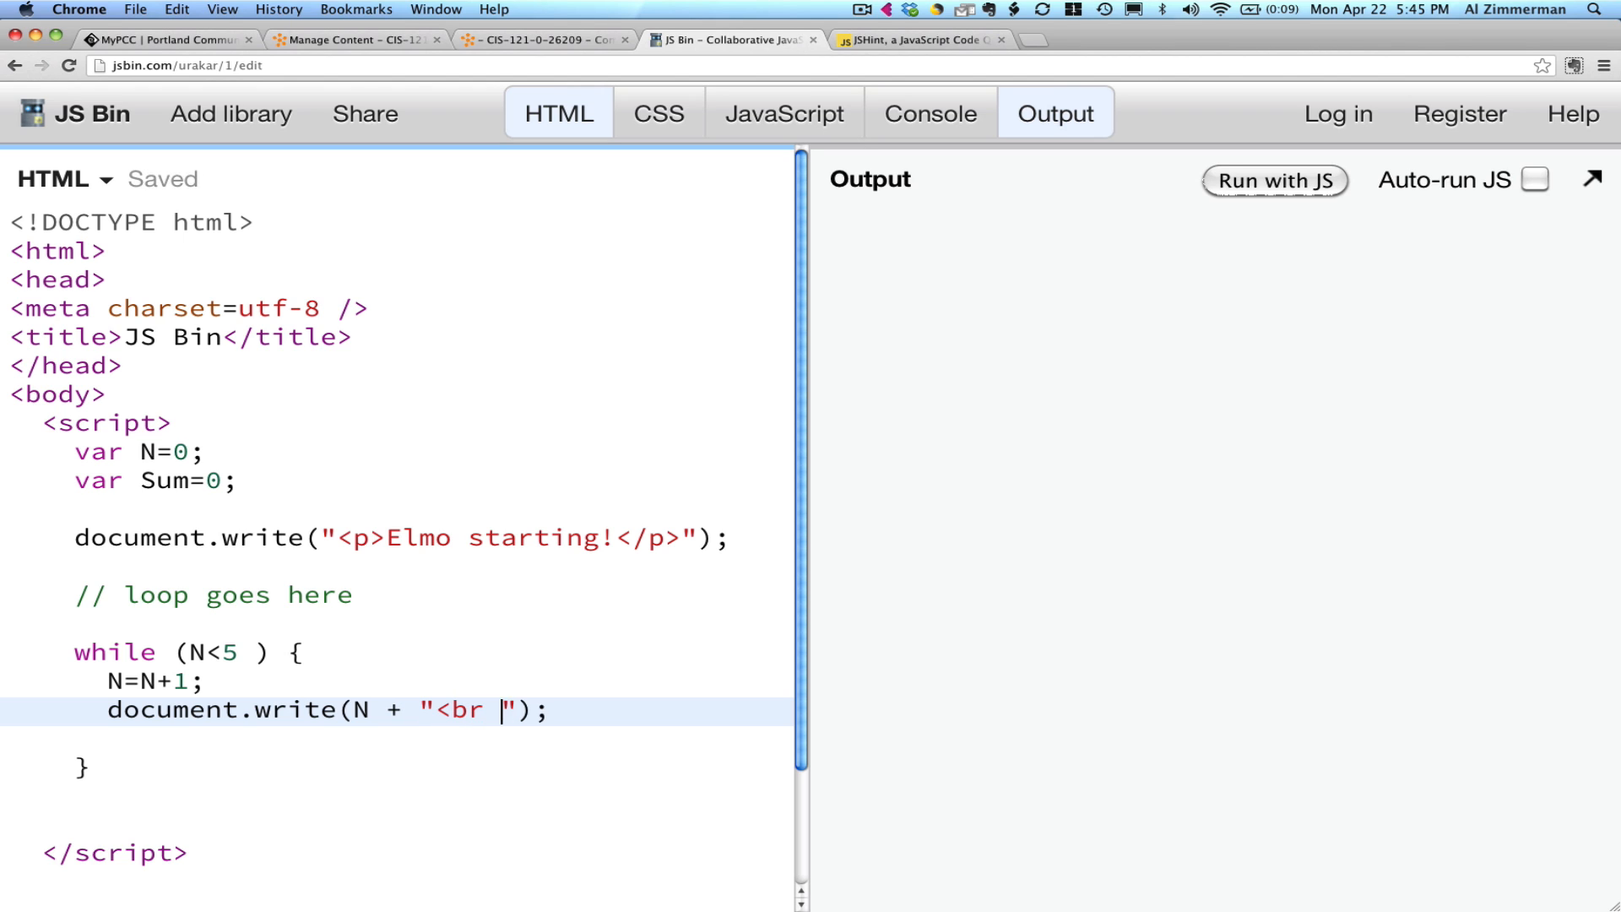
text(/>)
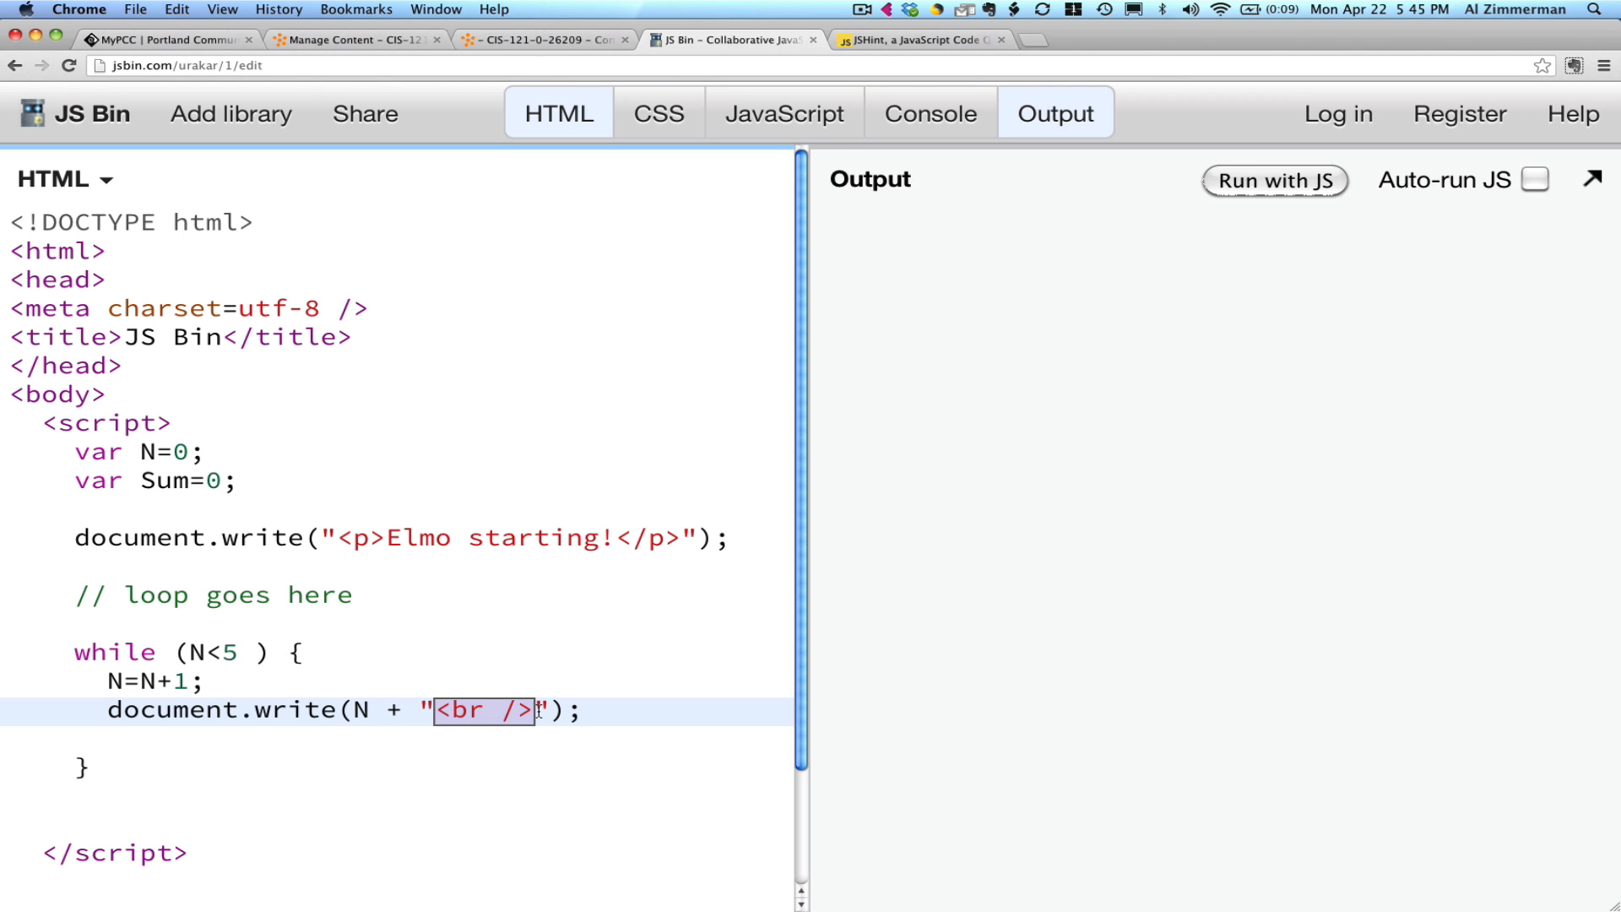
mouse_move(387, 710)
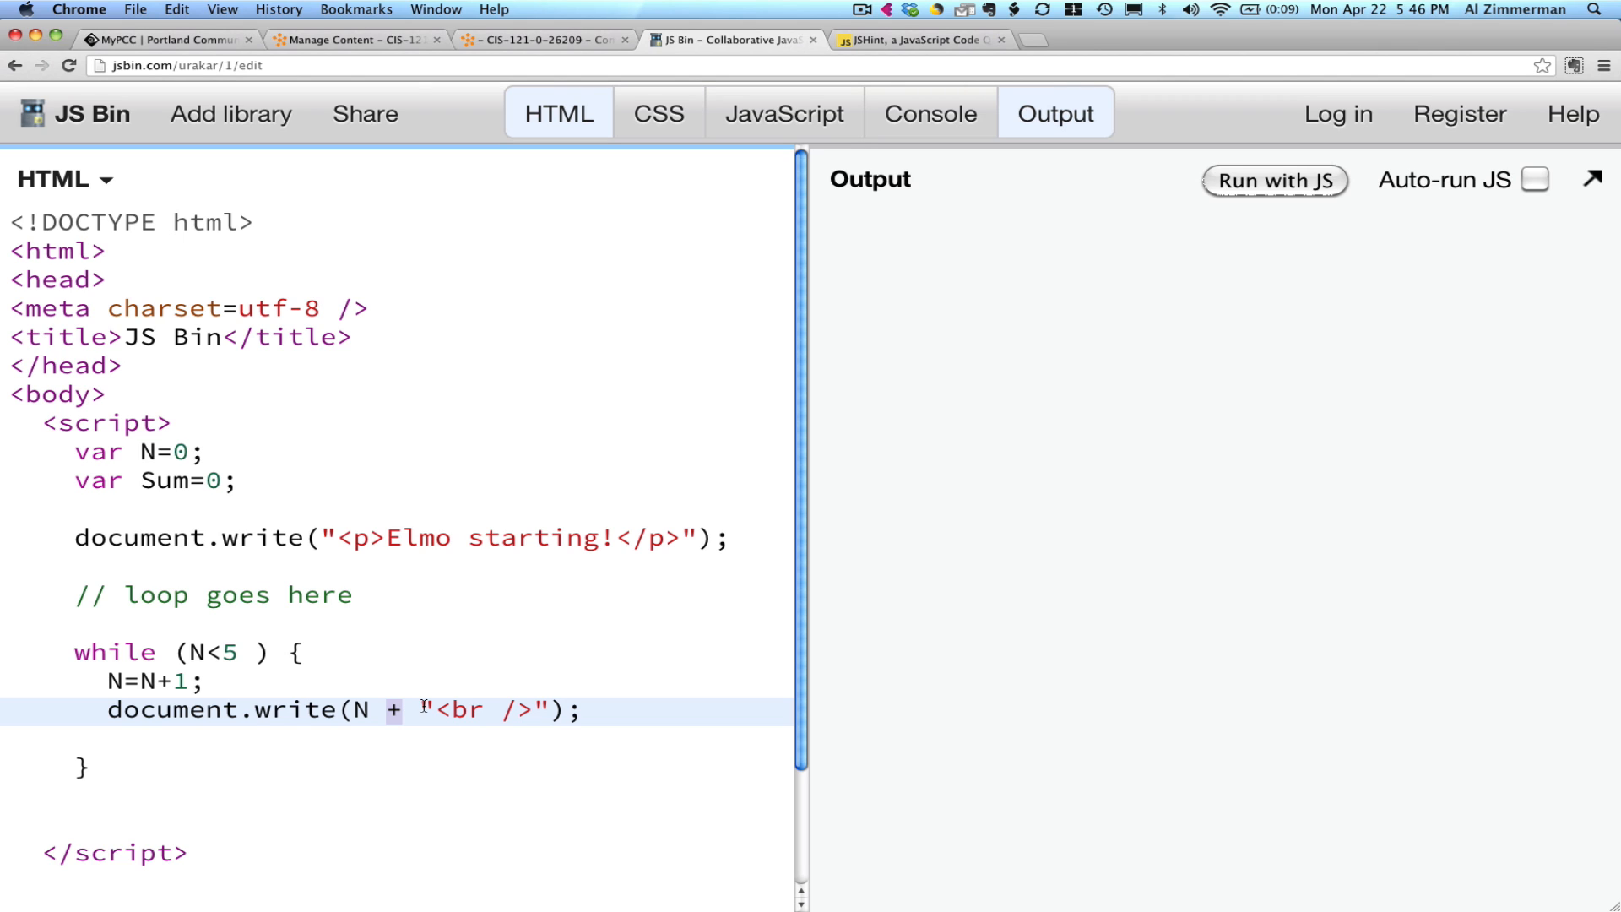
double_click(483, 710)
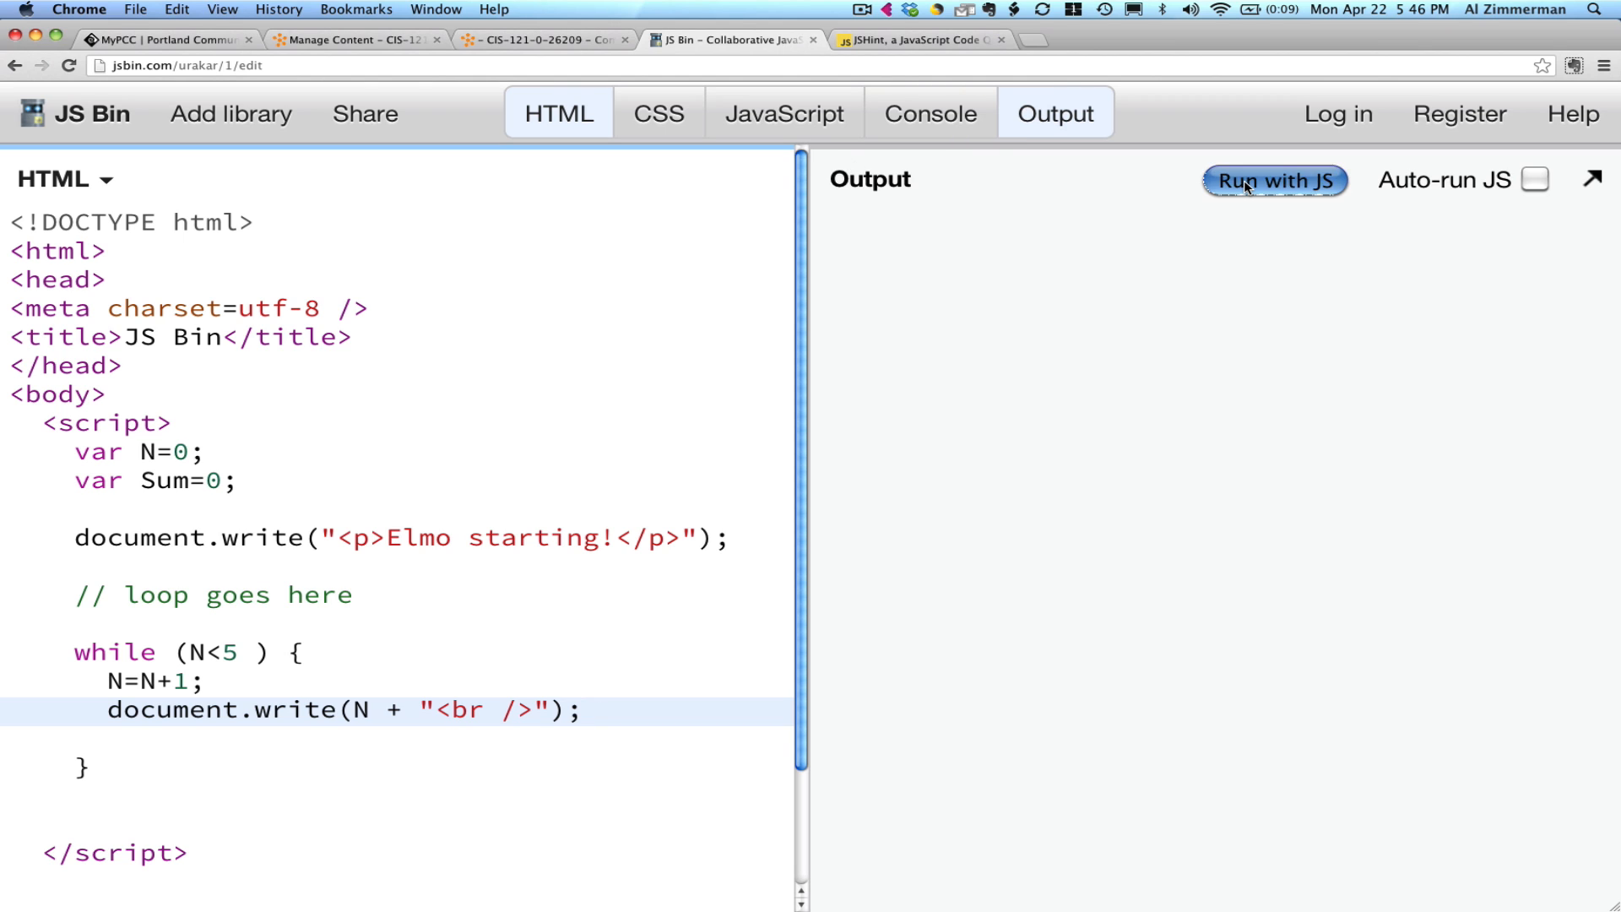
Run the script, showing Elmo starting! then 1 through 5 on separate lines.
click(1275, 180)
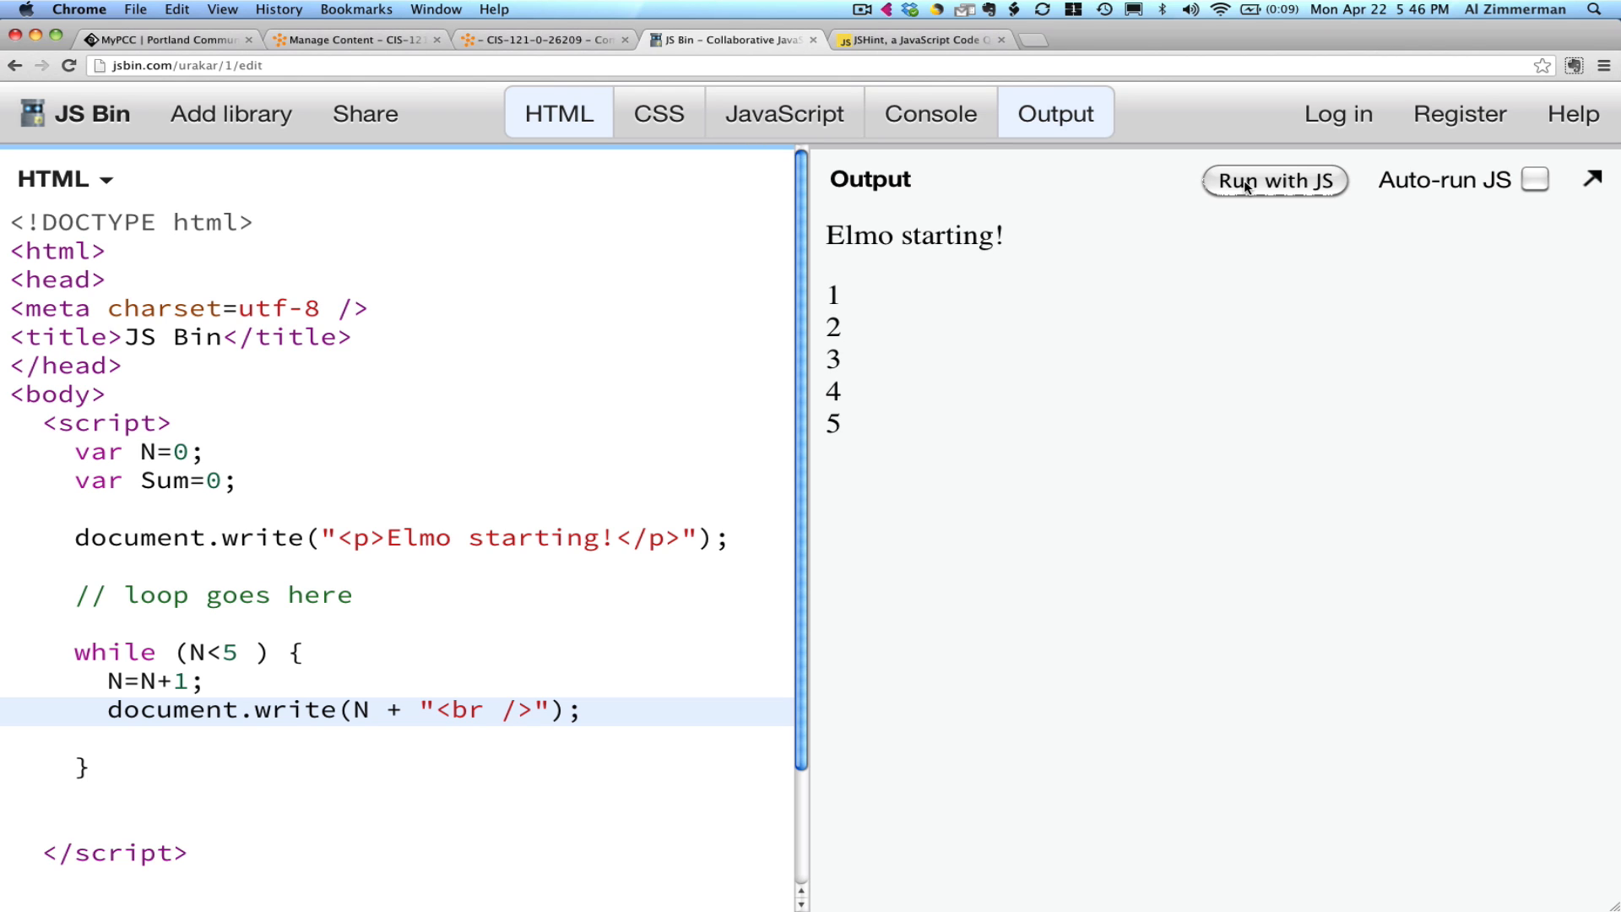
mouse_move(1185, 193)
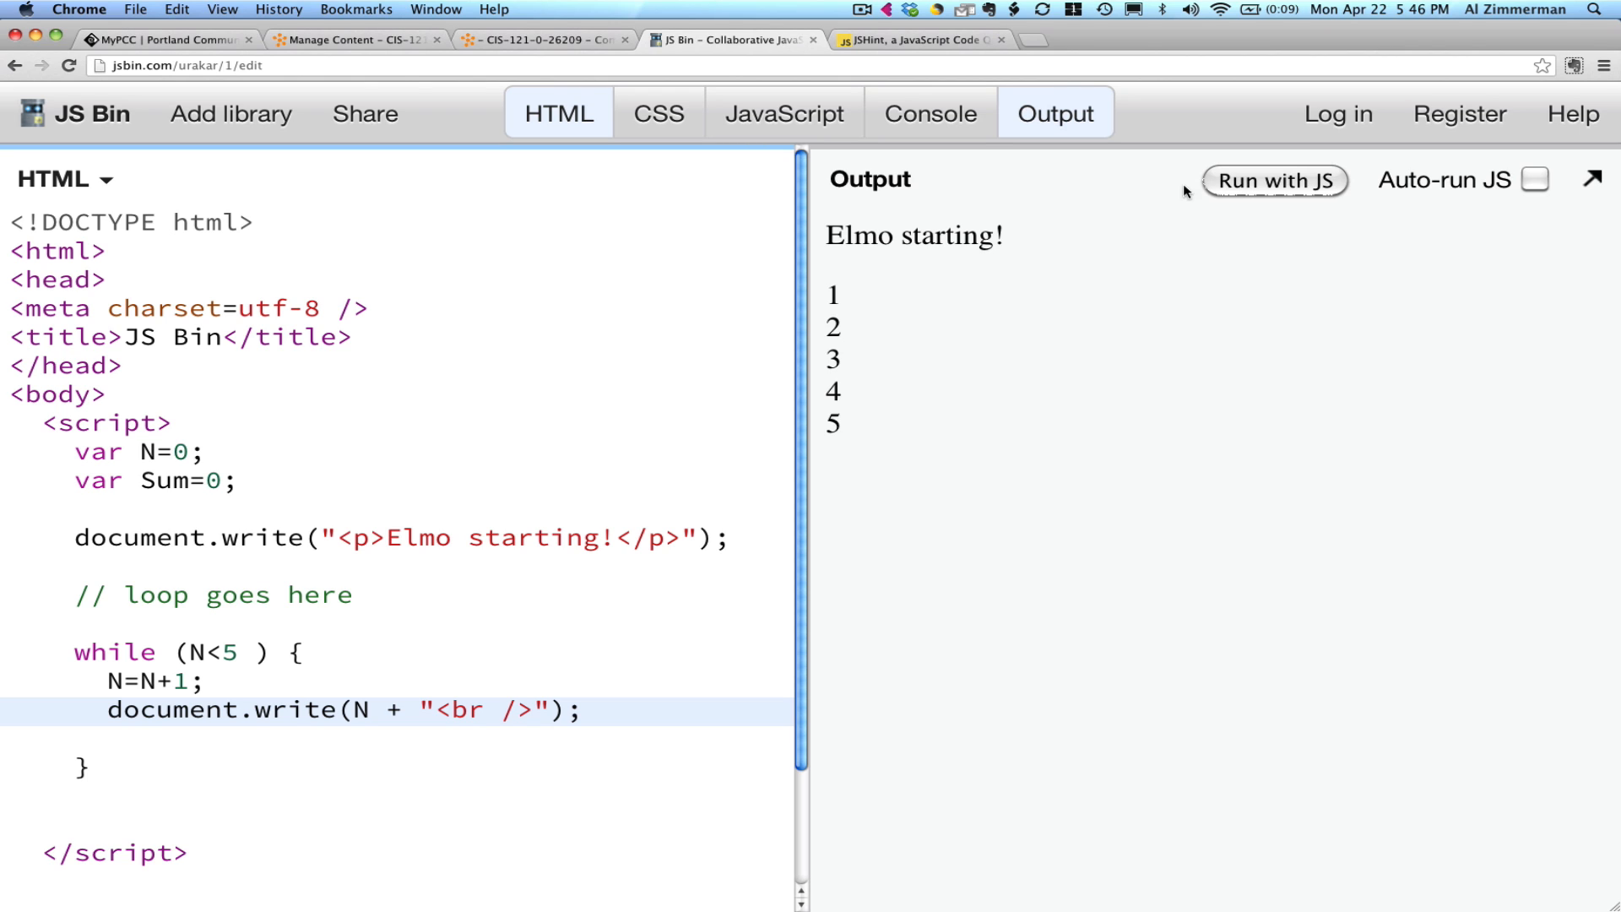
mouse_move(342, 347)
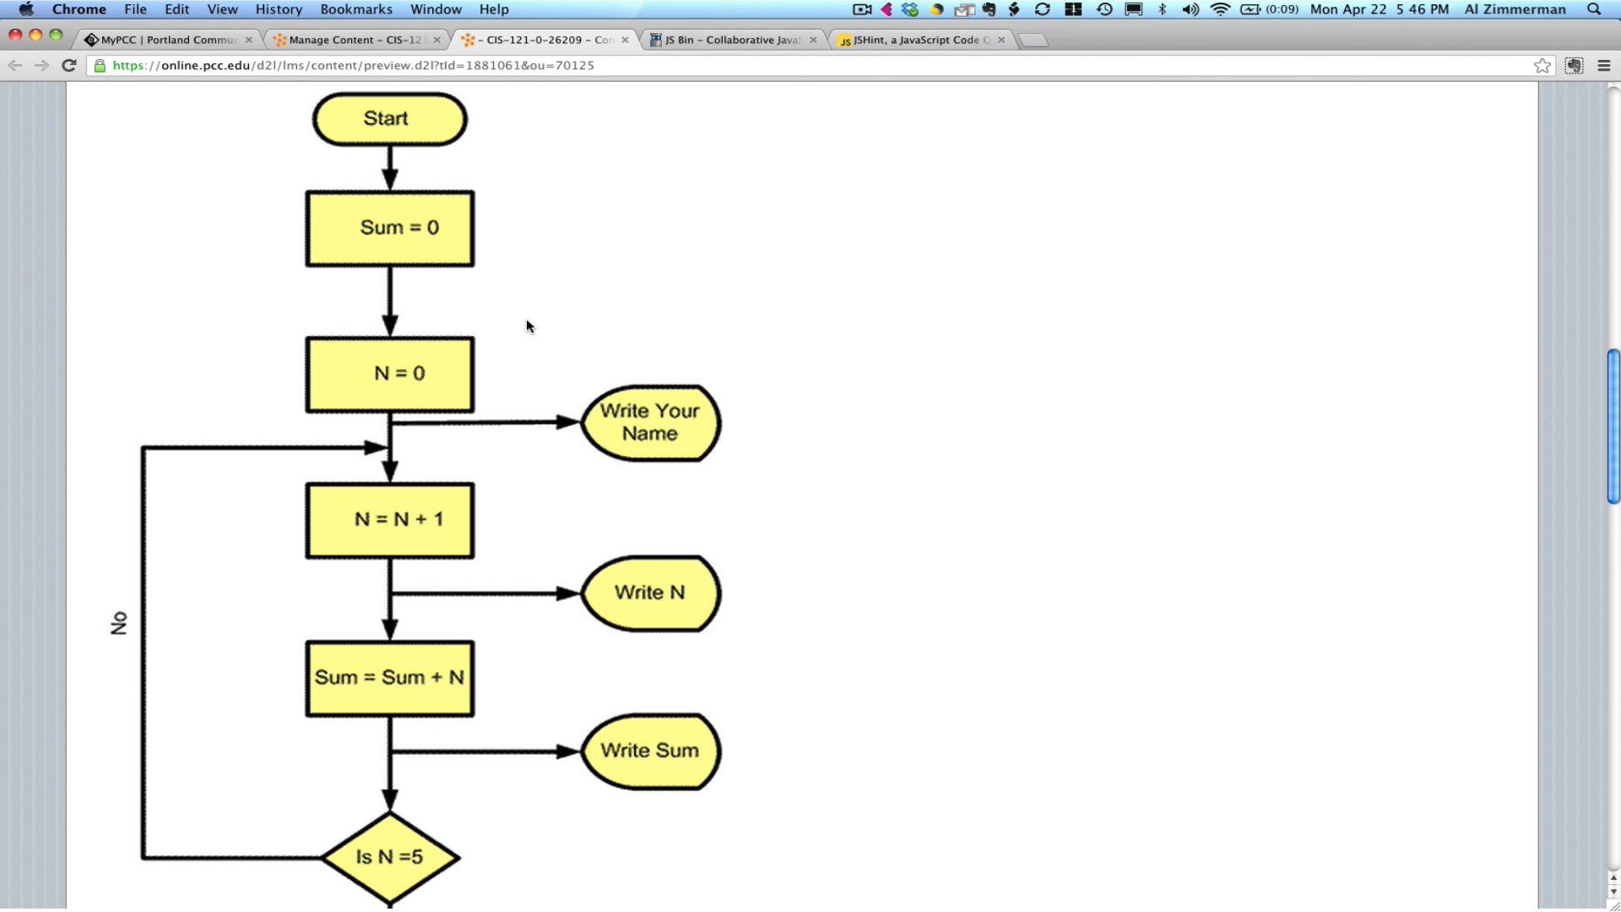
mouse_move(411, 681)
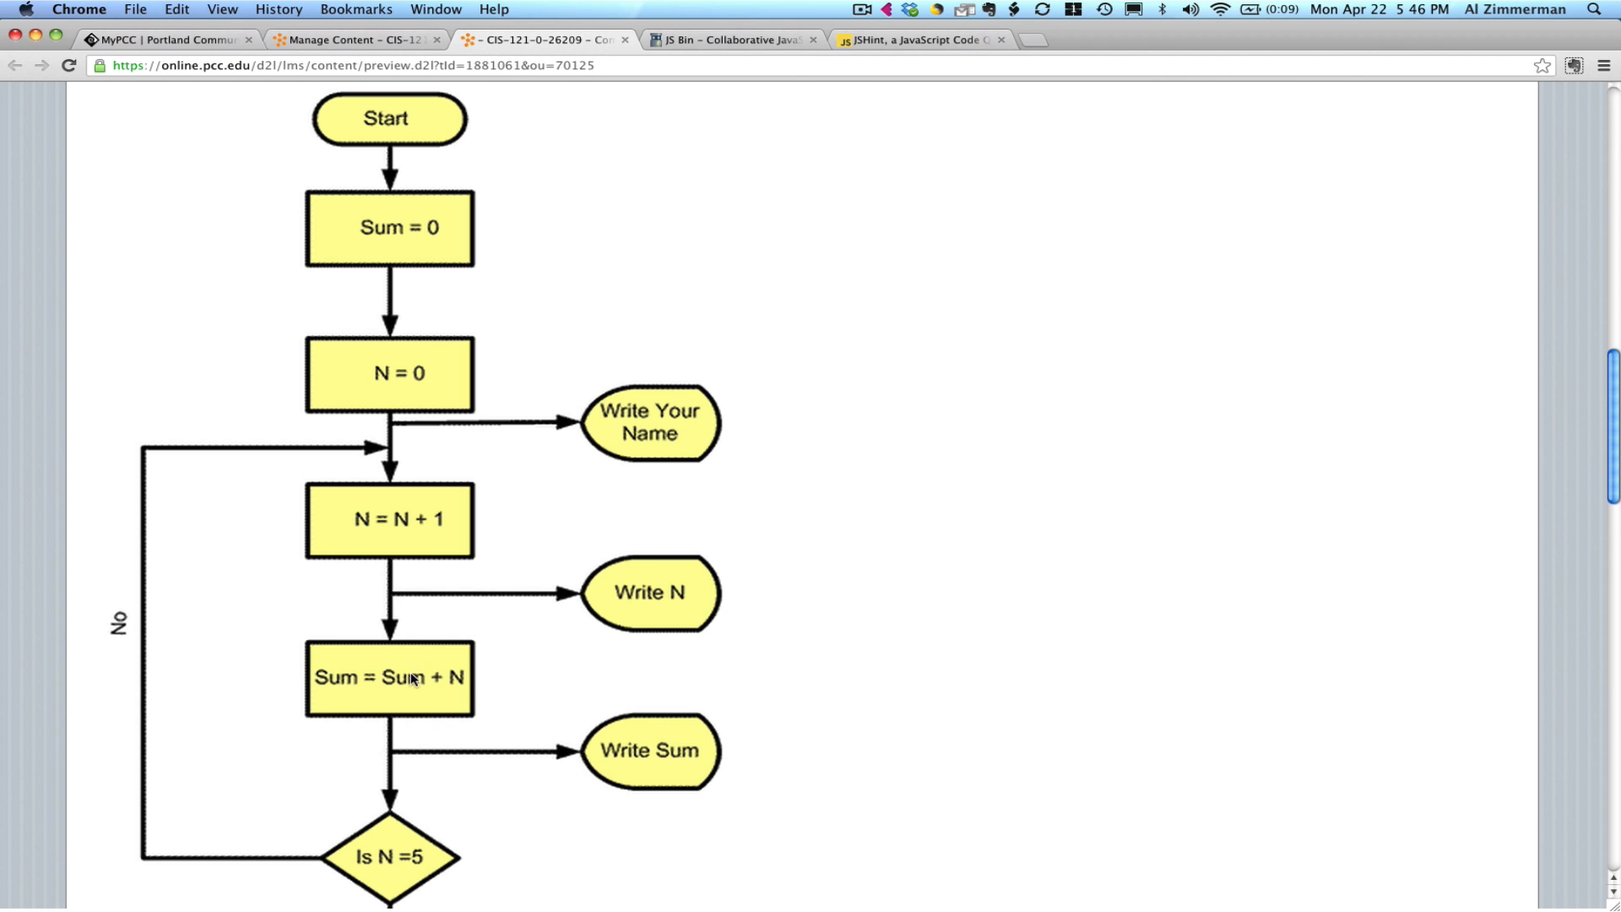
mouse_move(598, 744)
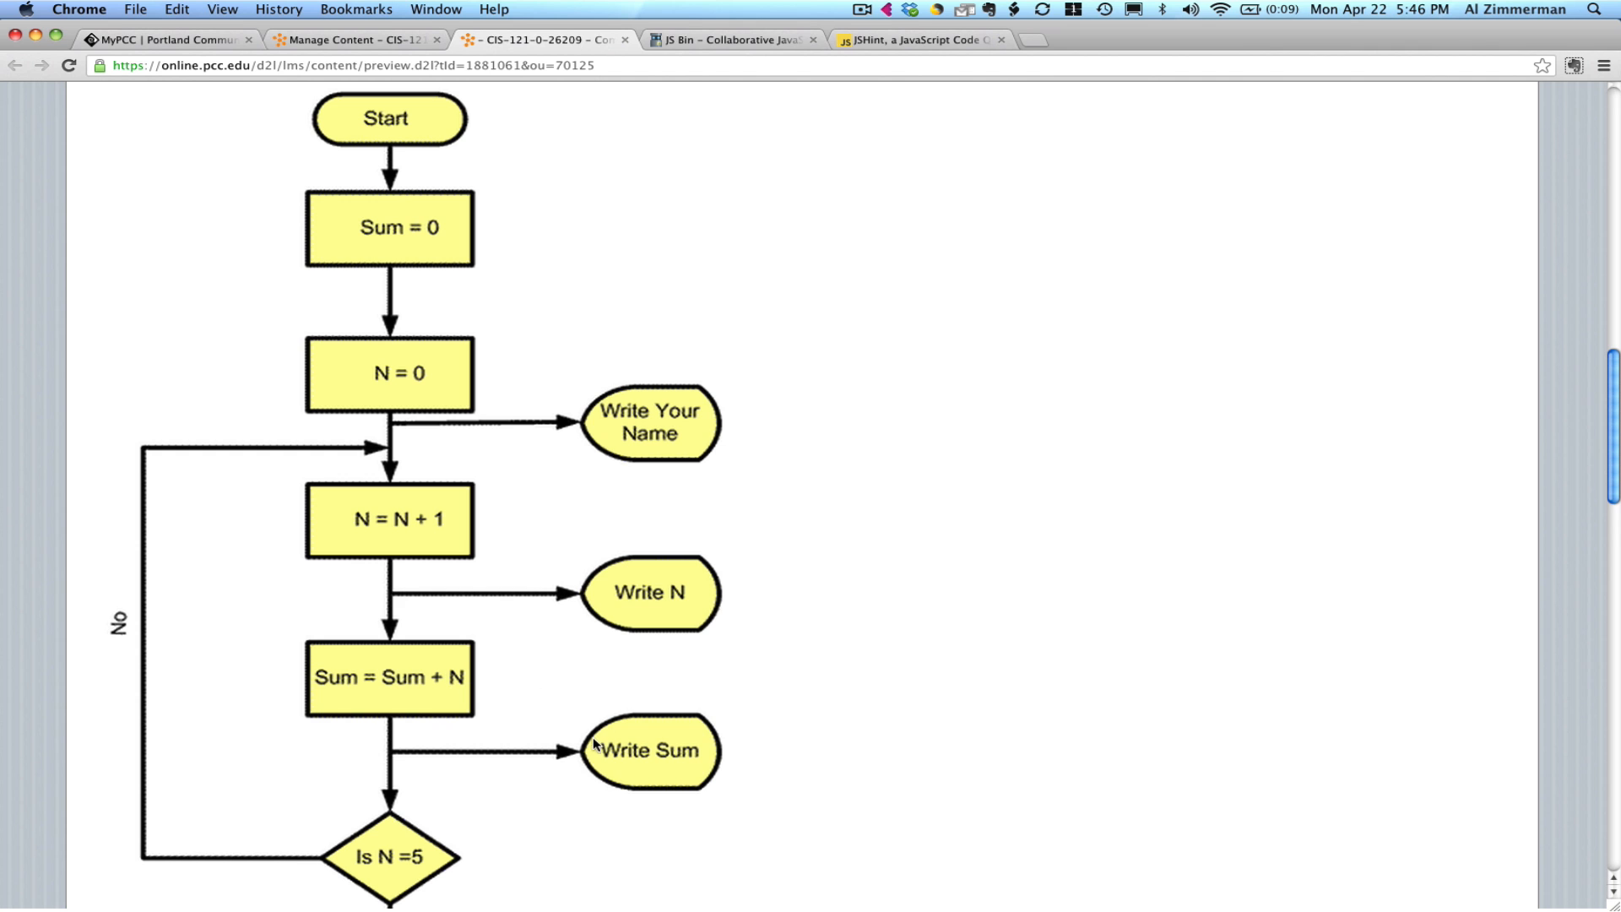
Scroll through the D2L loop flowchart and requirements, then return to JS Bin.
scroll(down, 3)
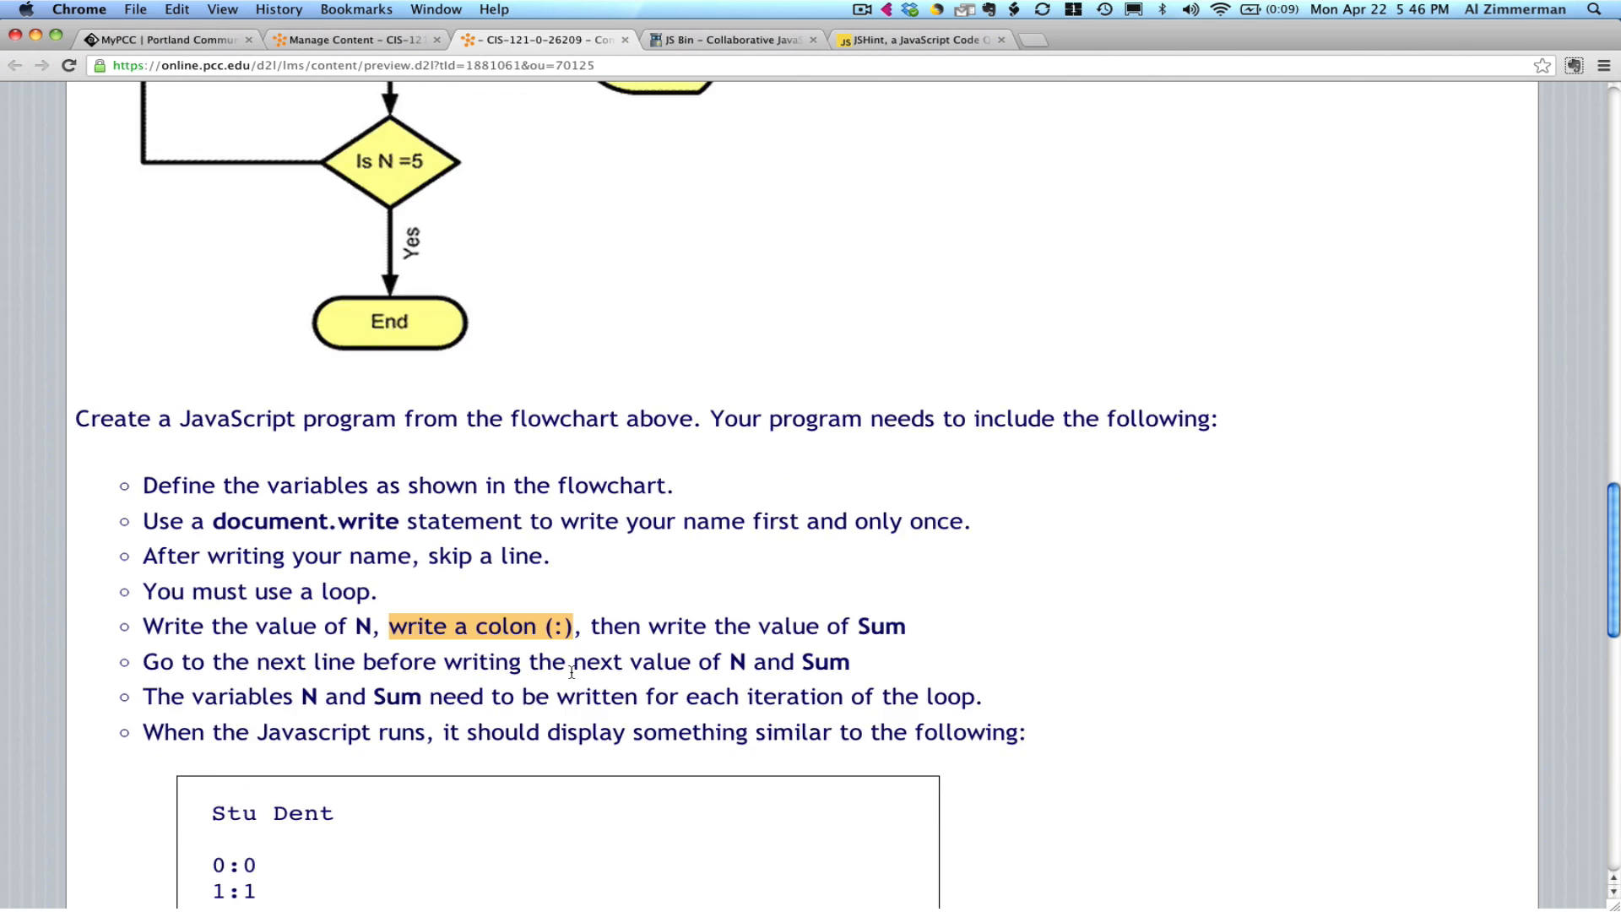
scroll(down, 3)
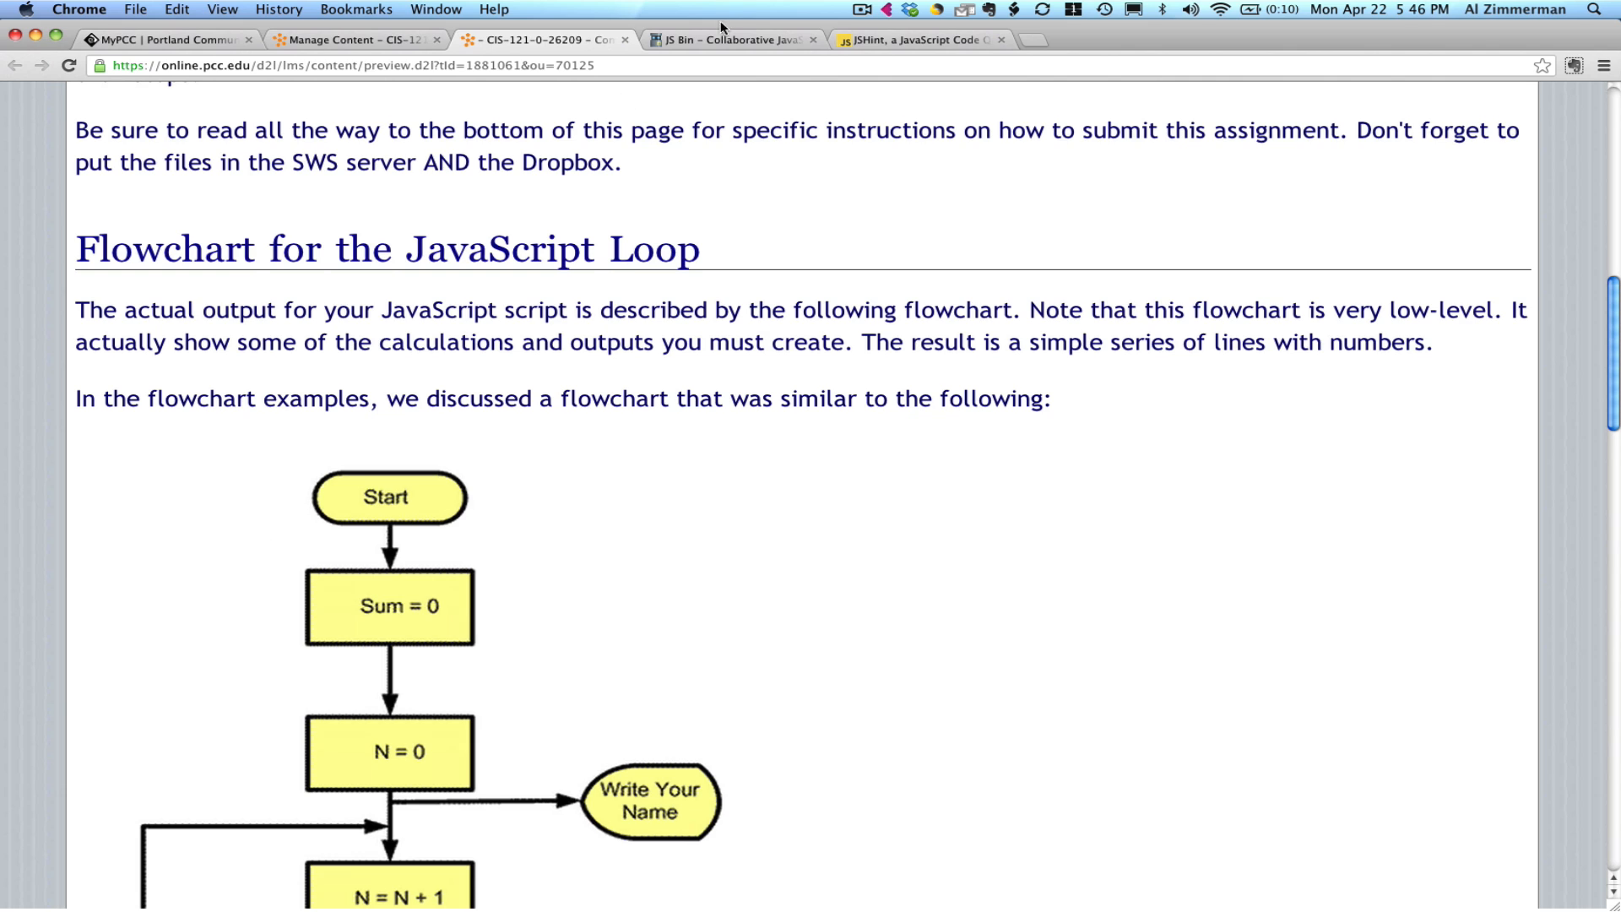
click(729, 40)
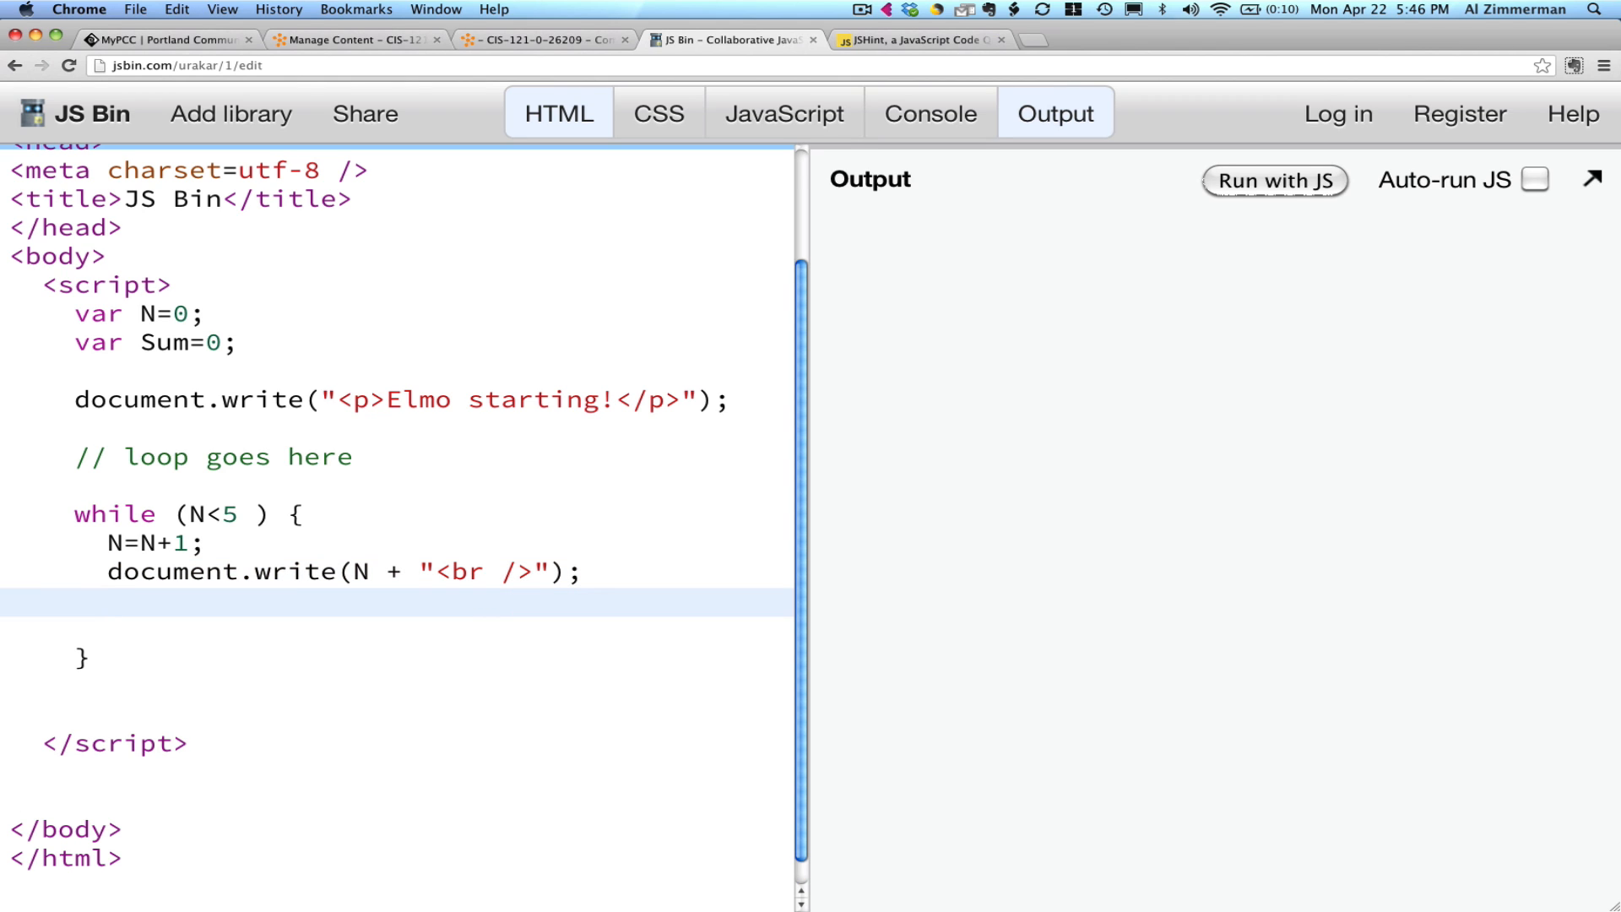
Type 'Sum=' and 'doc....' placeholder lines in the loop, checking the assignment tab.
text(Sum=)
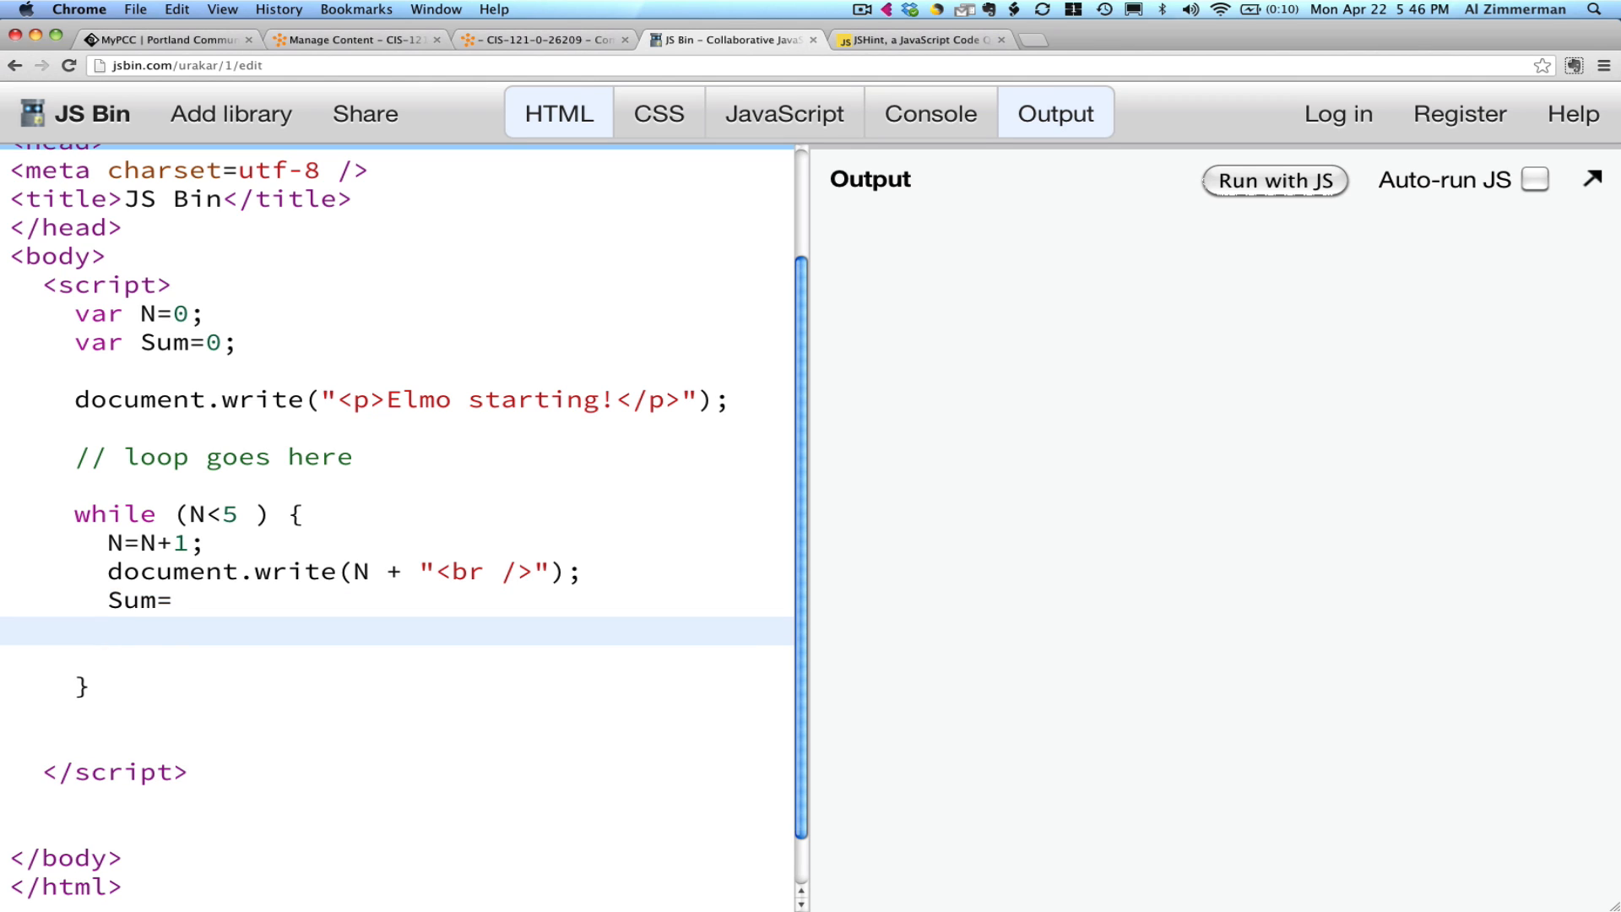
text(doc.)
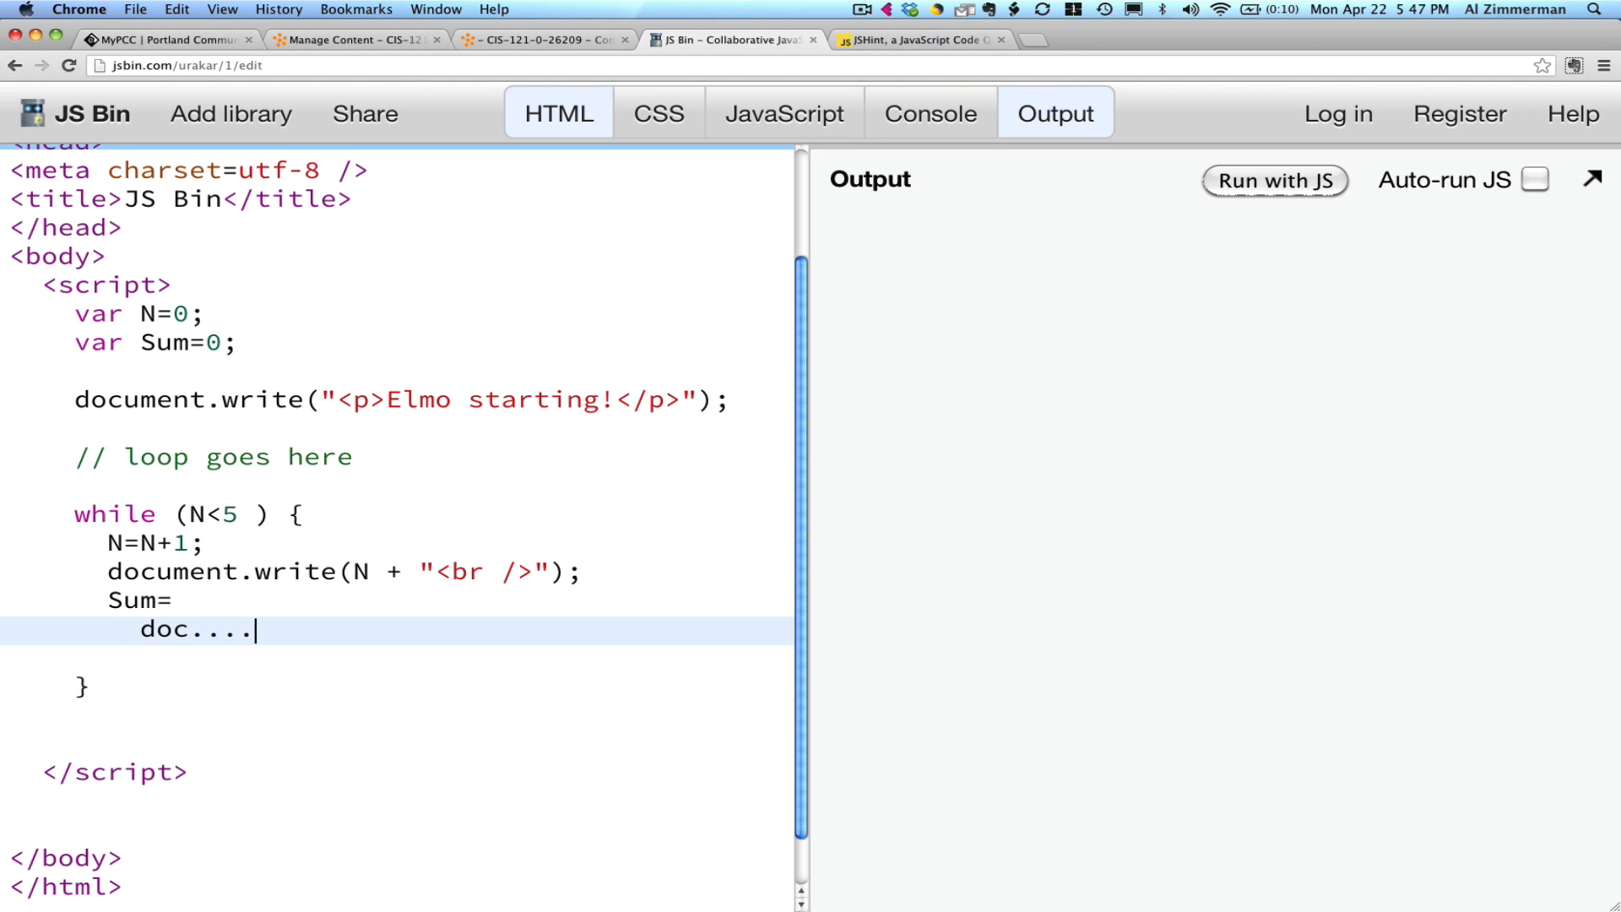
text(.)
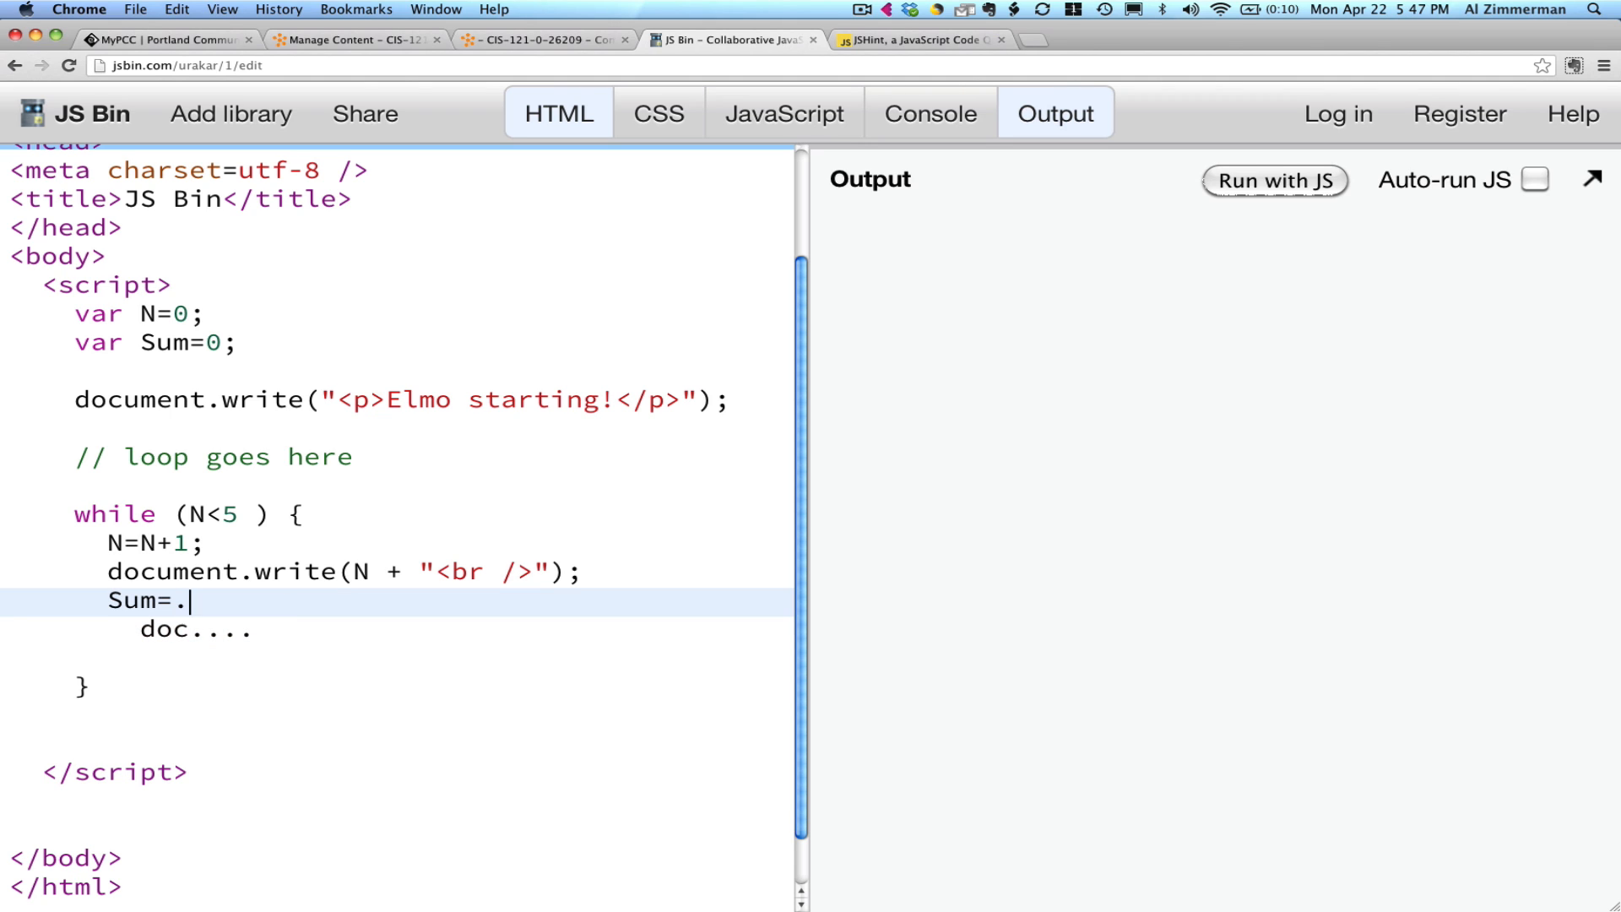
text(..)
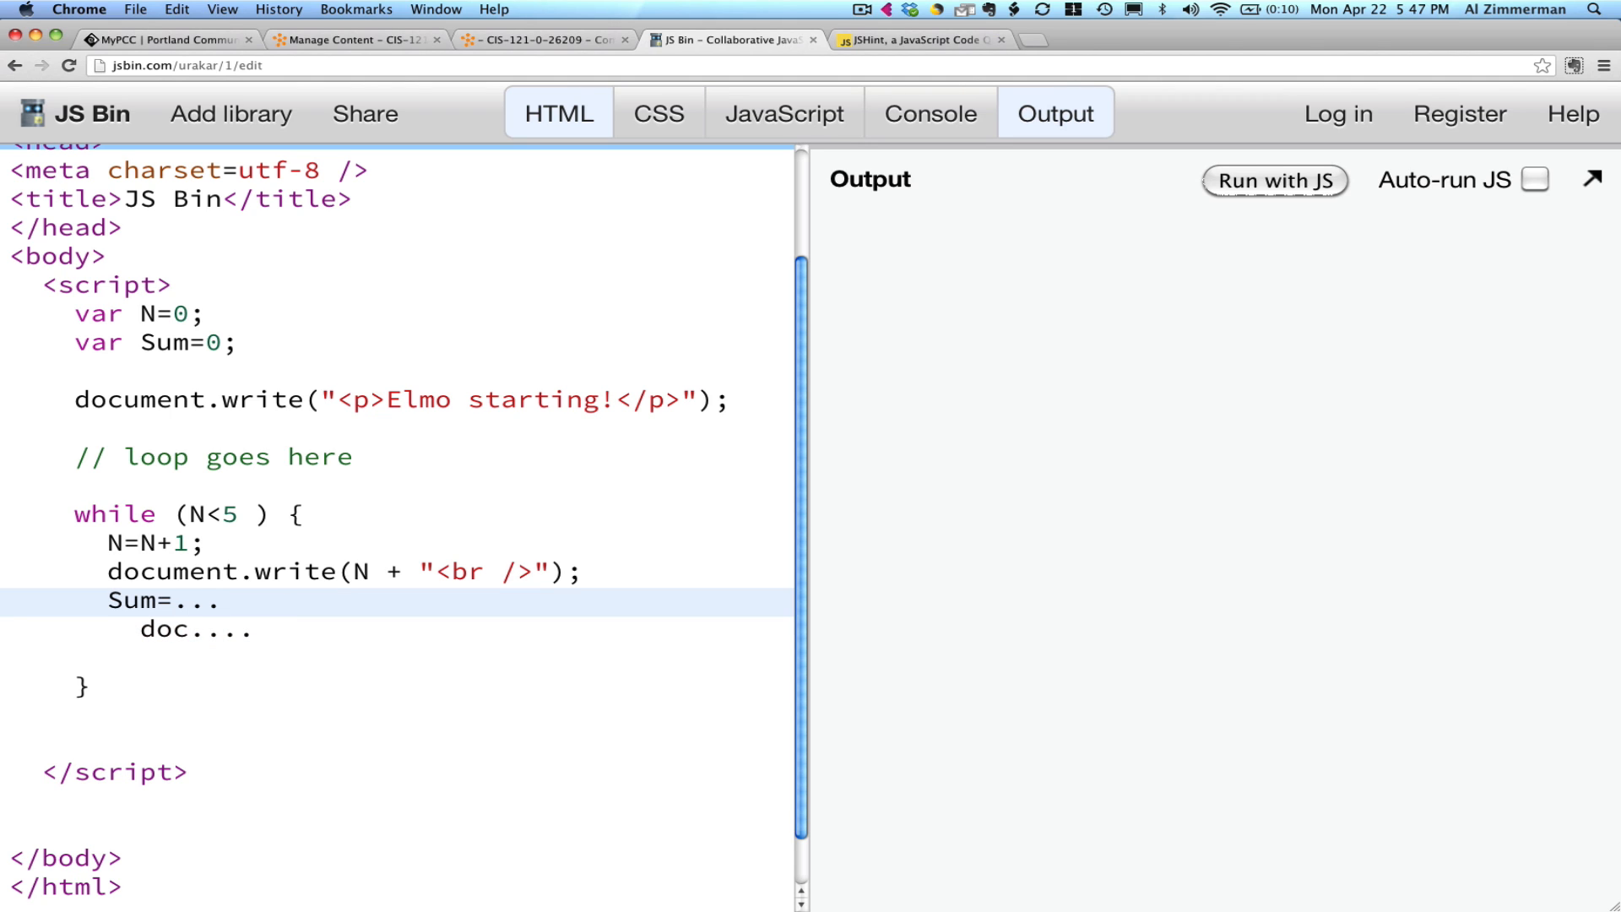
click(217, 601)
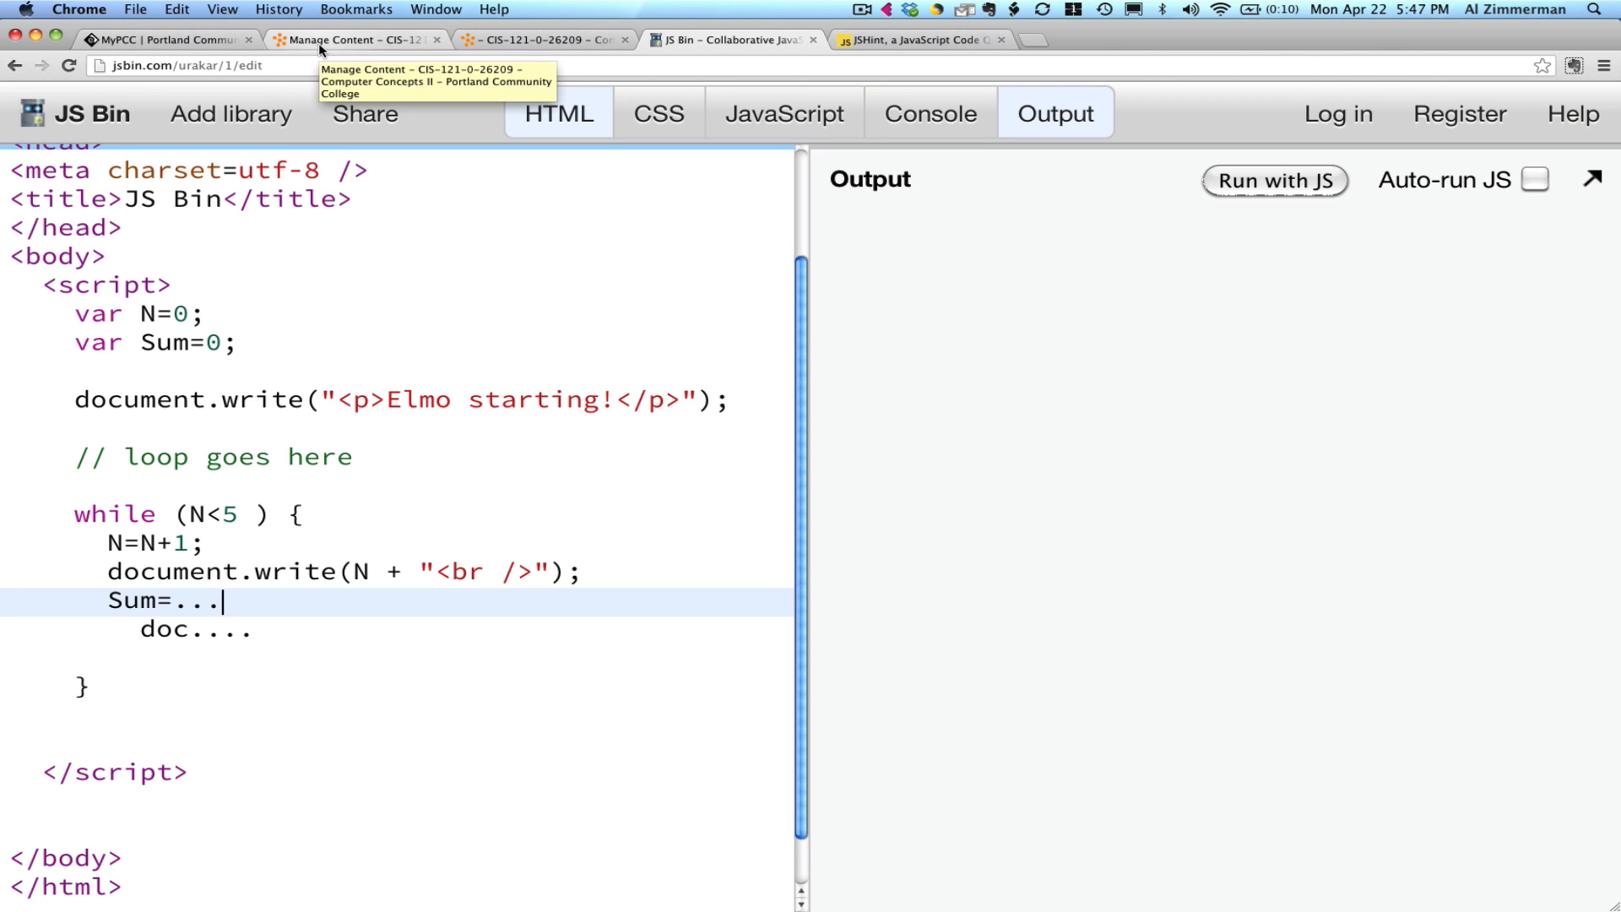
click(539, 40)
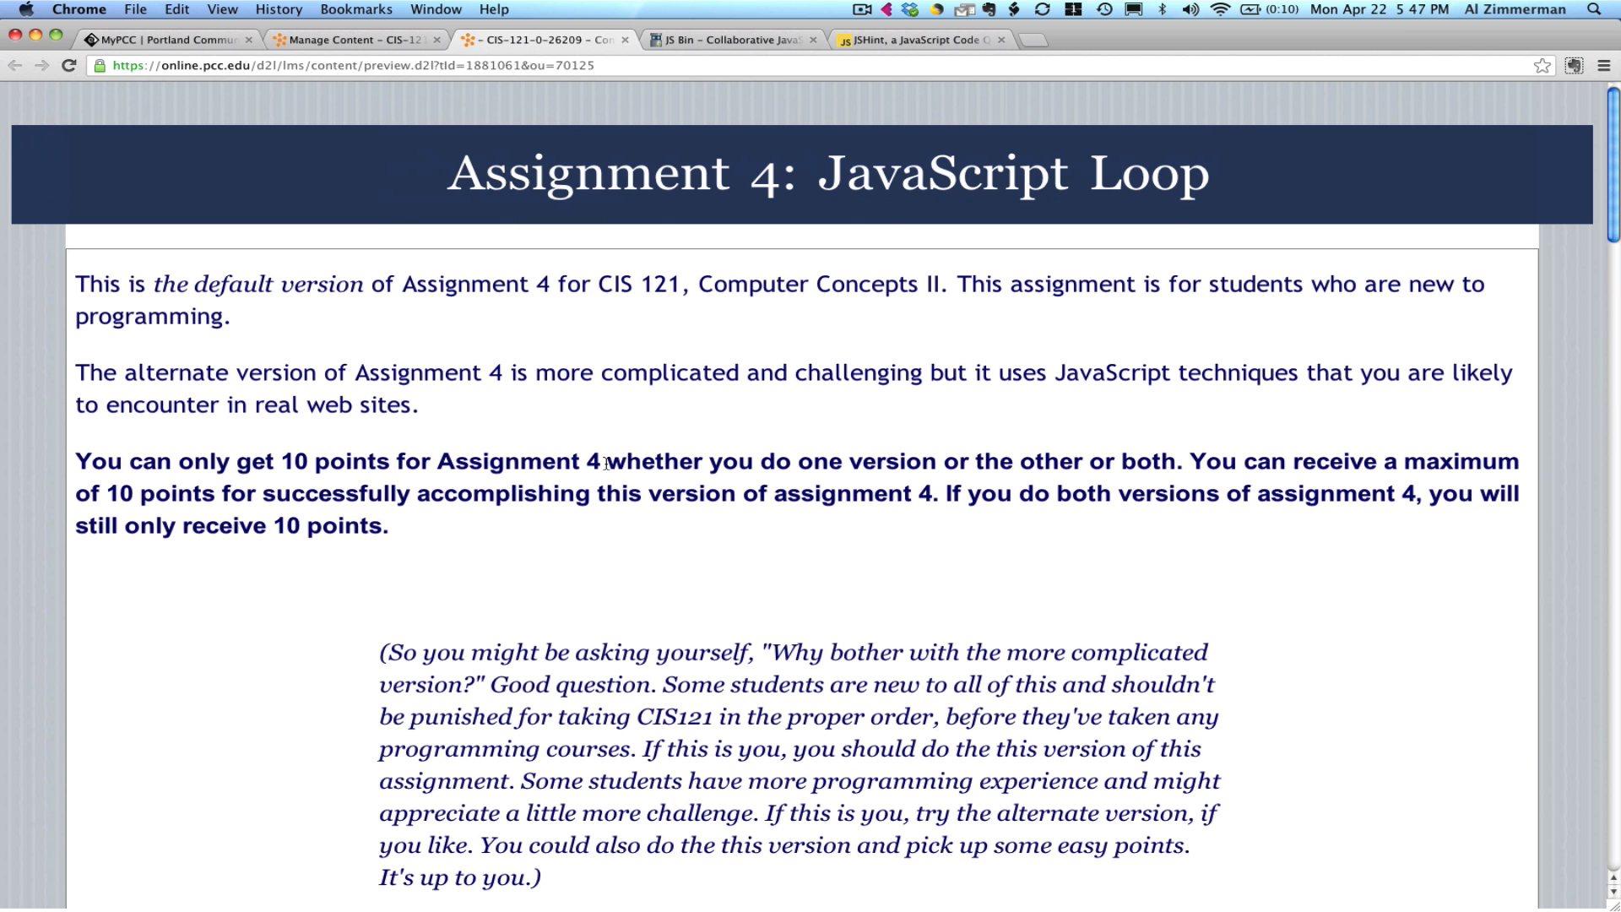
mouse_move(605, 463)
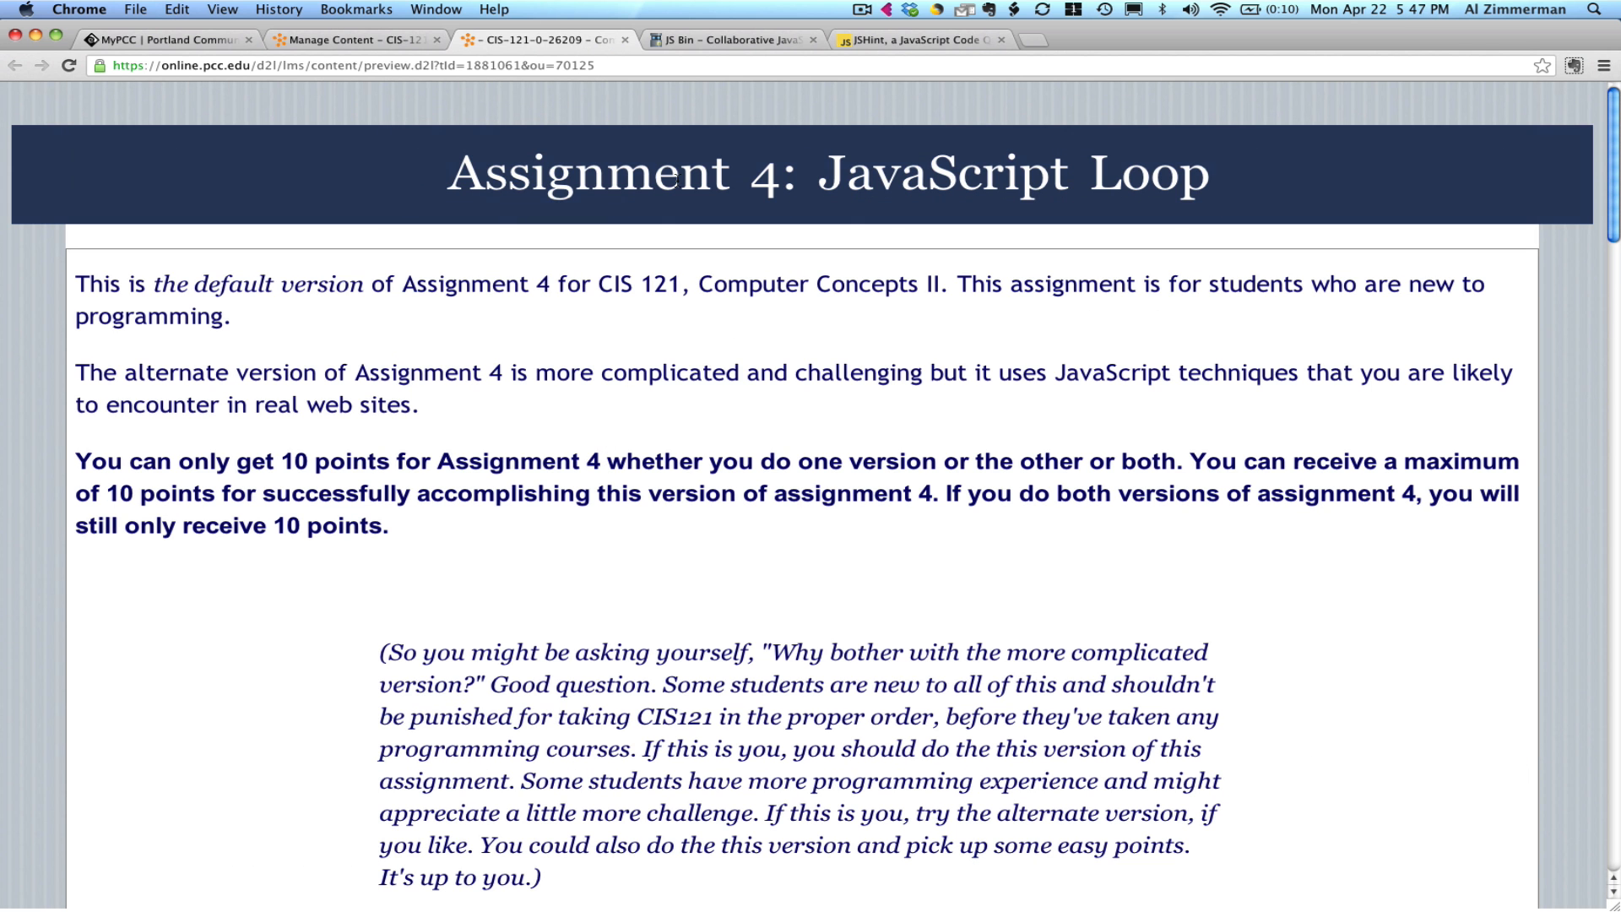
click(727, 40)
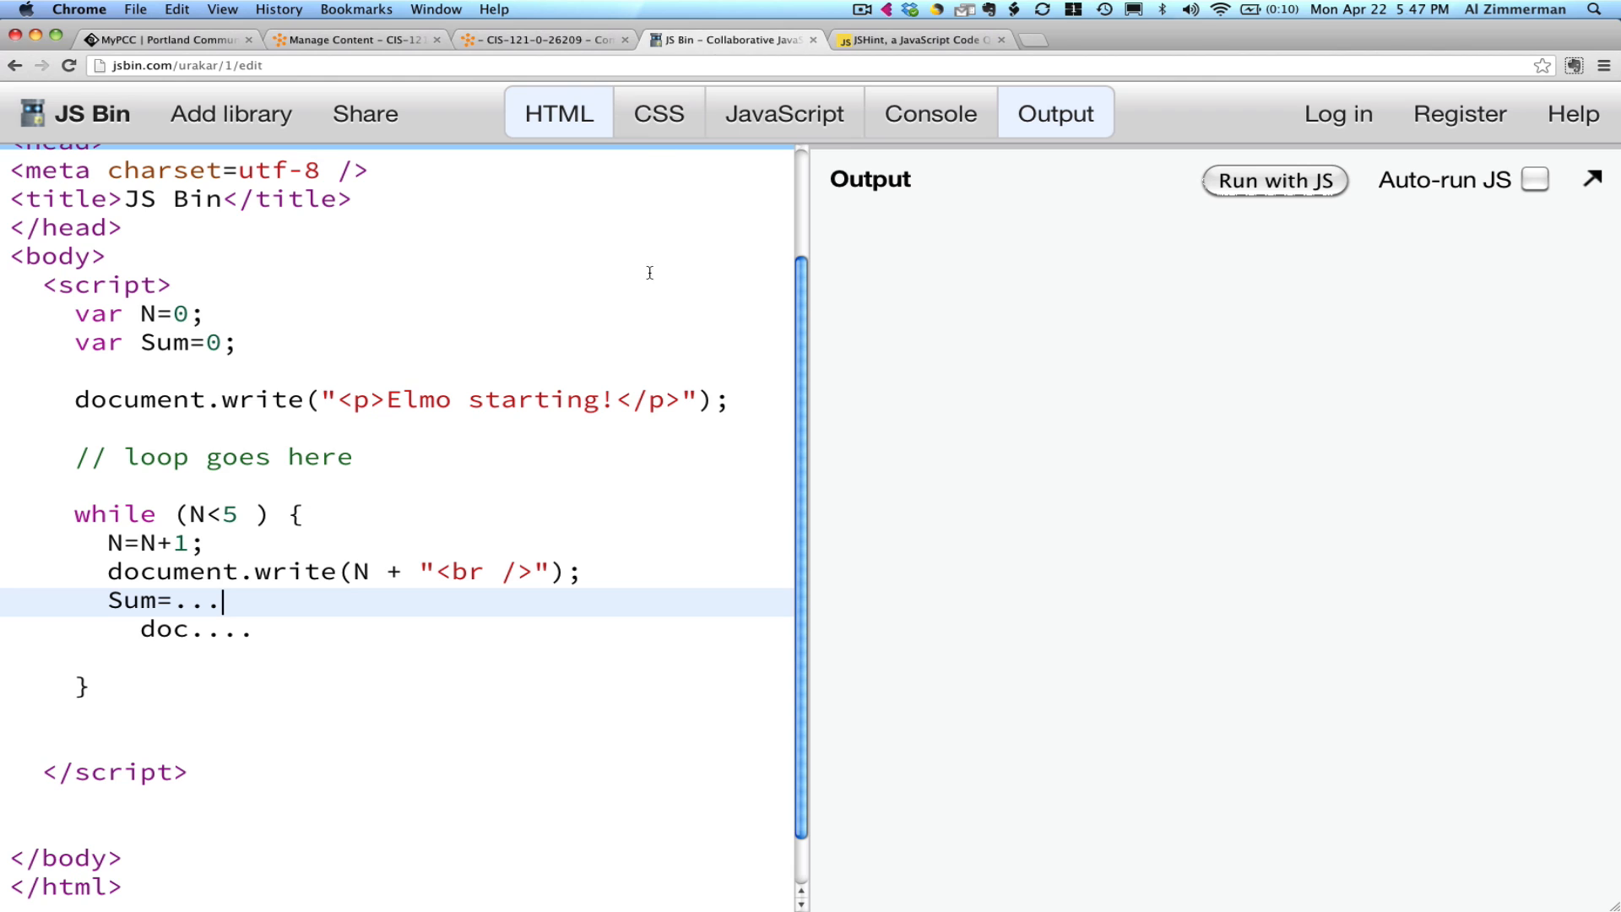
mouse_move(659, 286)
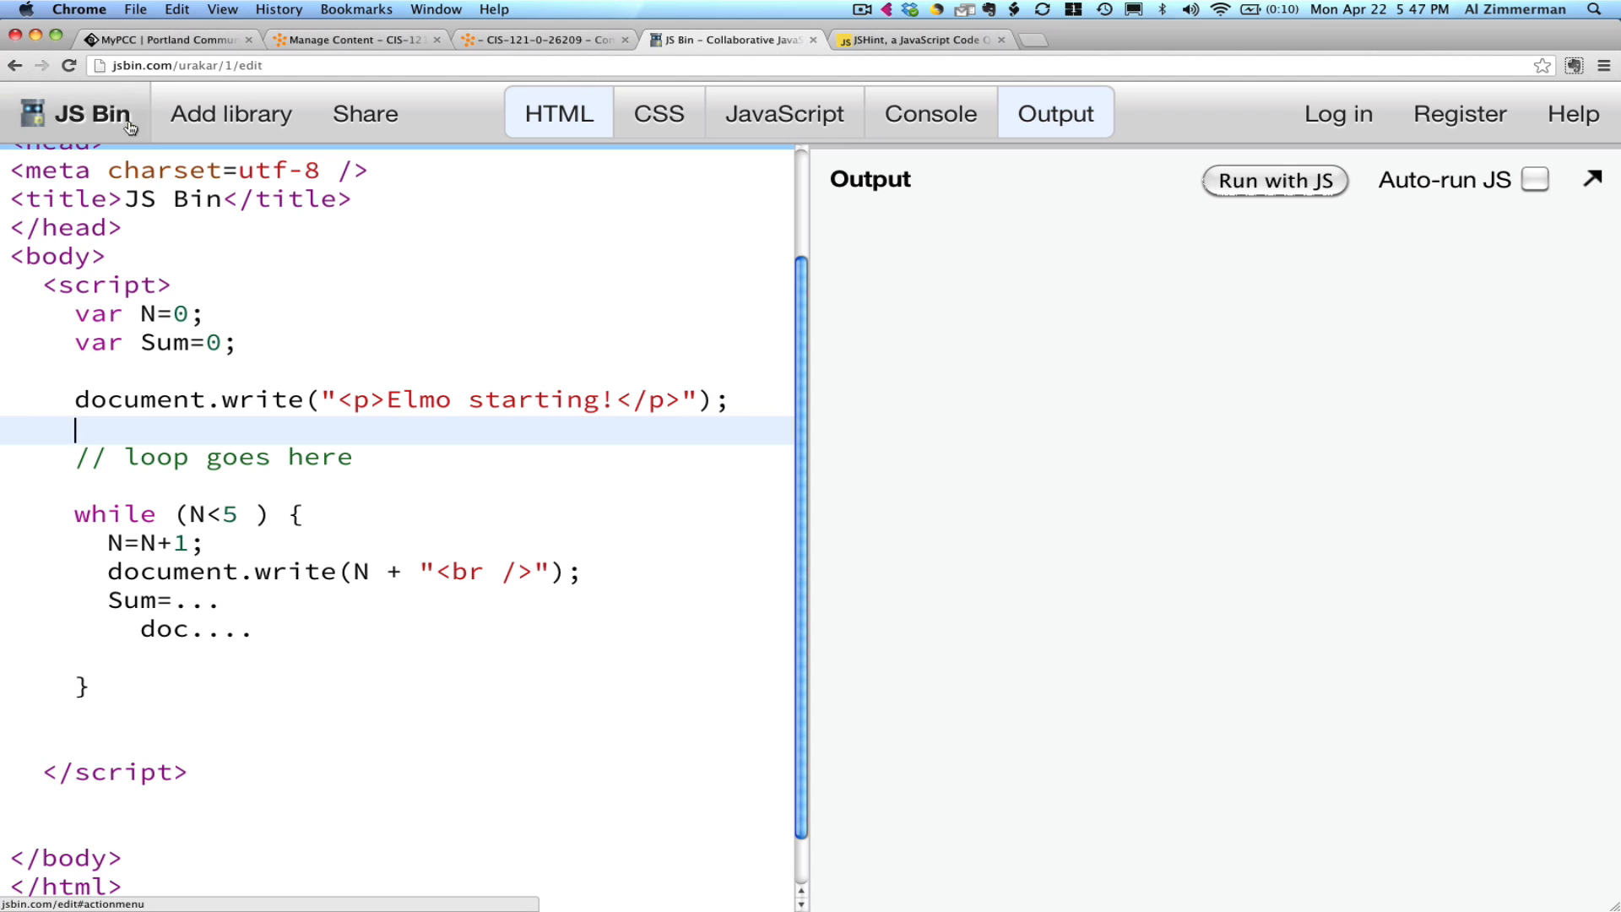
Delete the Sum and doc placeholder lines and switch back to JSHint.
click(78, 114)
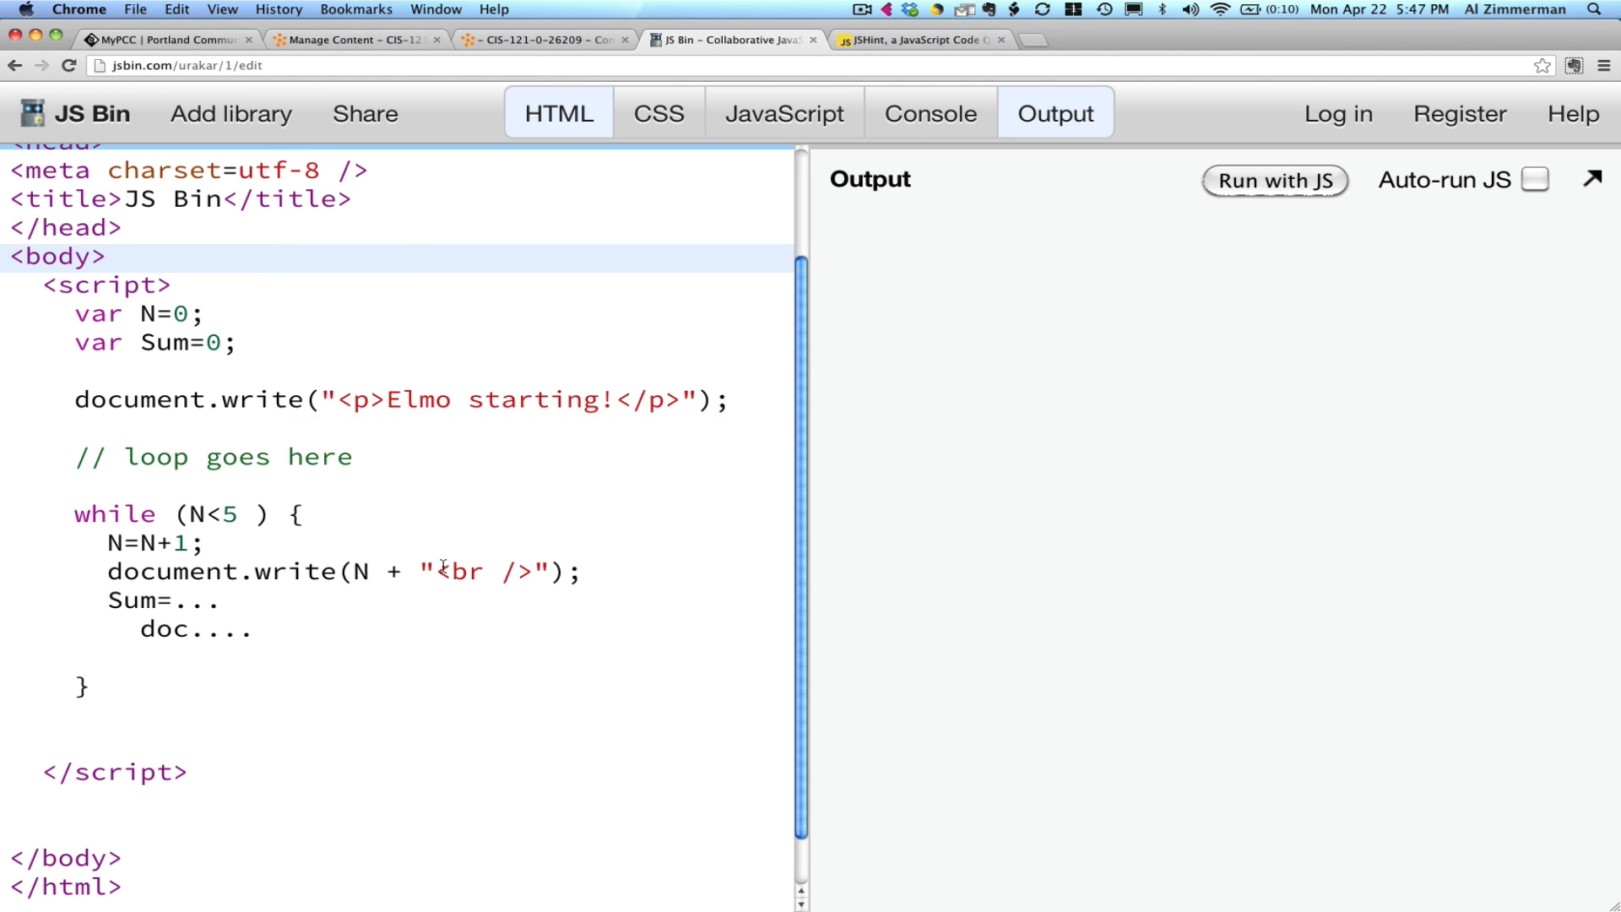
mouse_move(918, 416)
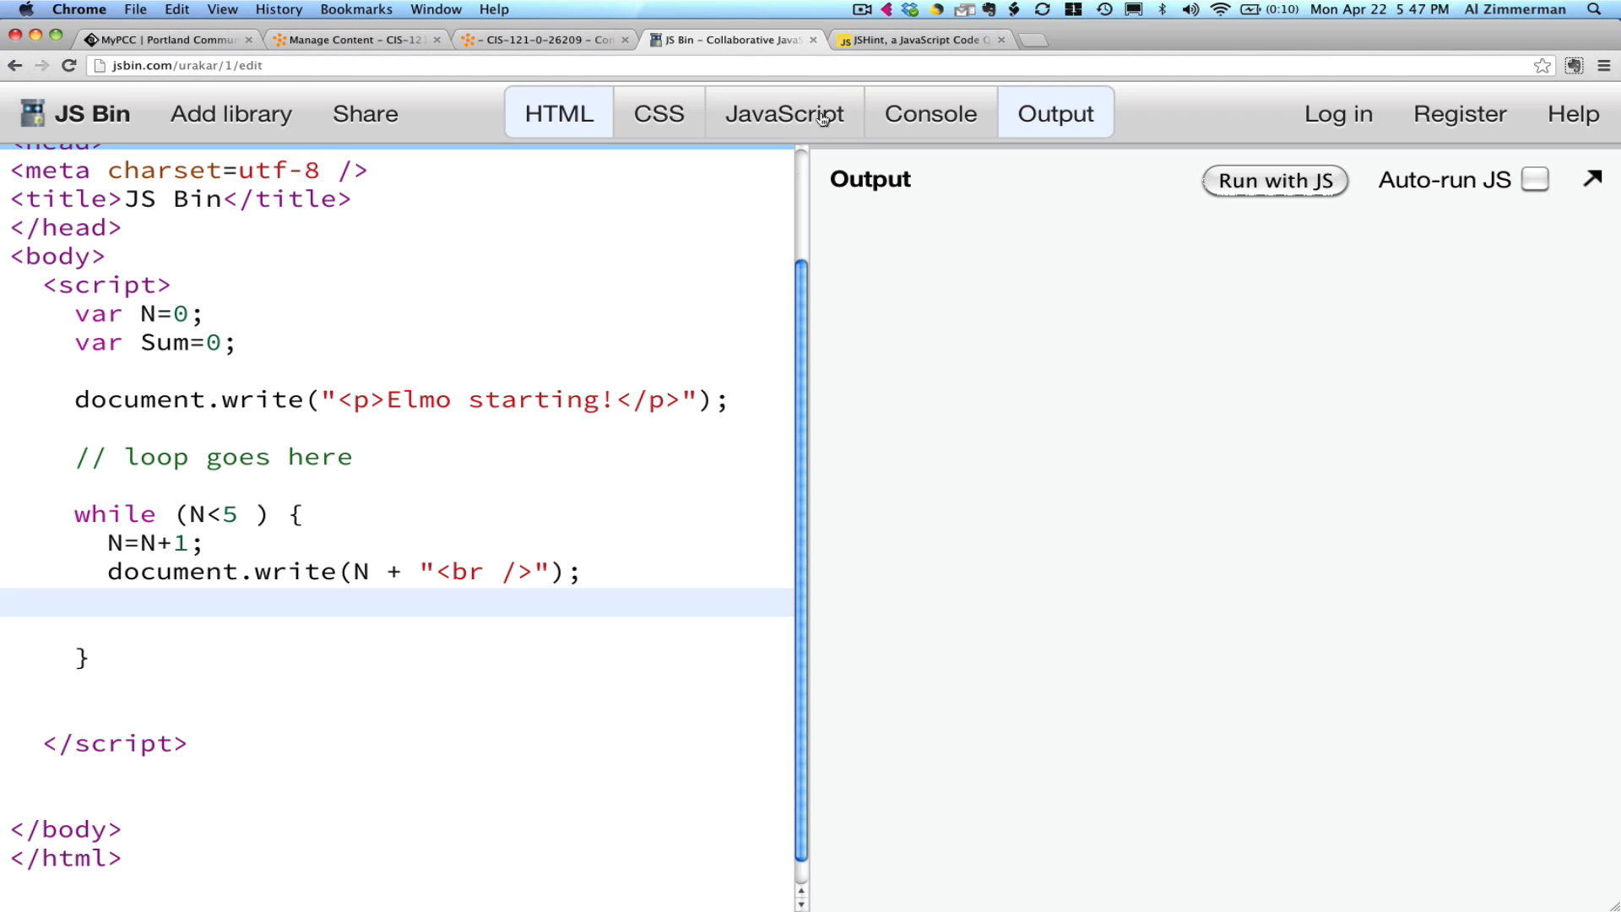
click(918, 40)
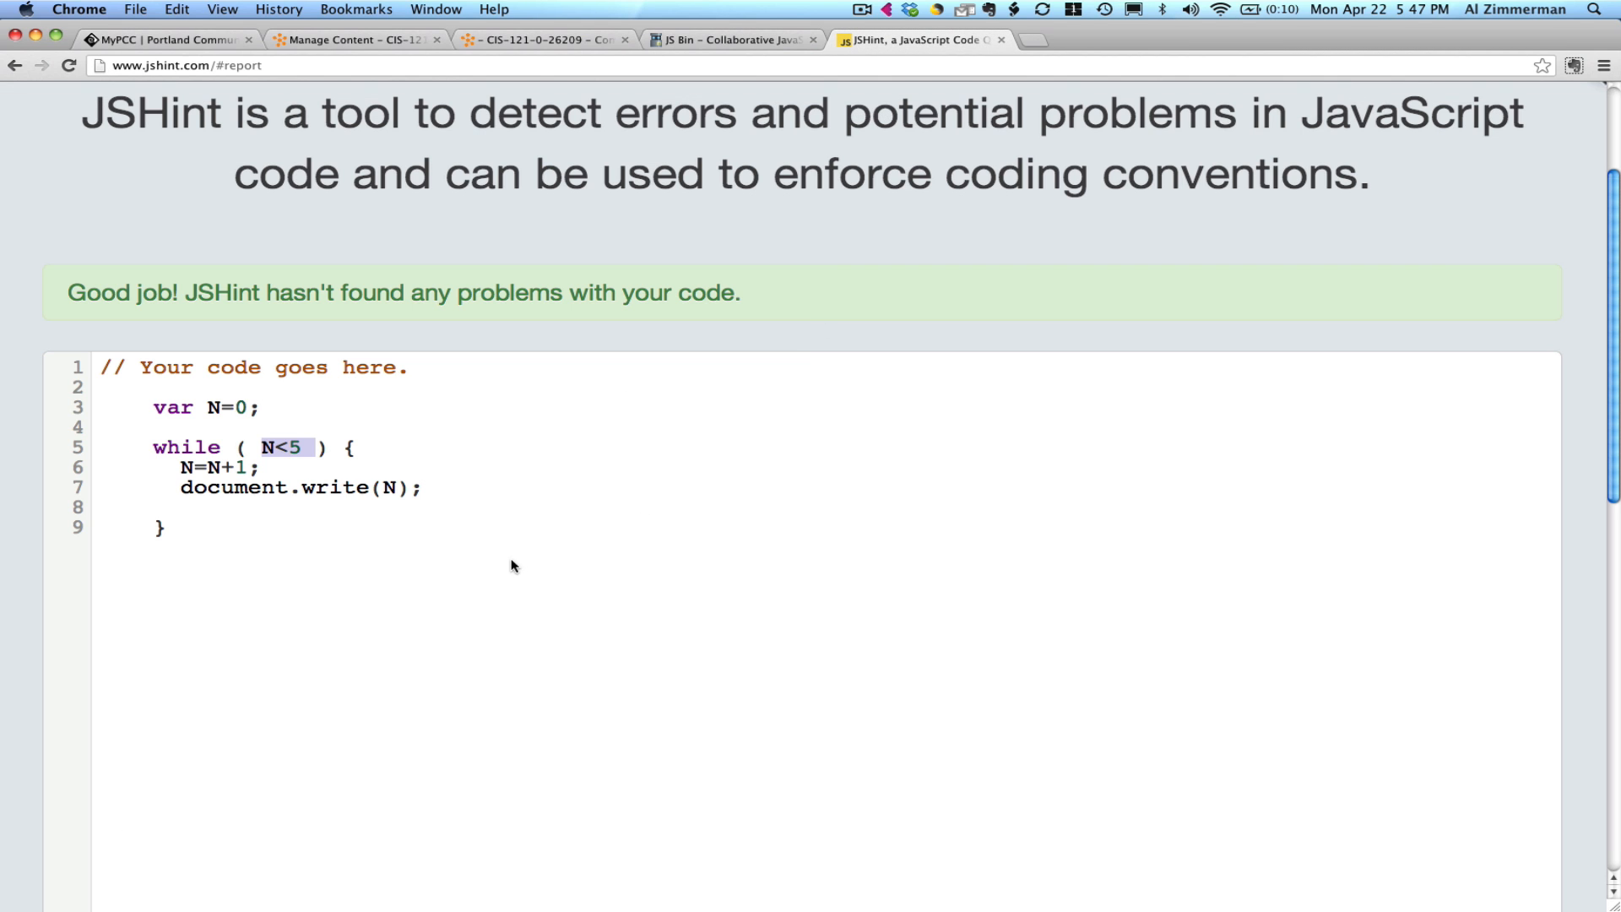
mouse_move(476, 556)
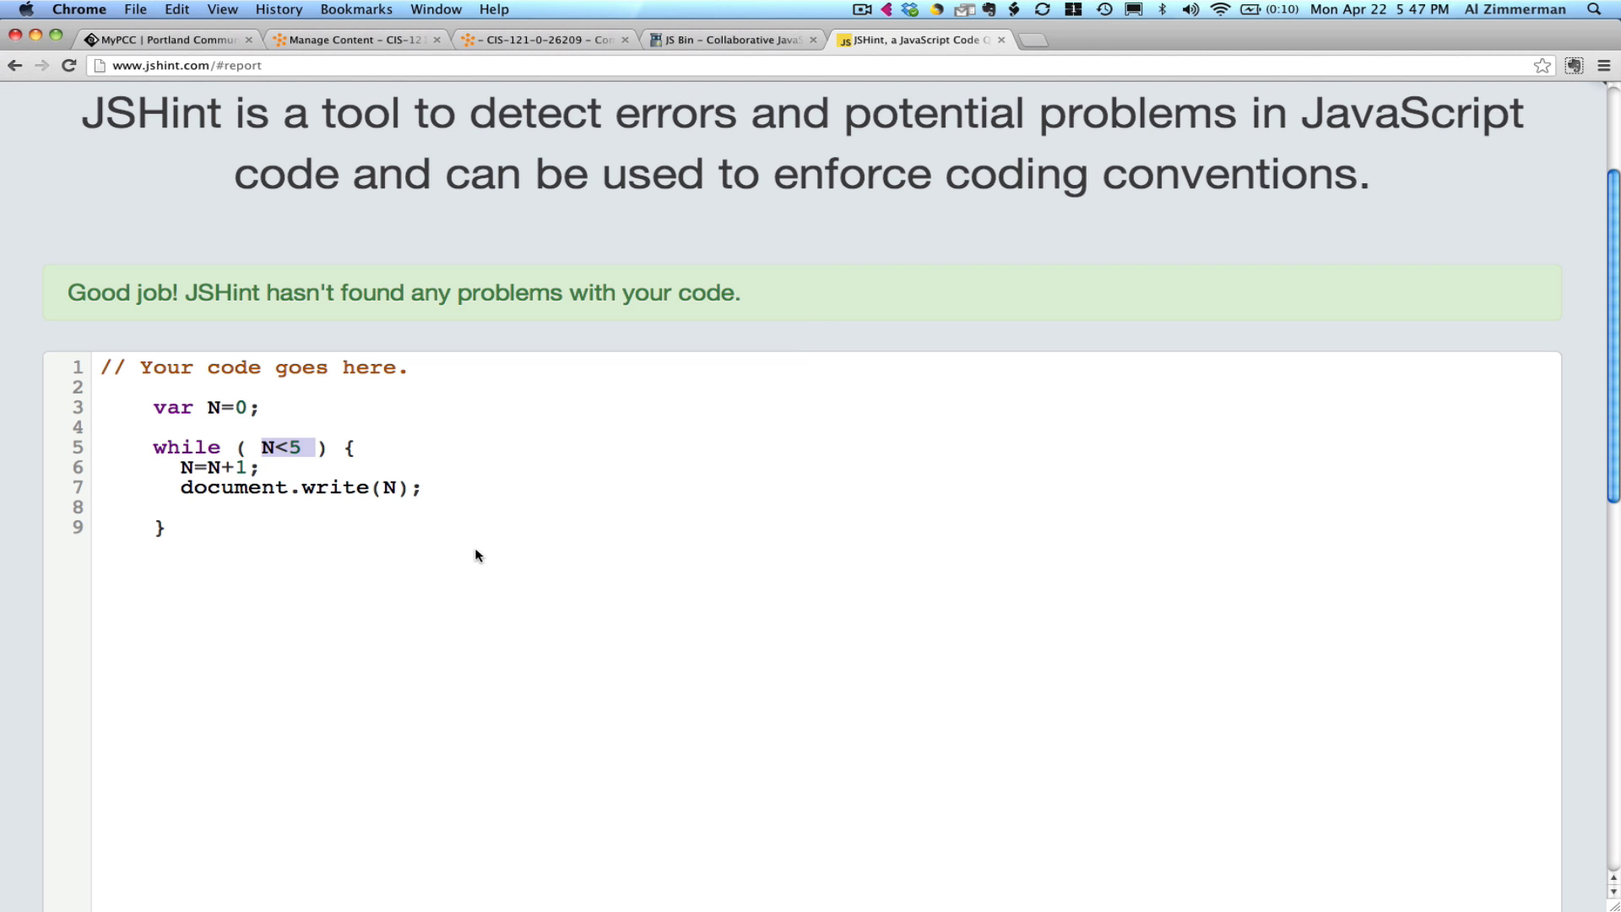
scroll(down, 3)
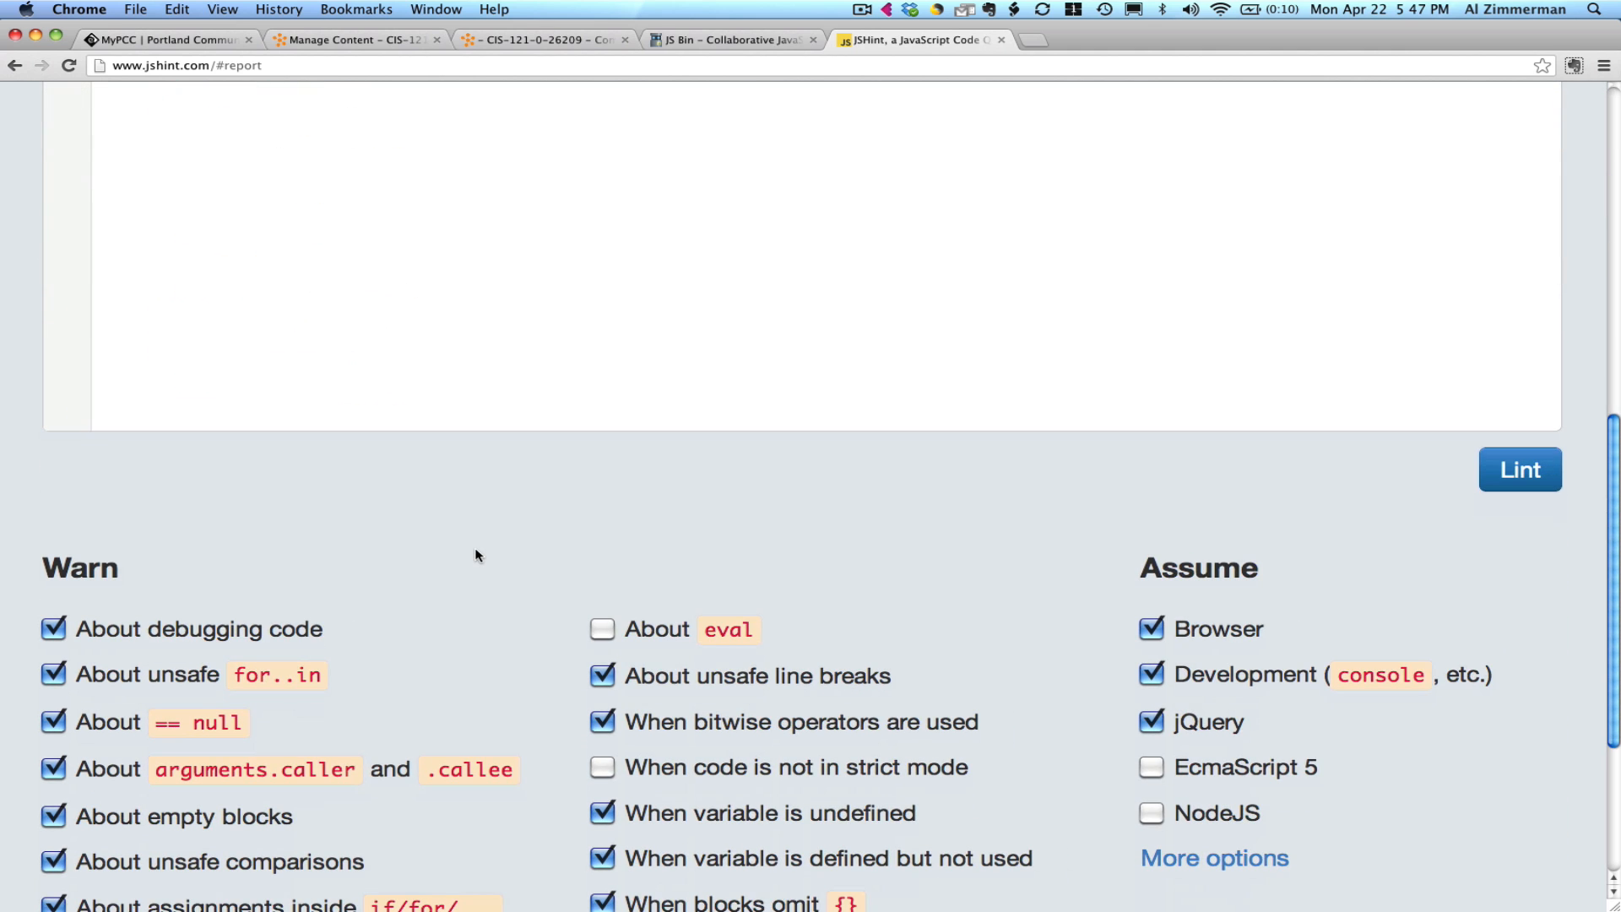
scroll(down, 3)
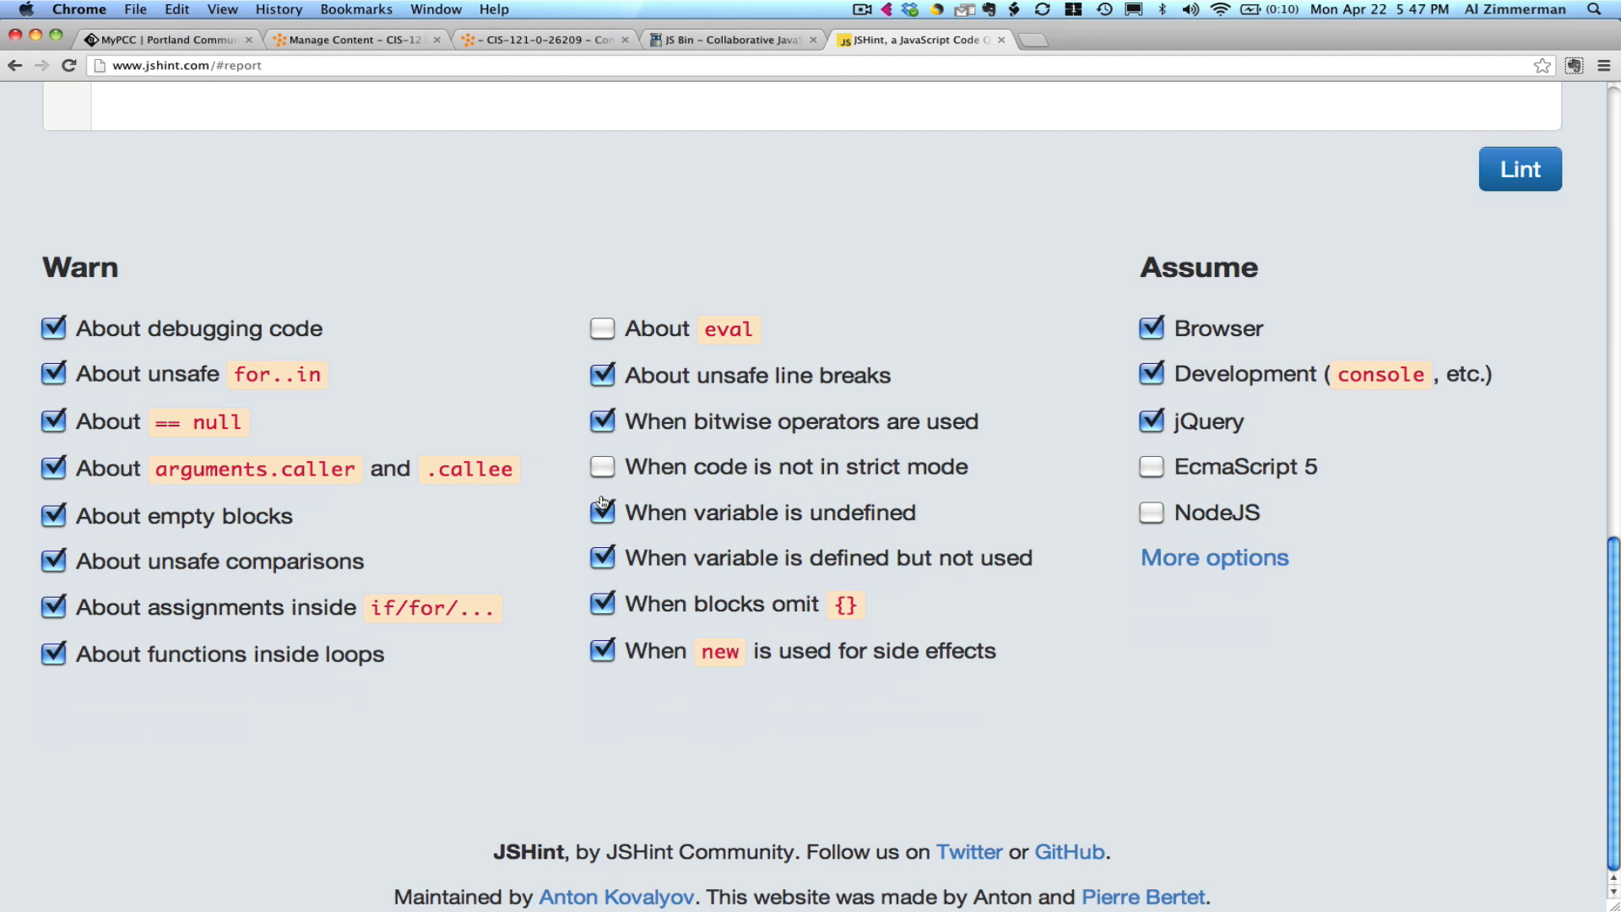
click(1519, 169)
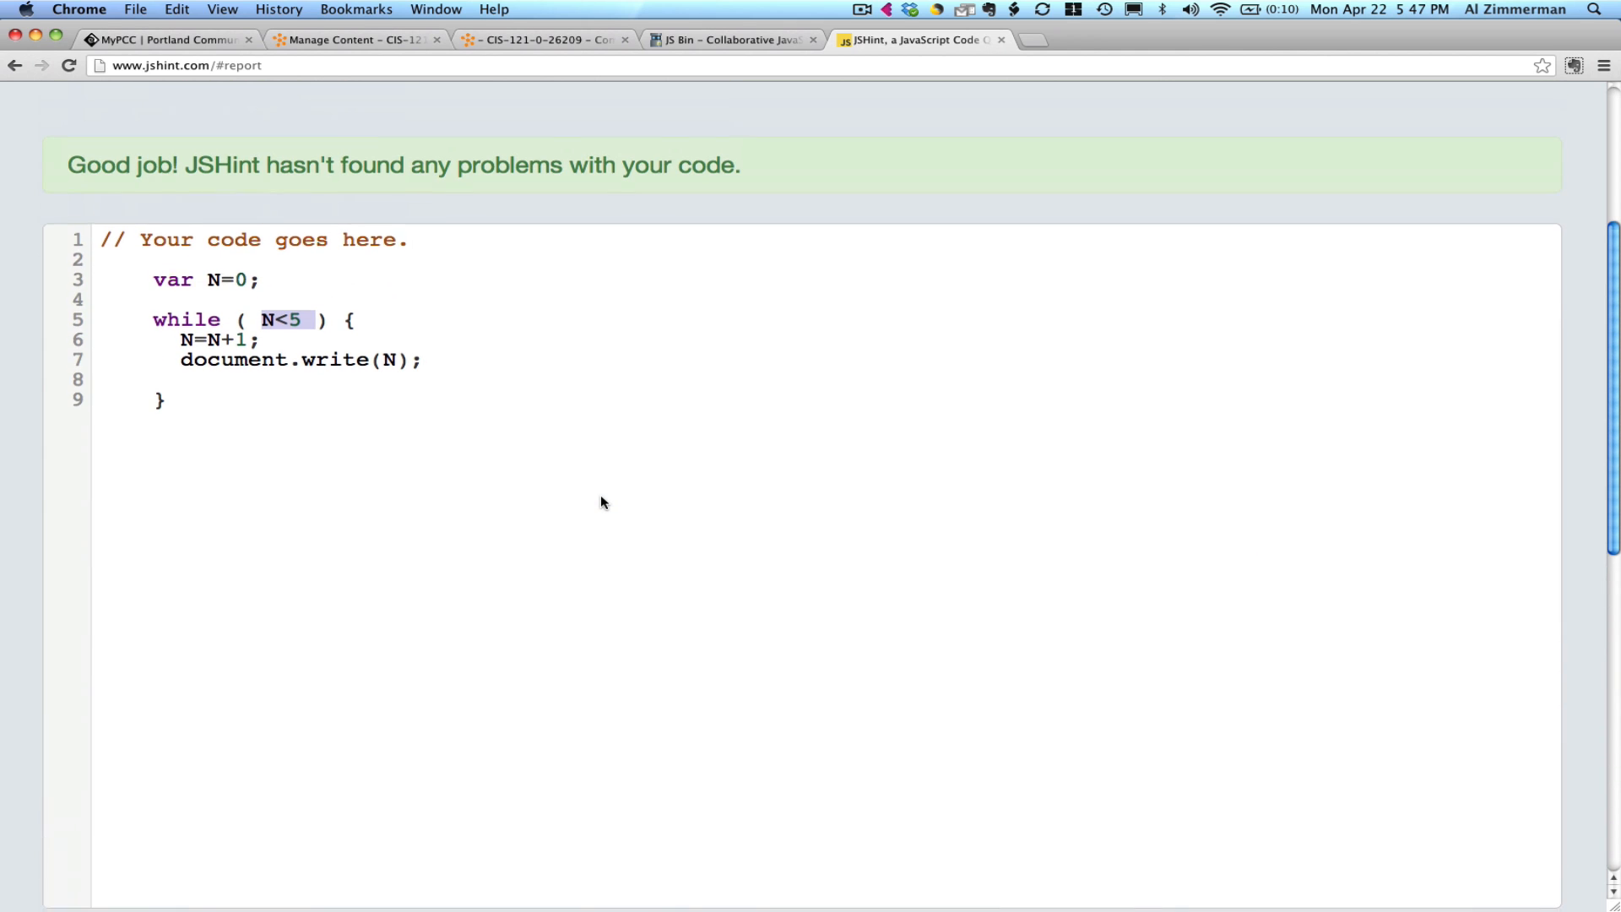